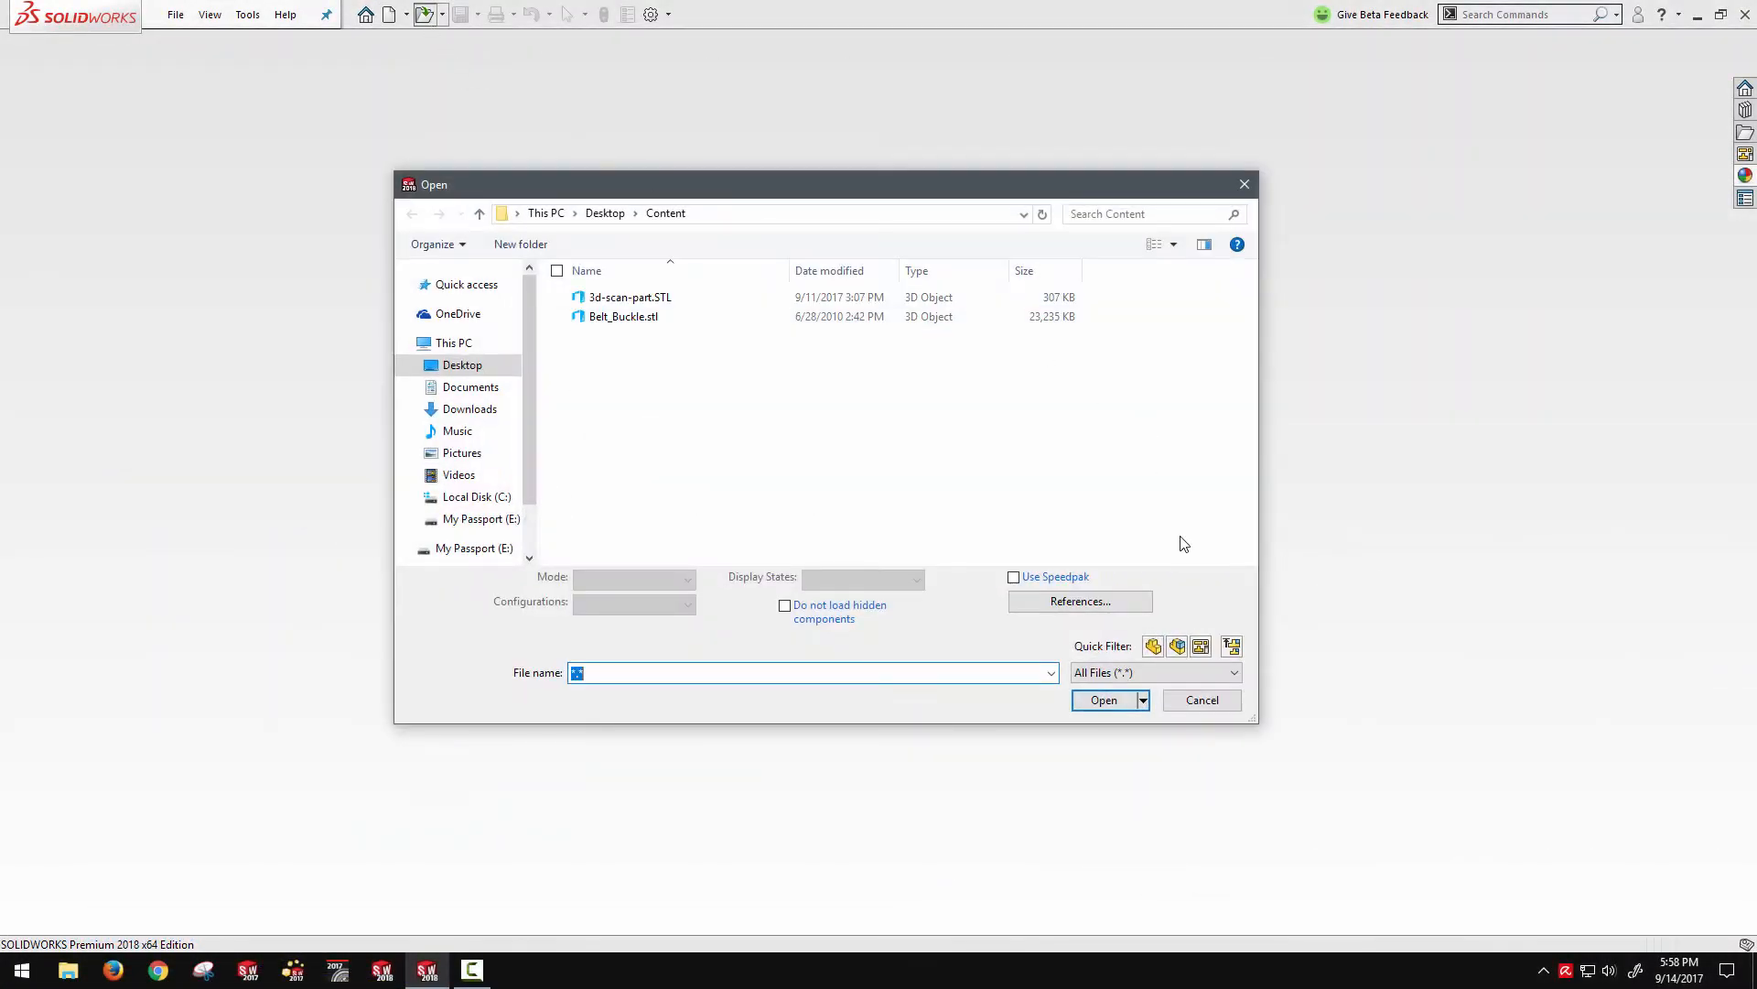
Filter the Open dialog to Mesh Files, import as graphics body, and select Belt_Buckle.stl
left_click(1233, 671)
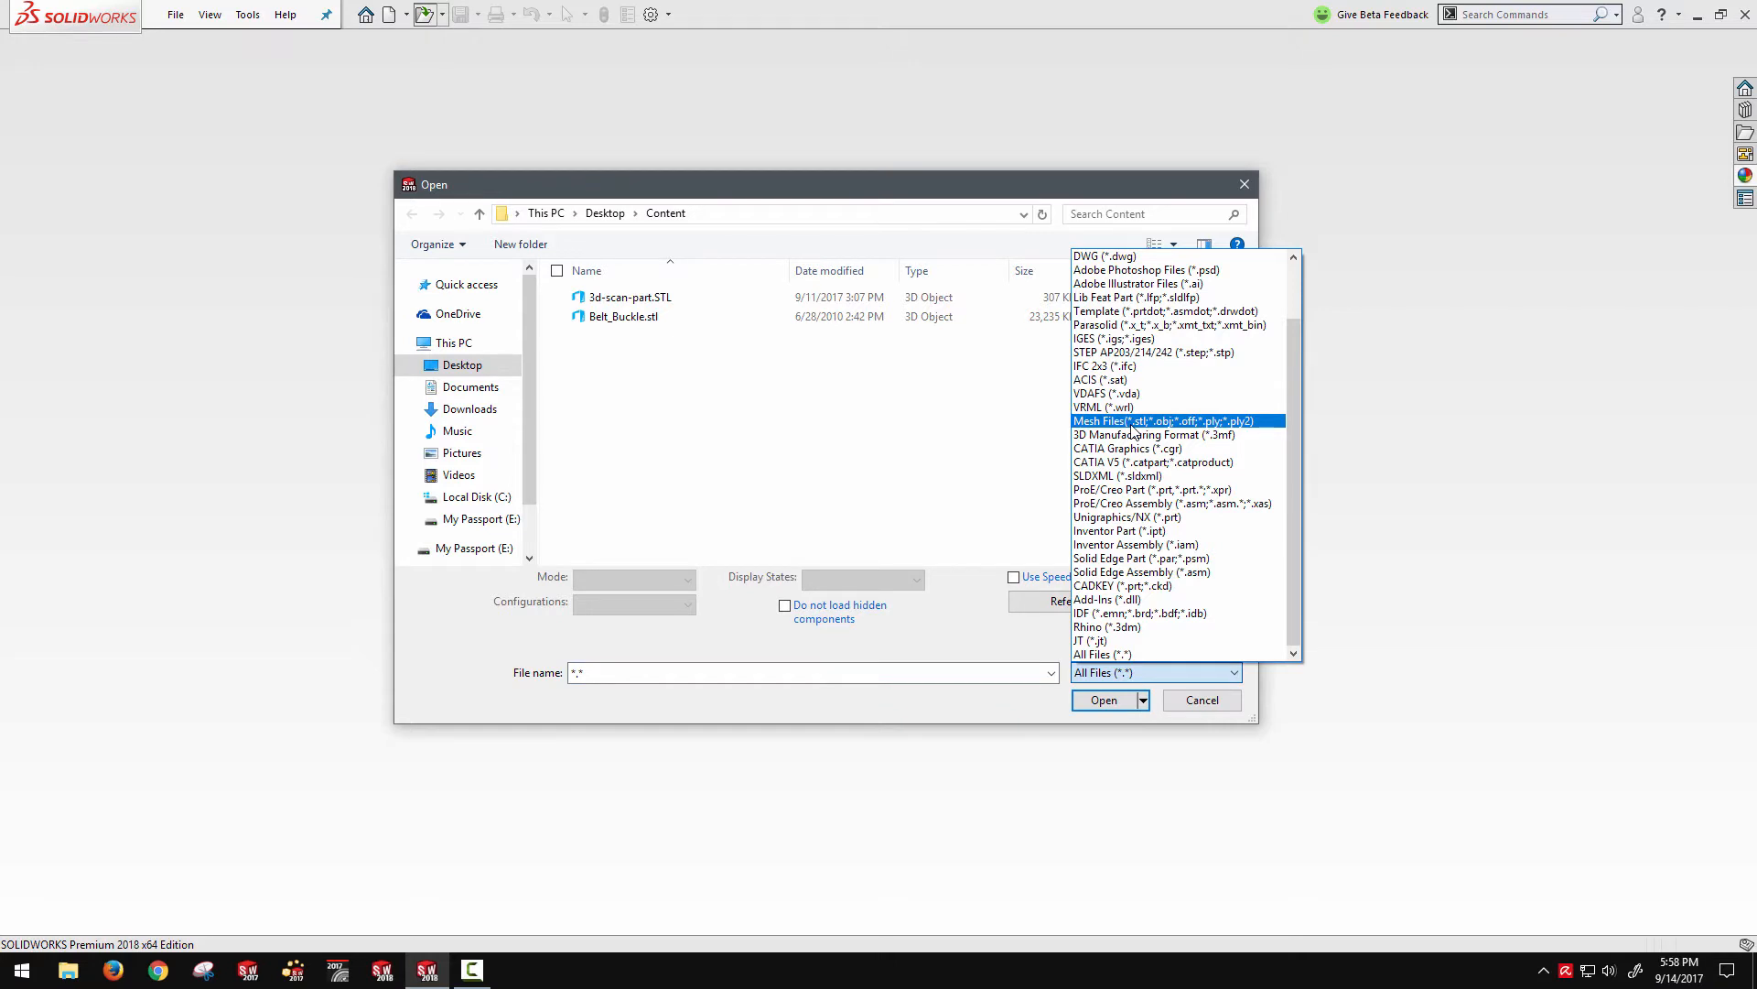
left_click(1166, 420)
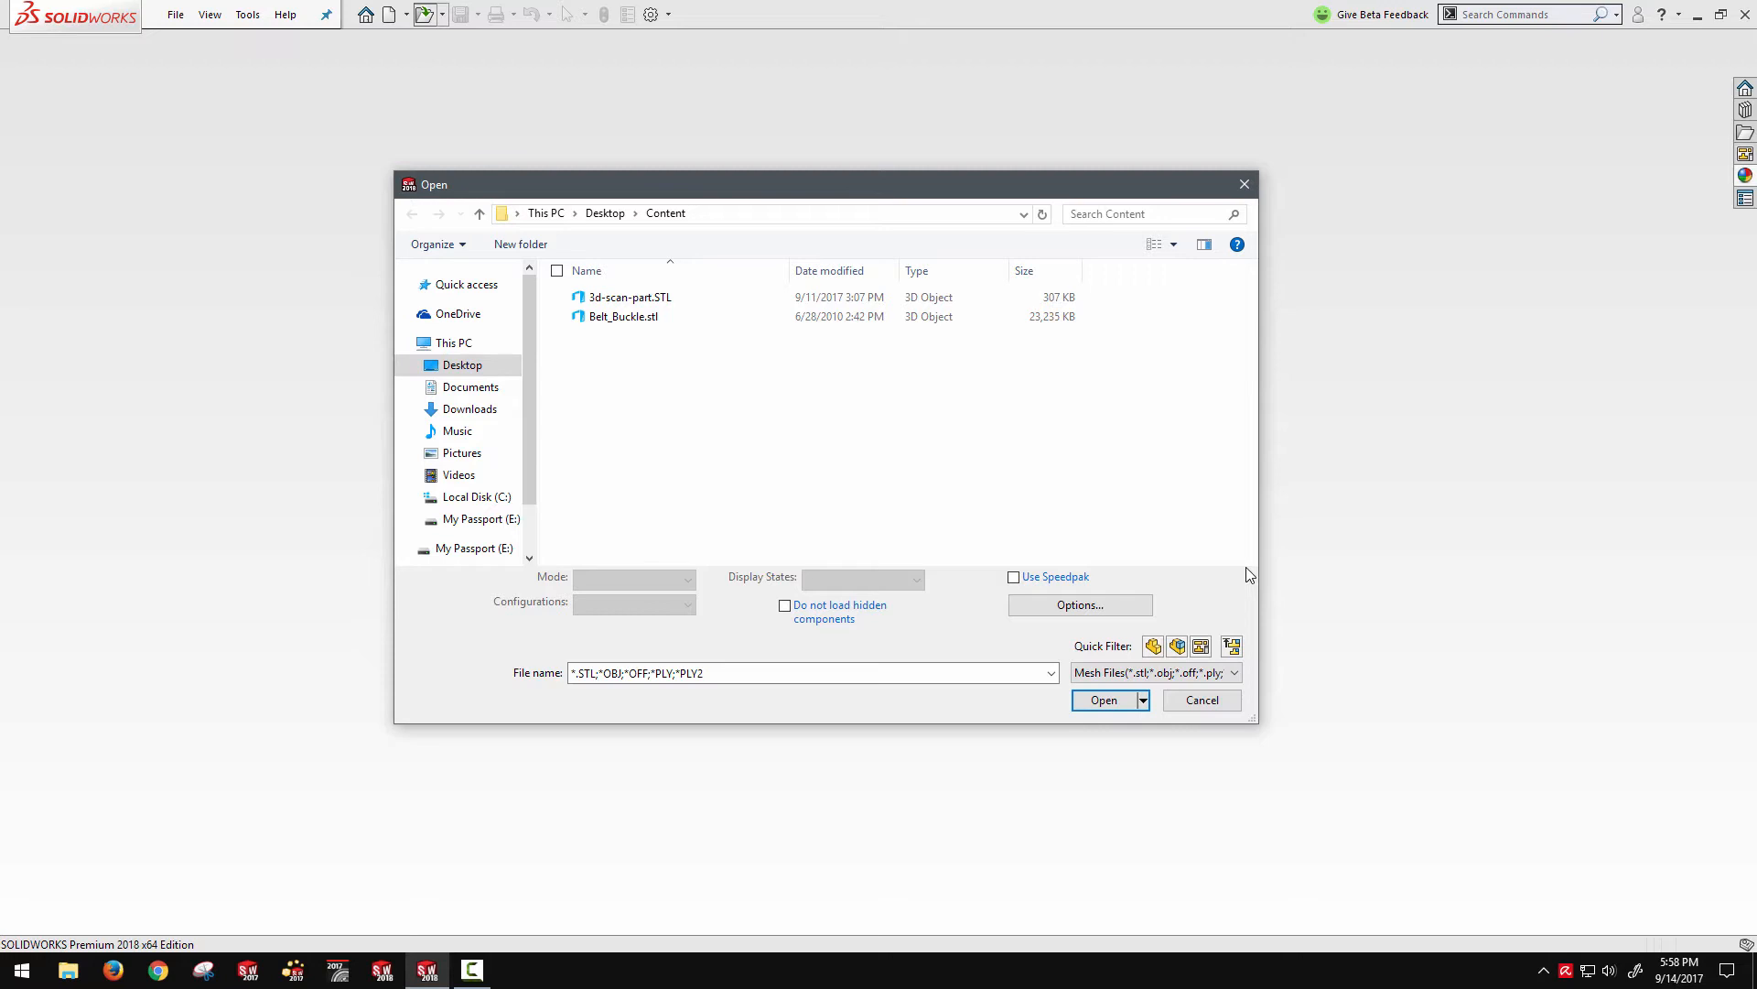
left_click(1079, 604)
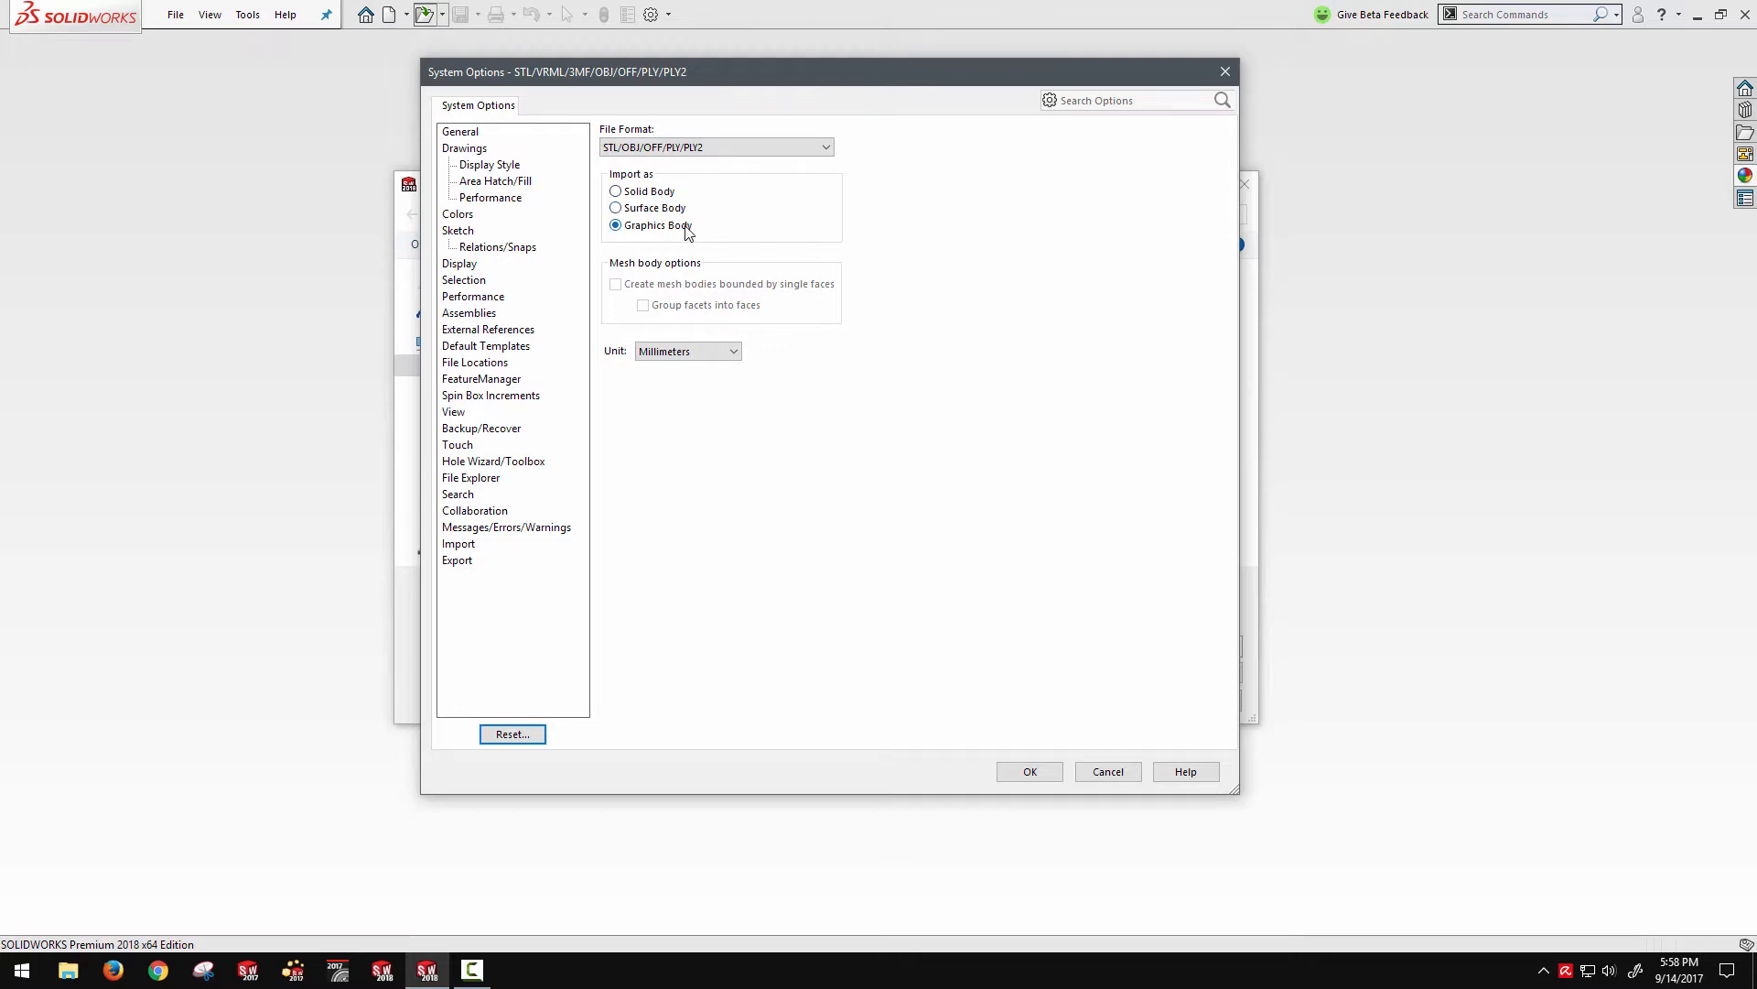
mouse_move(939, 500)
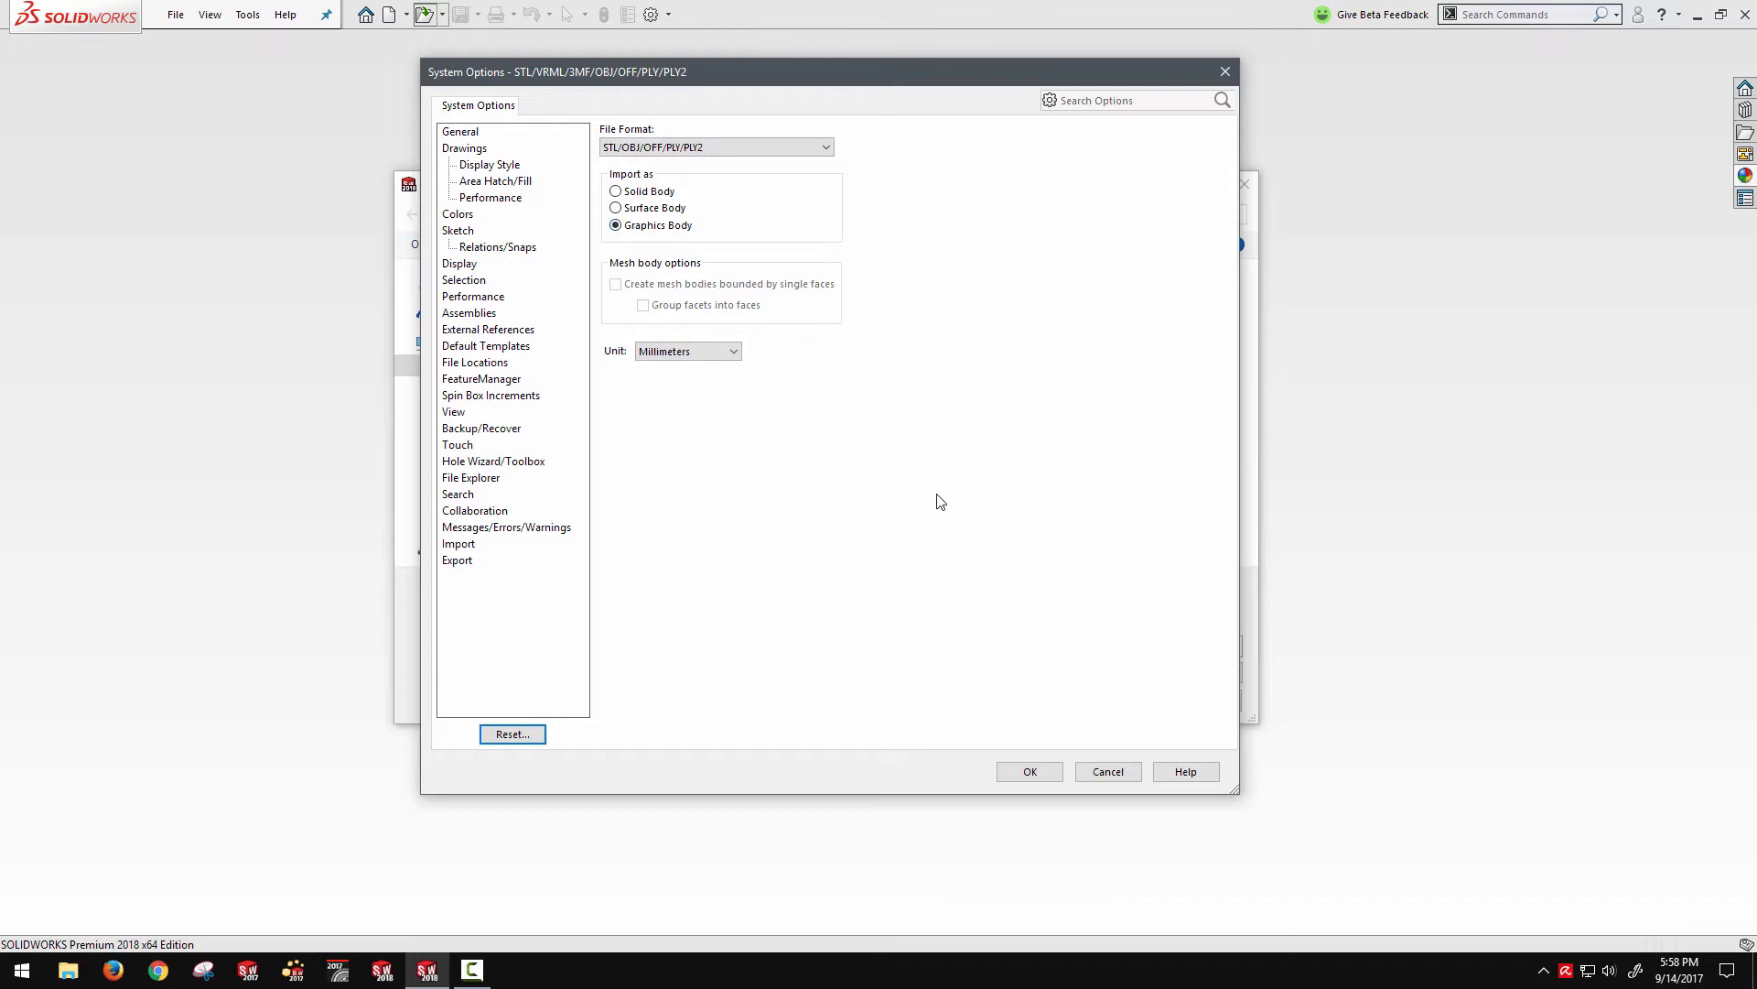
left_click(1027, 770)
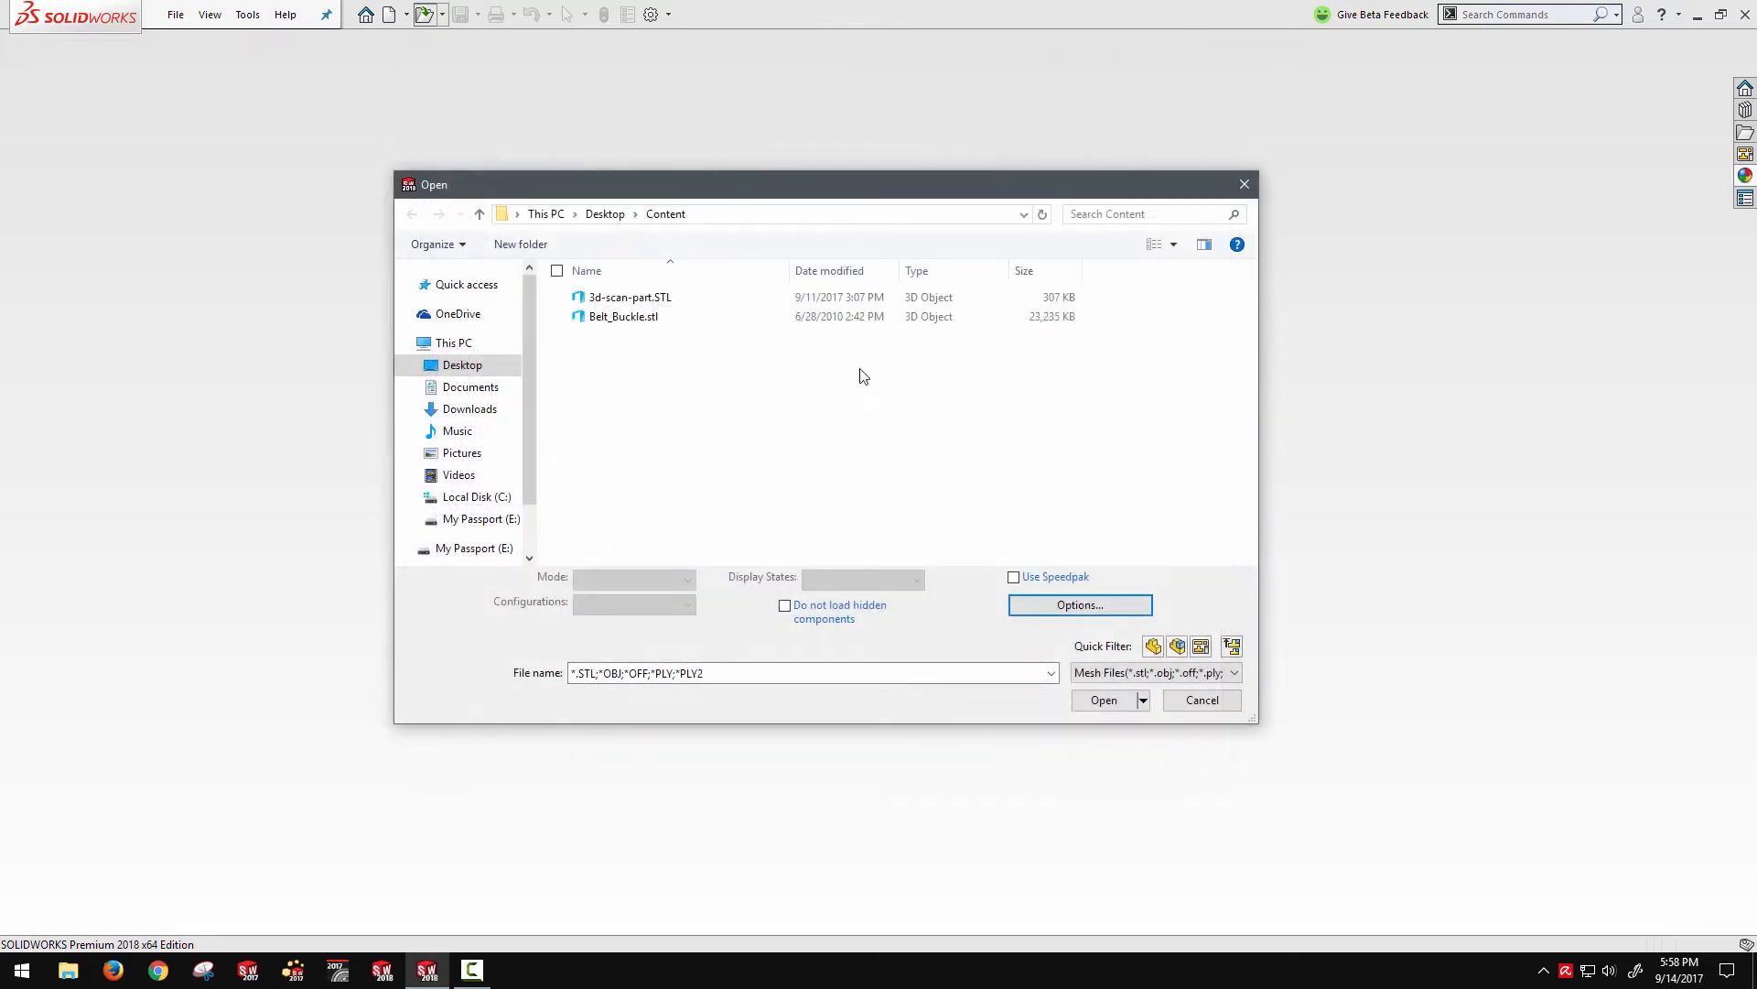
left_click(624, 316)
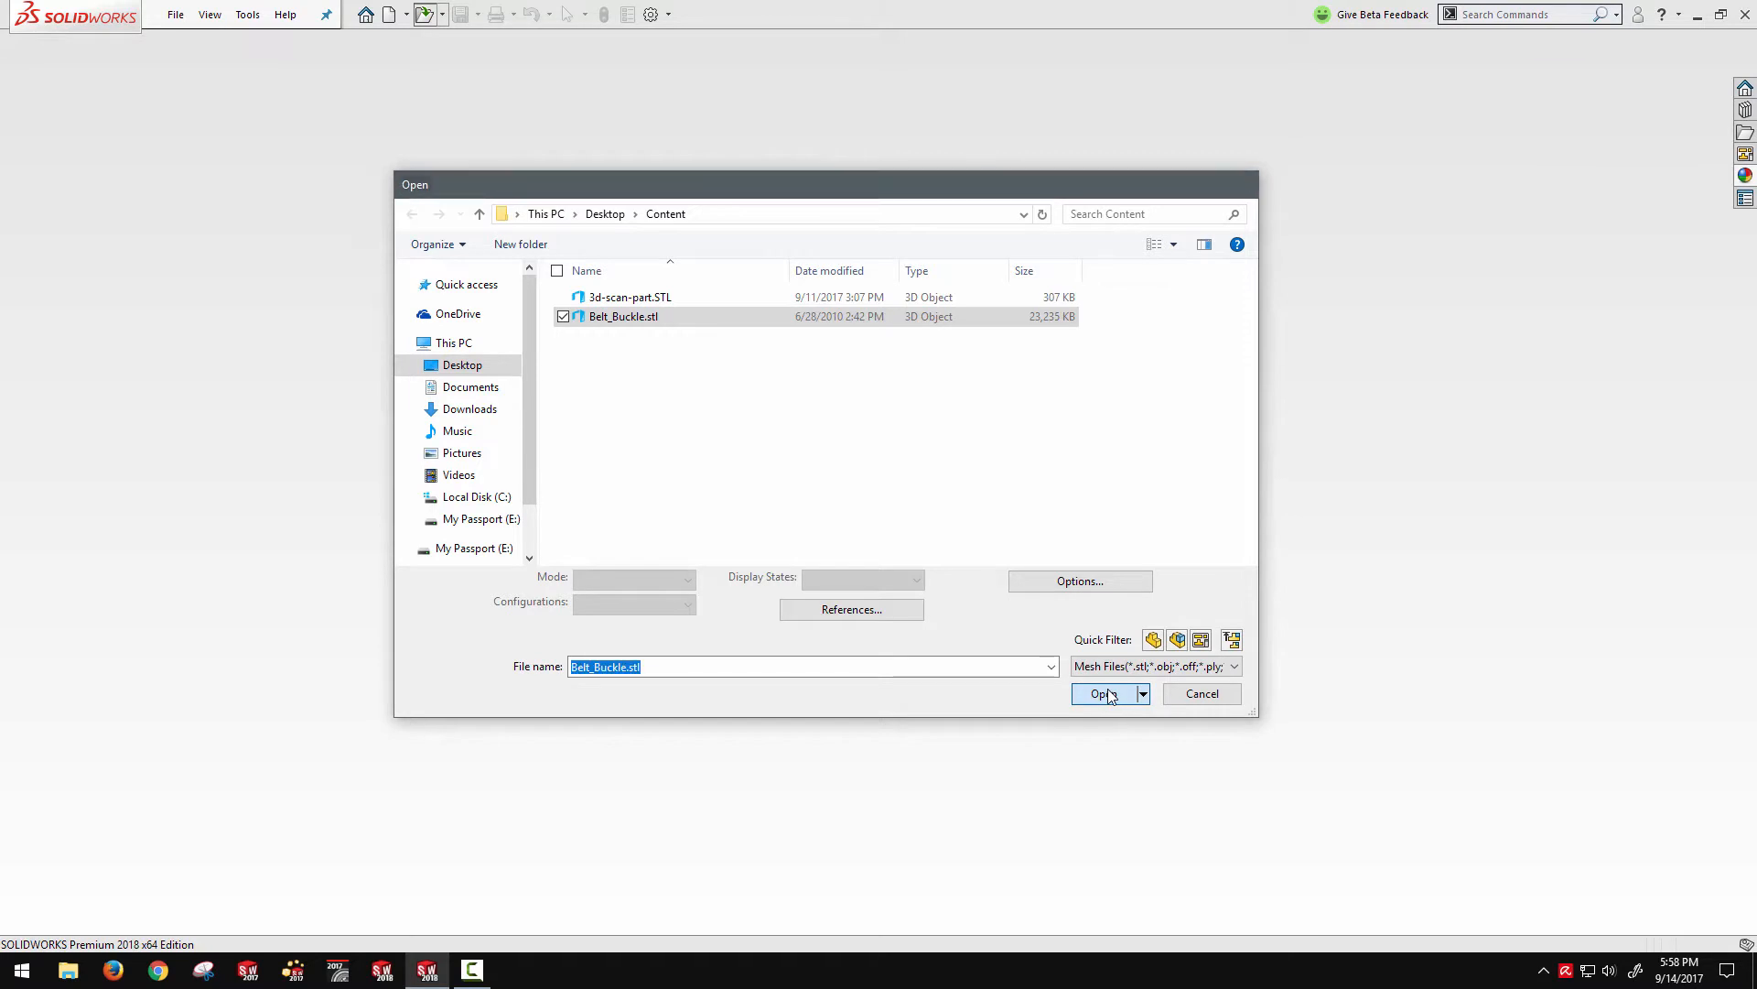
Open Belt_Buckle.stl, view it from the top, and expand its two graphic bodies
left_click(1103, 693)
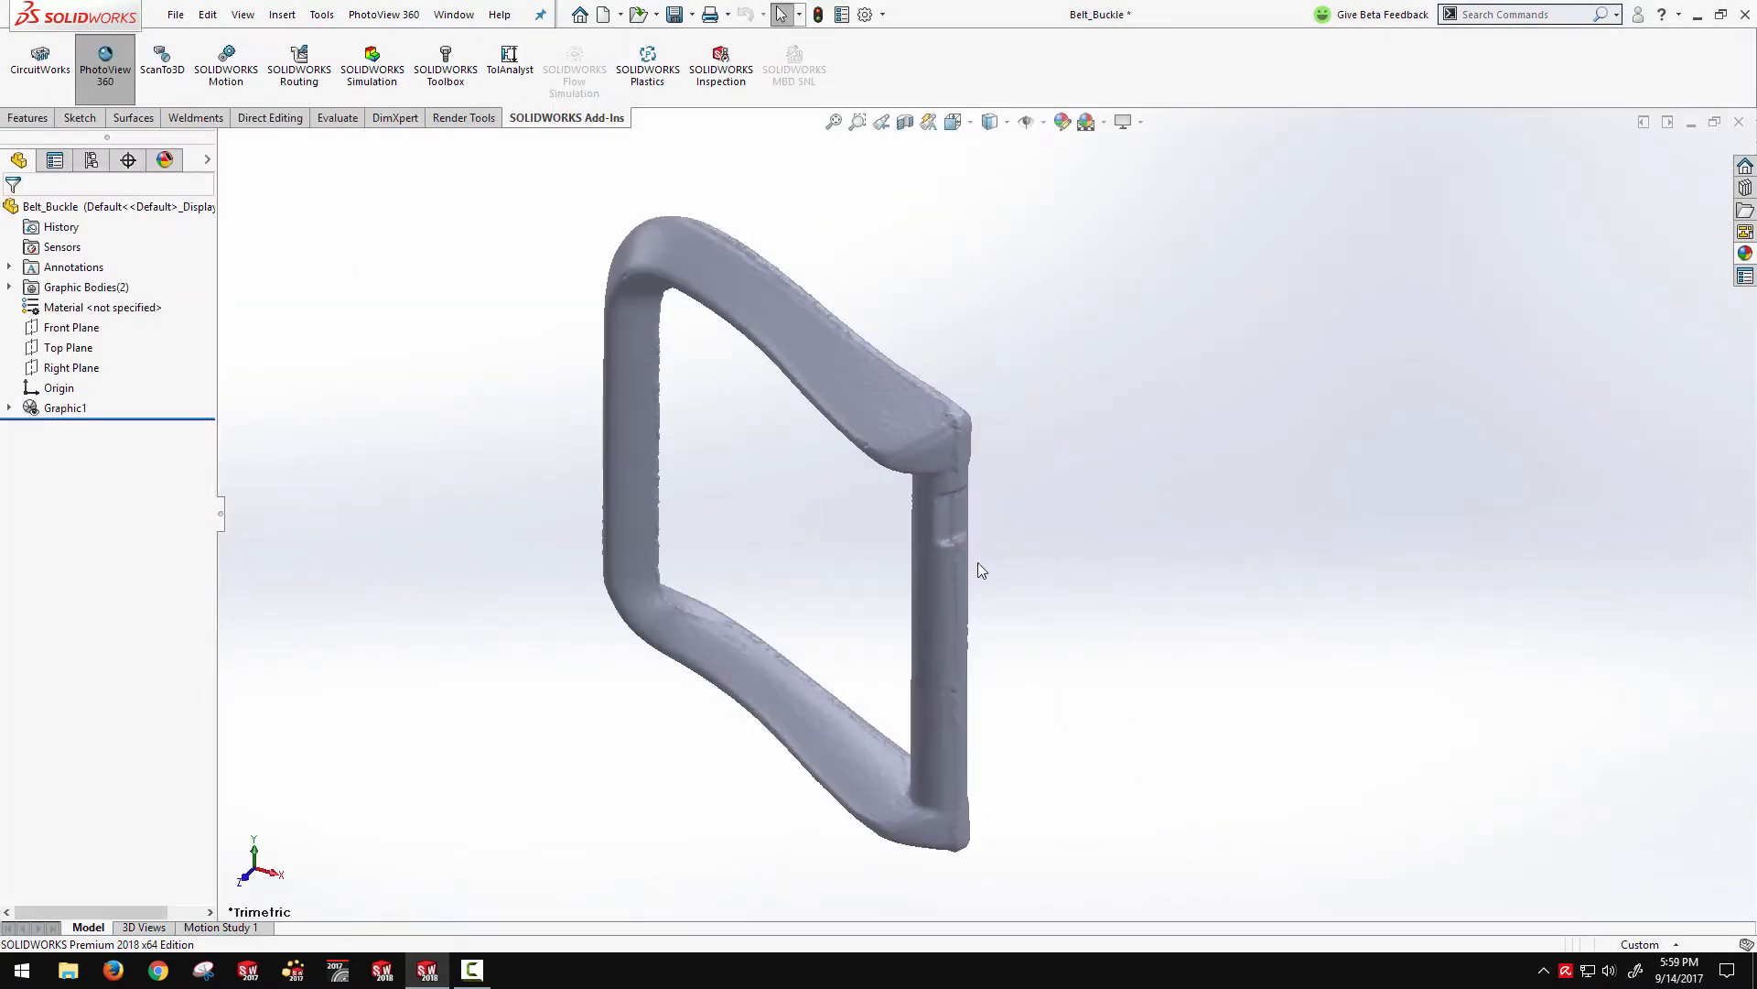
mouse_move(954, 121)
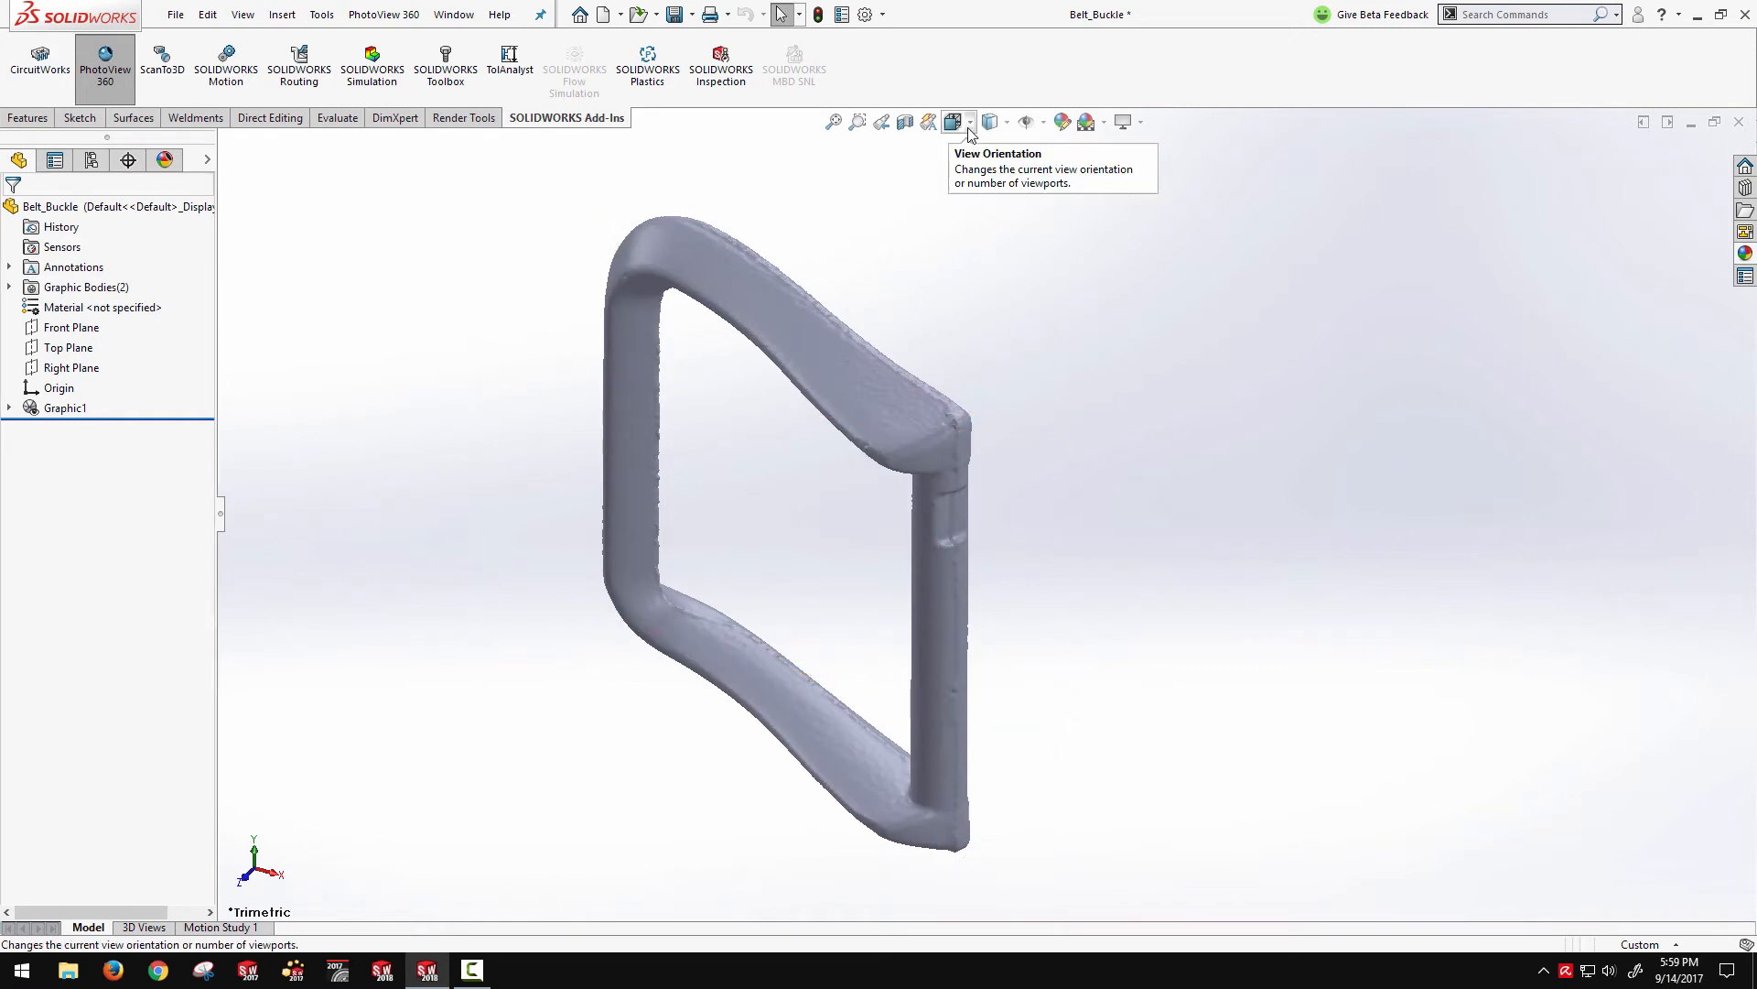
left_click(989, 121)
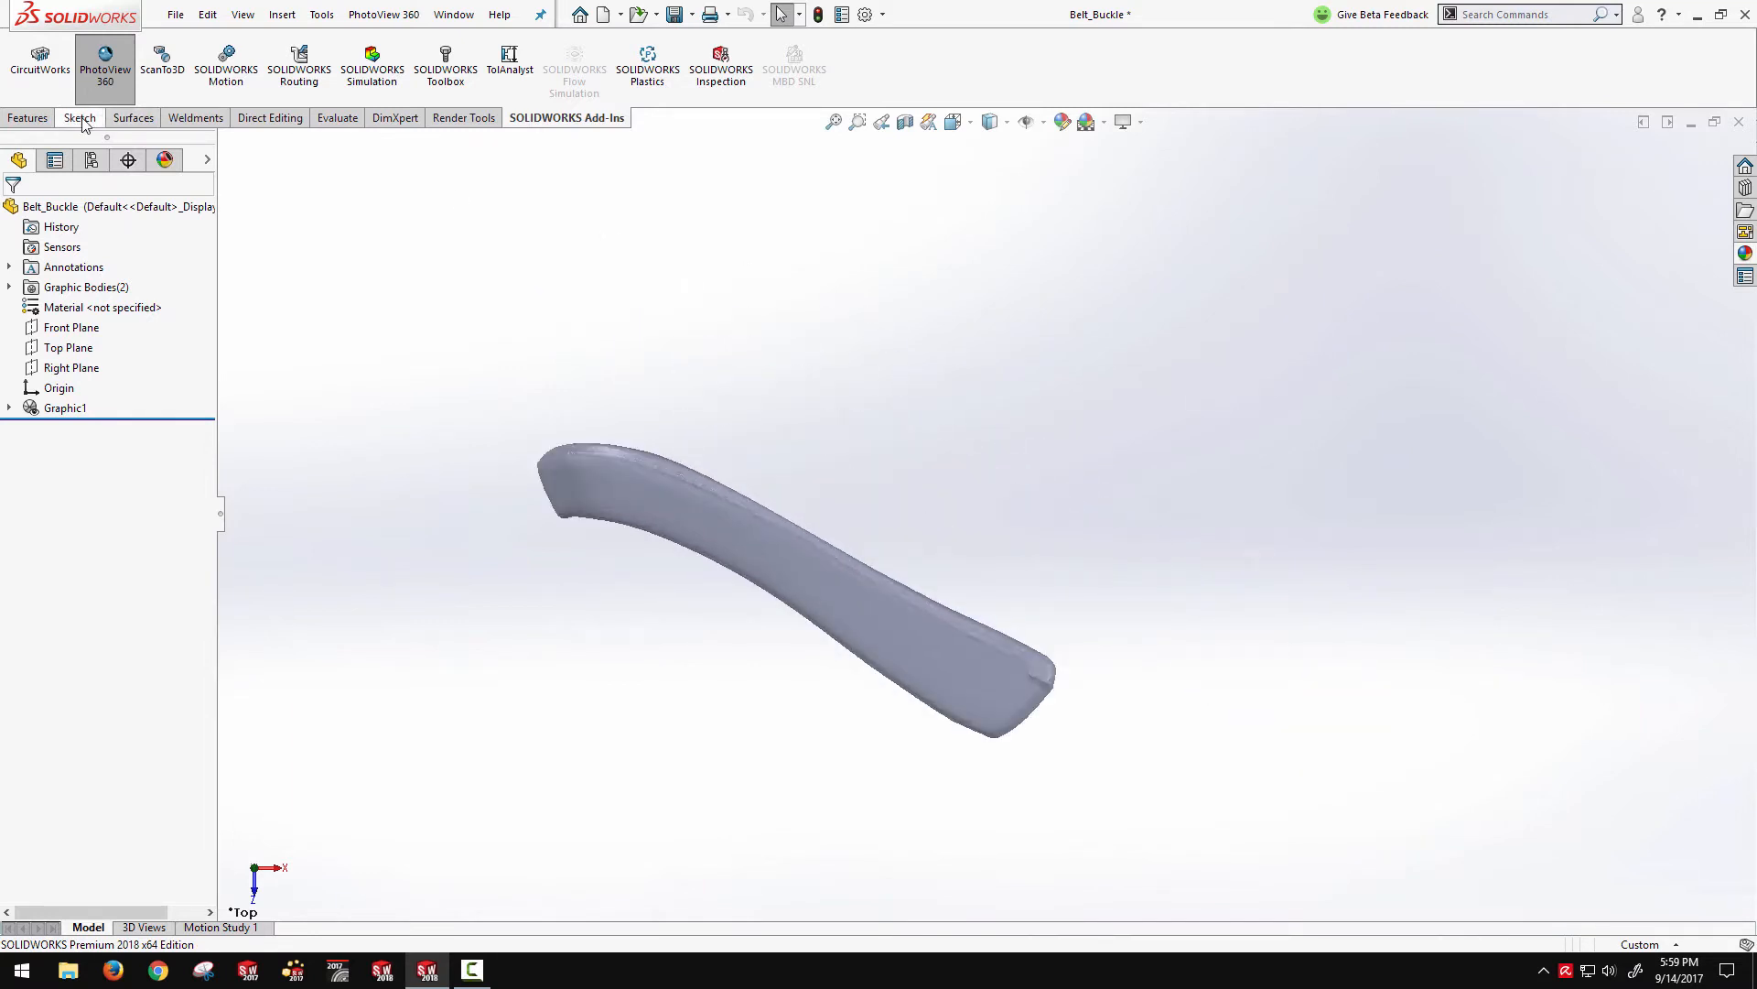
left_click(28, 118)
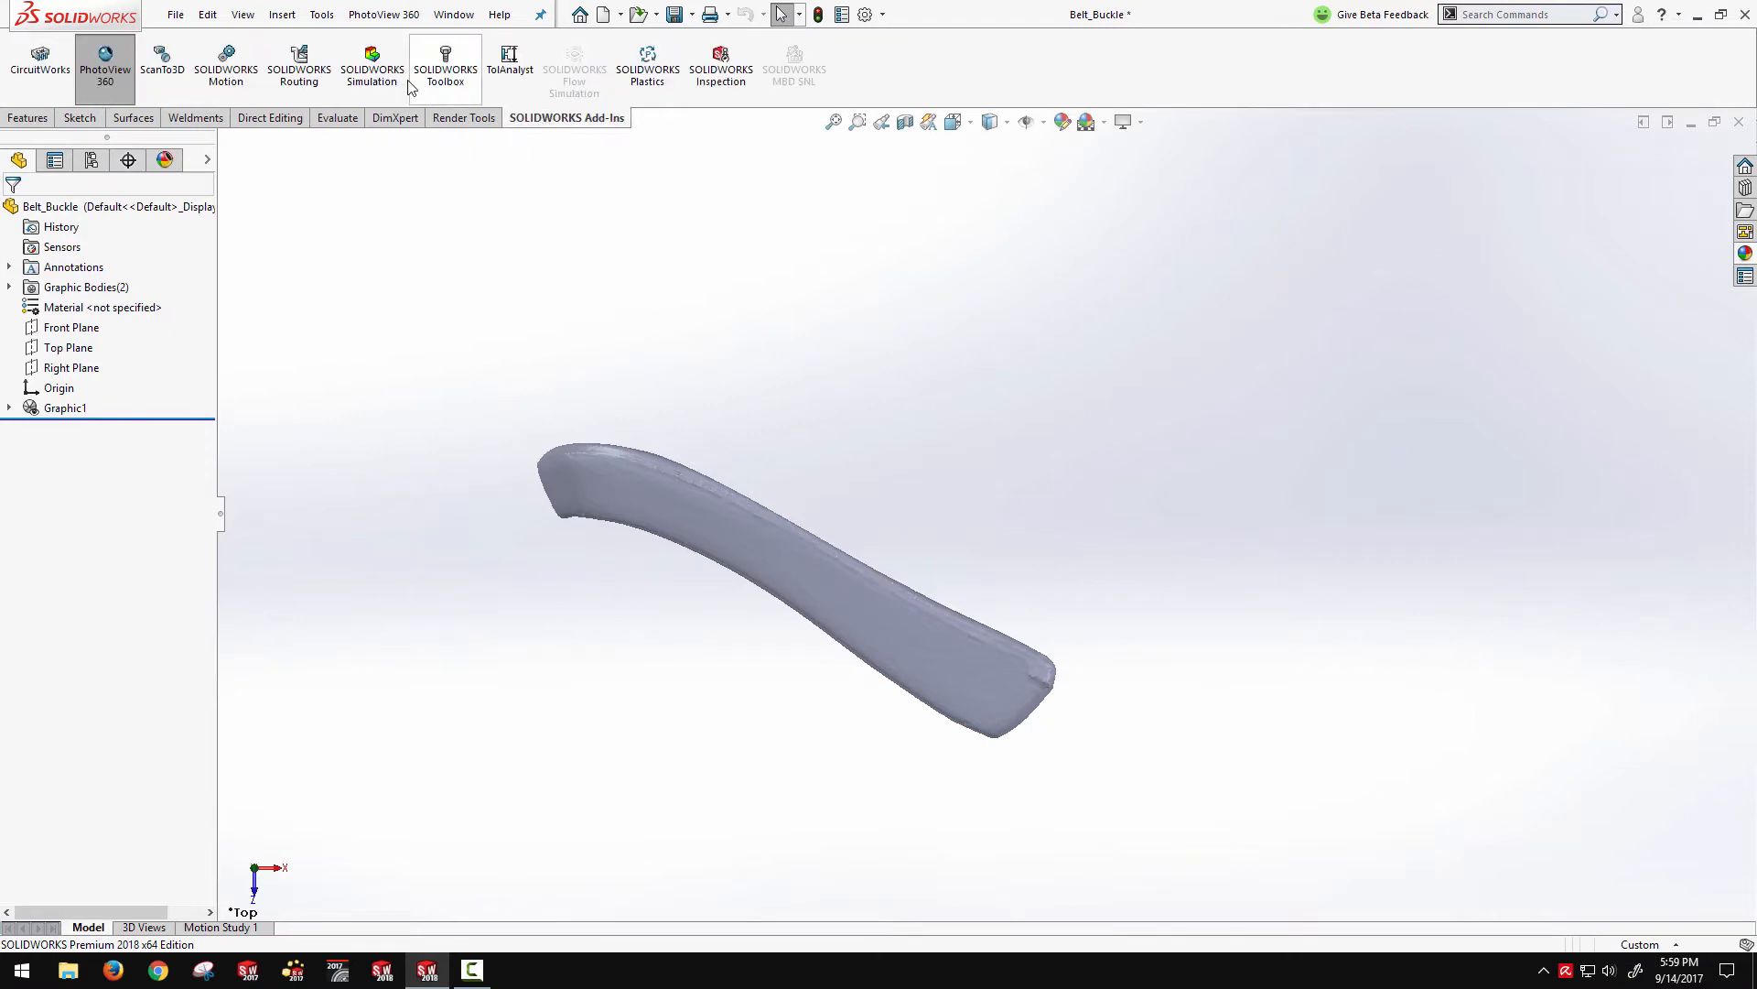
mouse_move(163, 66)
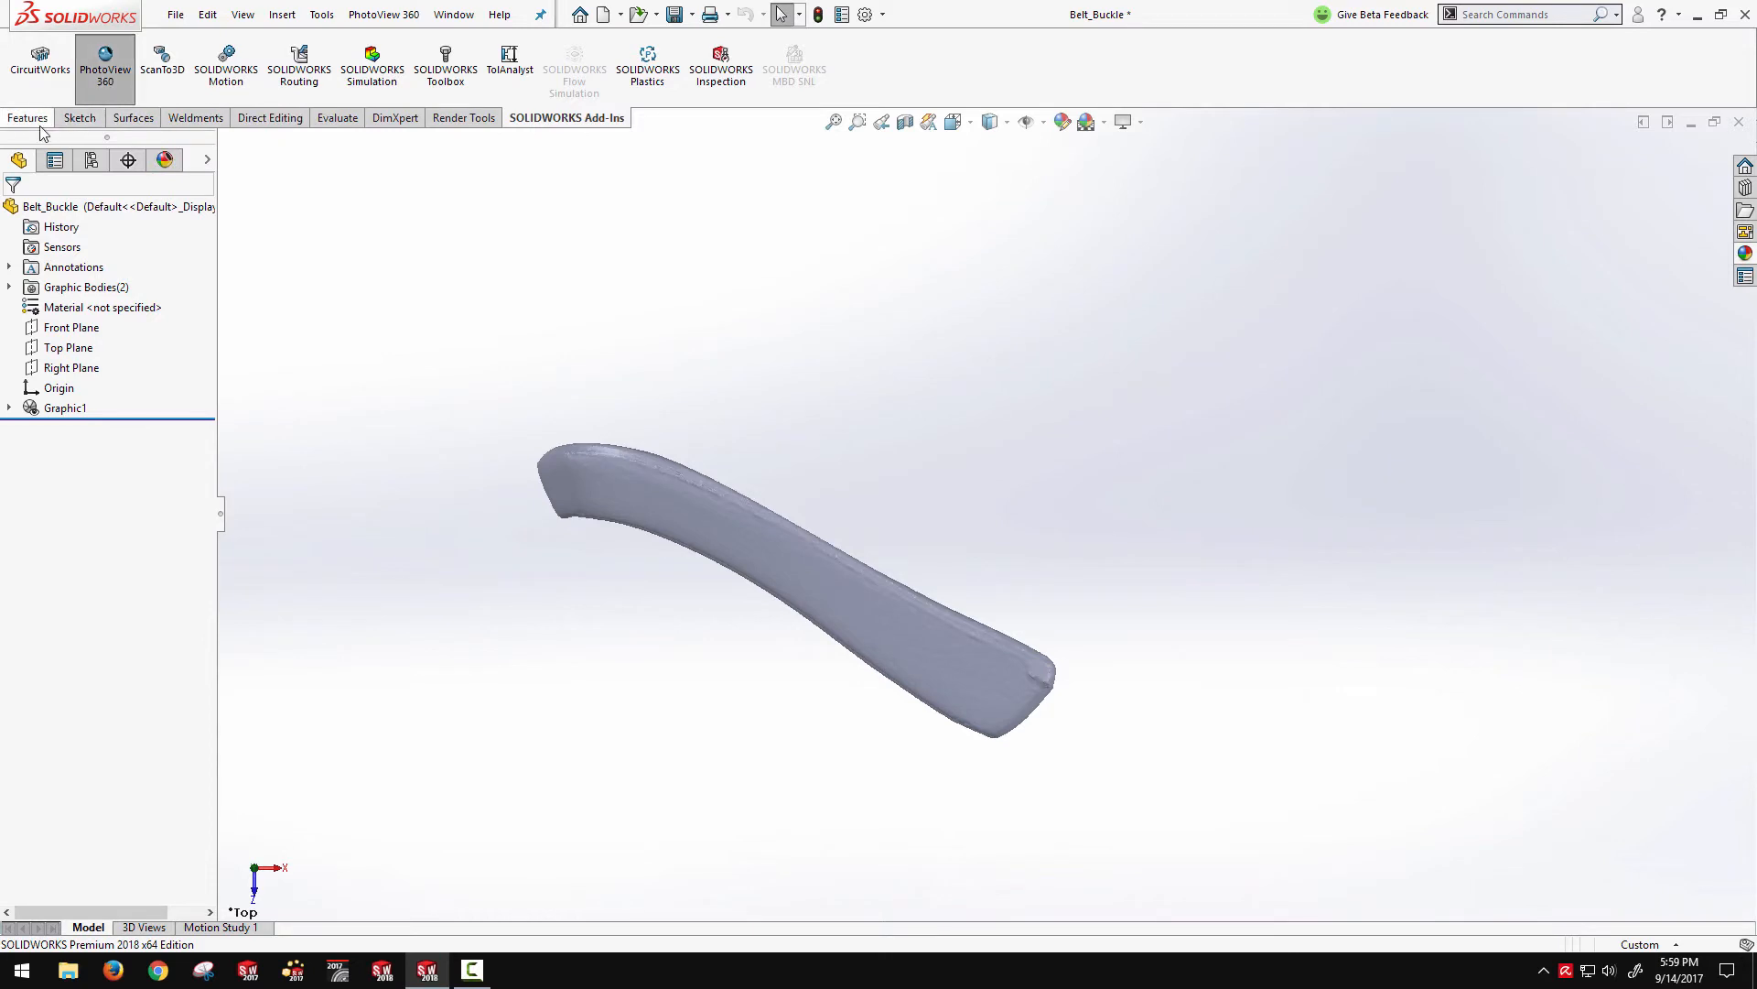
left_click(29, 118)
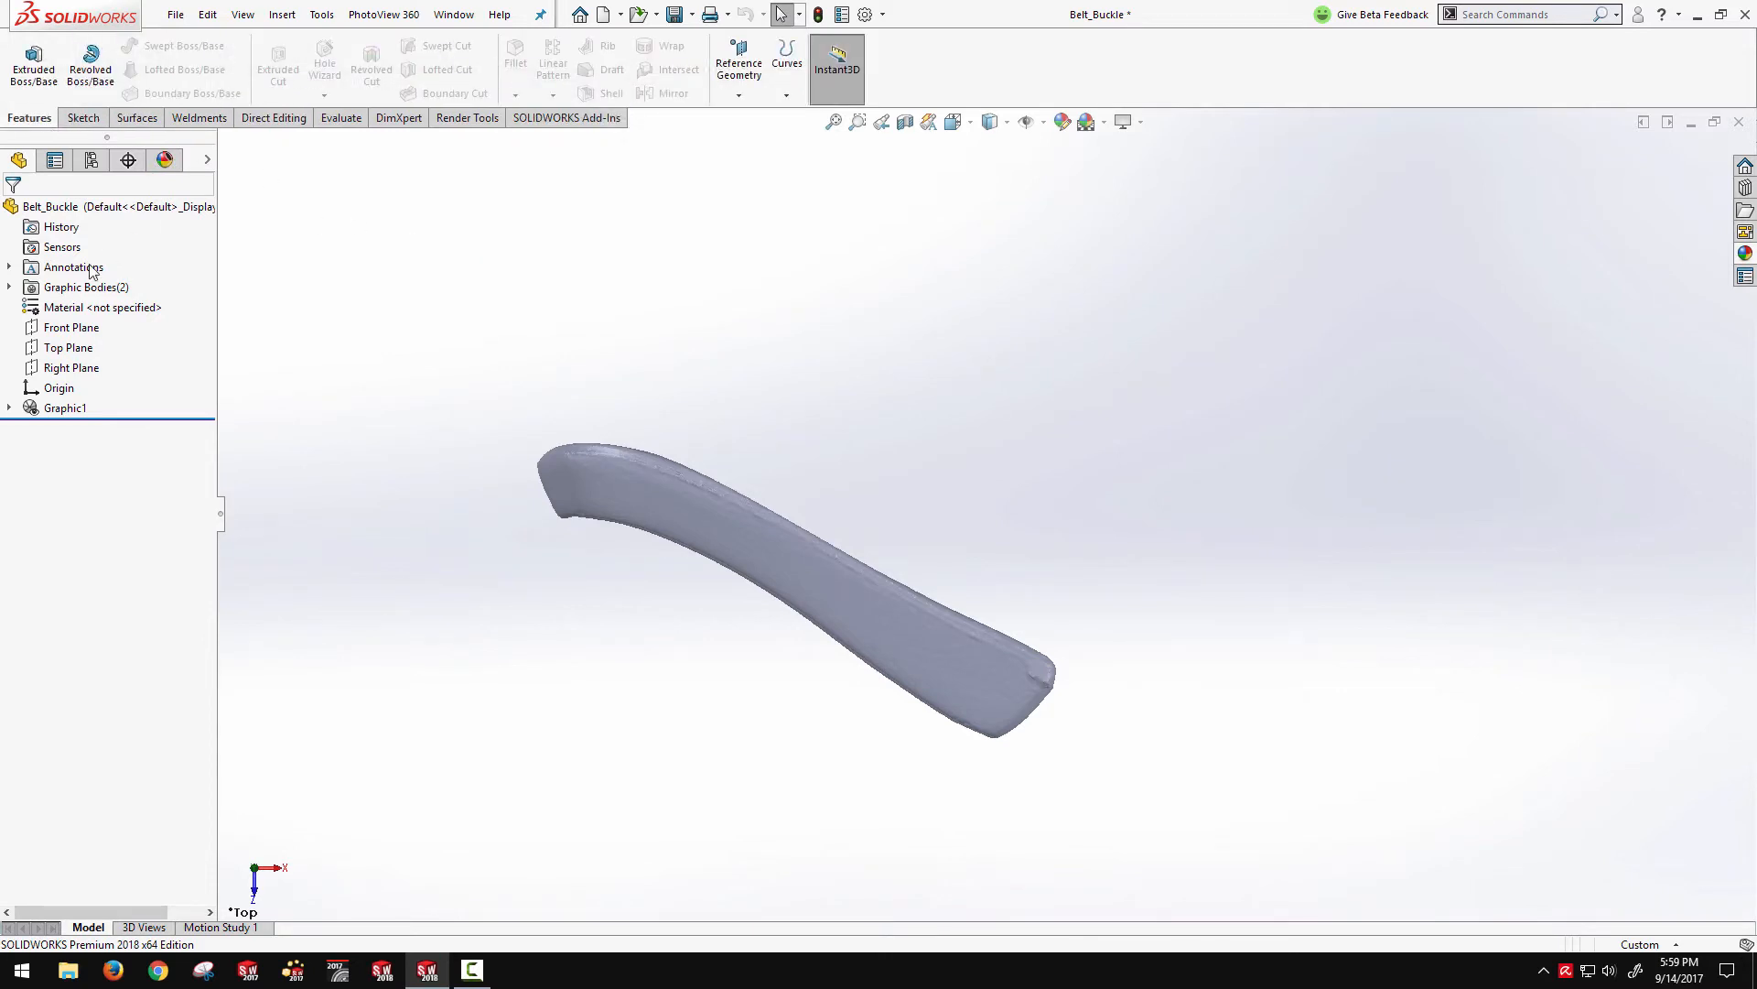
left_click(9, 287)
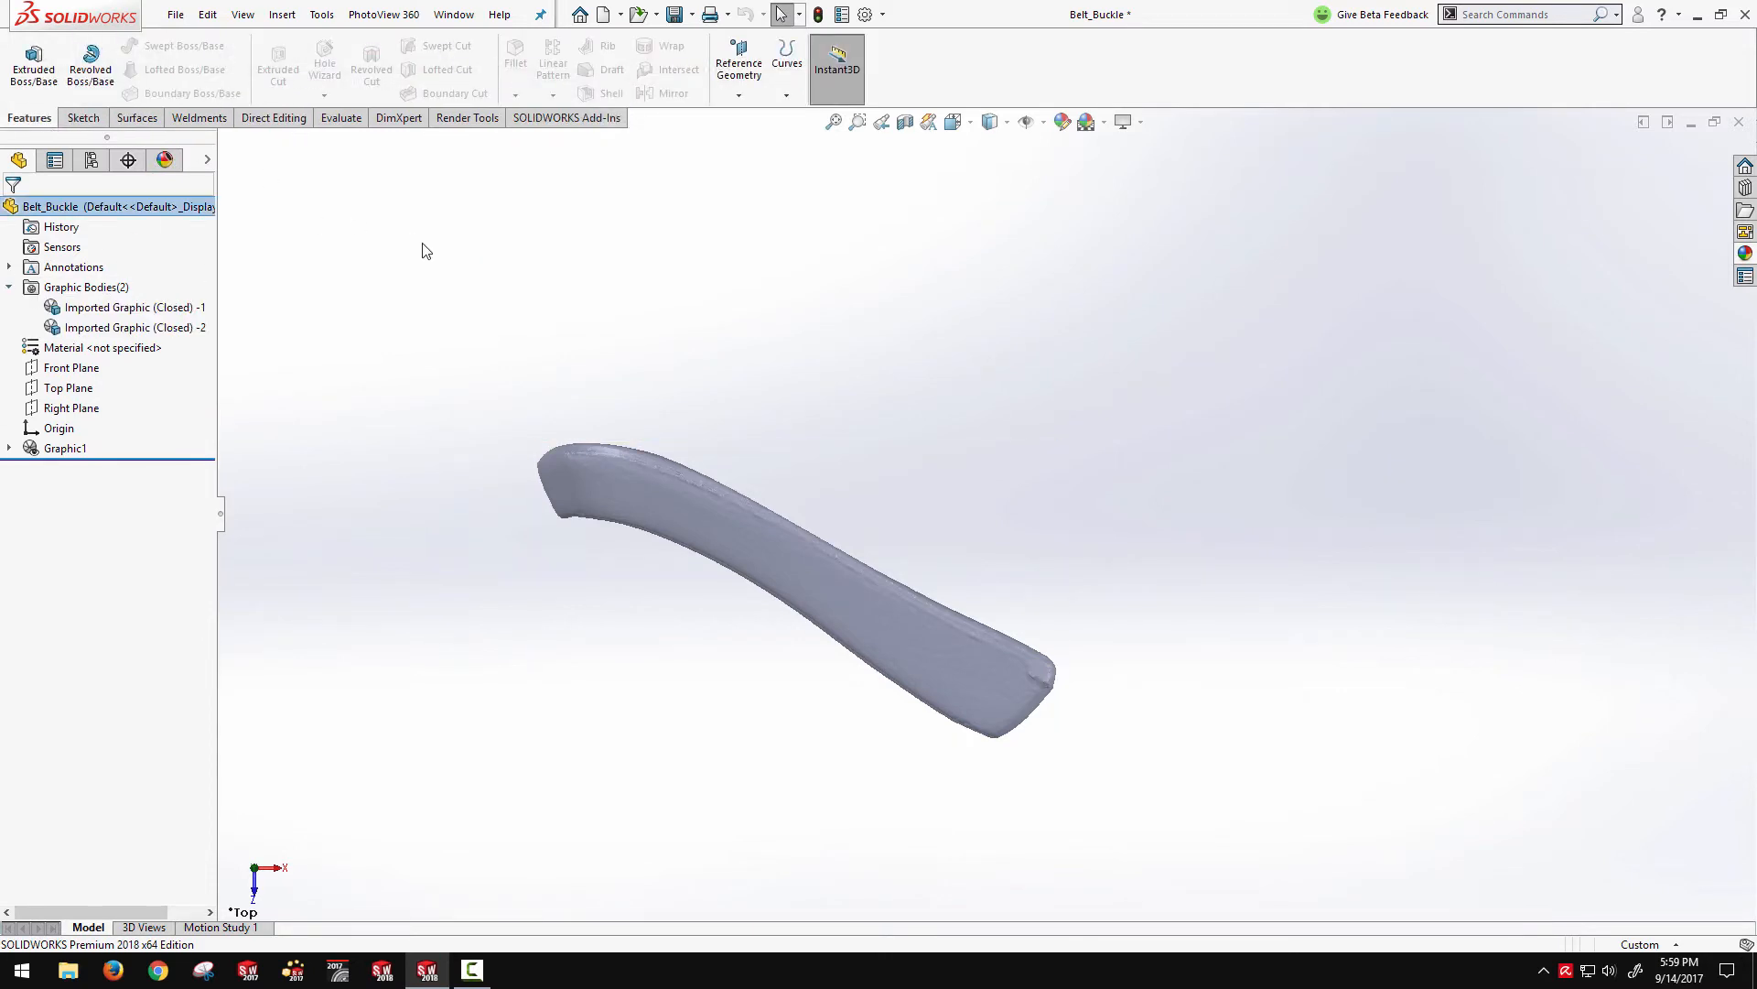
left_click(283, 13)
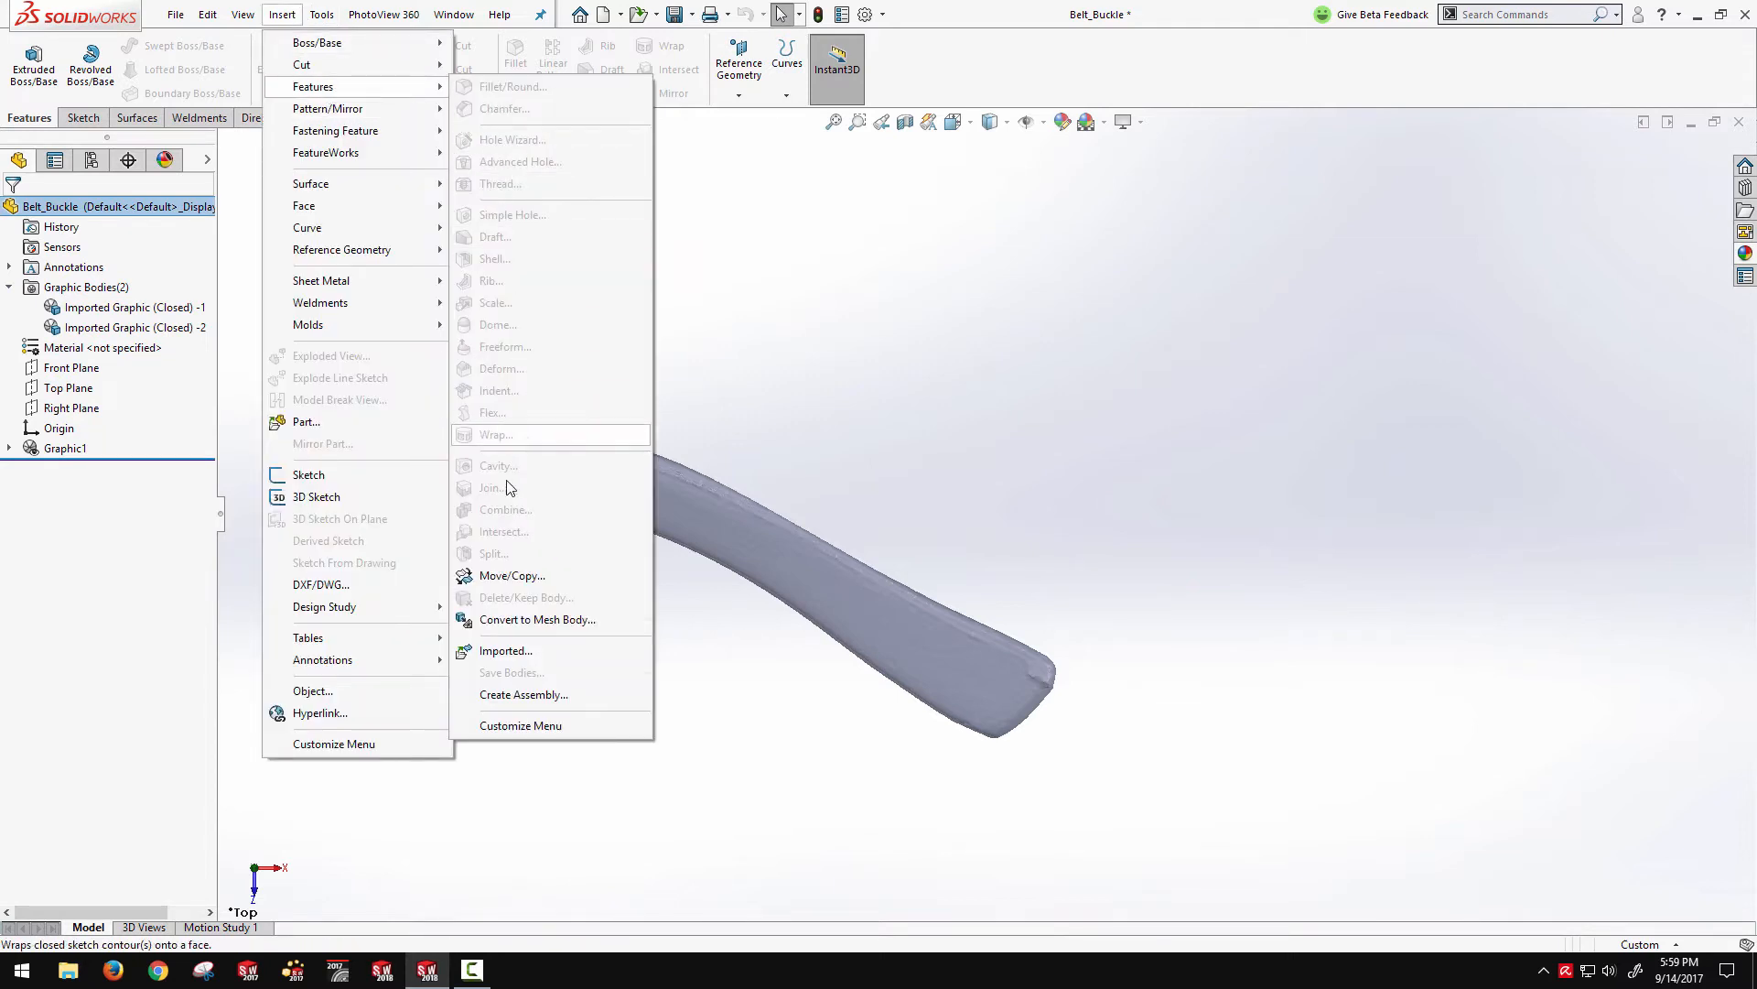
mouse_move(513, 582)
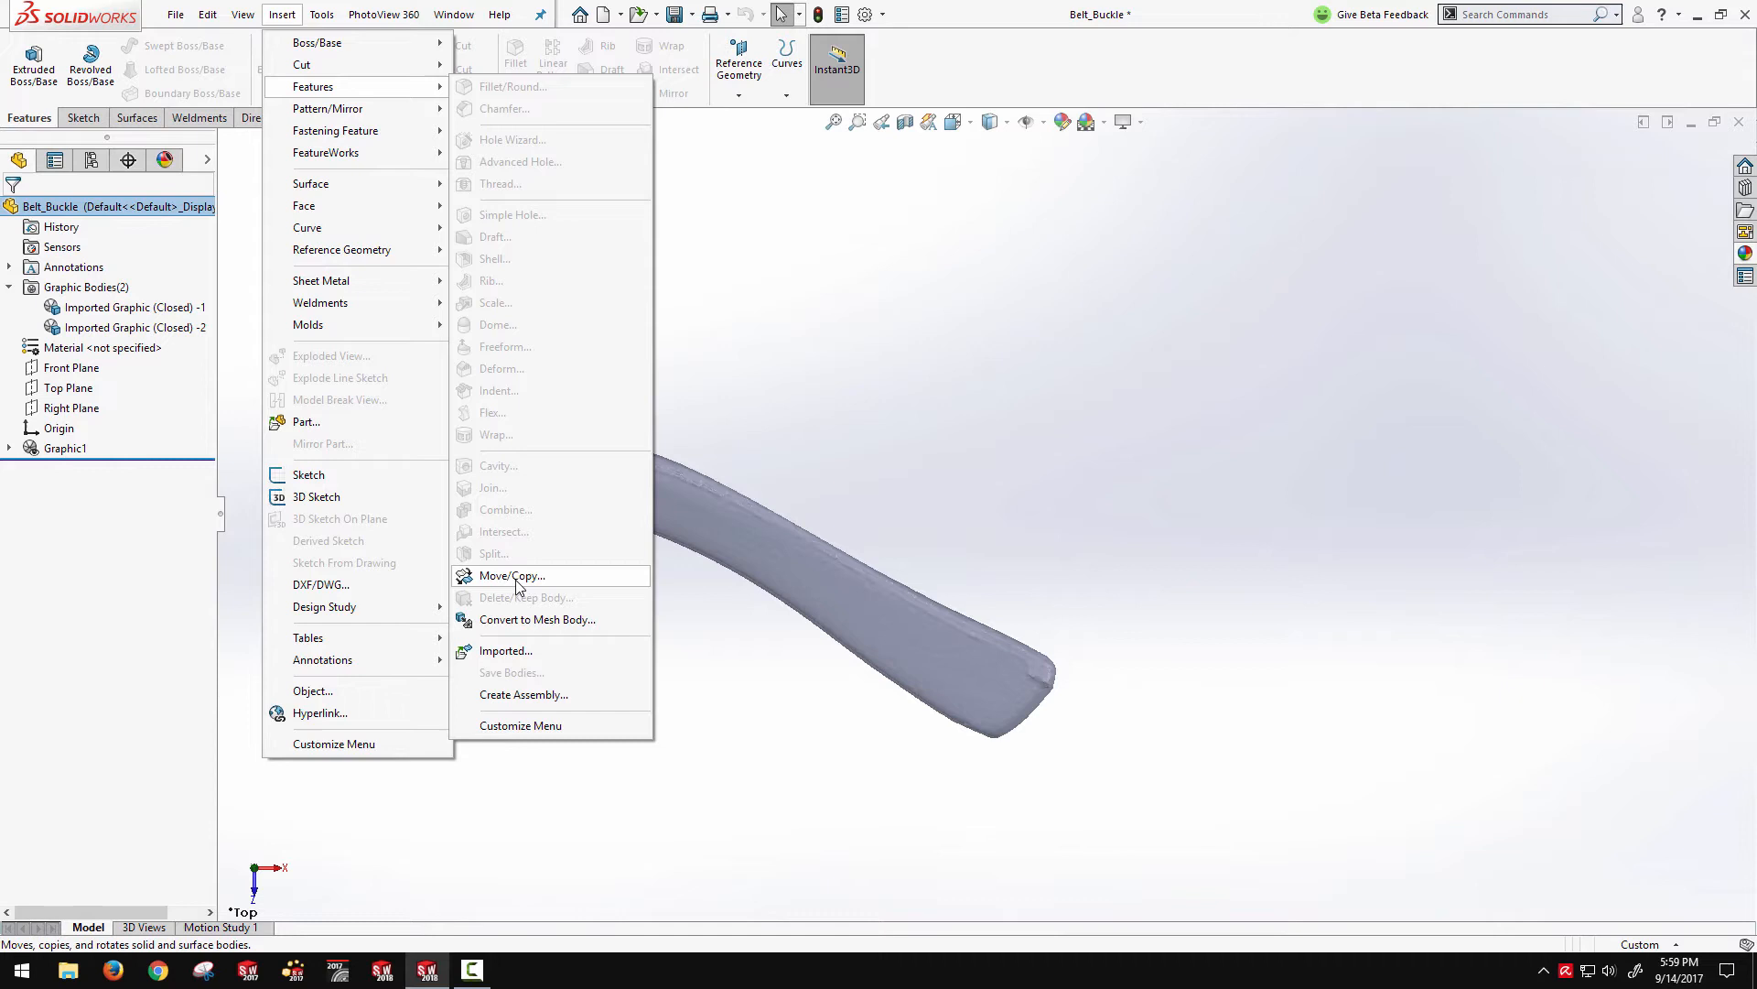
Rotate Imported Graphic (Closed) -1 by 24.5° about Y with Move/Copy
left_click(512, 575)
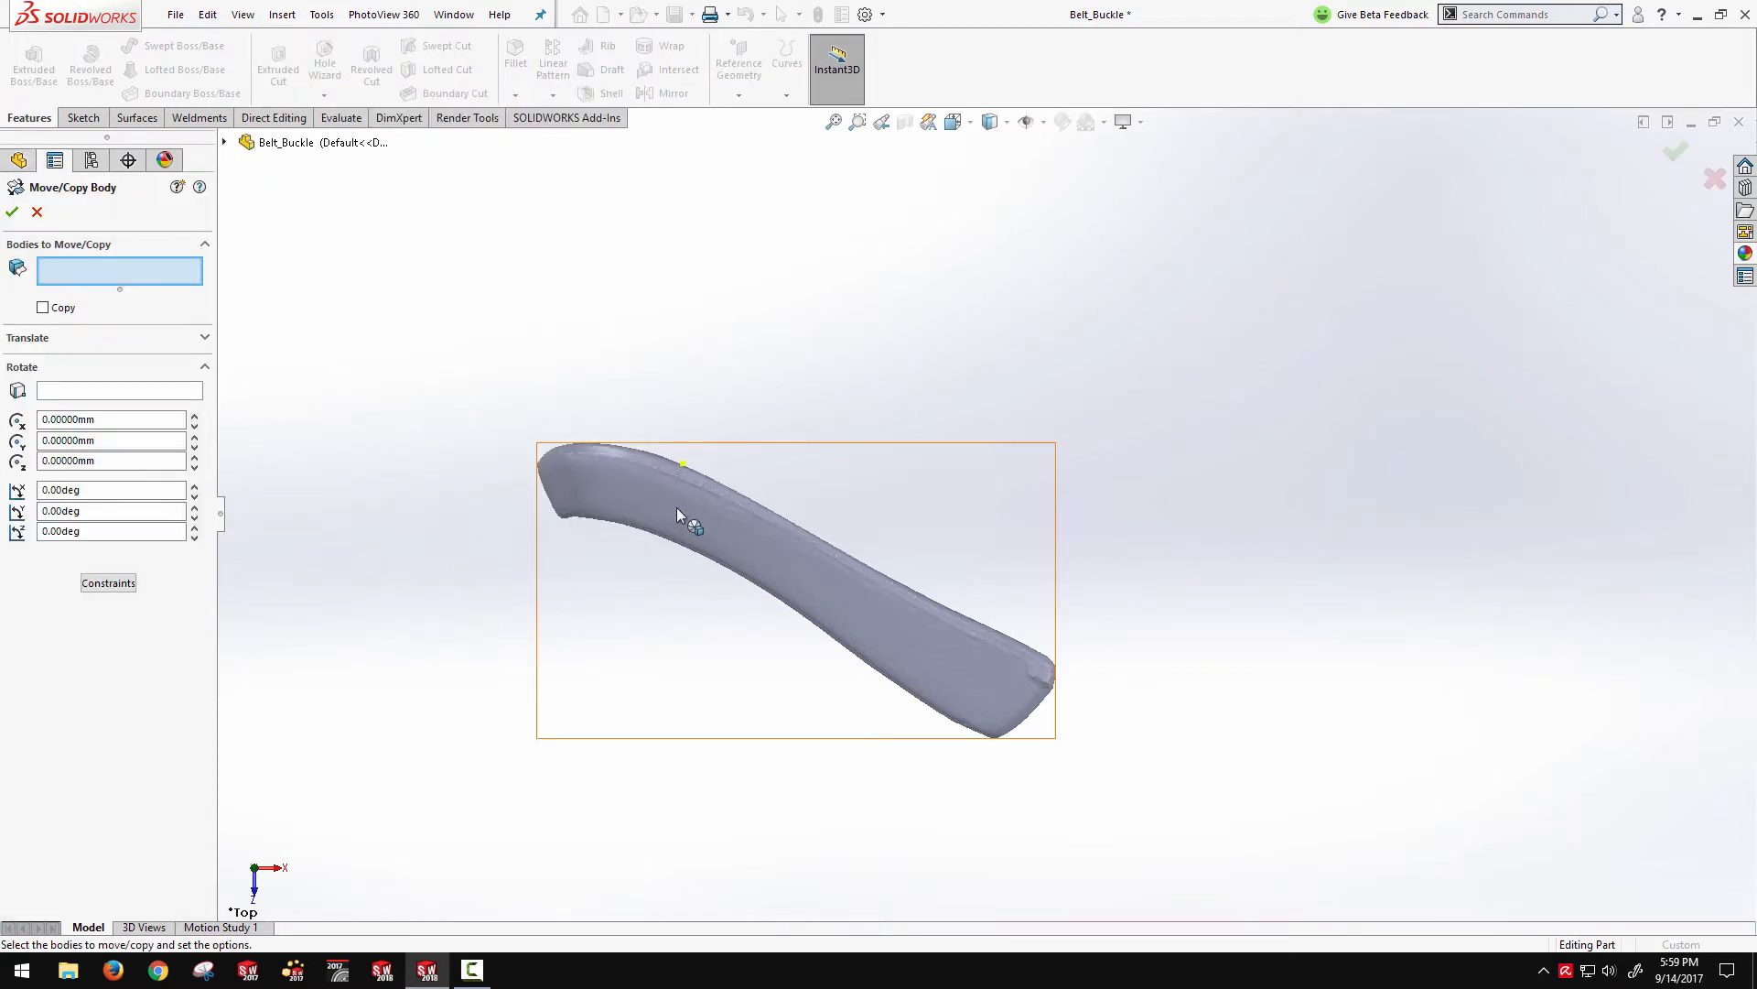
left_click(678, 509)
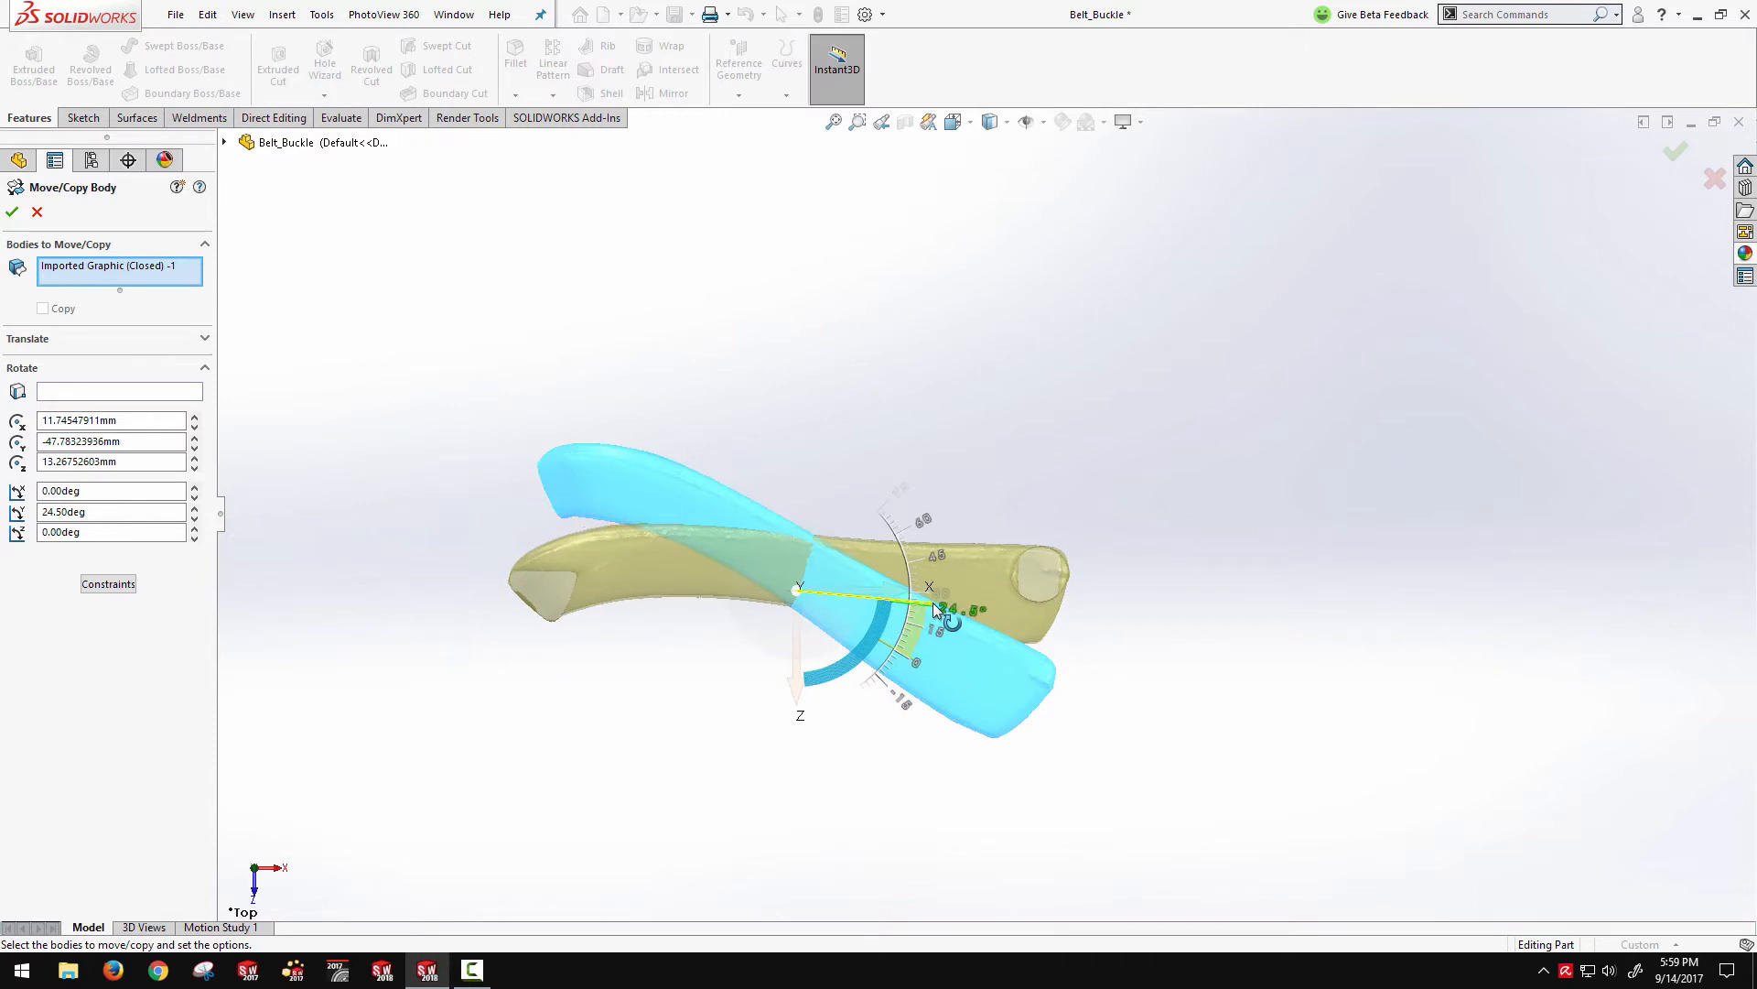
left_click(193, 506)
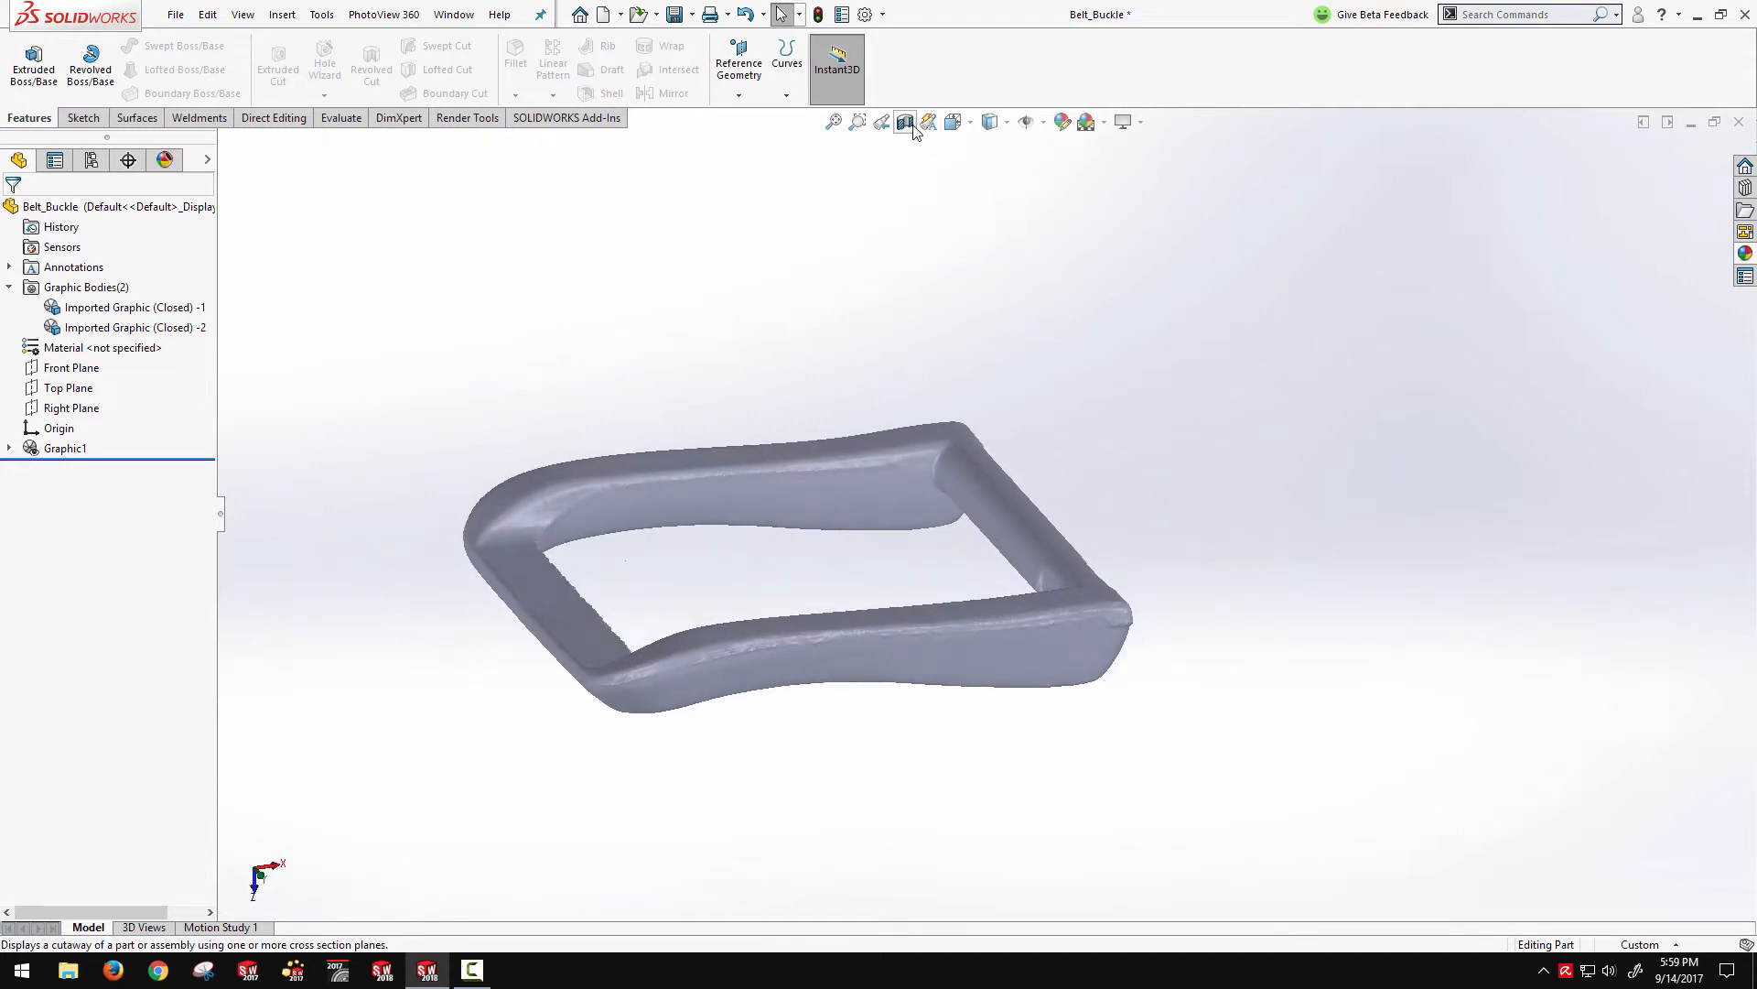
left_click(906, 121)
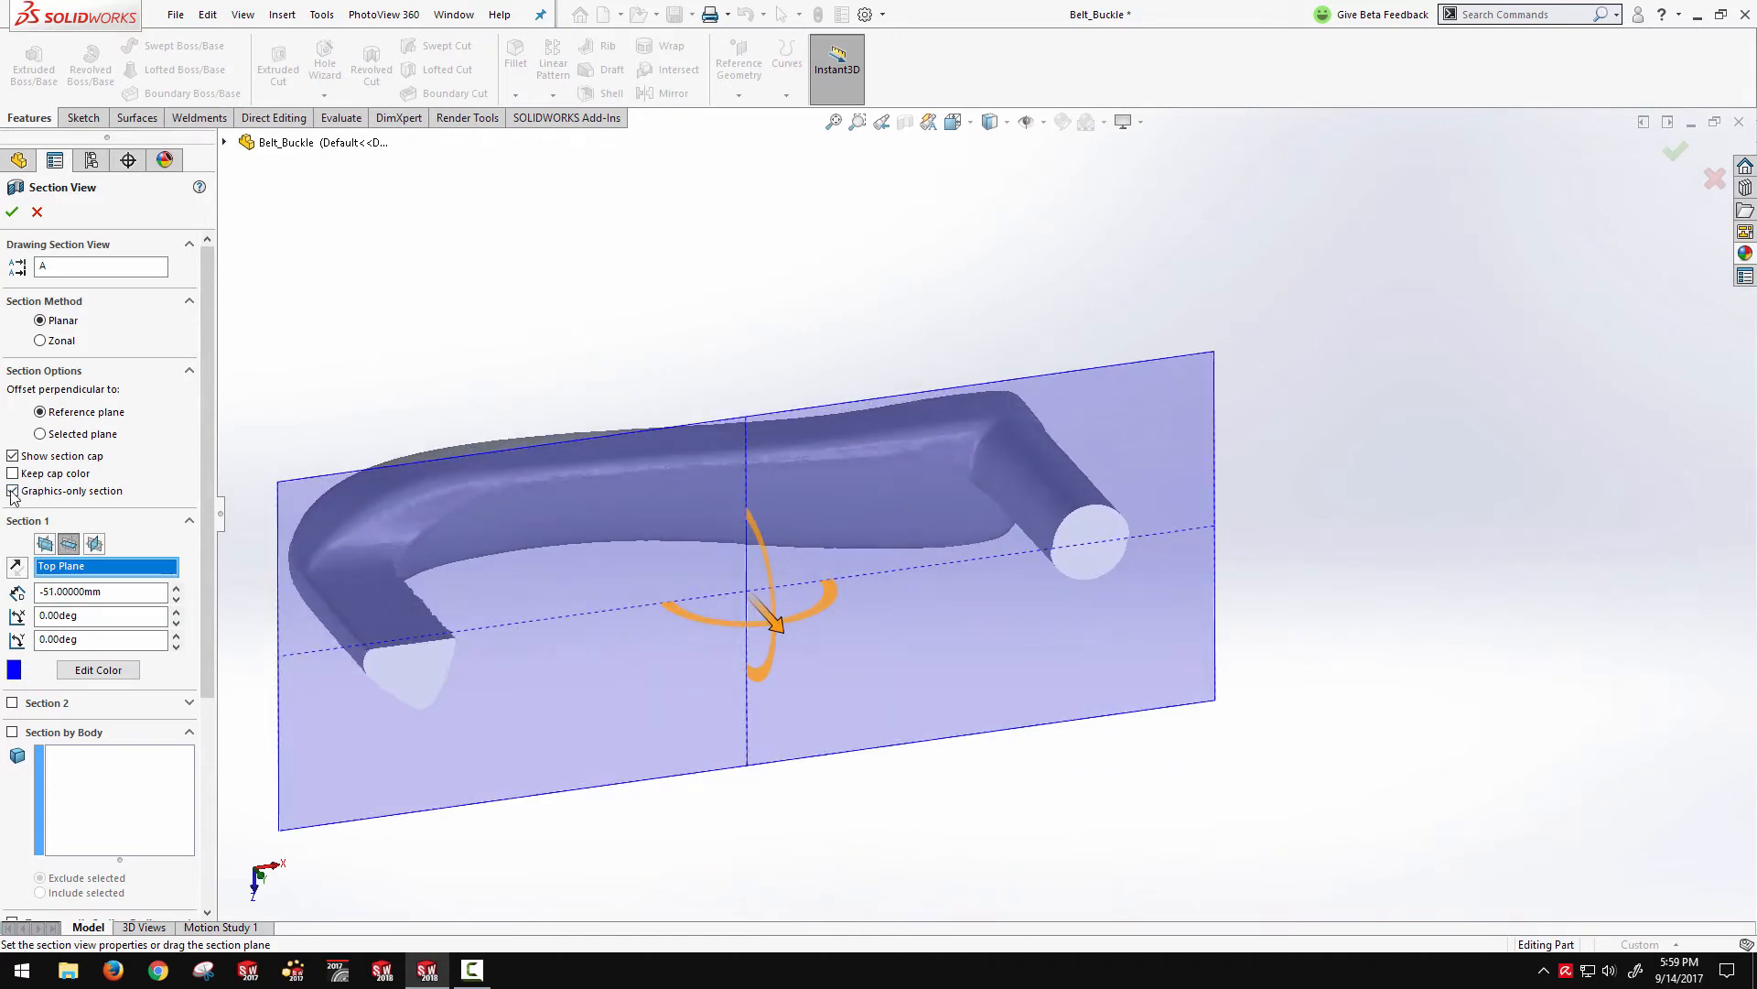
left_click(12, 490)
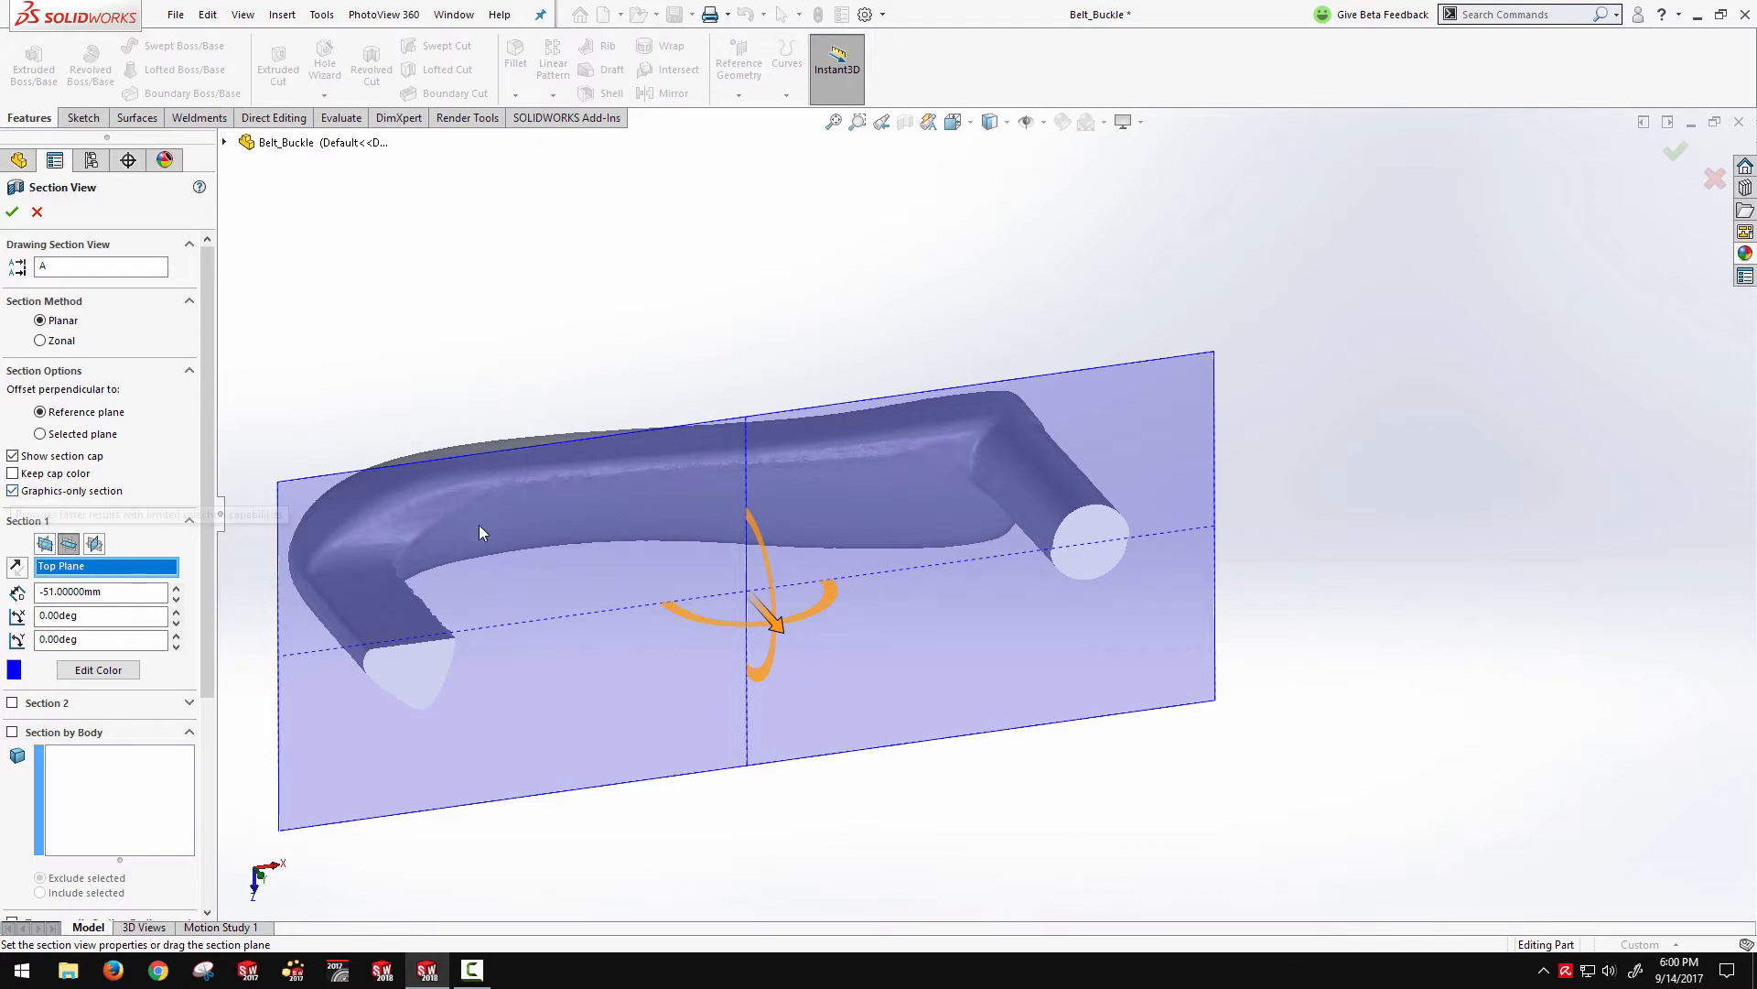
left_click(12, 212)
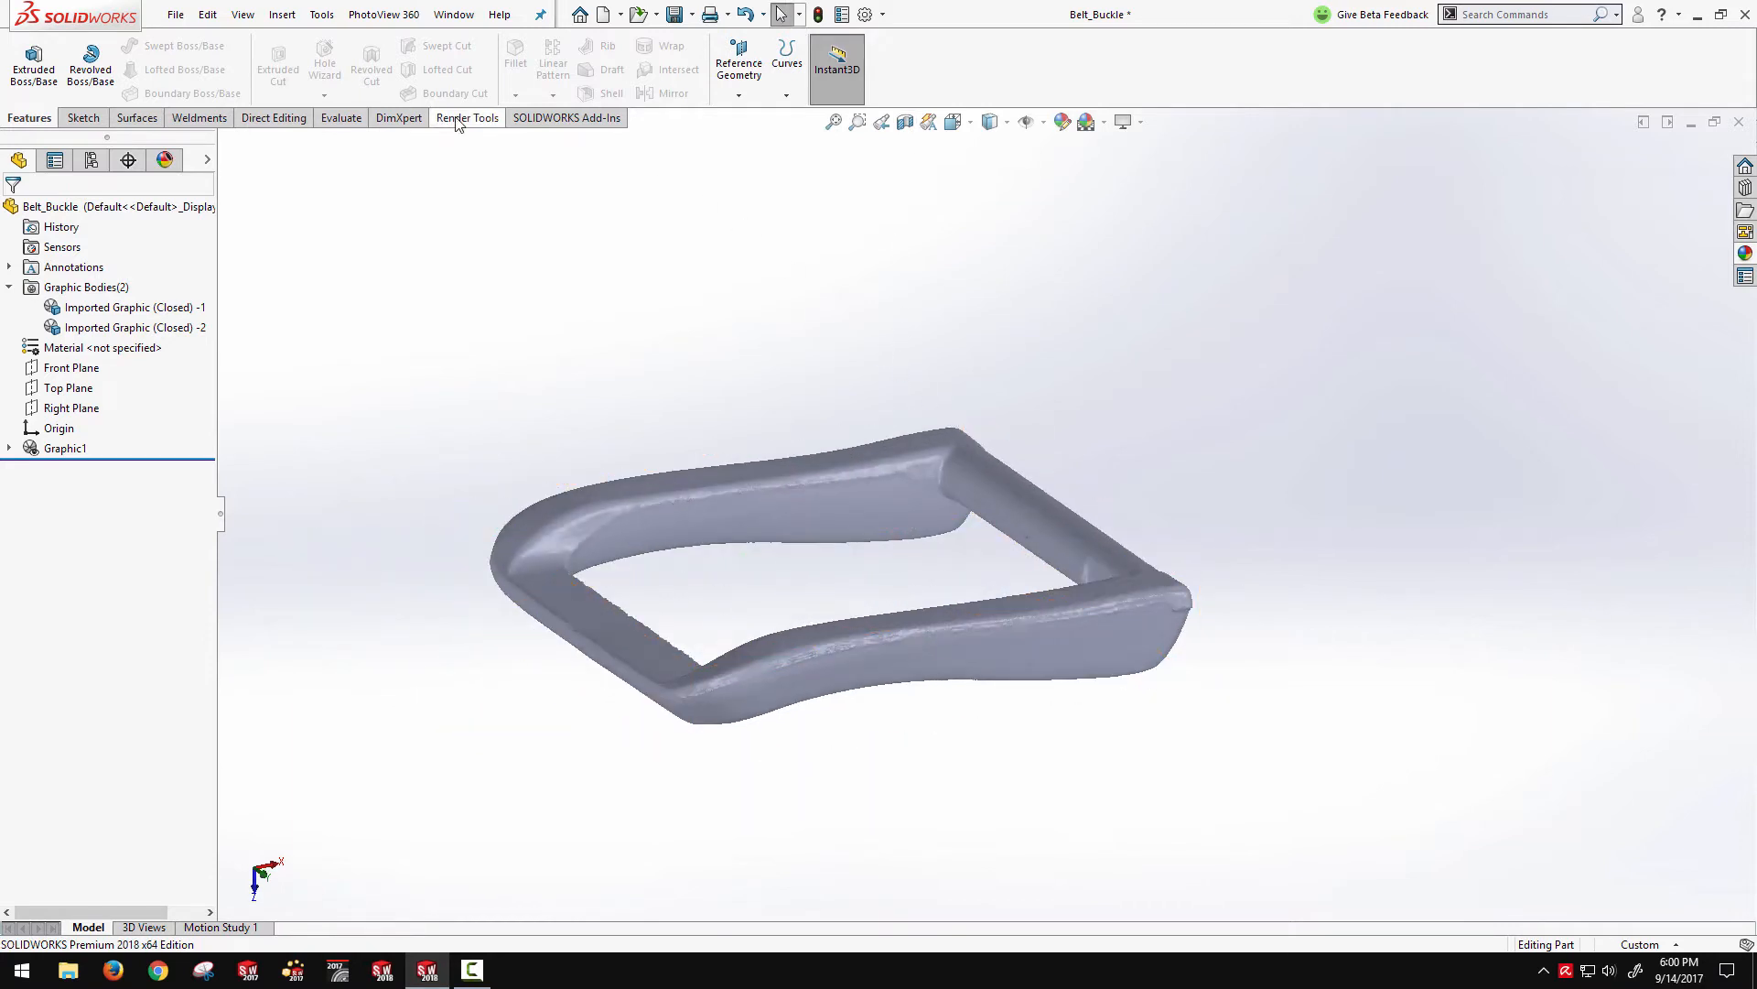
Open the PhotoView 360 preview window and restart the render
left_click(468, 118)
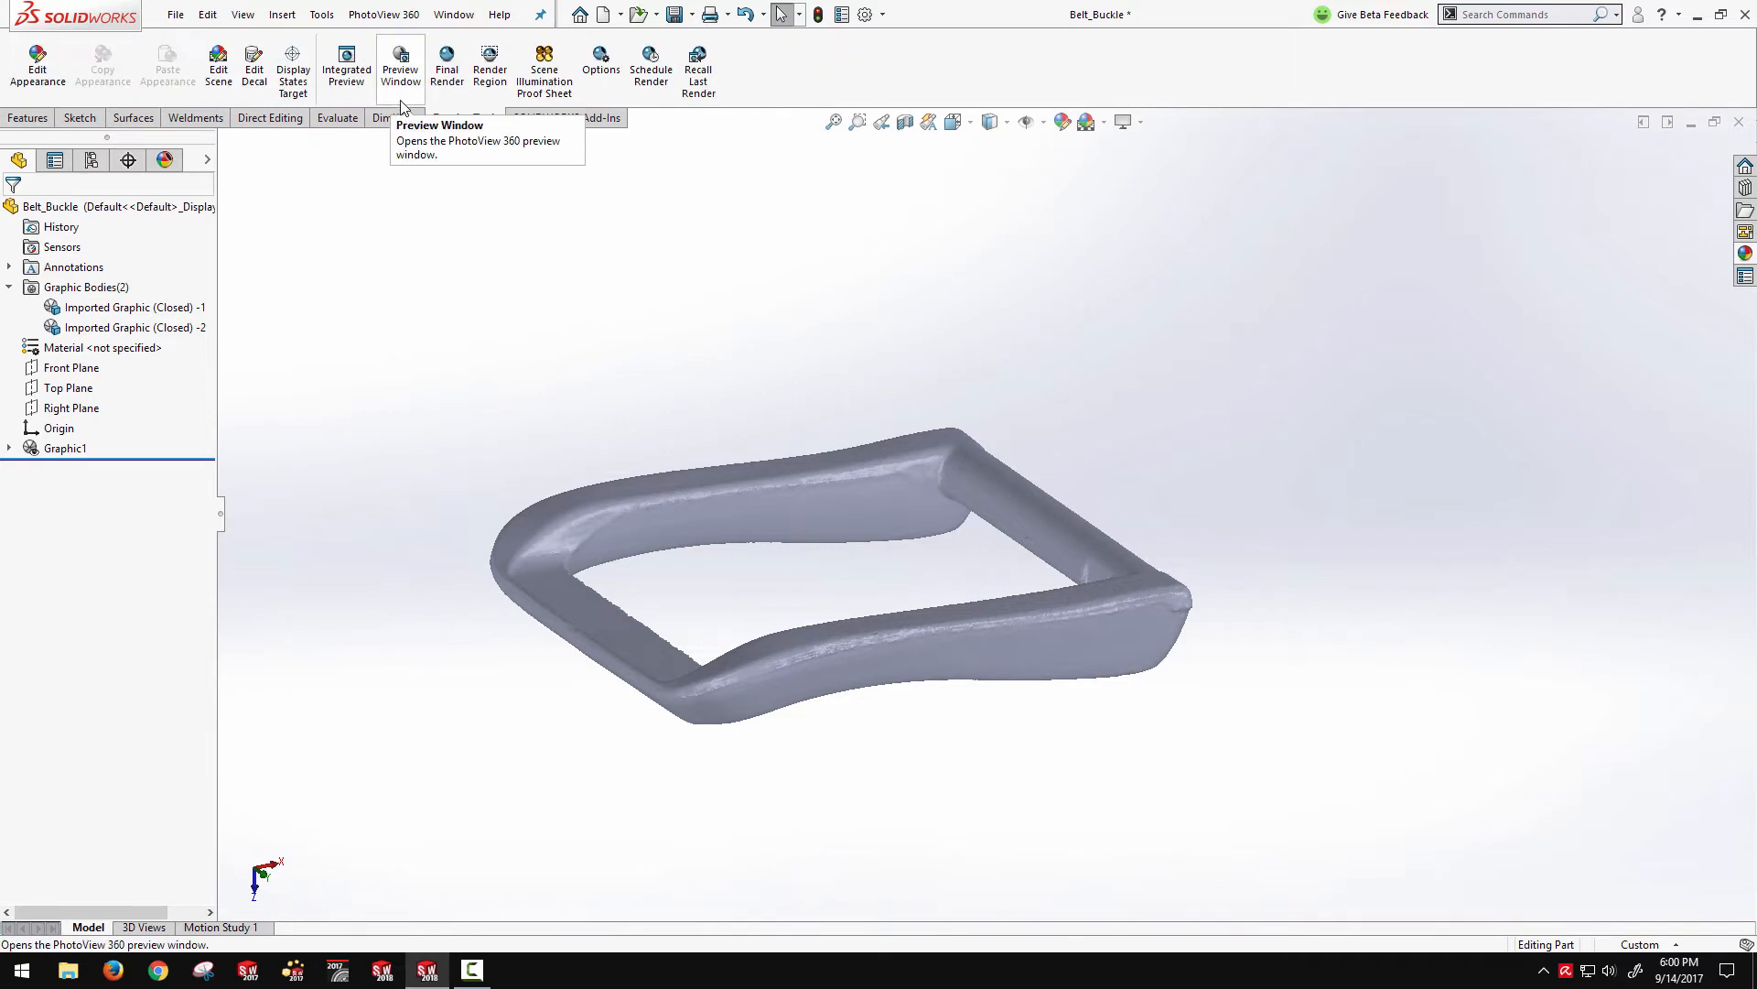
mouse_move(1134, 405)
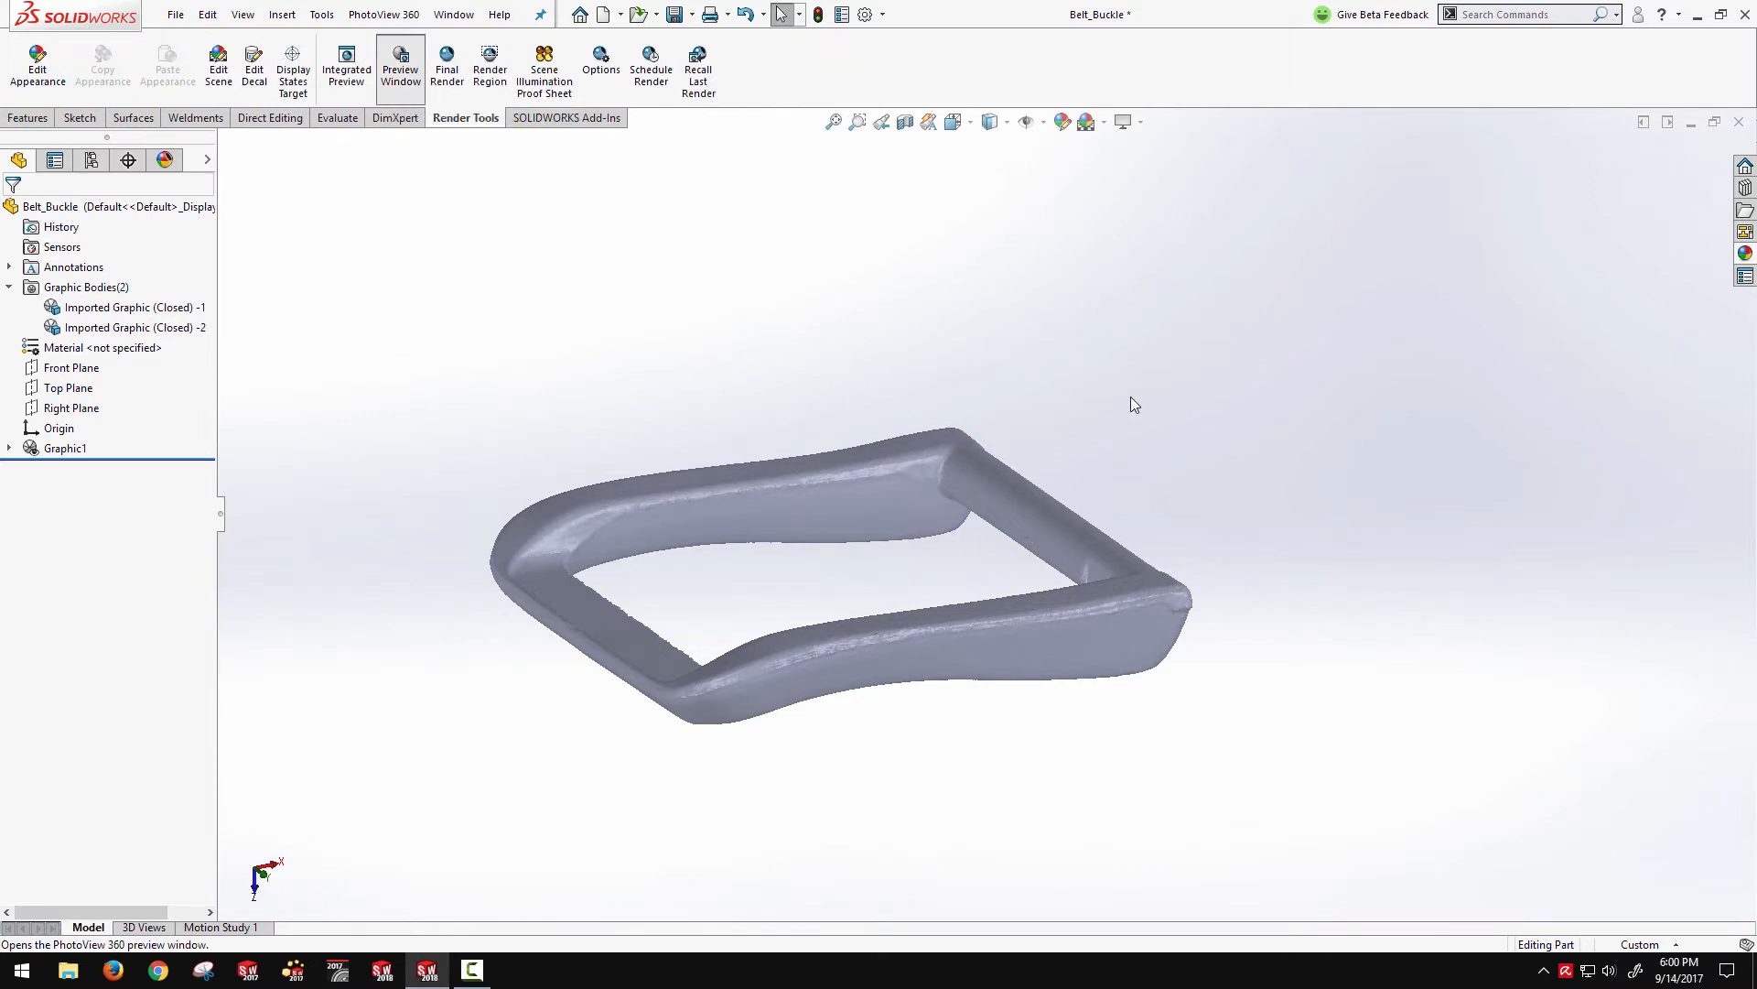
mouse_move(1594, 340)
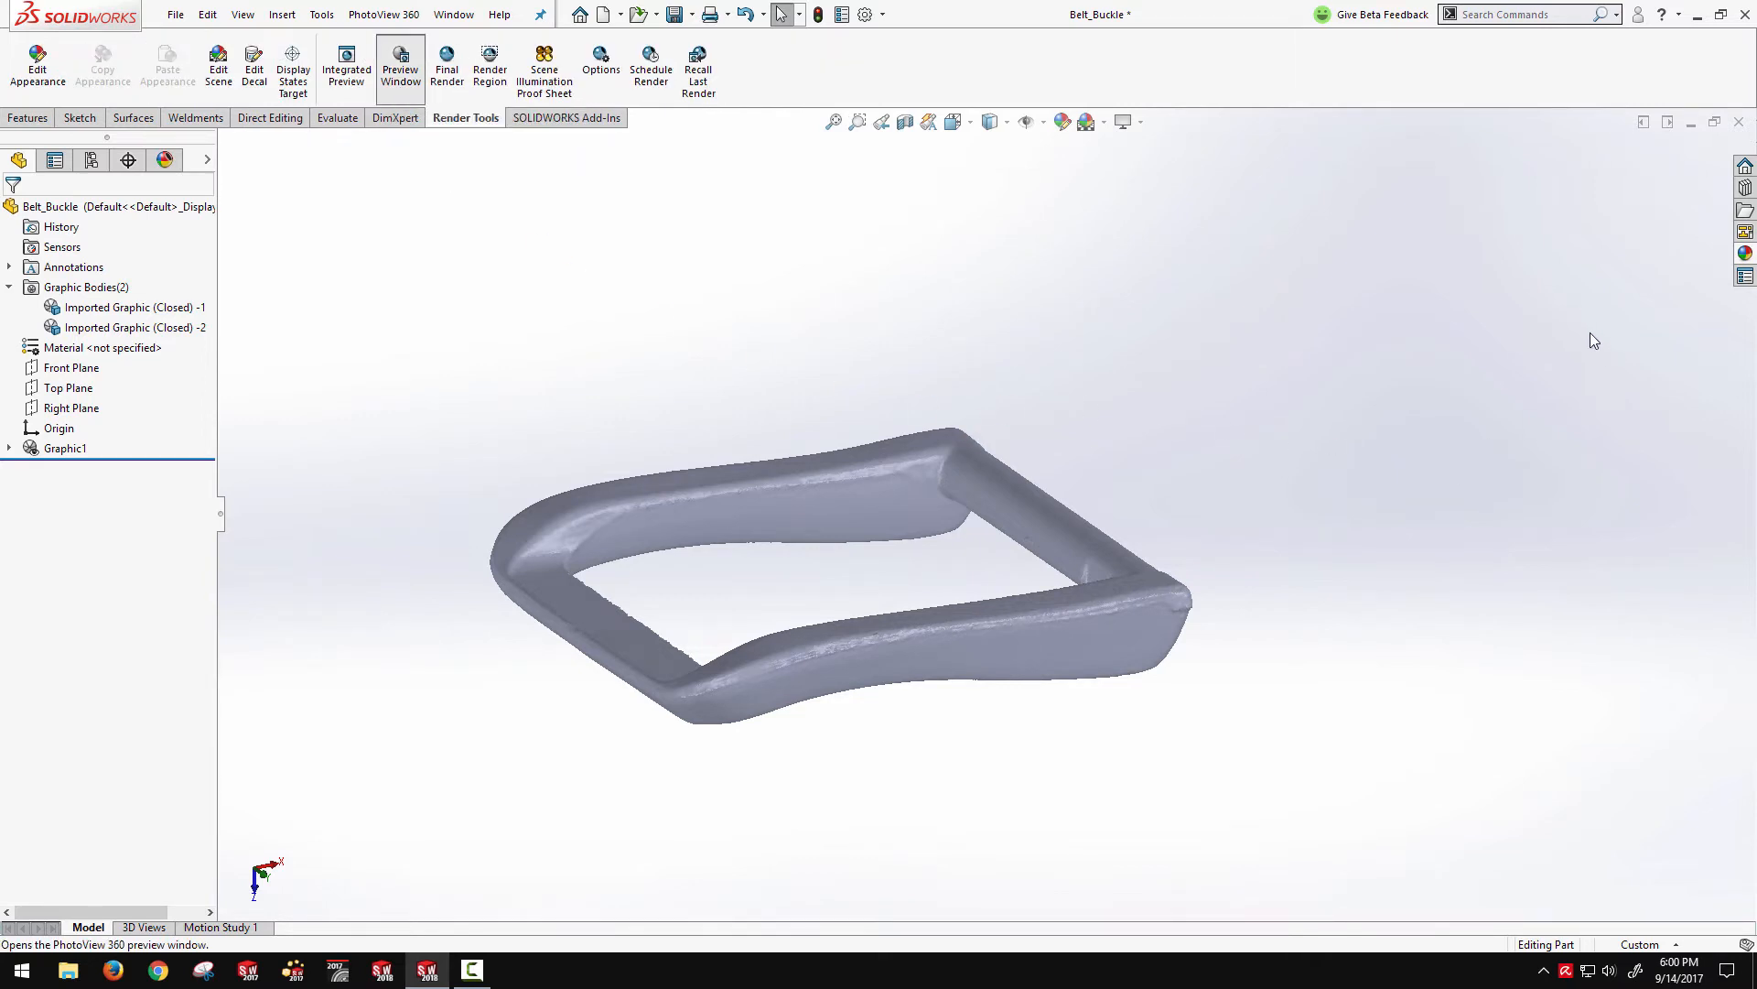
left_click(400, 64)
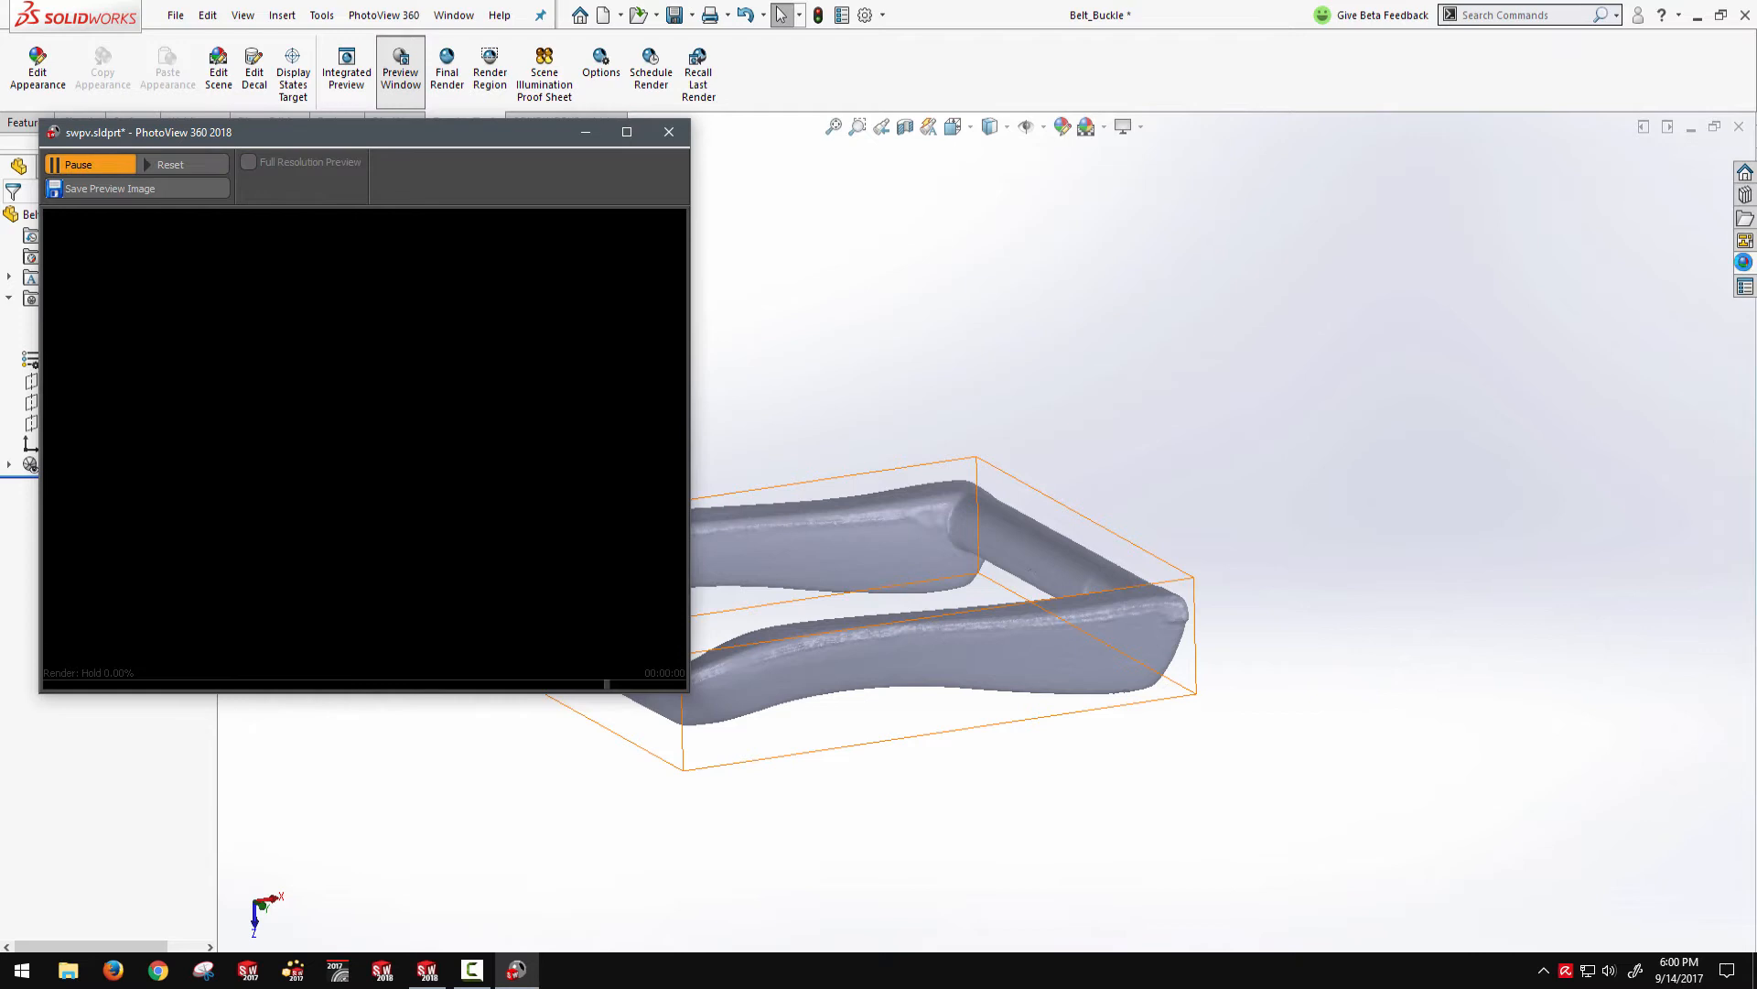
left_click(170, 164)
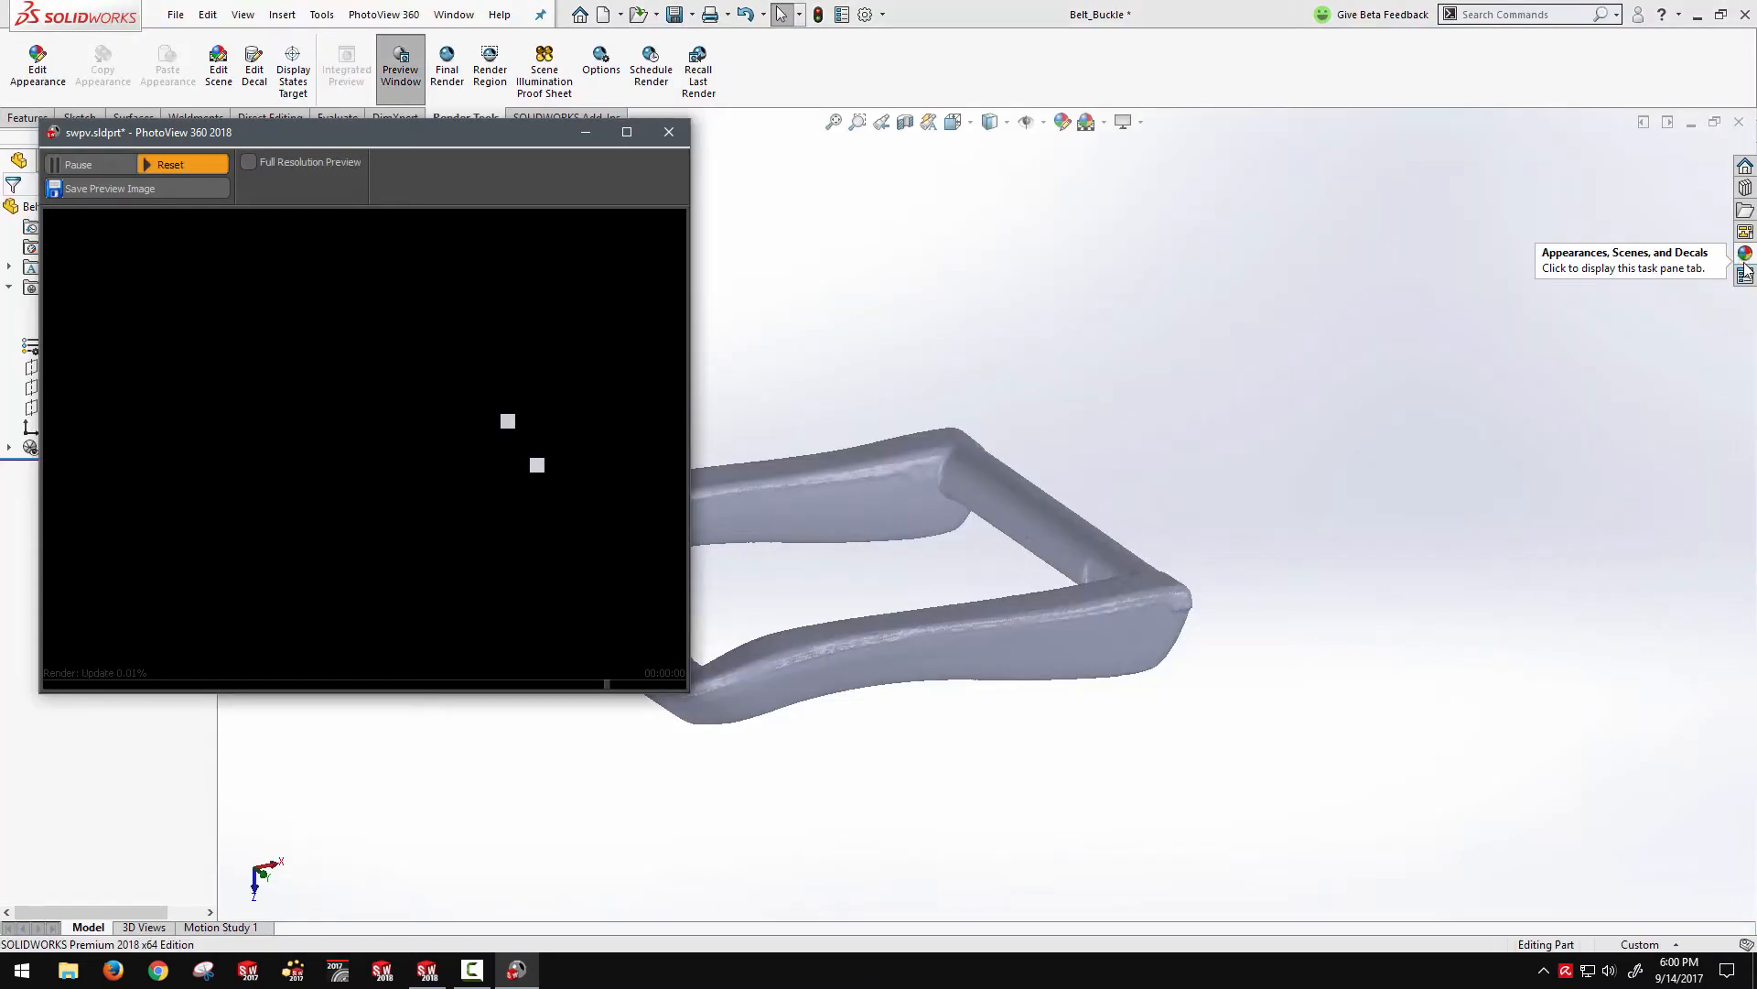
Apply the Plain White scene, then close the preview window
left_click(1743, 253)
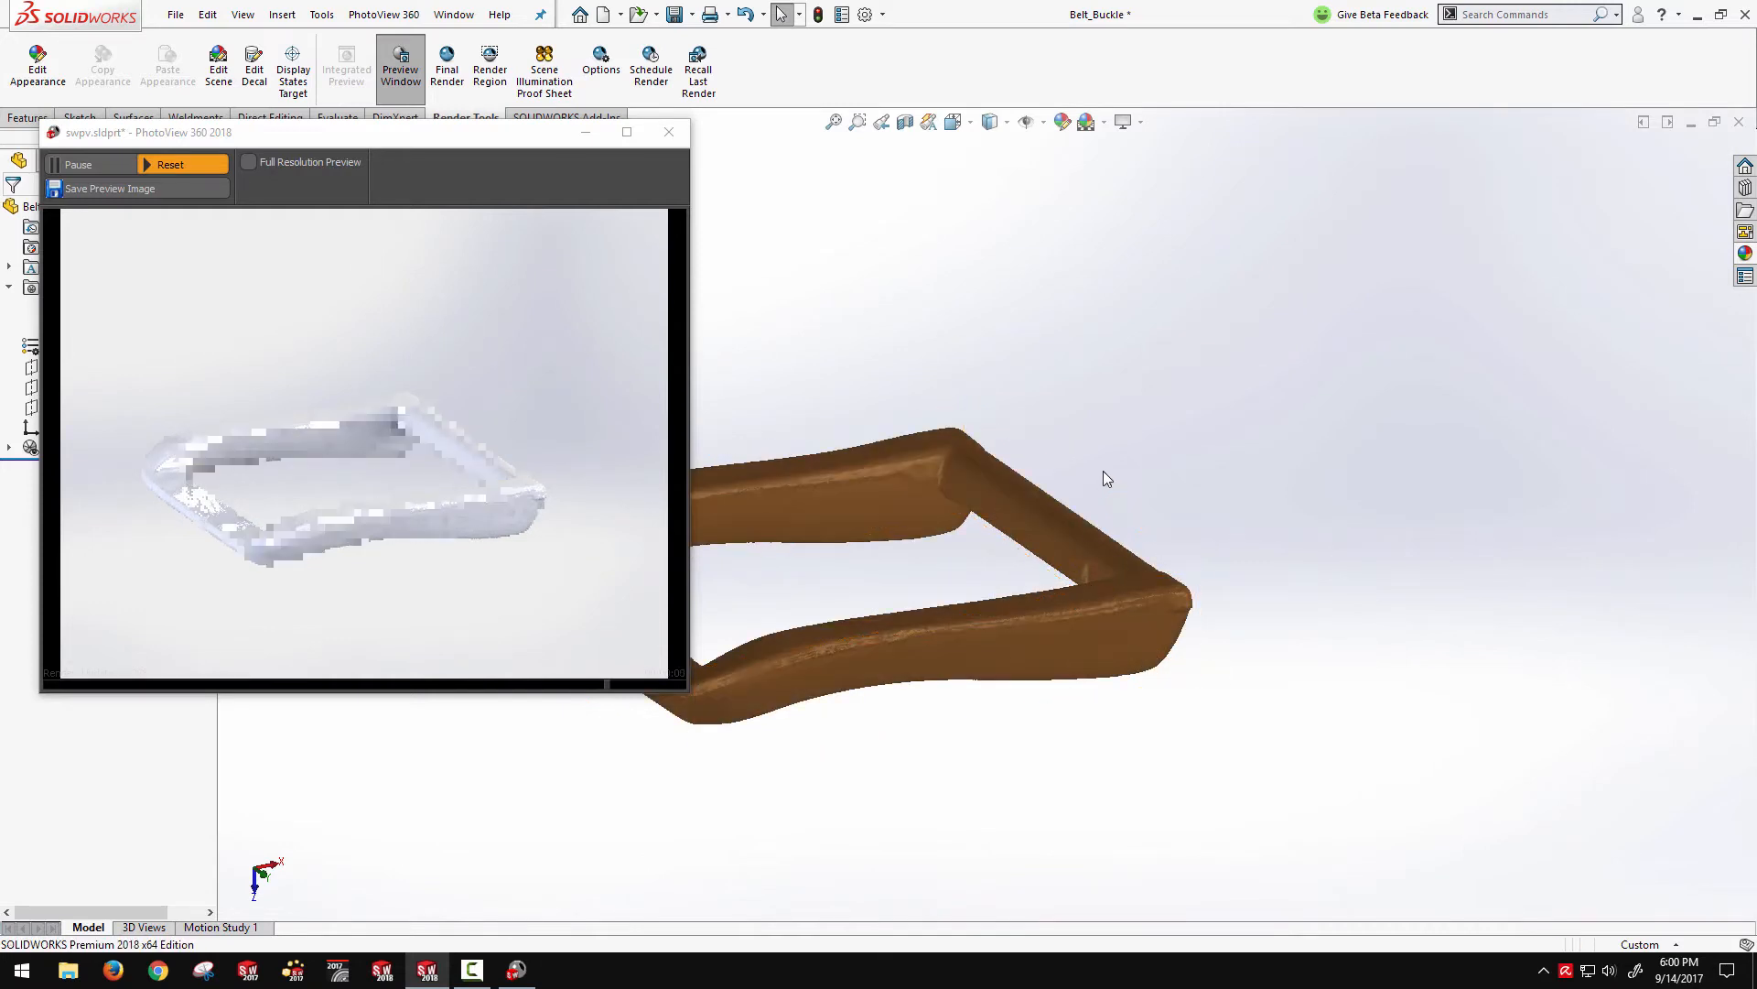
left_click(1084, 121)
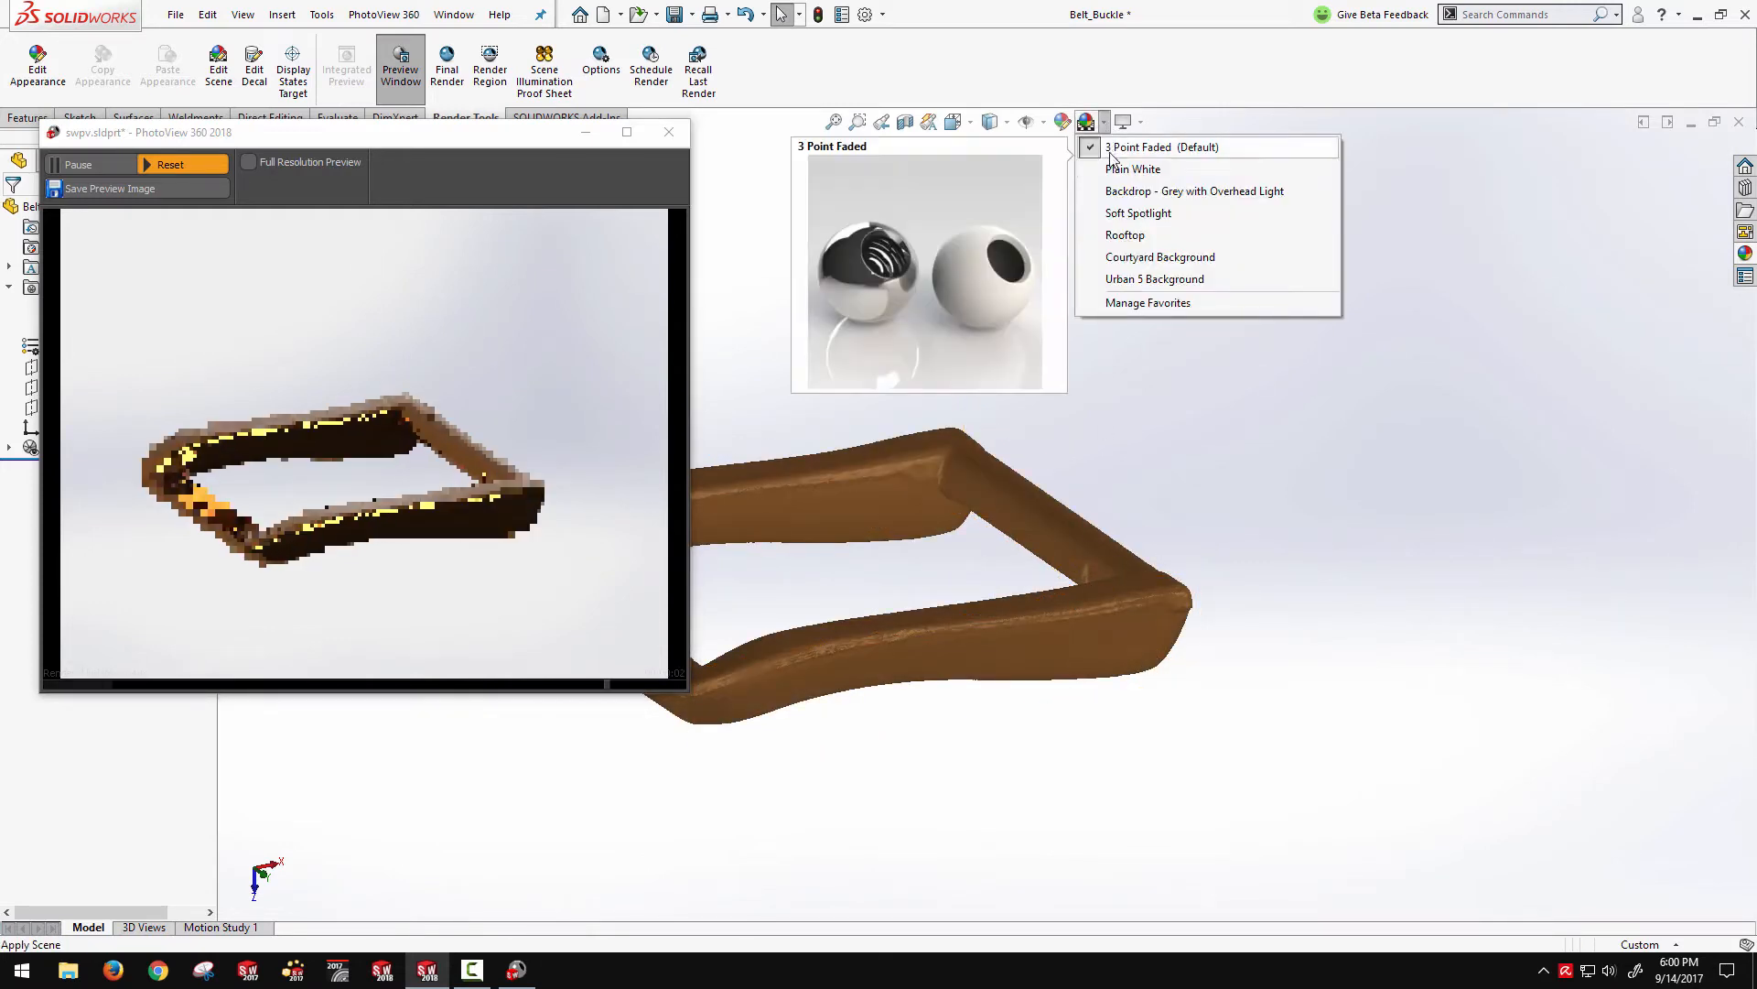
left_click(1012, 437)
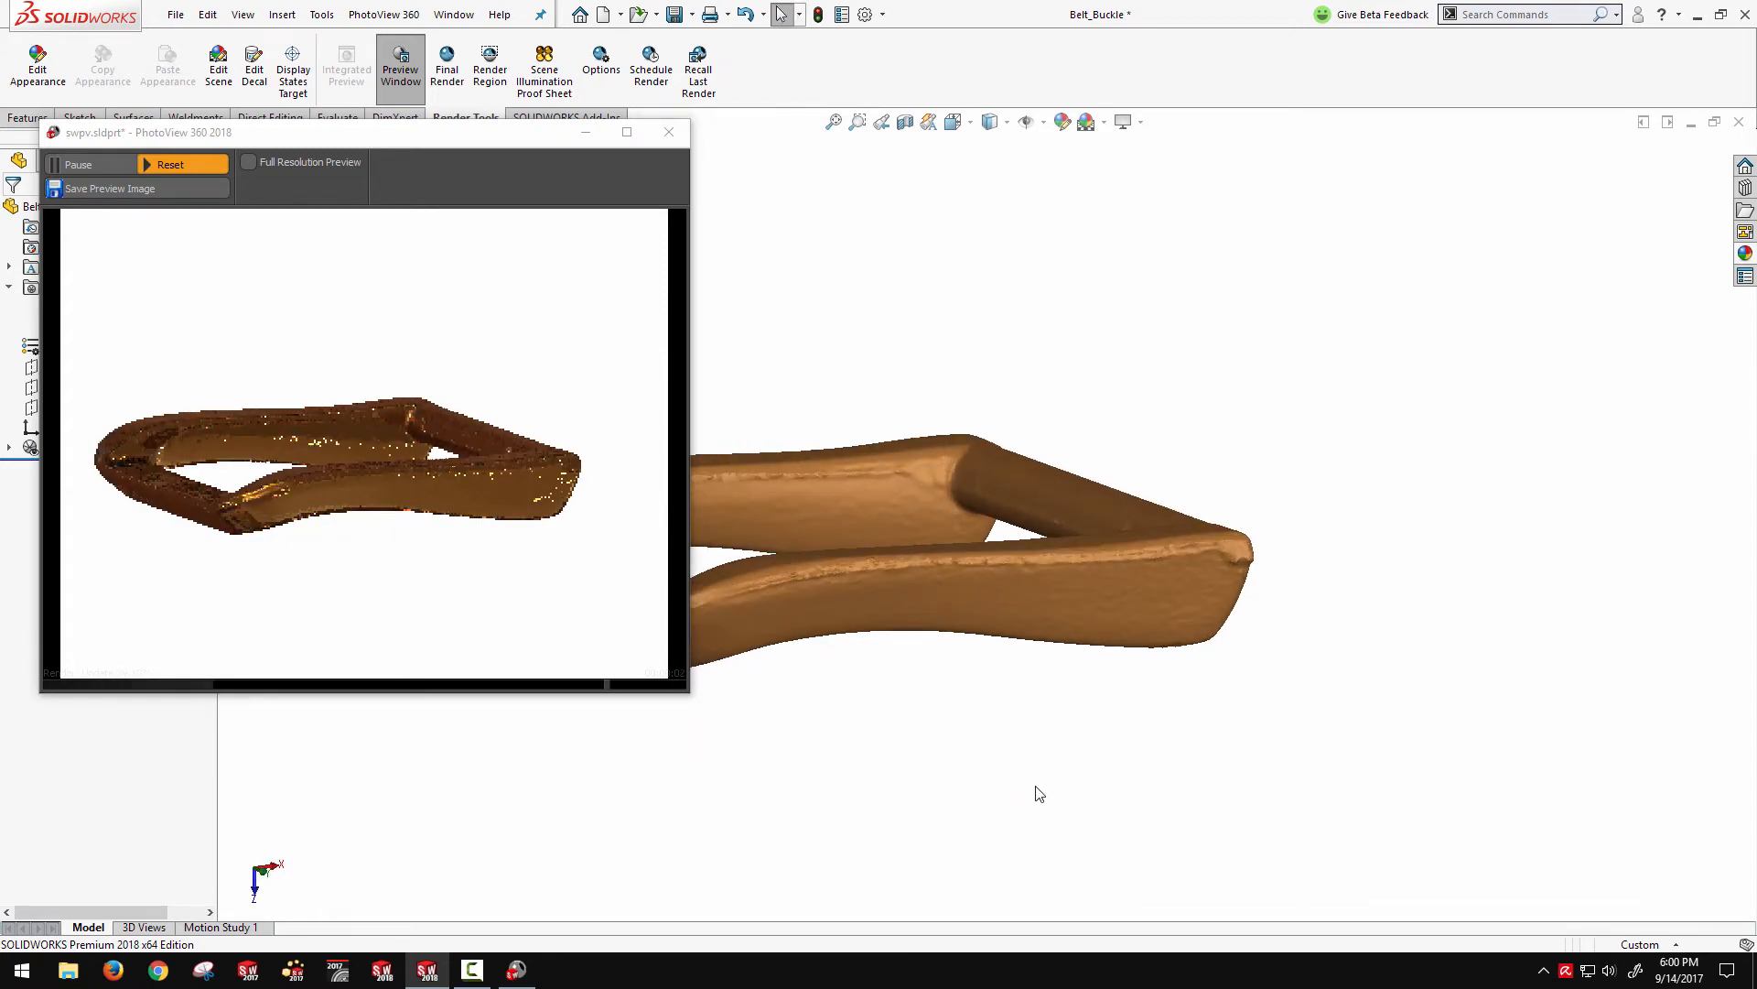
mouse_move(897, 592)
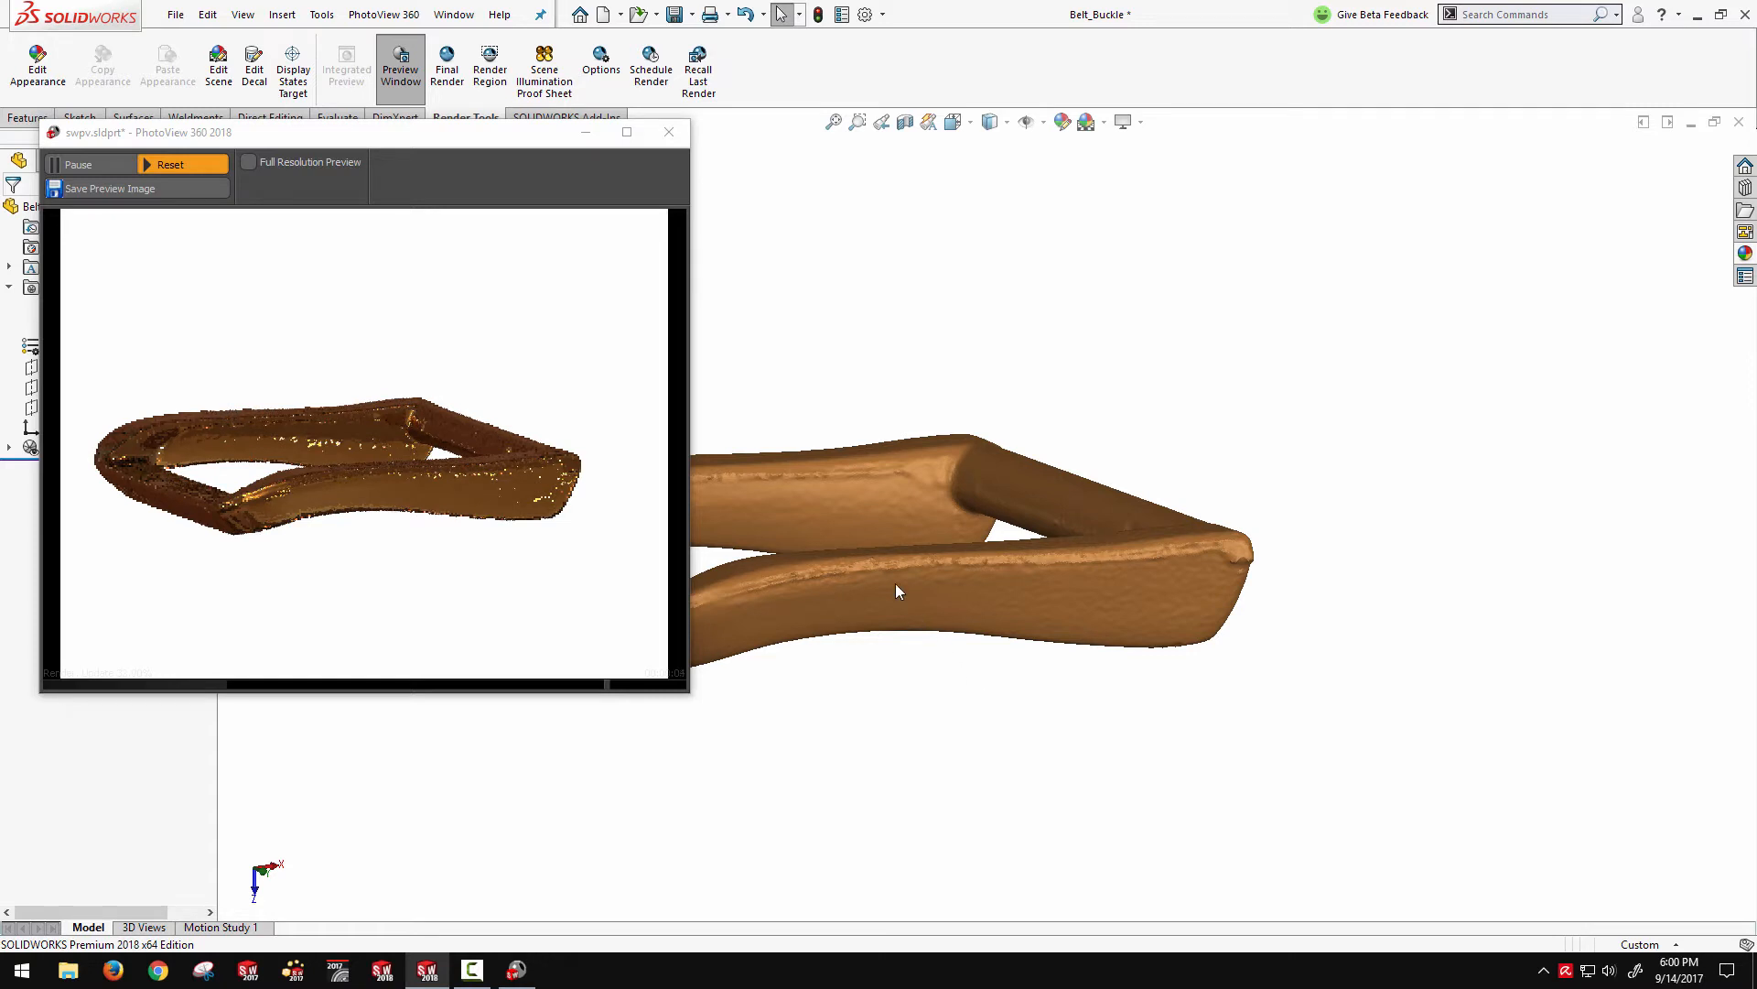
mouse_move(804, 234)
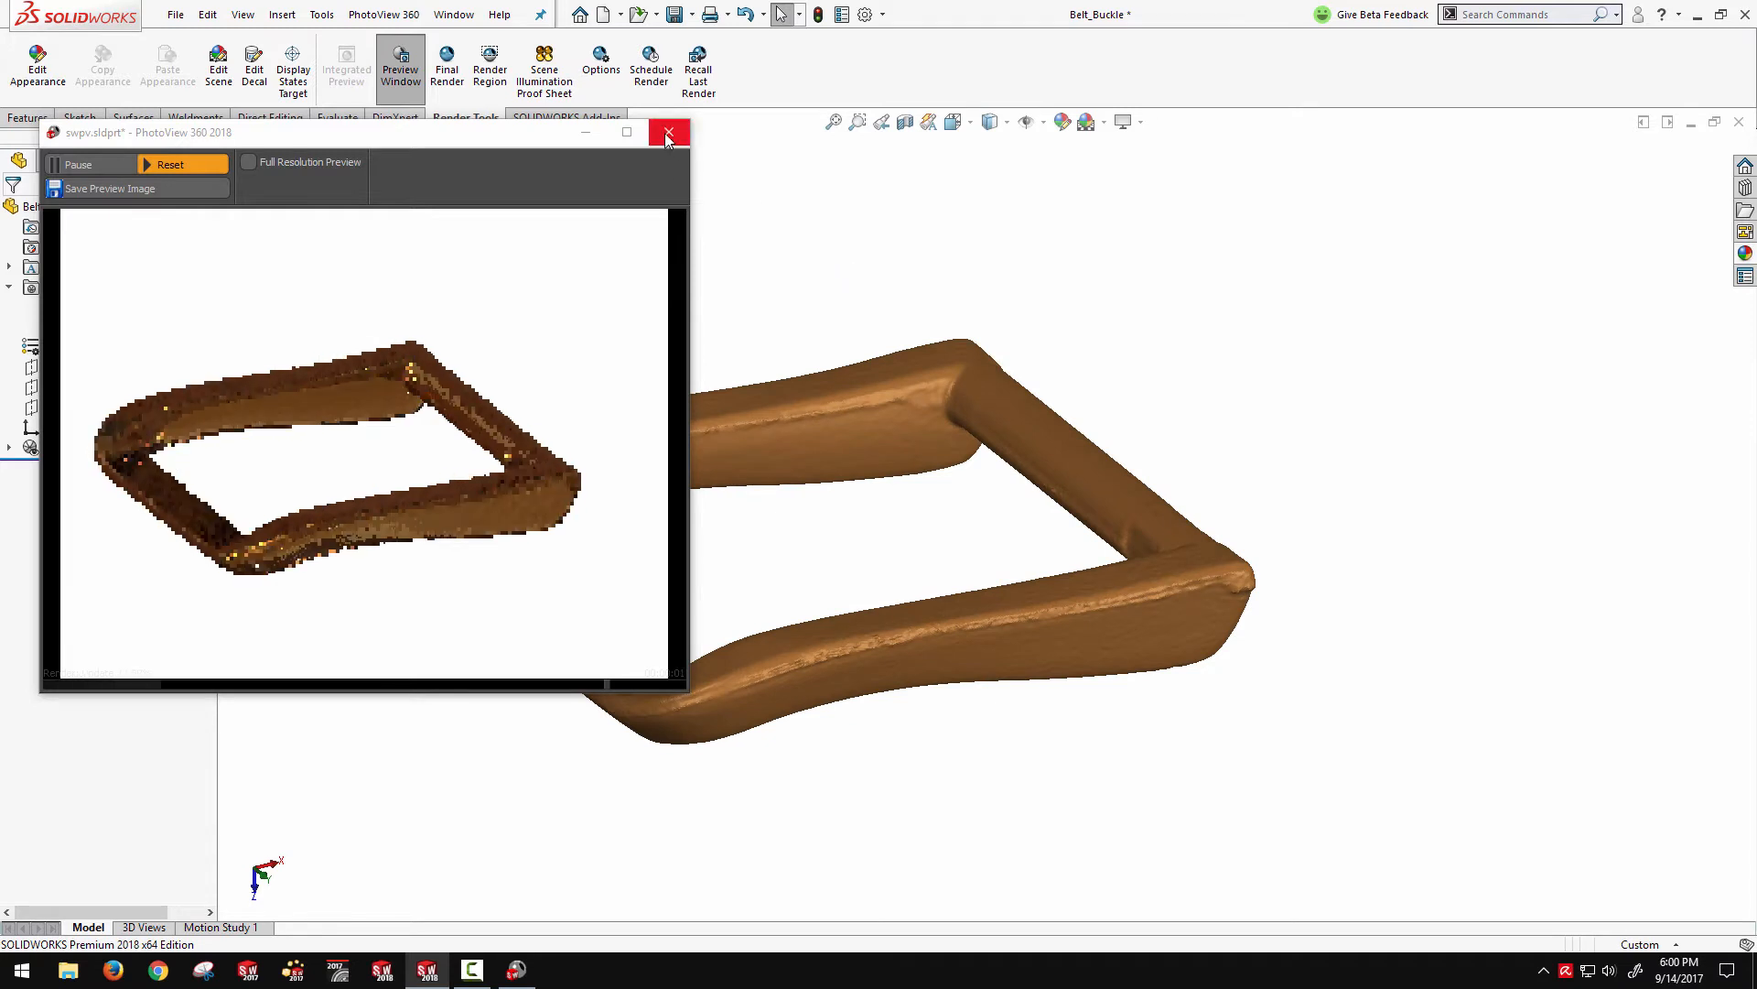
left_click(668, 132)
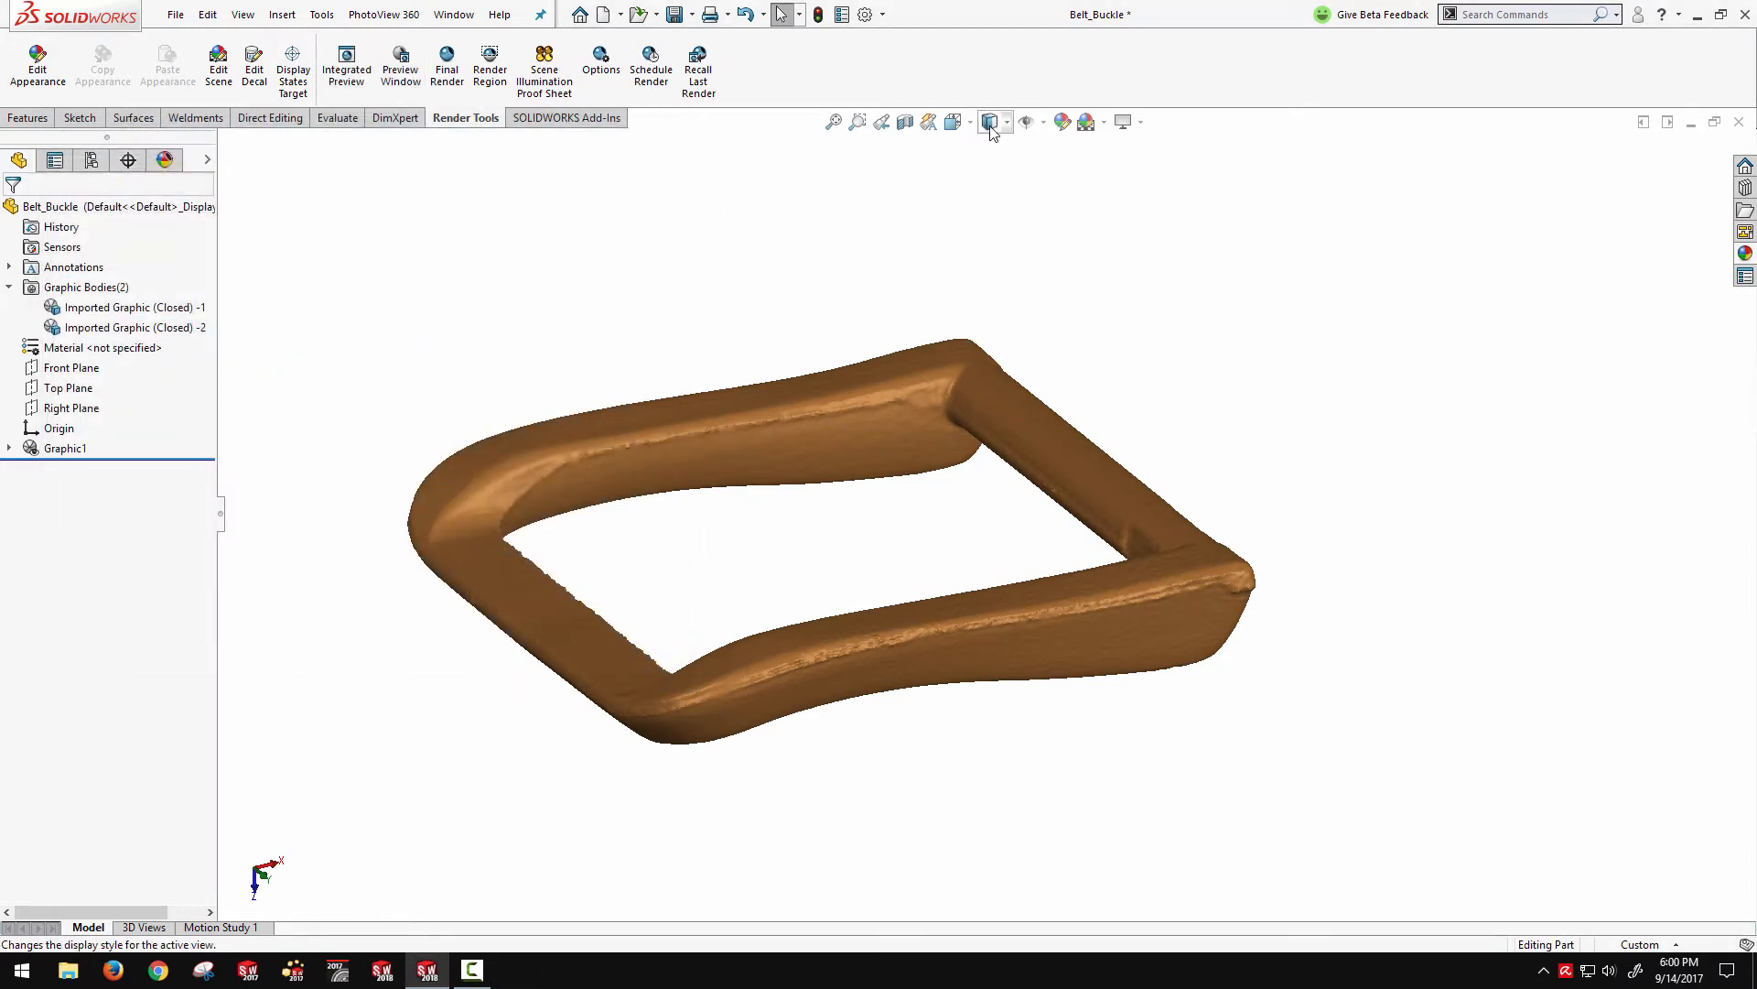
Switch the display style to Shaded With Edges to reveal mesh facets
left_click(991, 120)
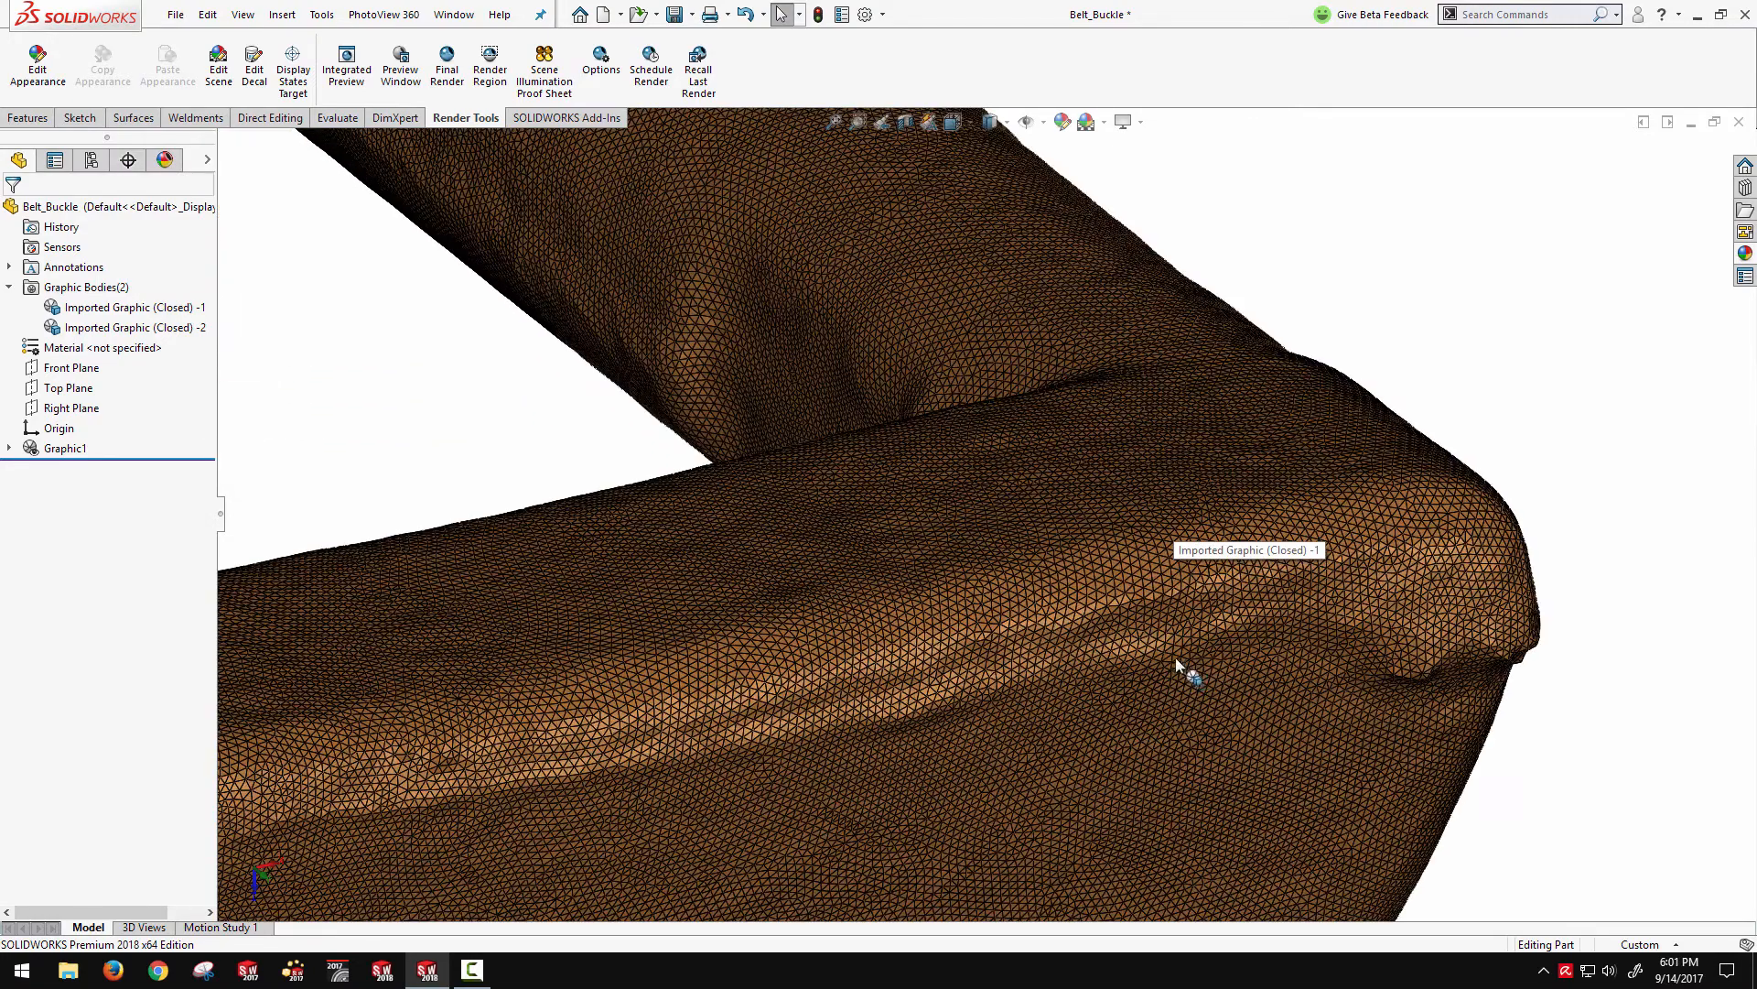
mouse_move(1135, 650)
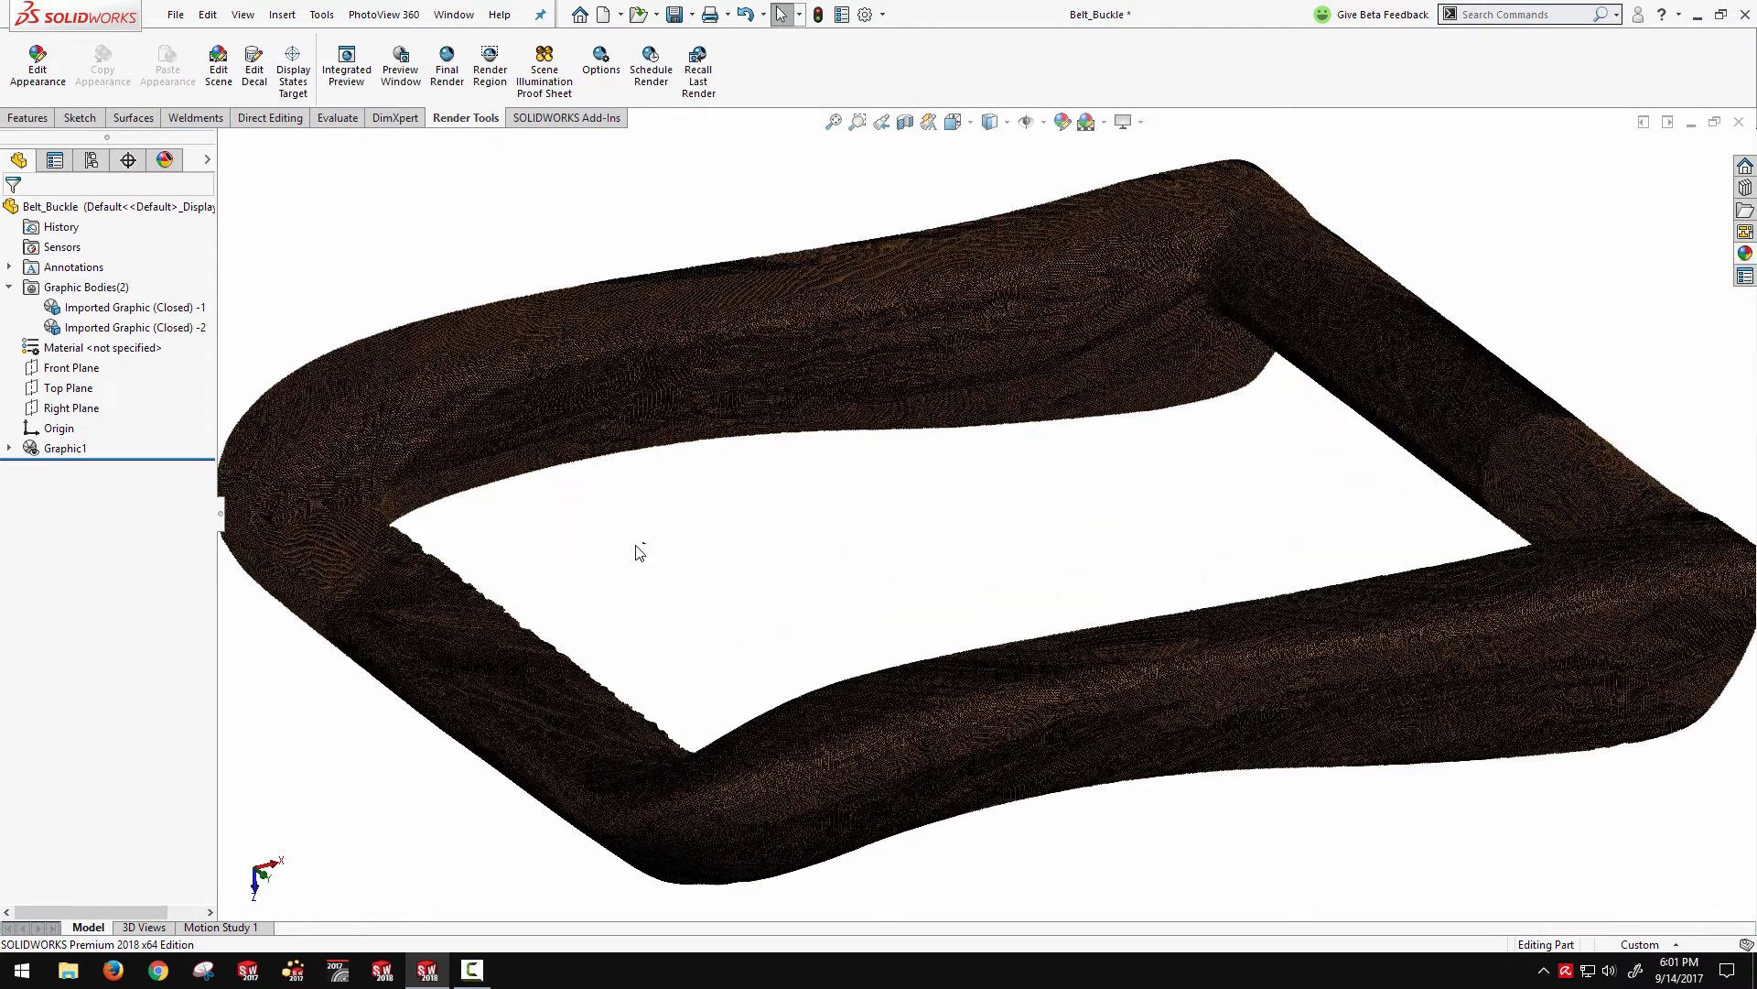
Delete the second graphic body, Imported Graphic (Closed) -2
left_click(123, 326)
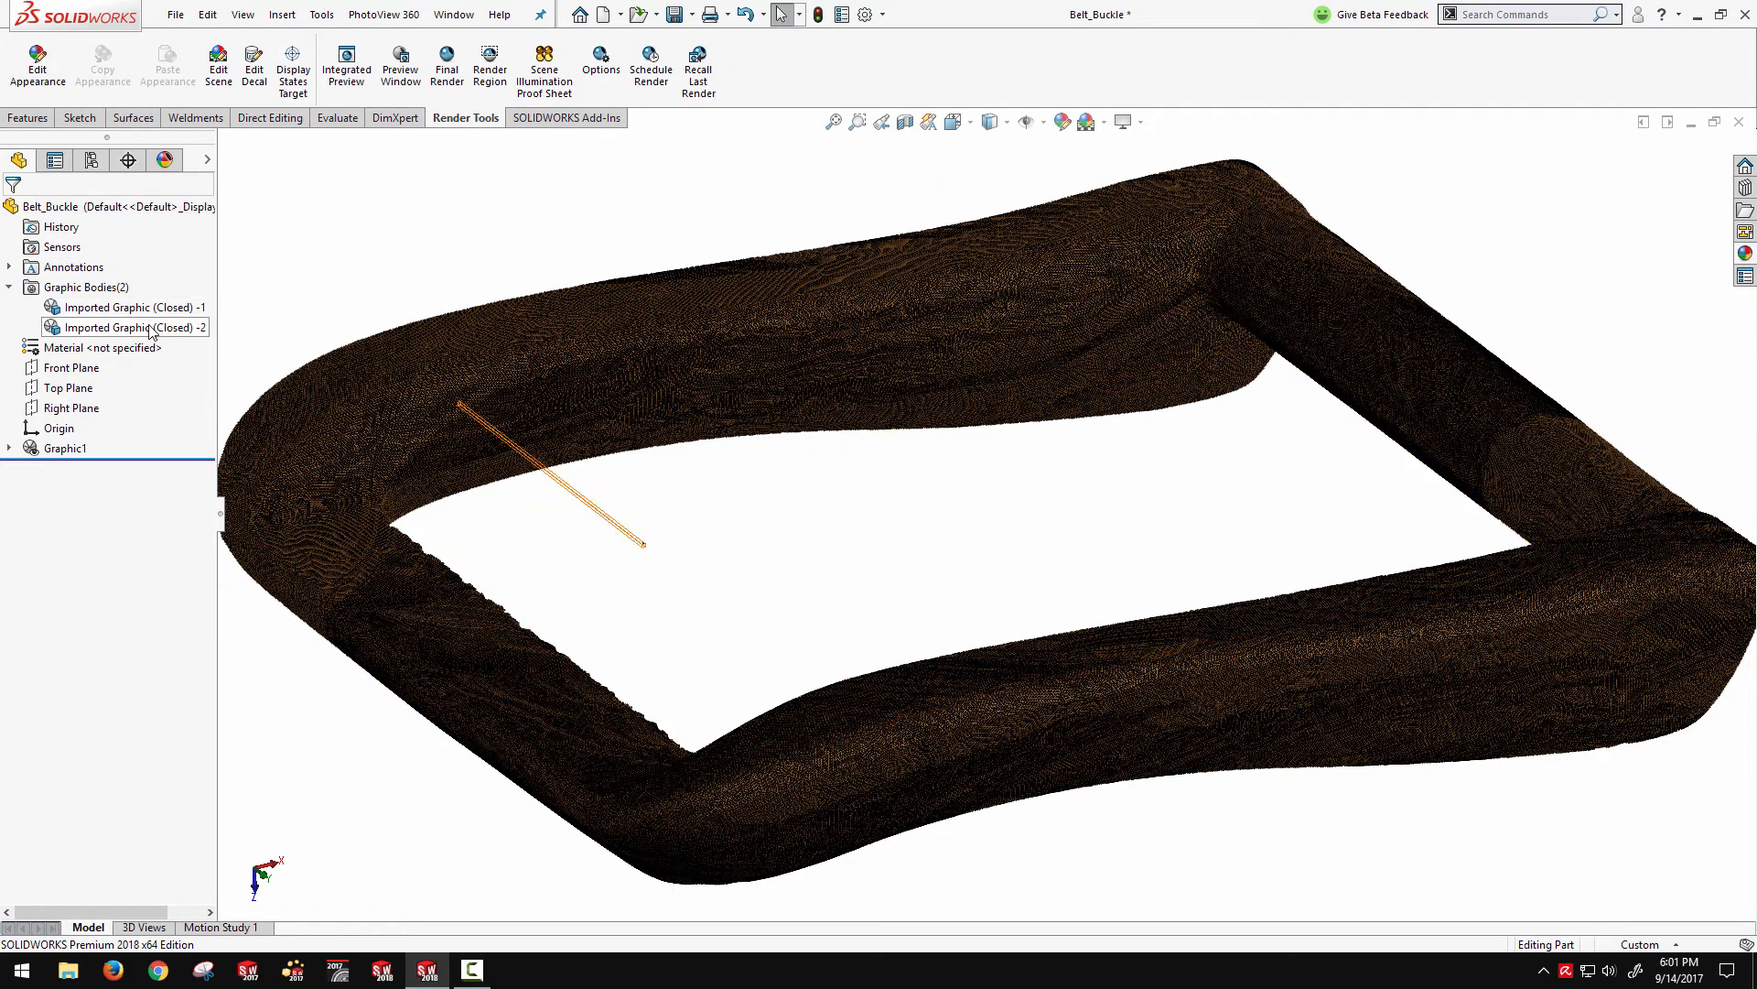
right_click(124, 326)
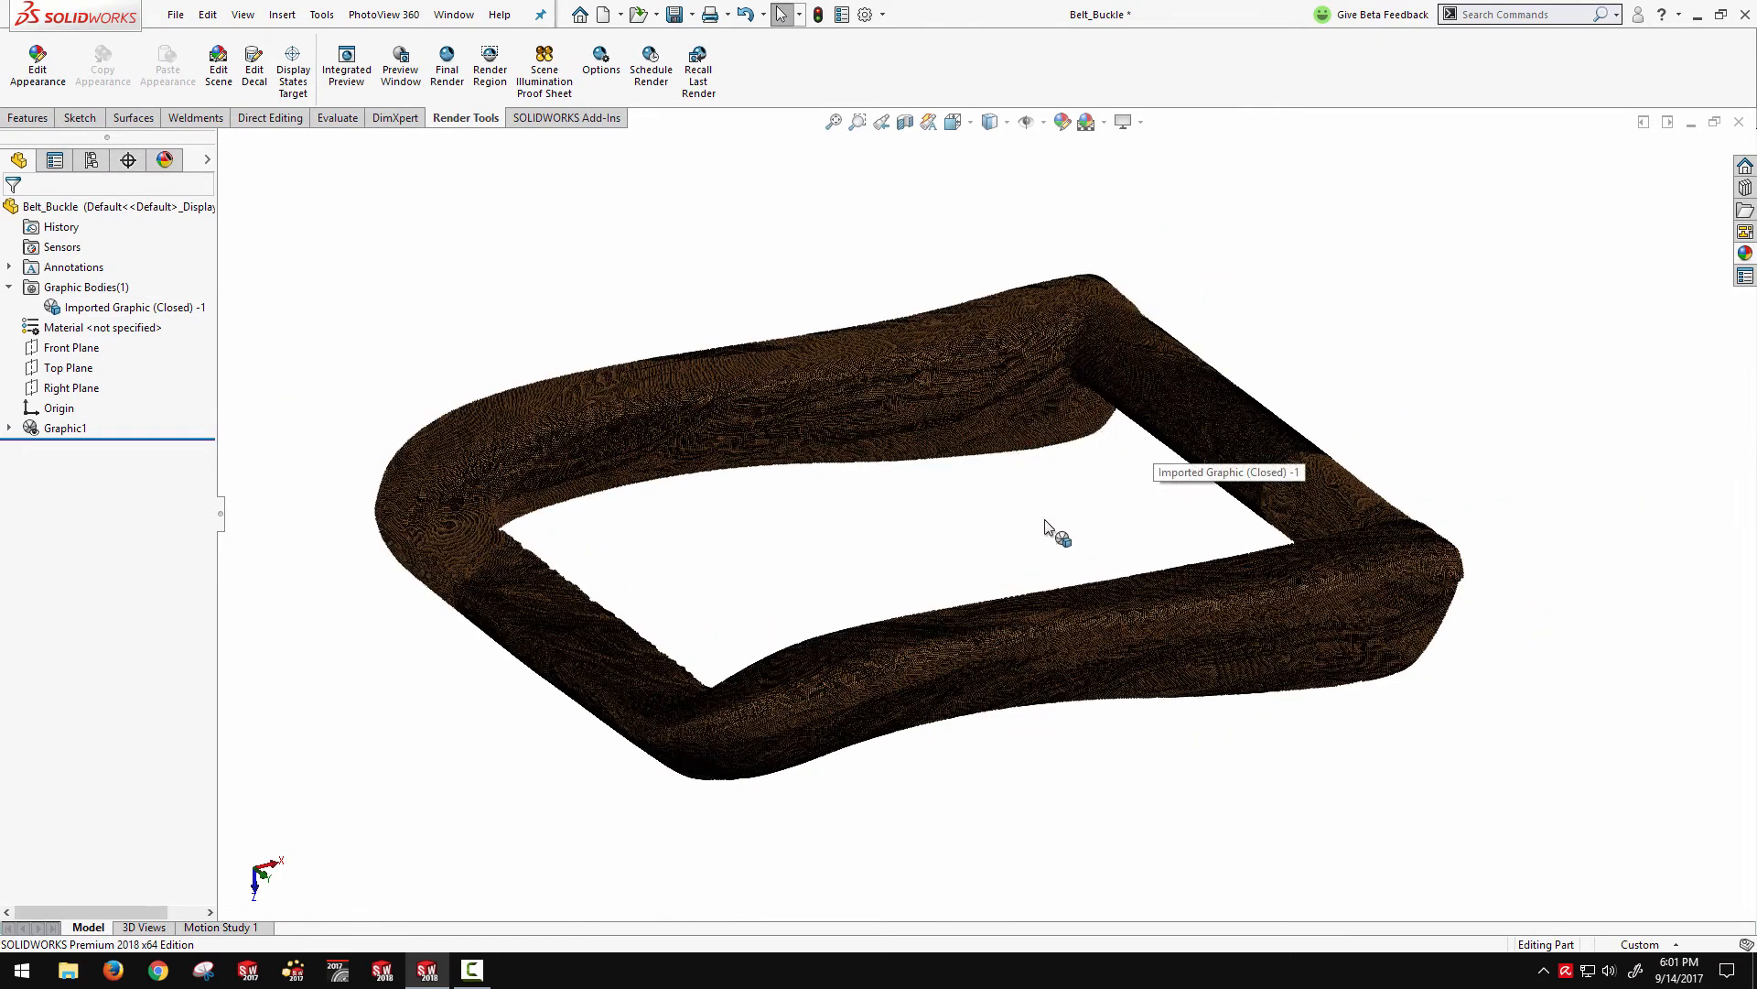
mouse_move(822, 606)
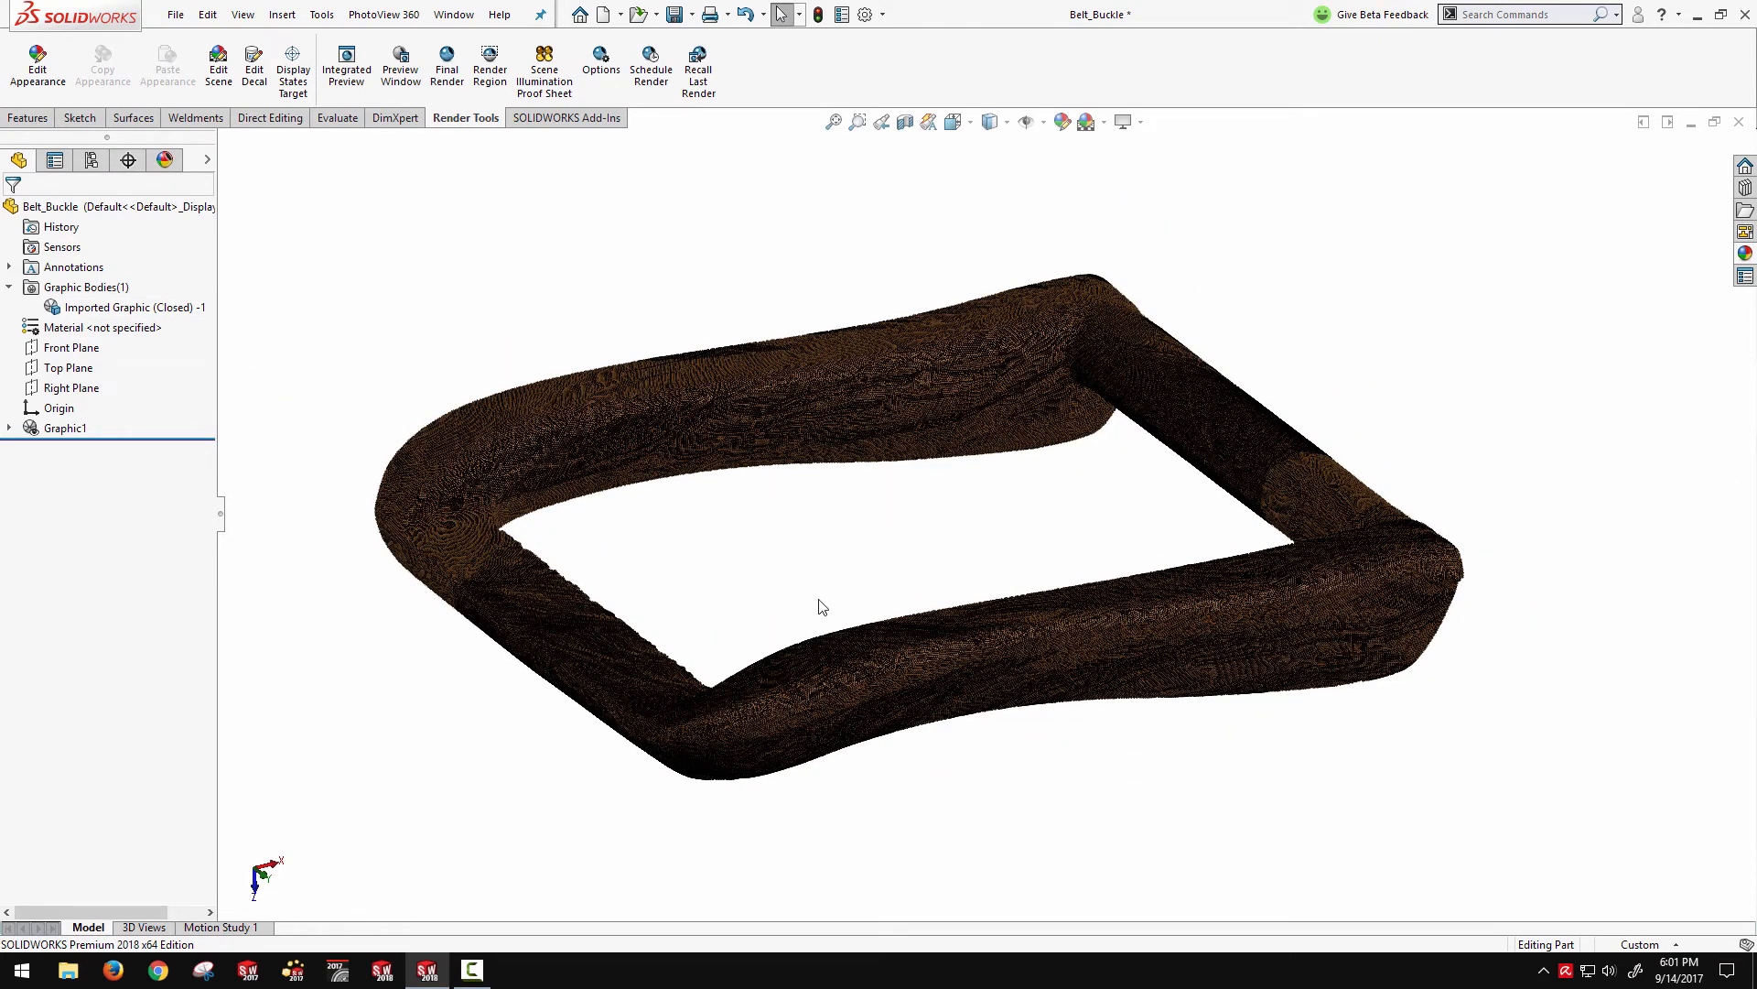
left_click(1037, 622)
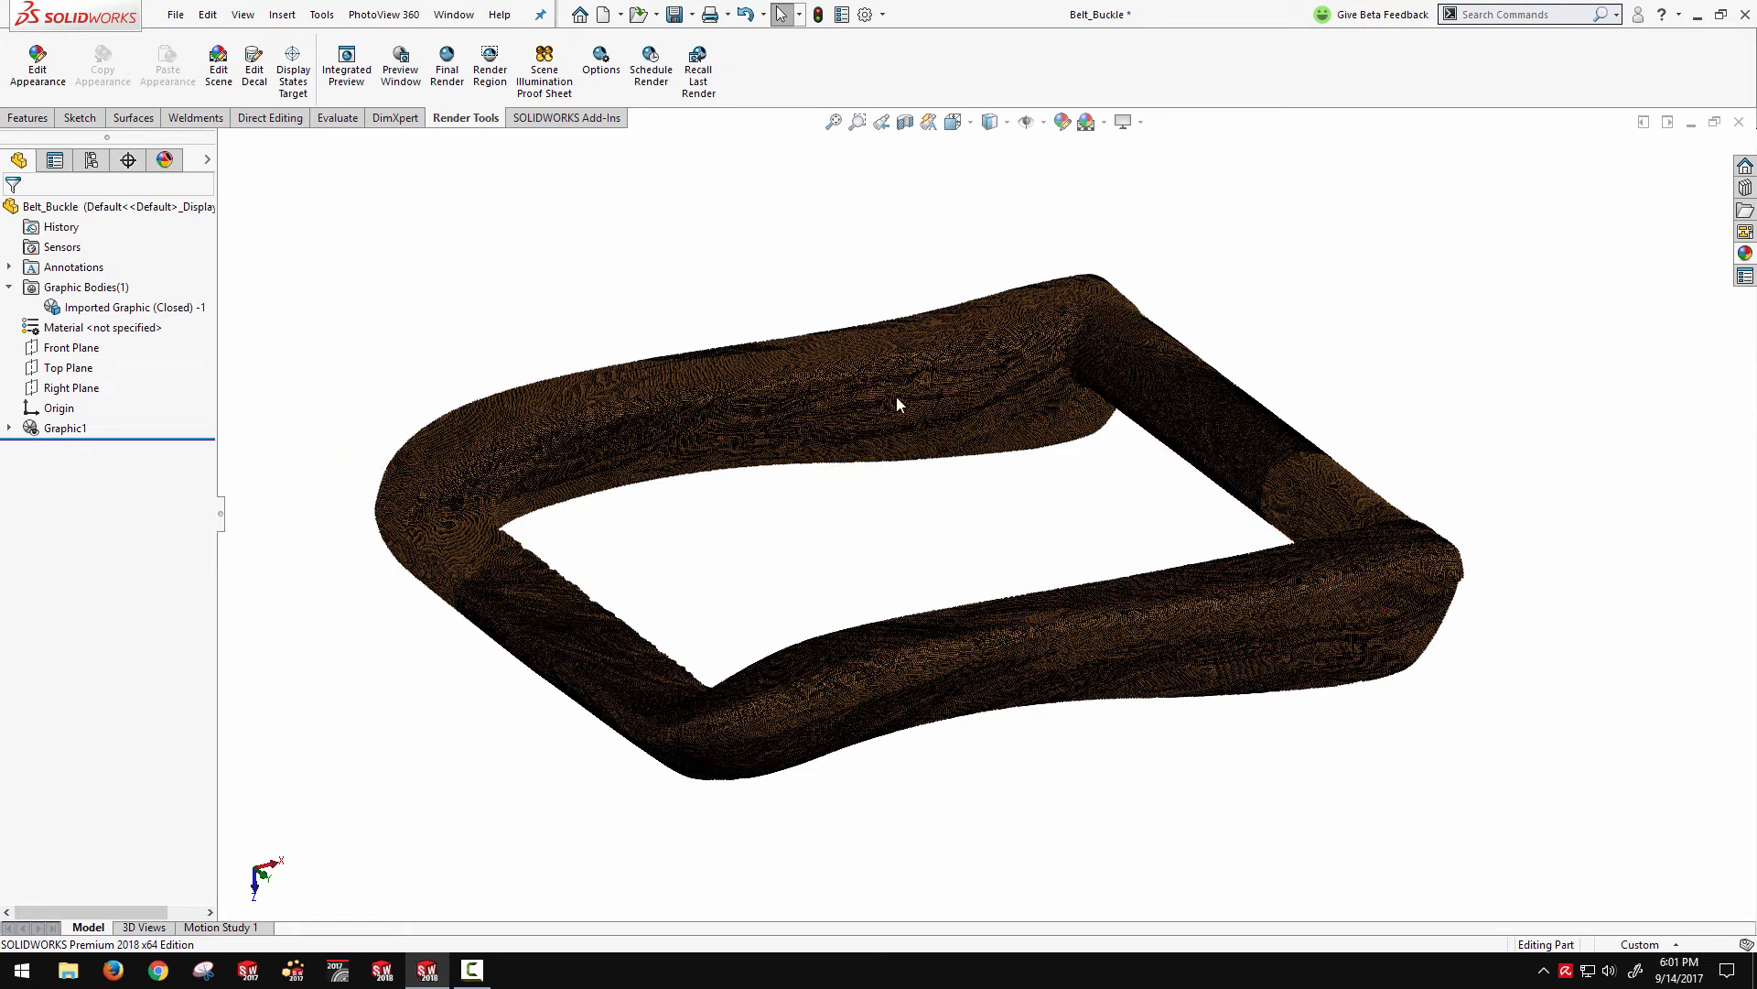
Set the display style back to Shaded and select the remaining buckle body
left_click(990, 121)
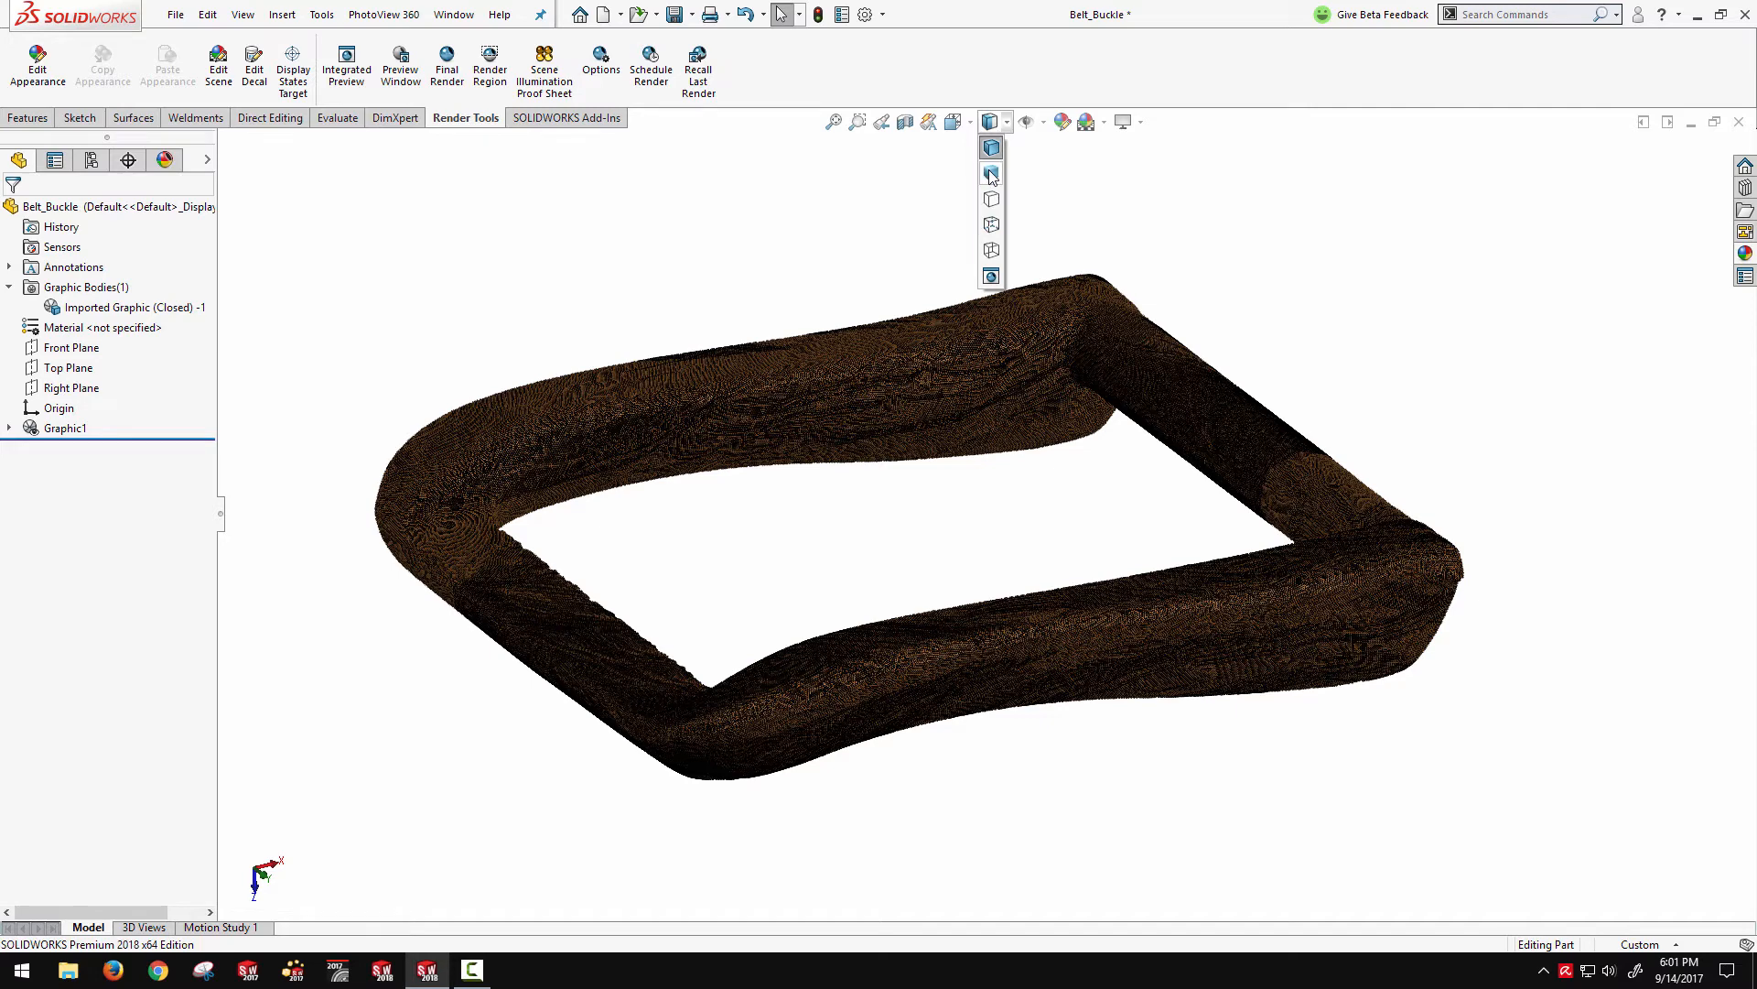
left_click(991, 174)
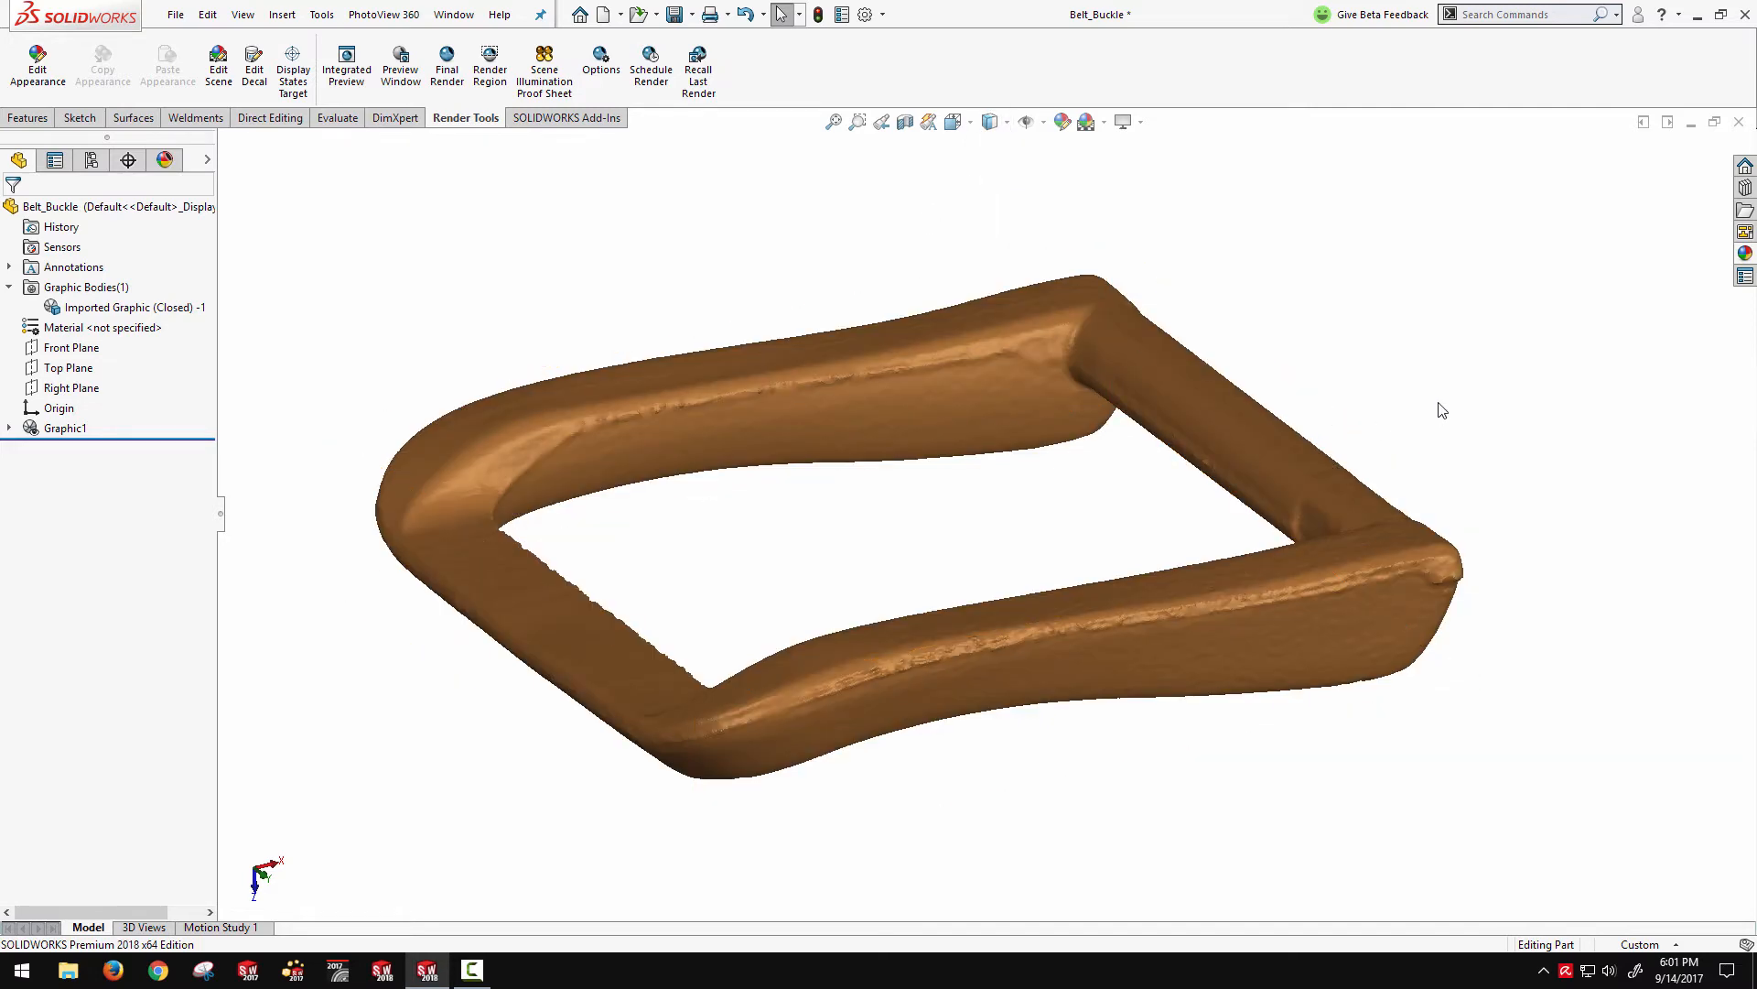
mouse_move(734, 533)
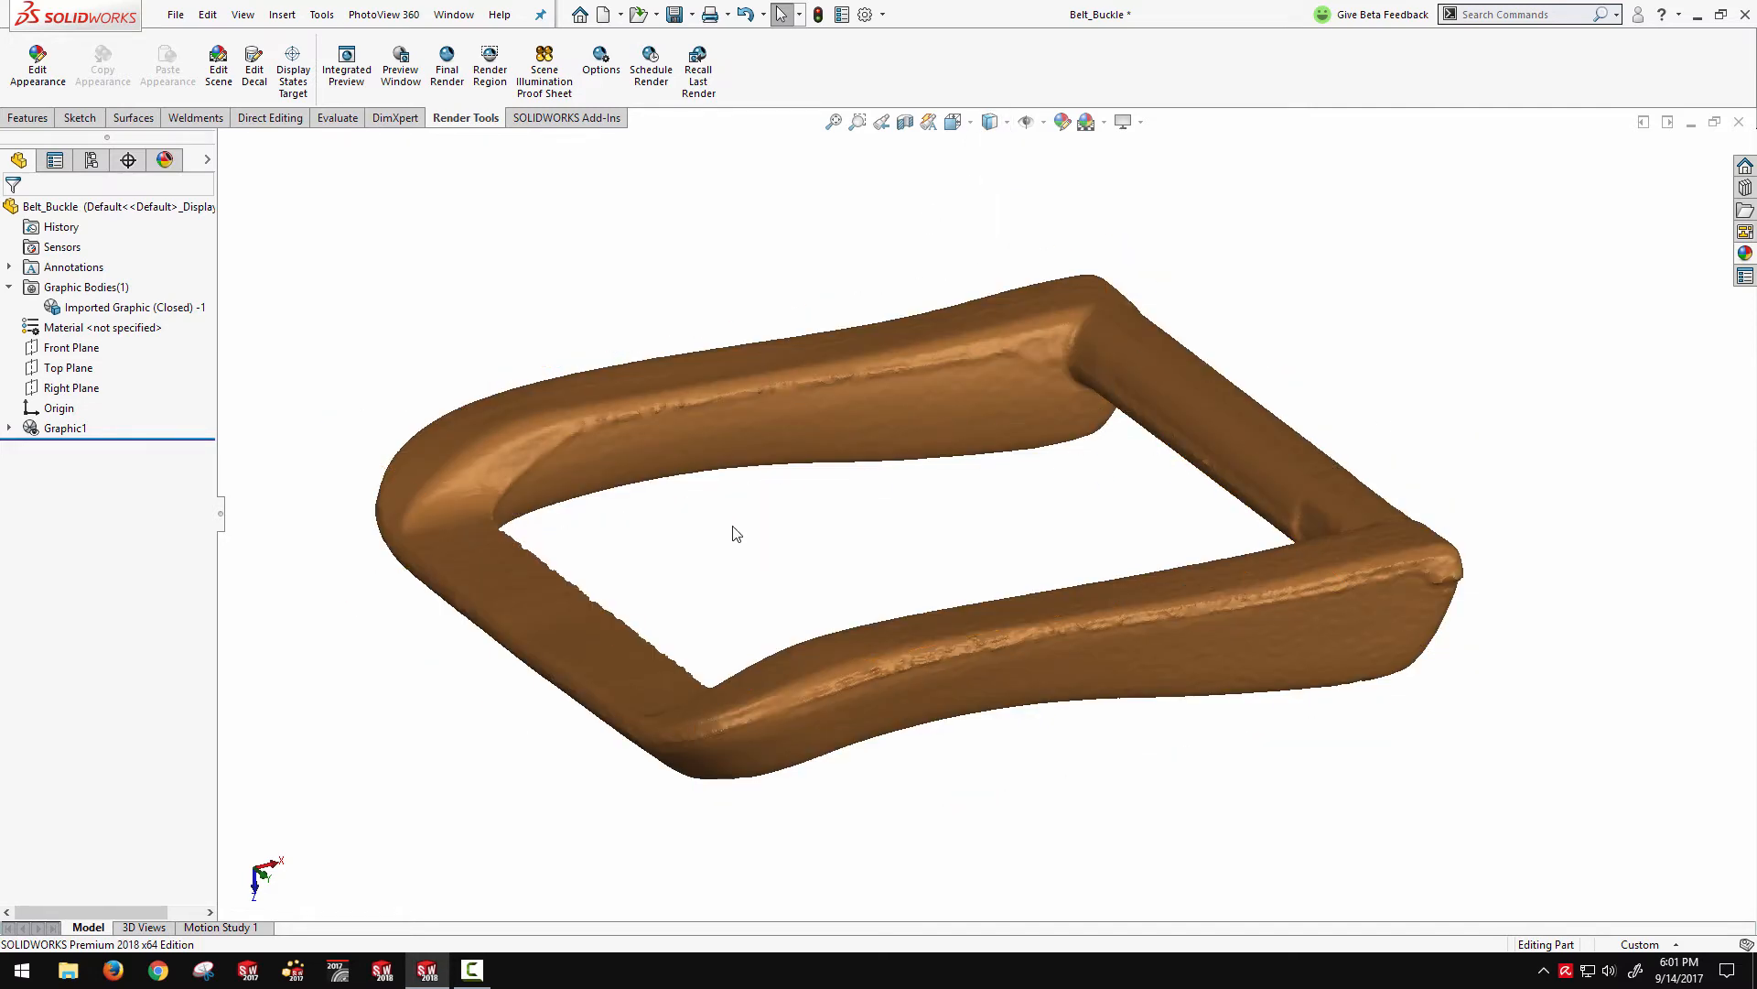
left_click(588, 415)
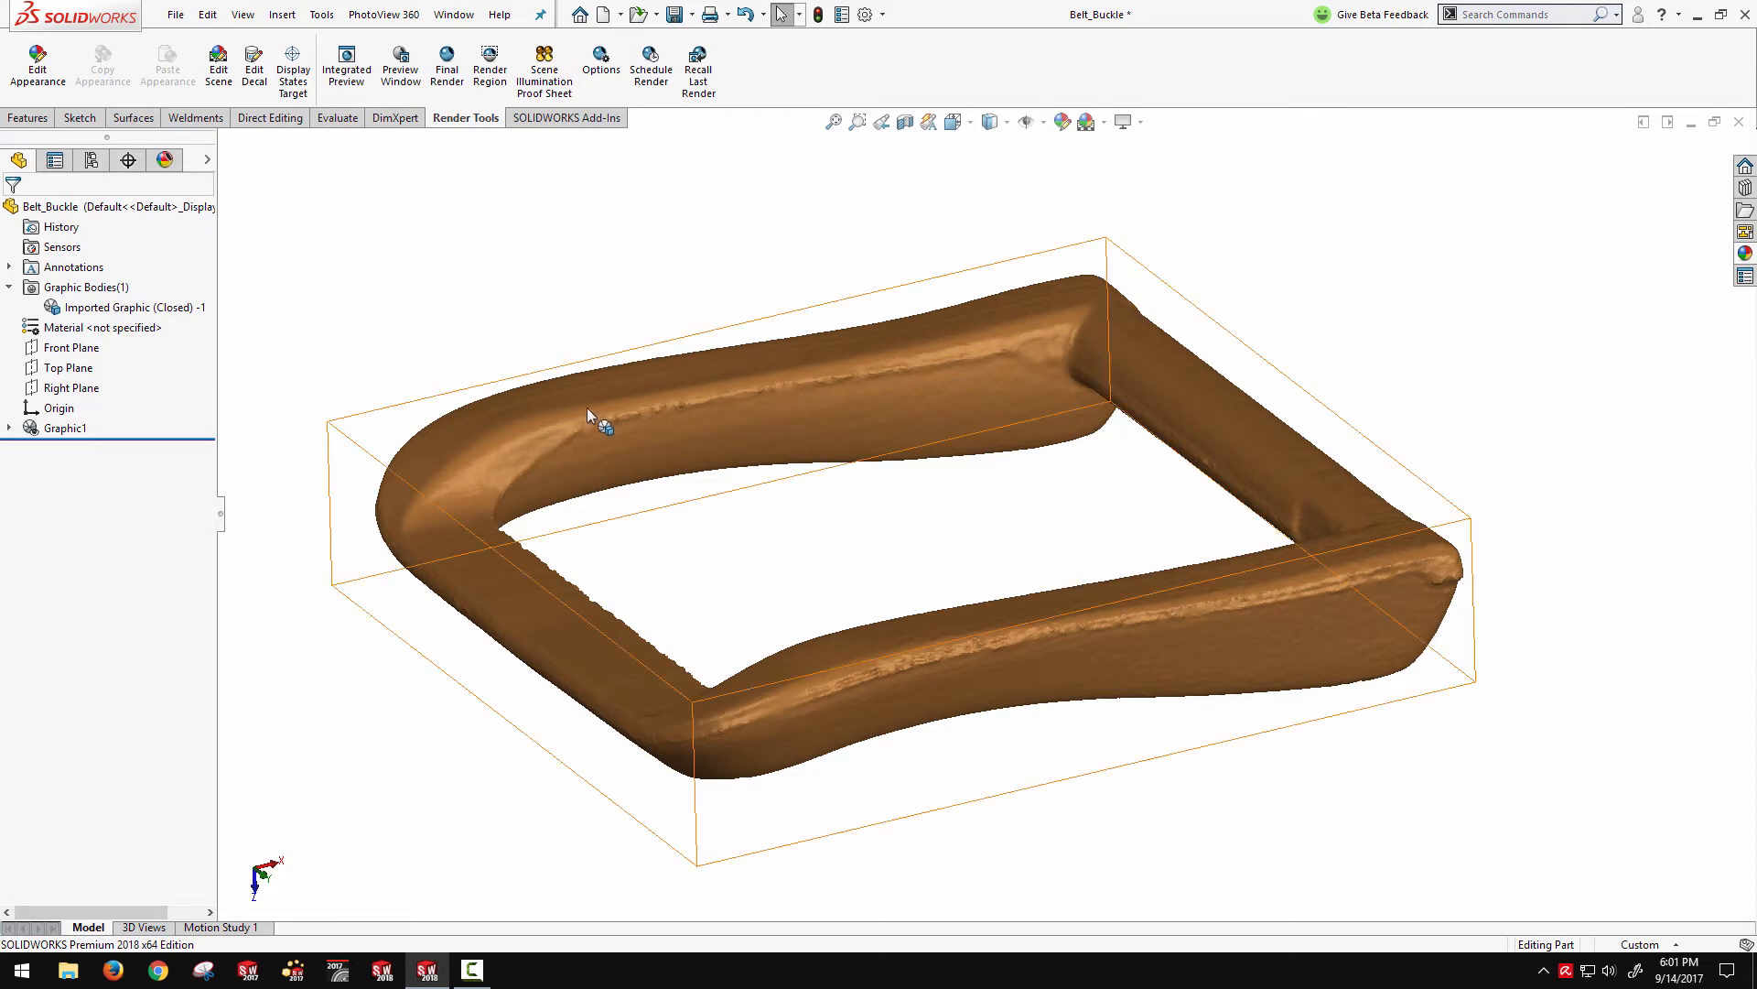
mouse_move(1104, 370)
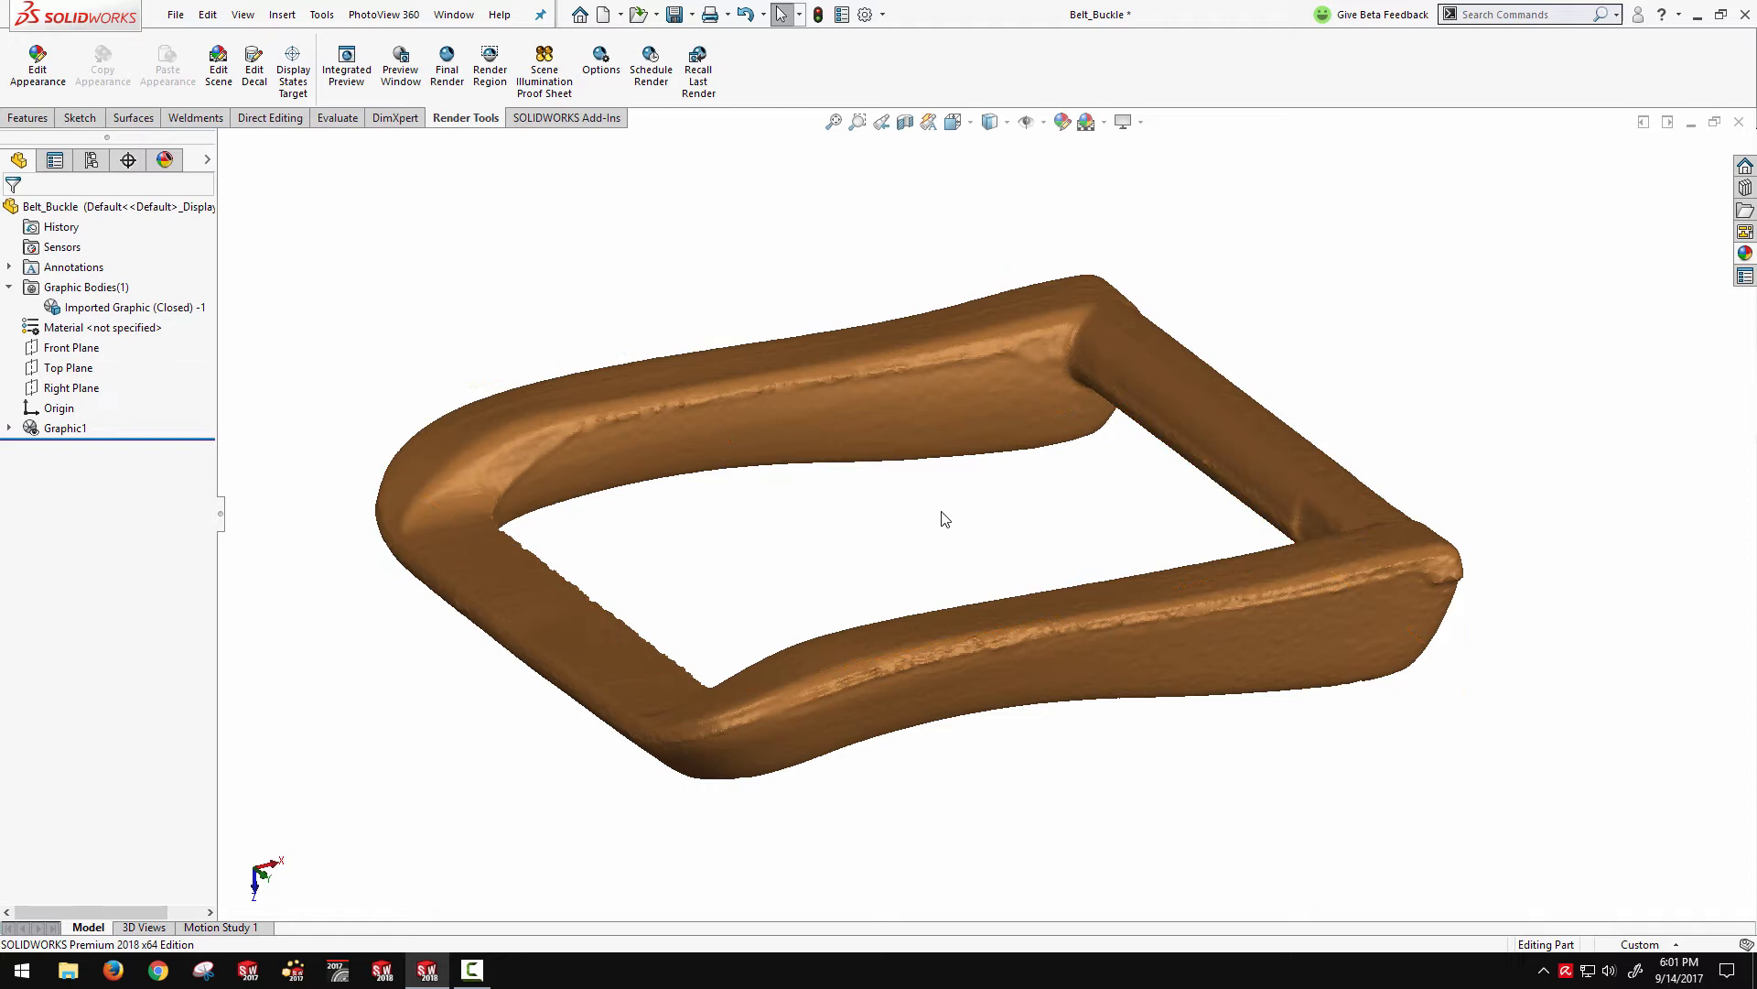
mouse_move(895, 516)
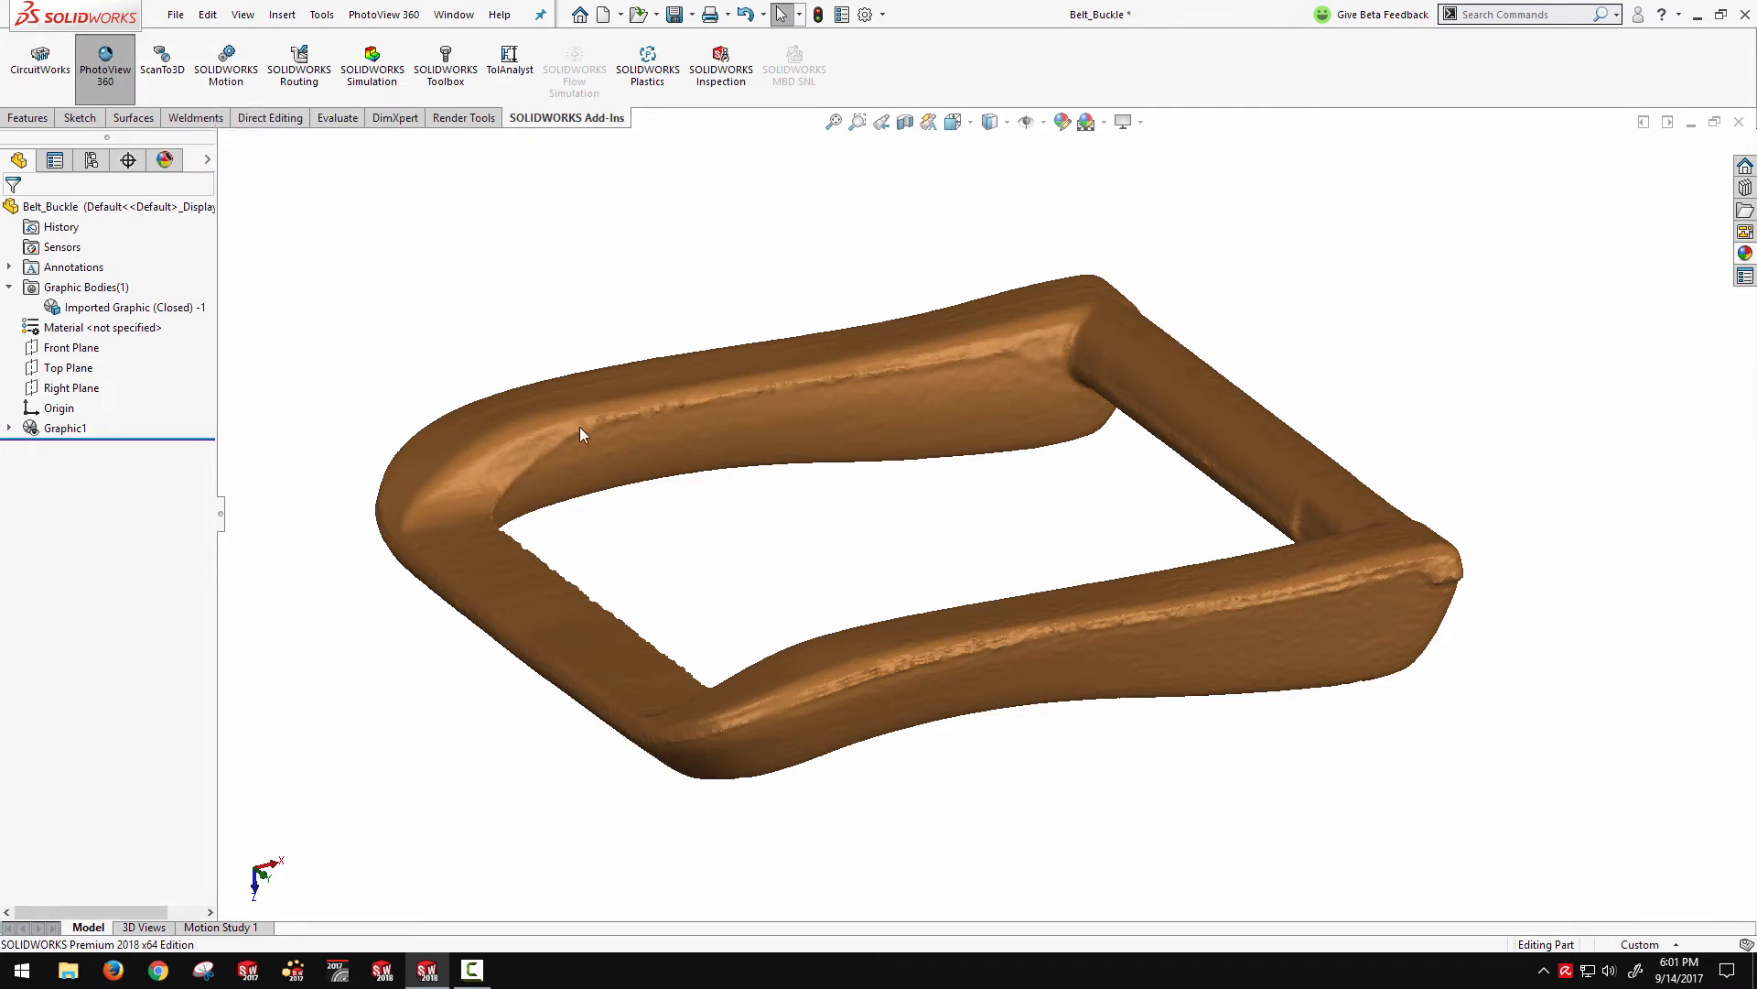
mouse_move(984, 540)
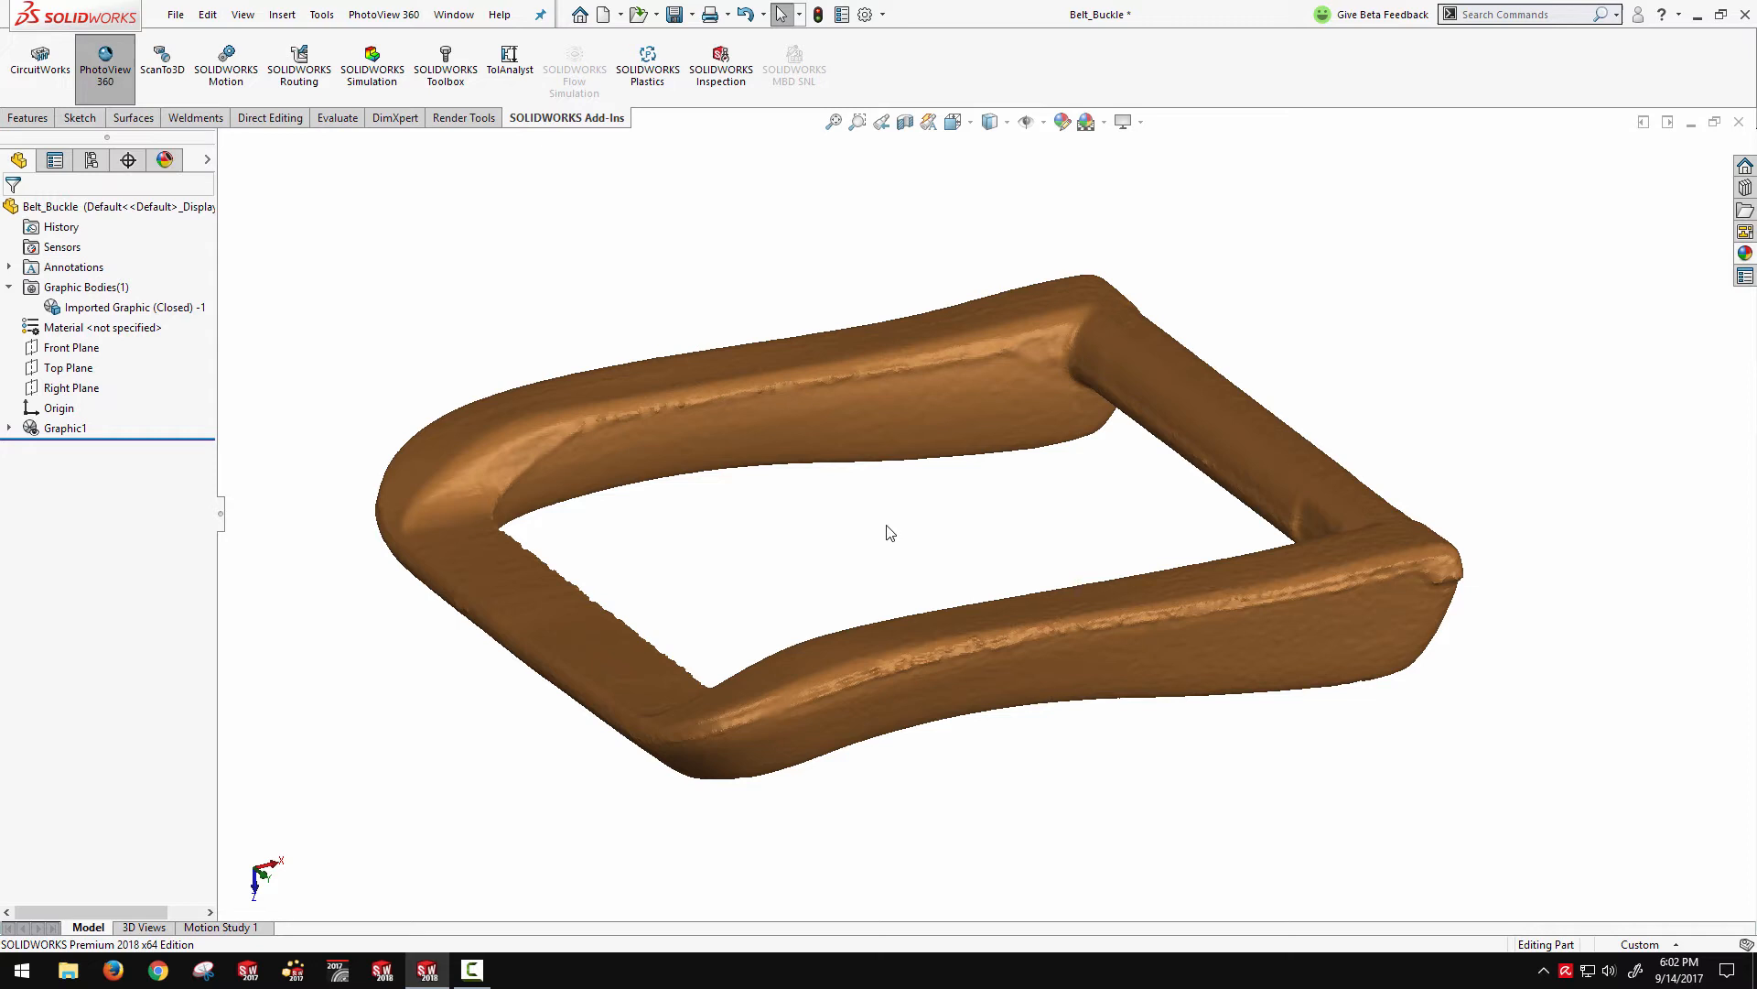
mouse_move(875, 517)
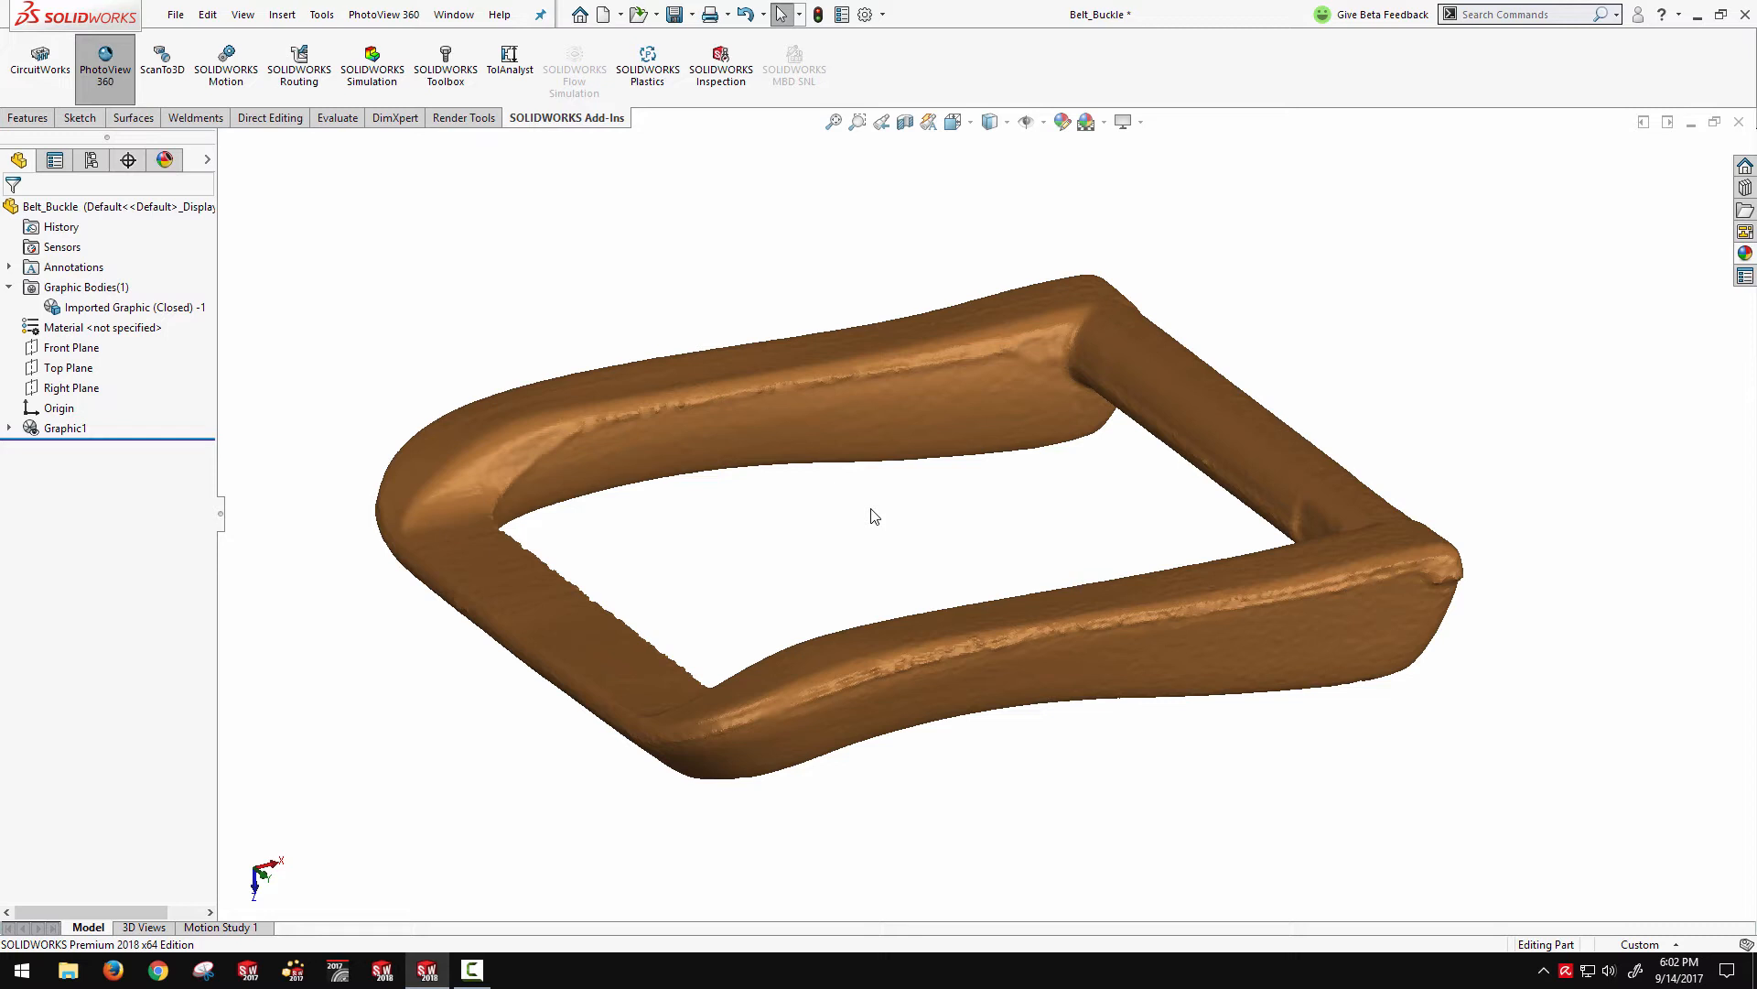
mouse_move(653, 160)
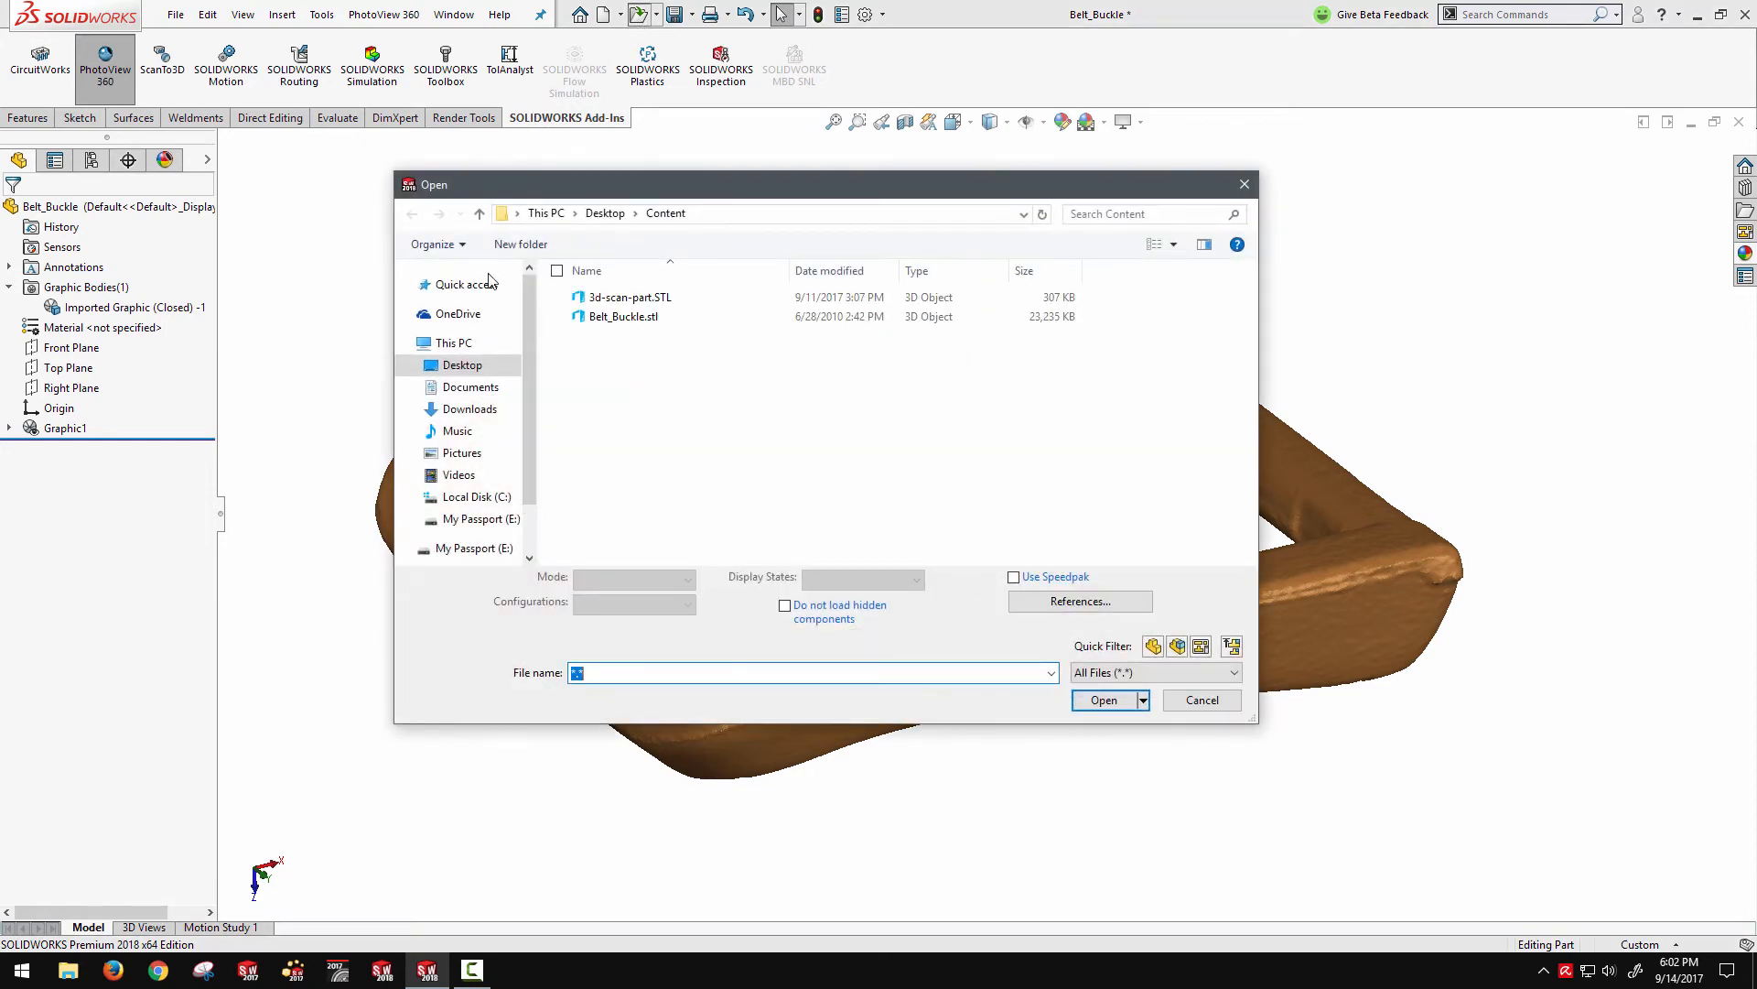
Open 3d-scan-part.STL and select Front Plane for a new sketch
left_click(630, 297)
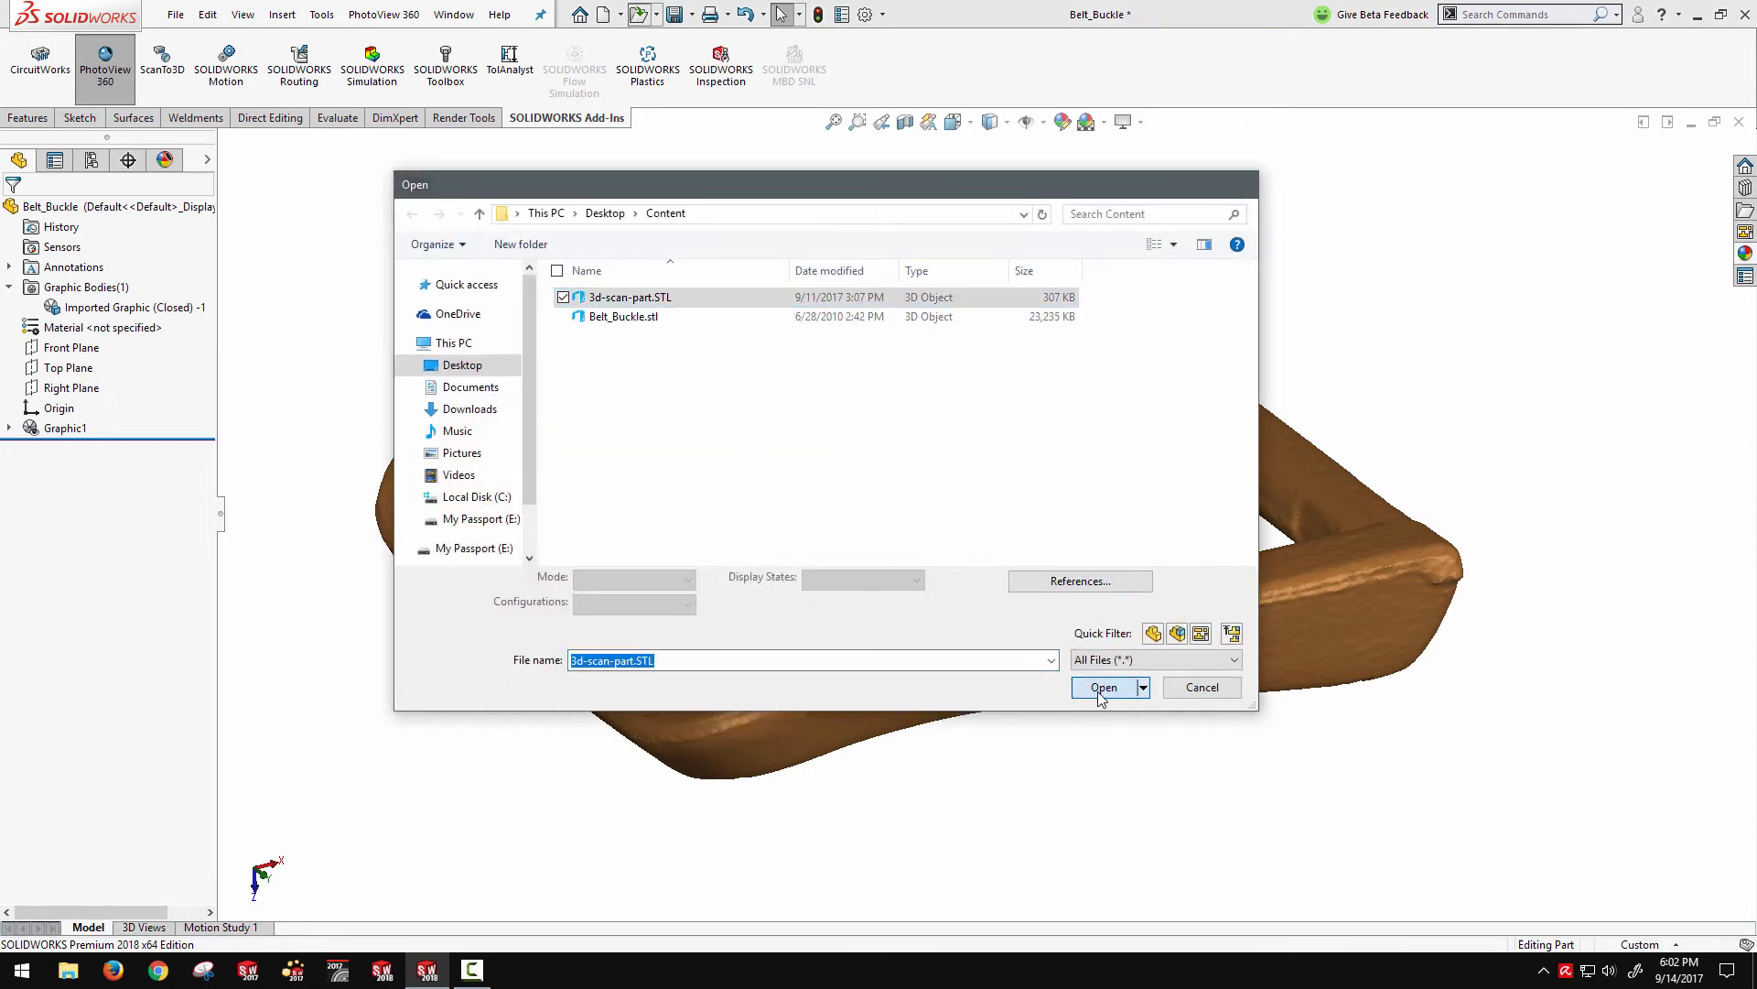
left_click(1103, 687)
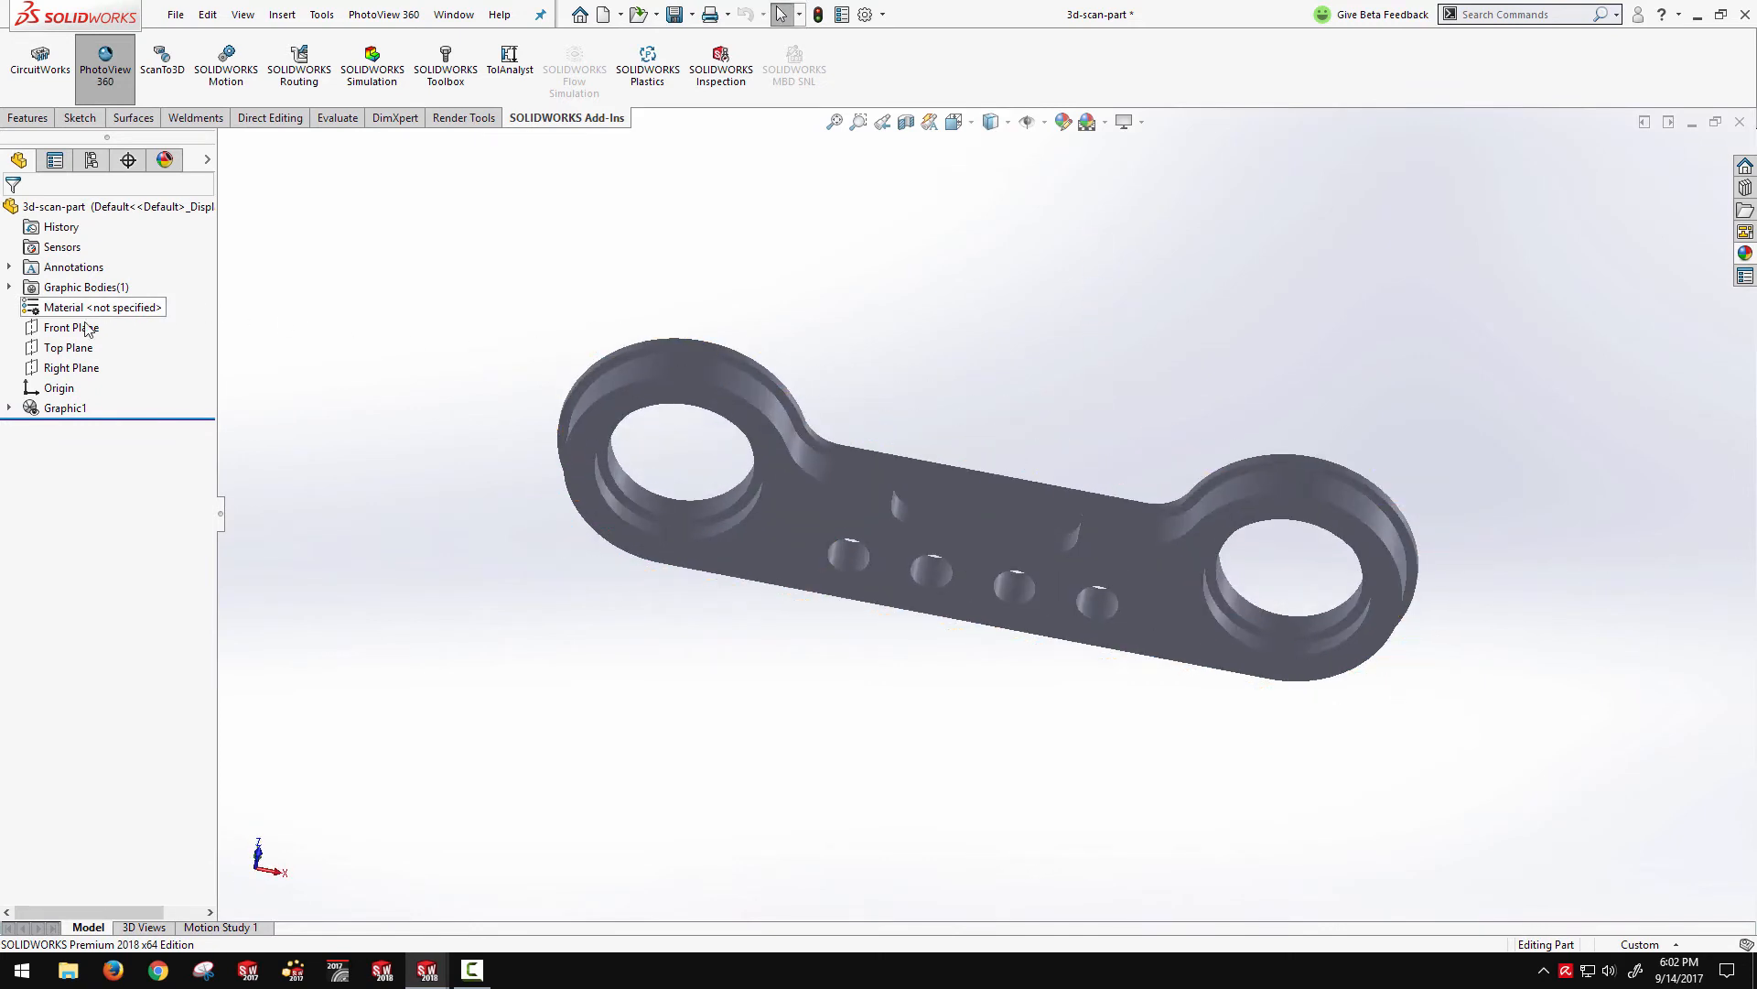
left_click(70, 348)
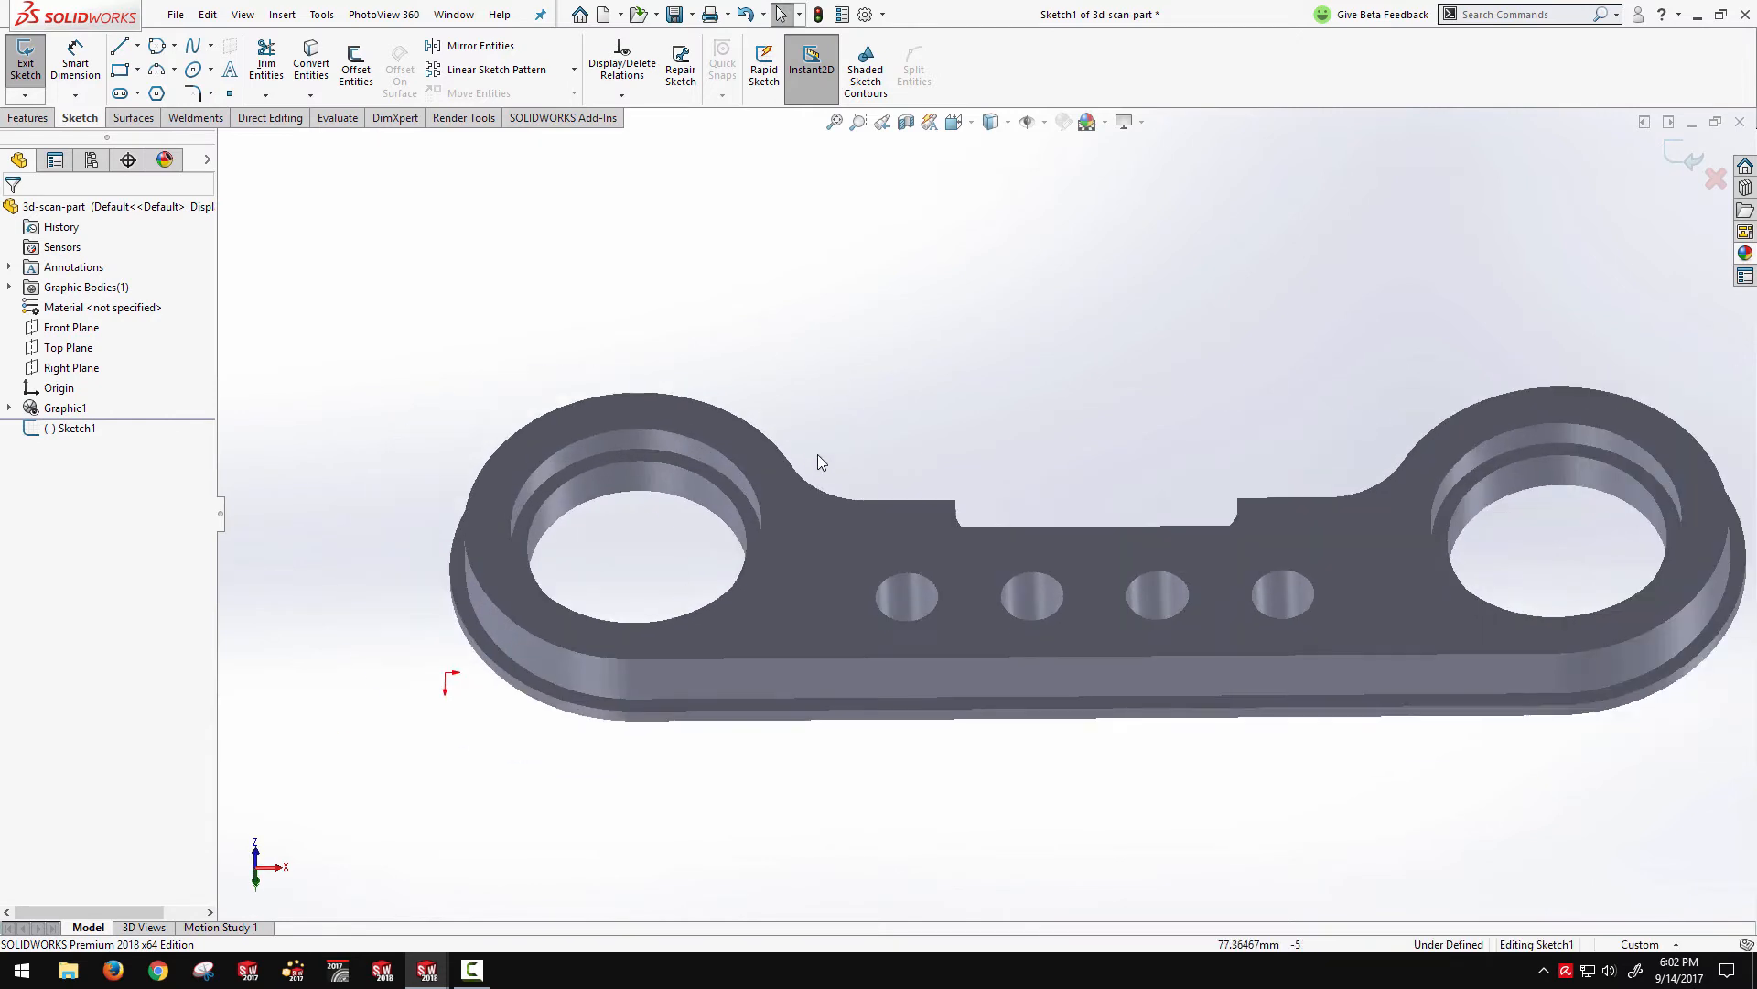
Trace a 3-point circle on the left hole's mesh points, return to Shaded, and start a top-edge line
left_click(158, 45)
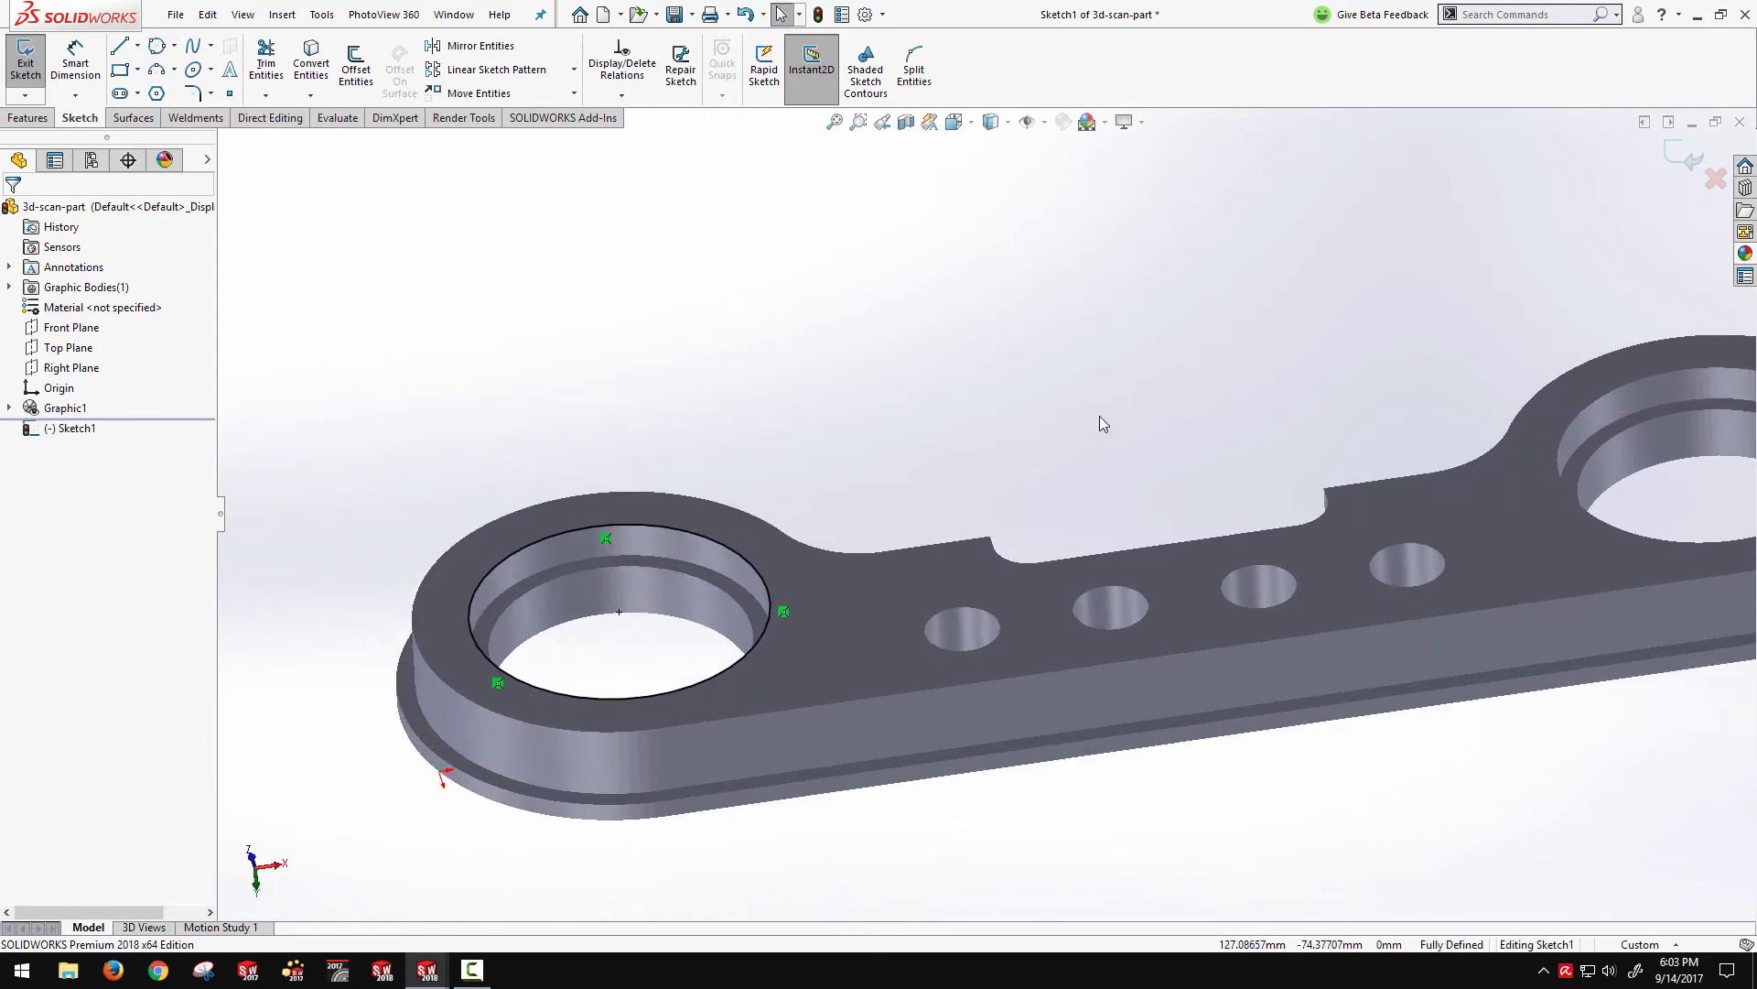
mouse_move(1030, 381)
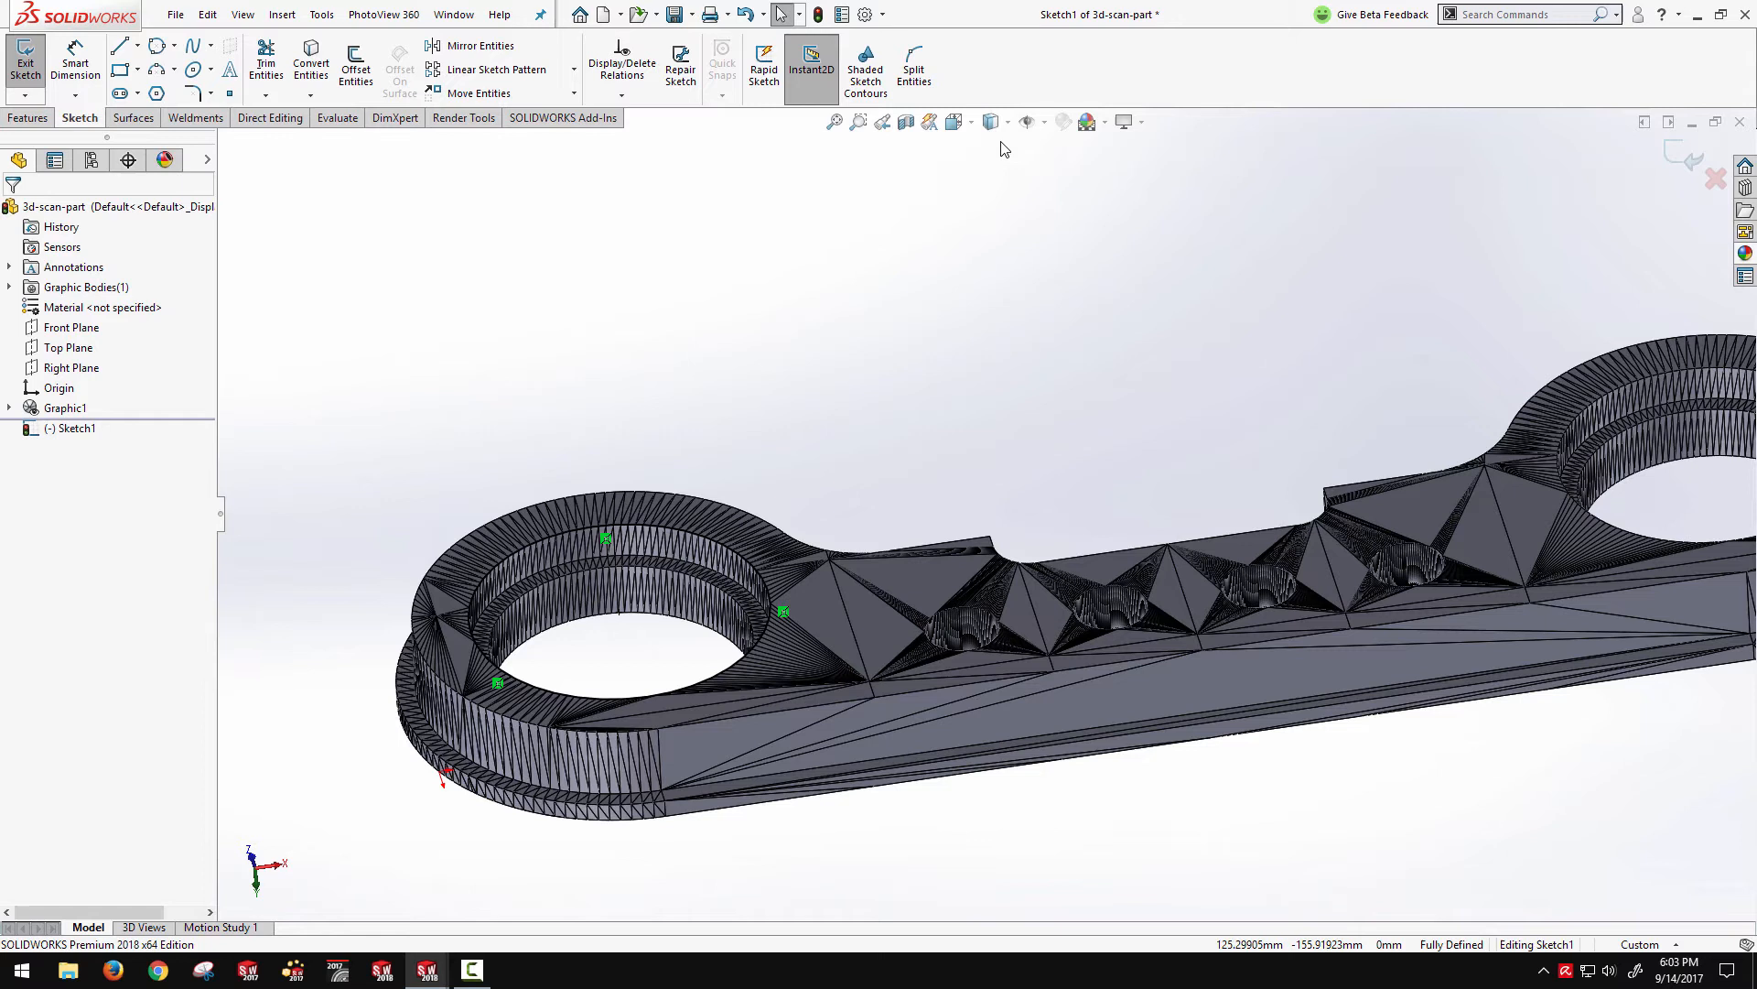
left_click(991, 121)
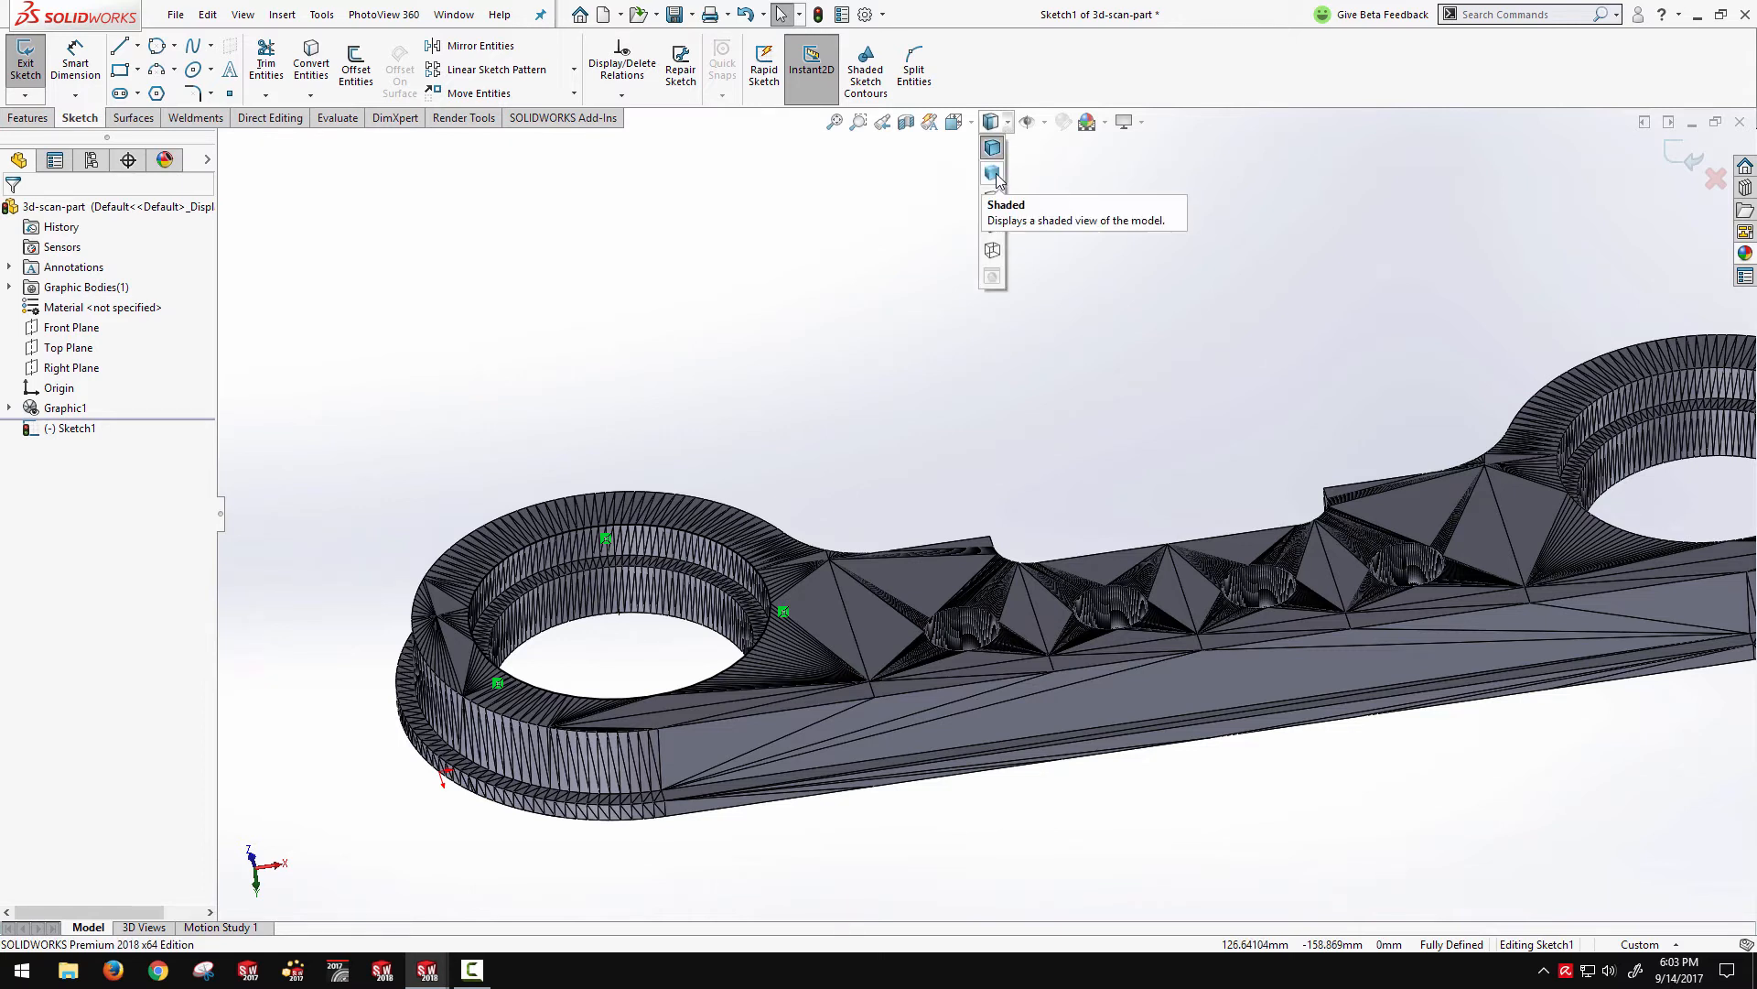
left_click(991, 174)
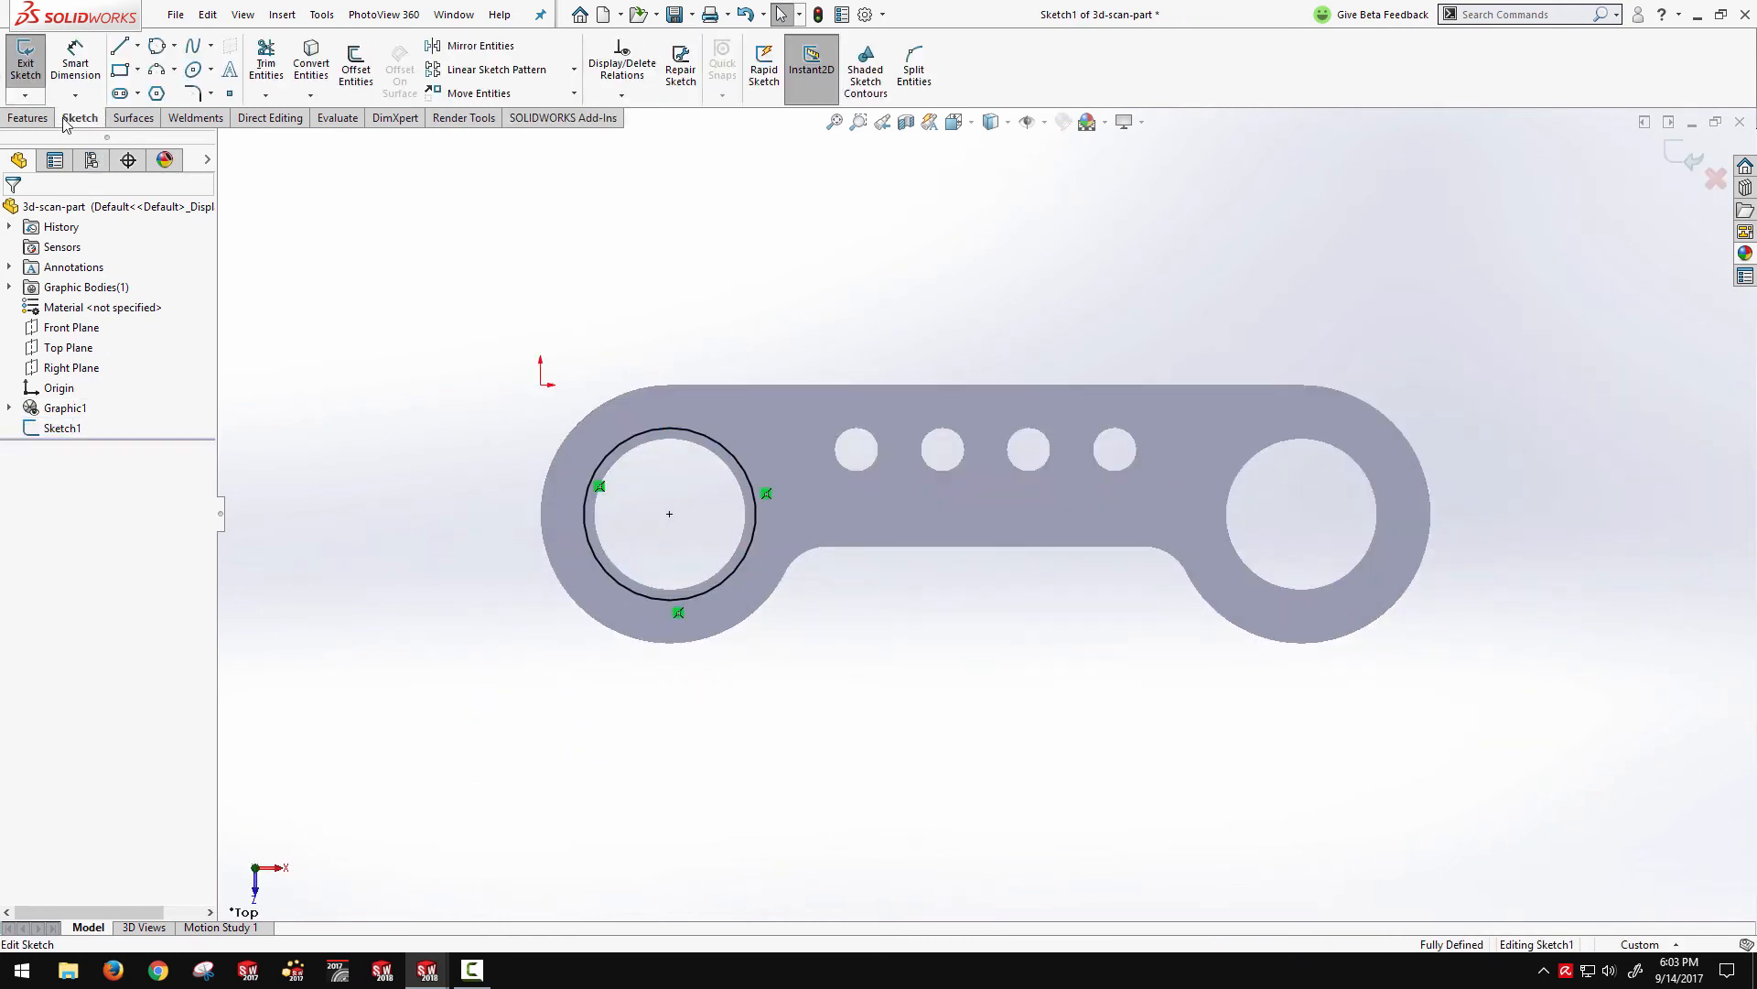
left_click(119, 45)
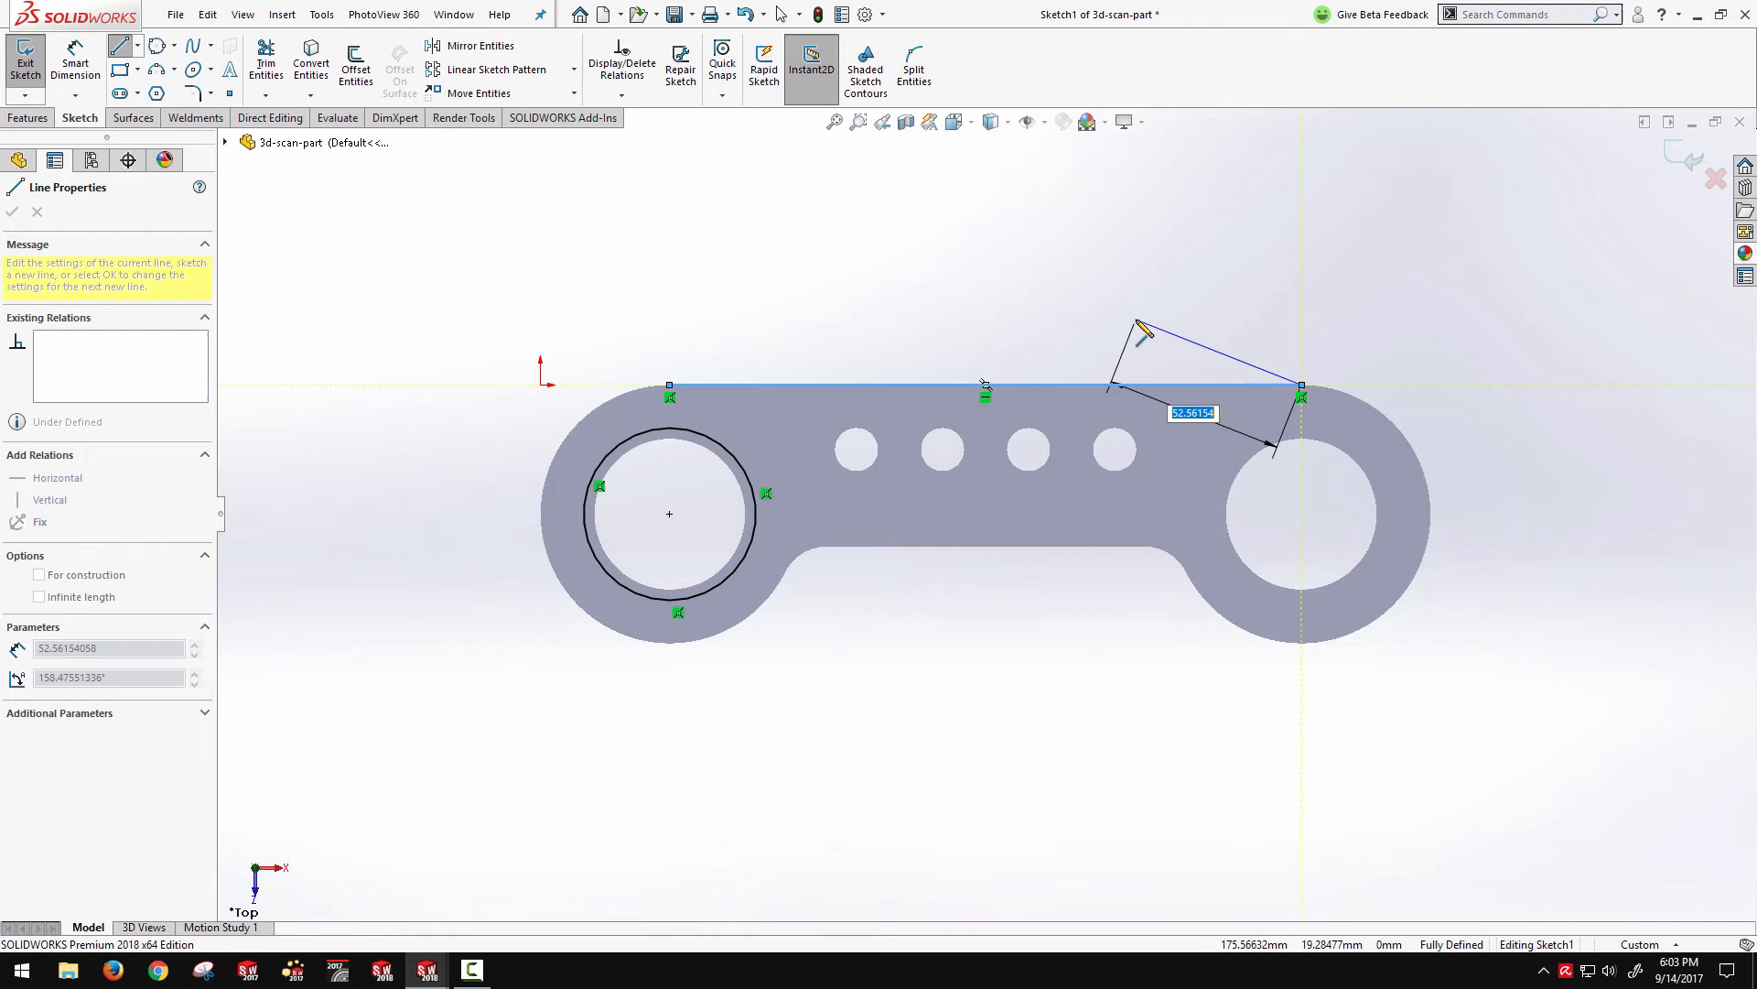
left_click(11, 212)
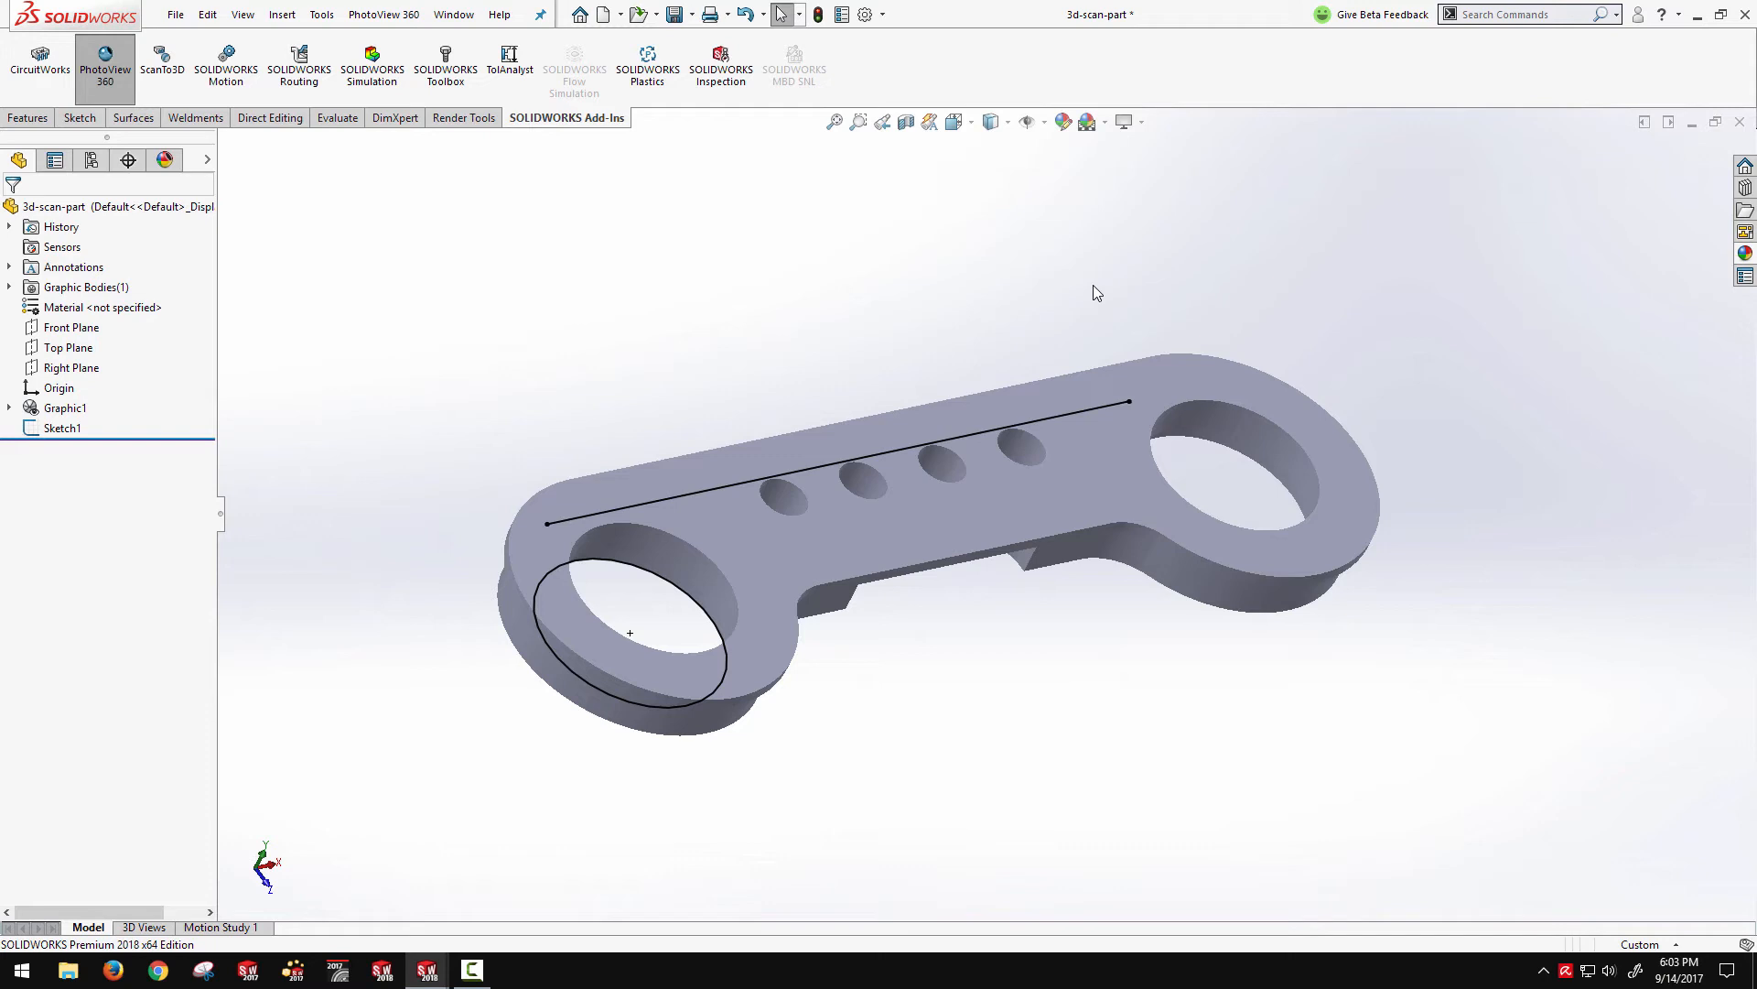
mouse_move(685, 615)
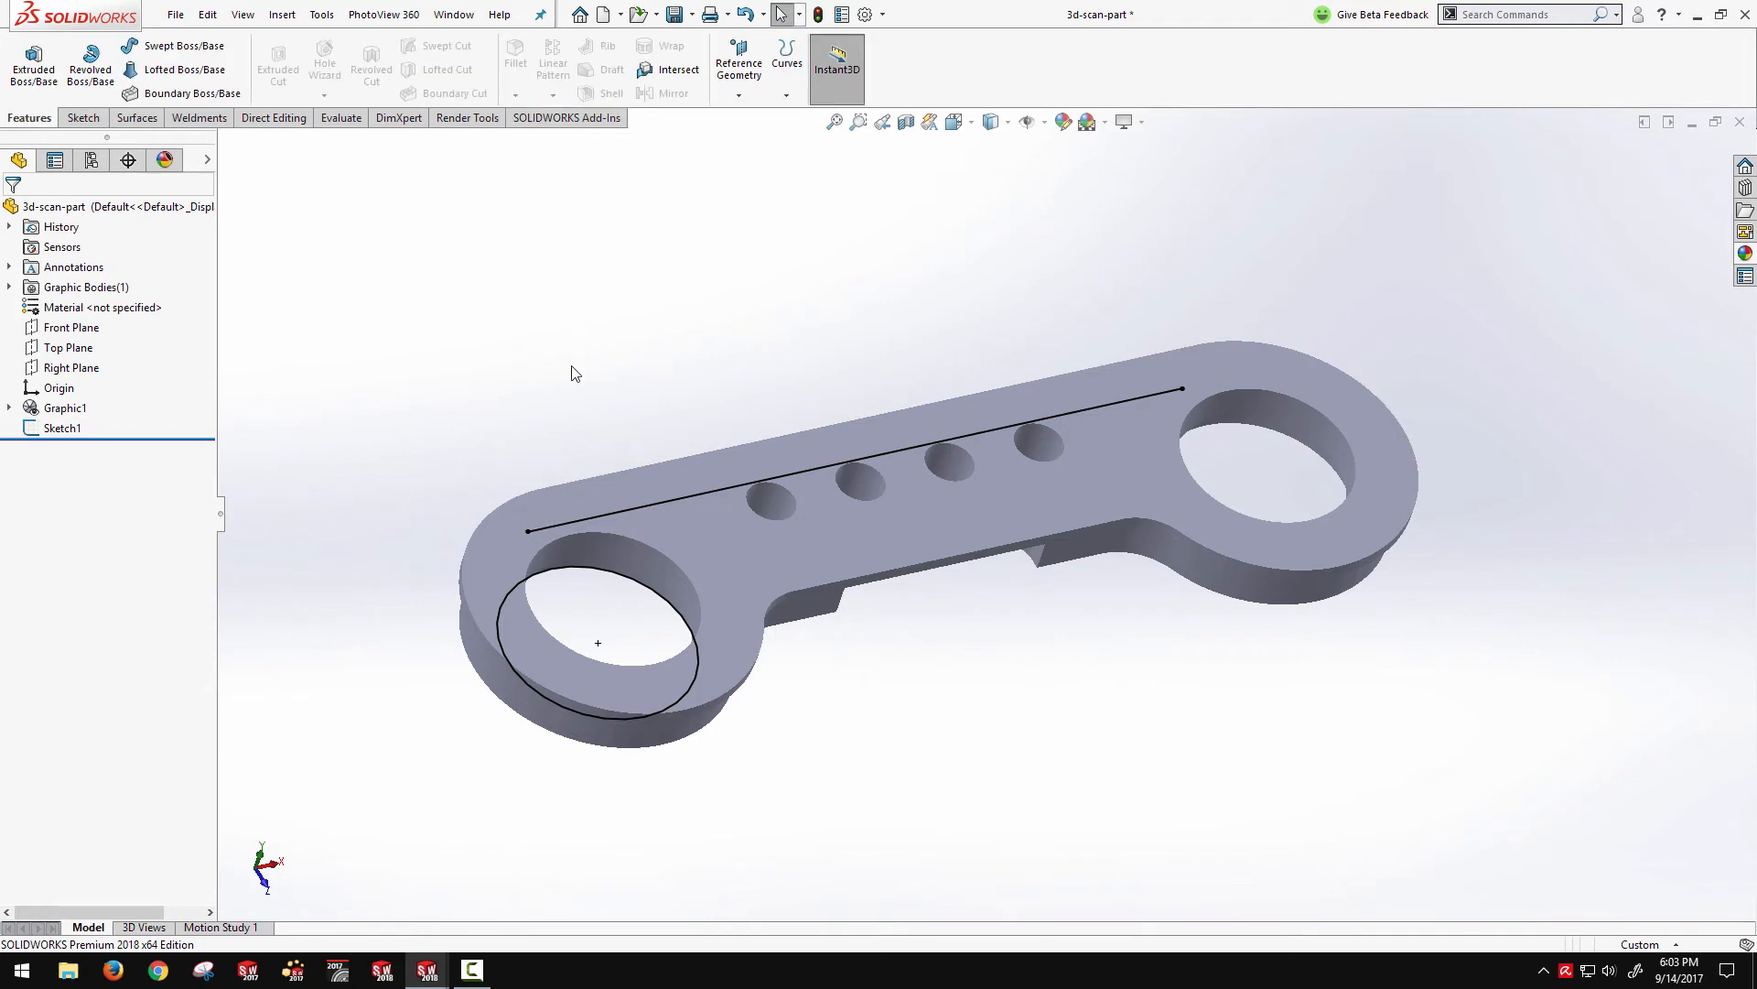
mouse_move(177, 451)
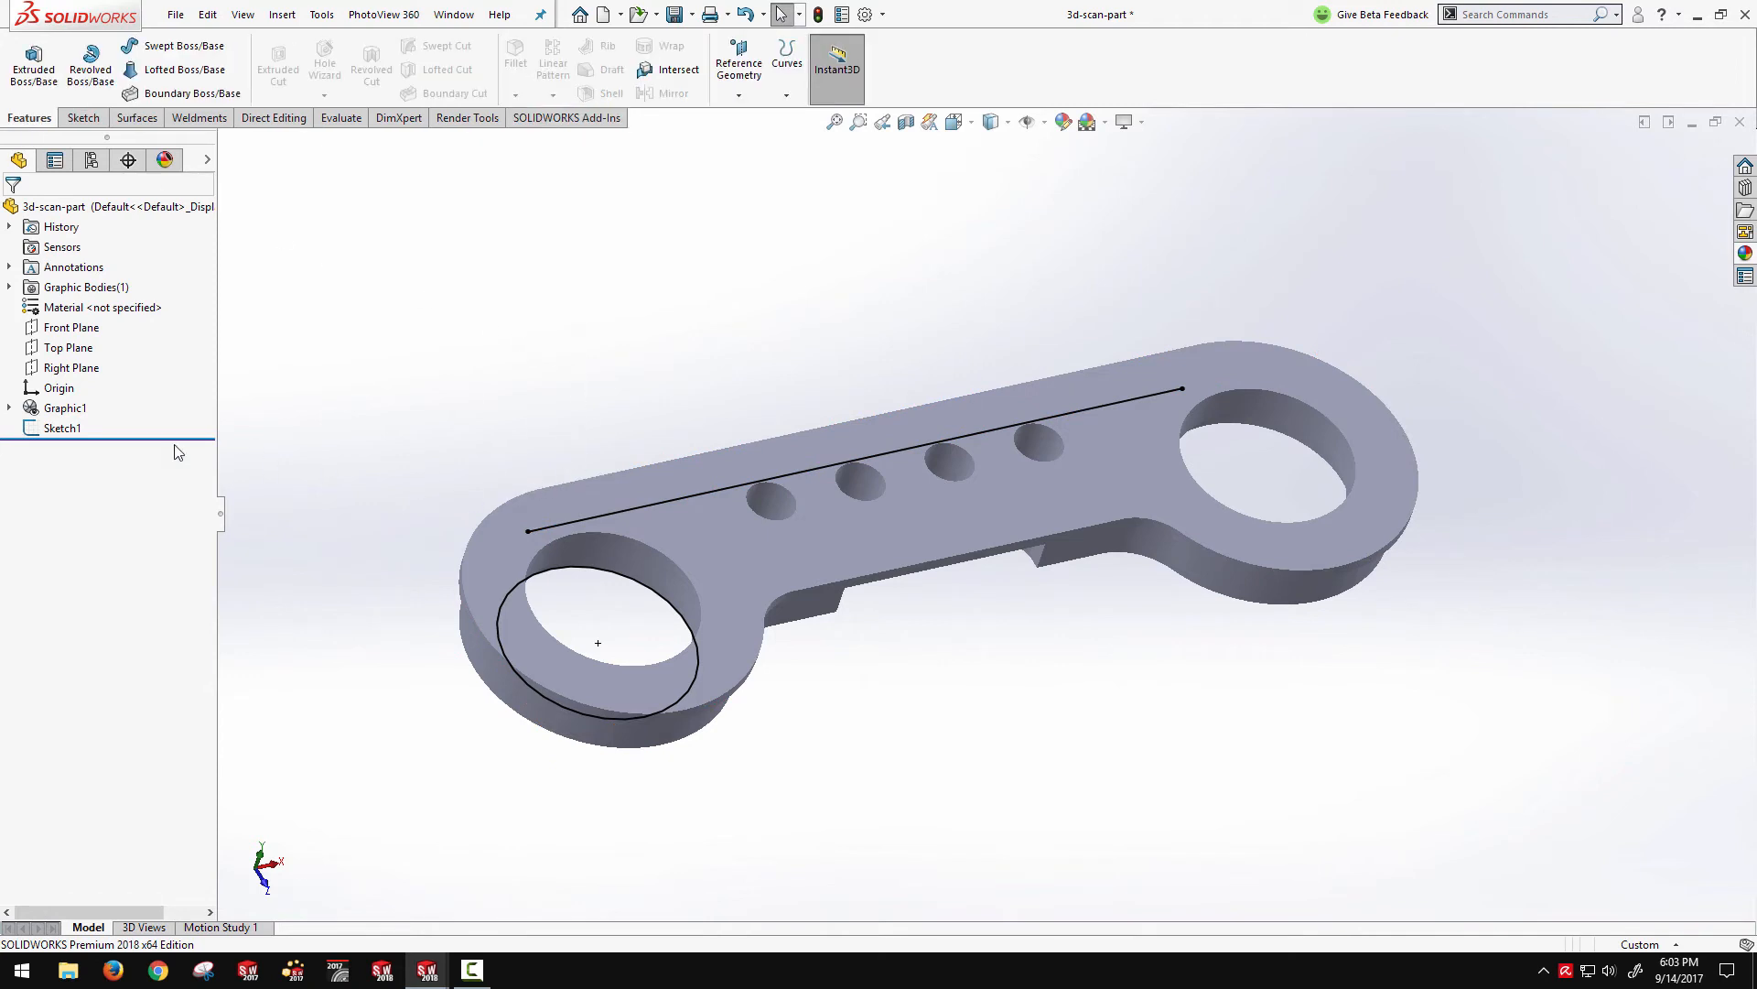
mouse_move(406, 476)
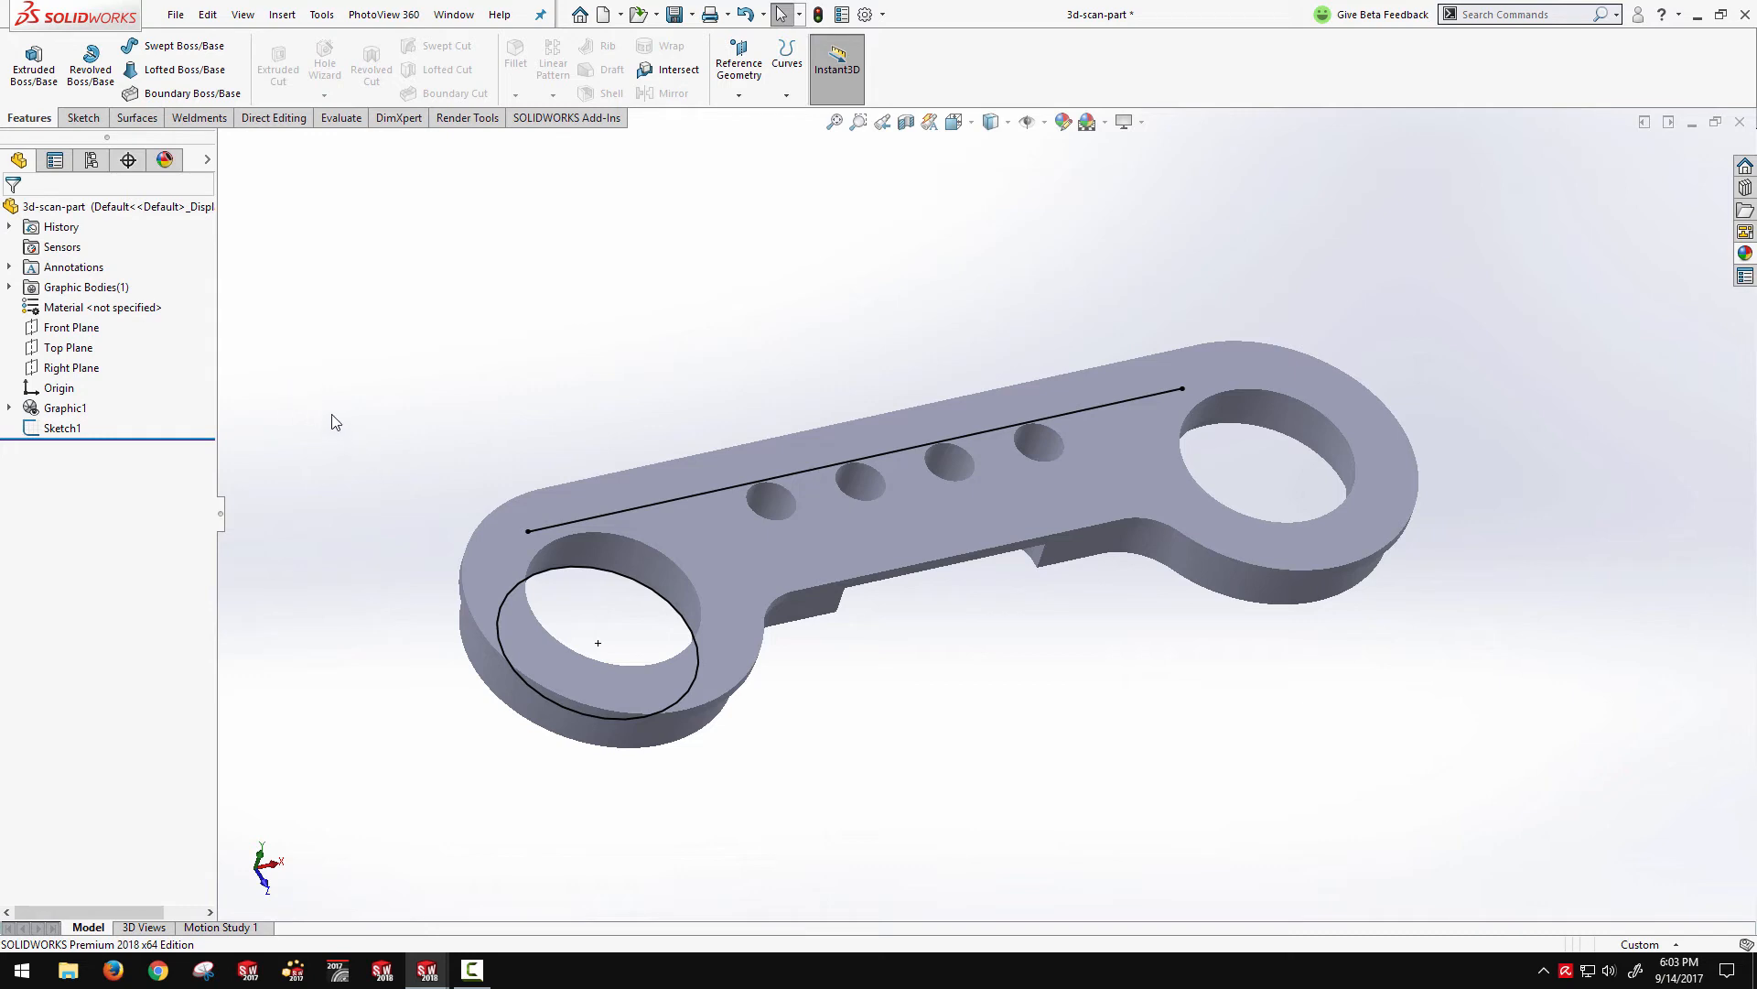
mouse_move(539, 394)
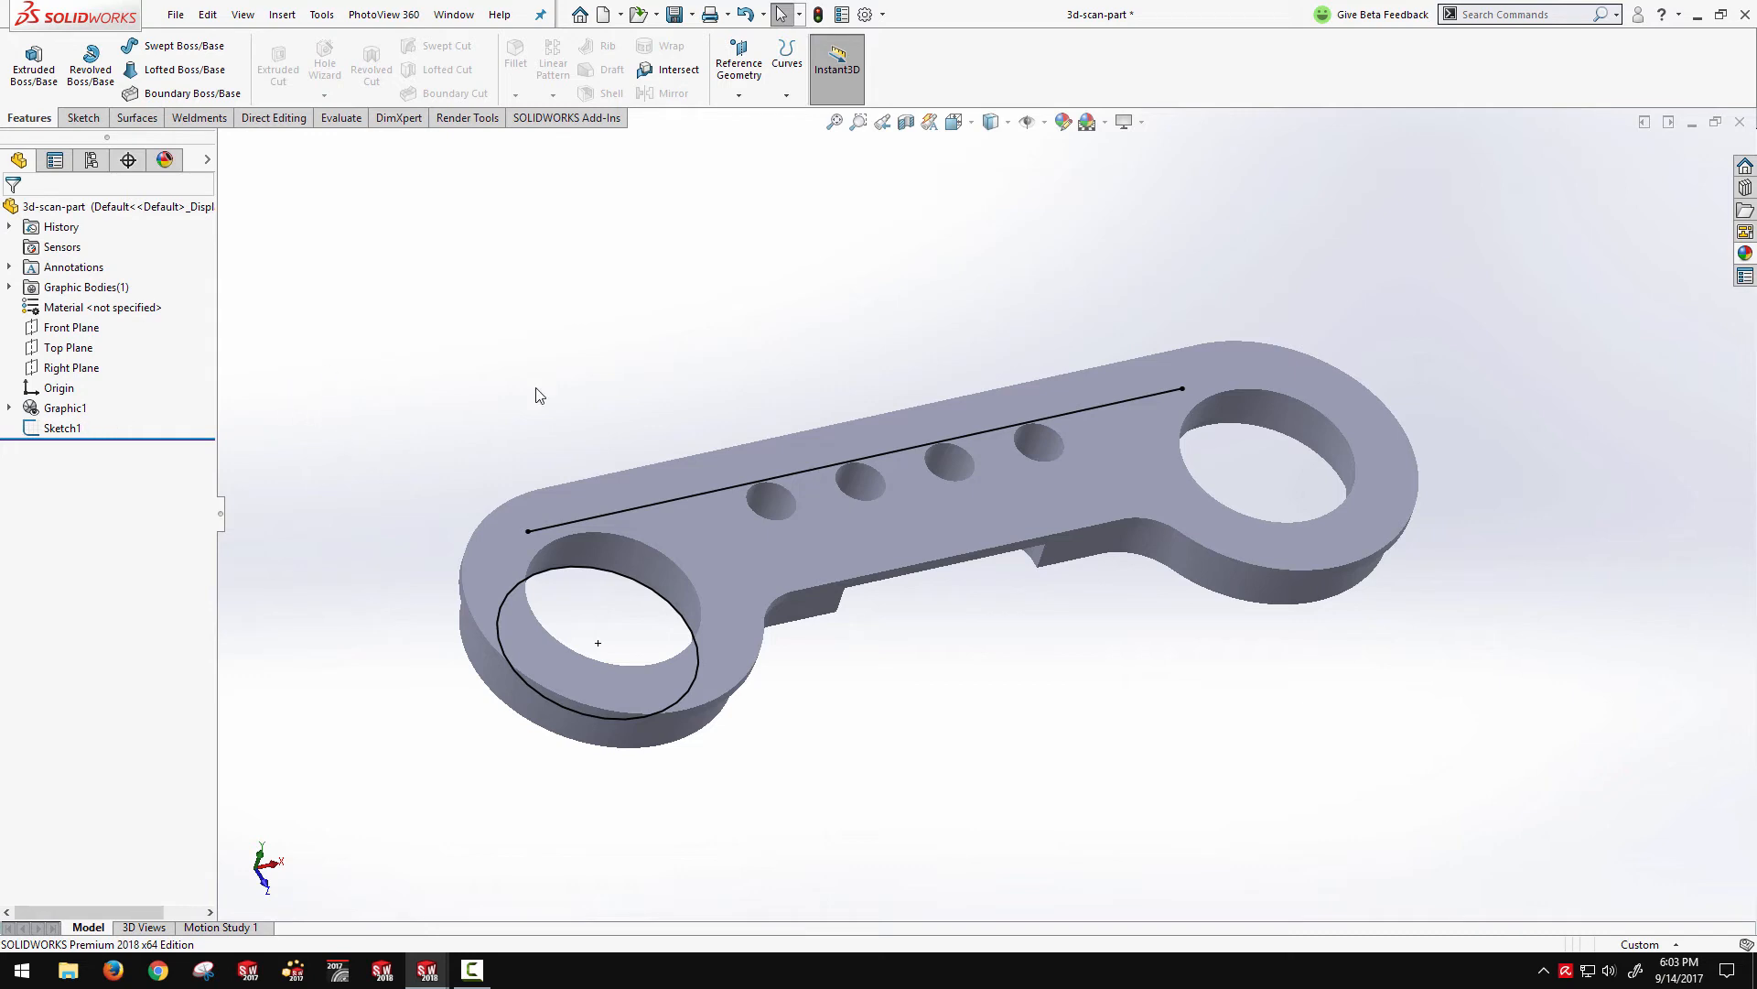
mouse_move(300, 408)
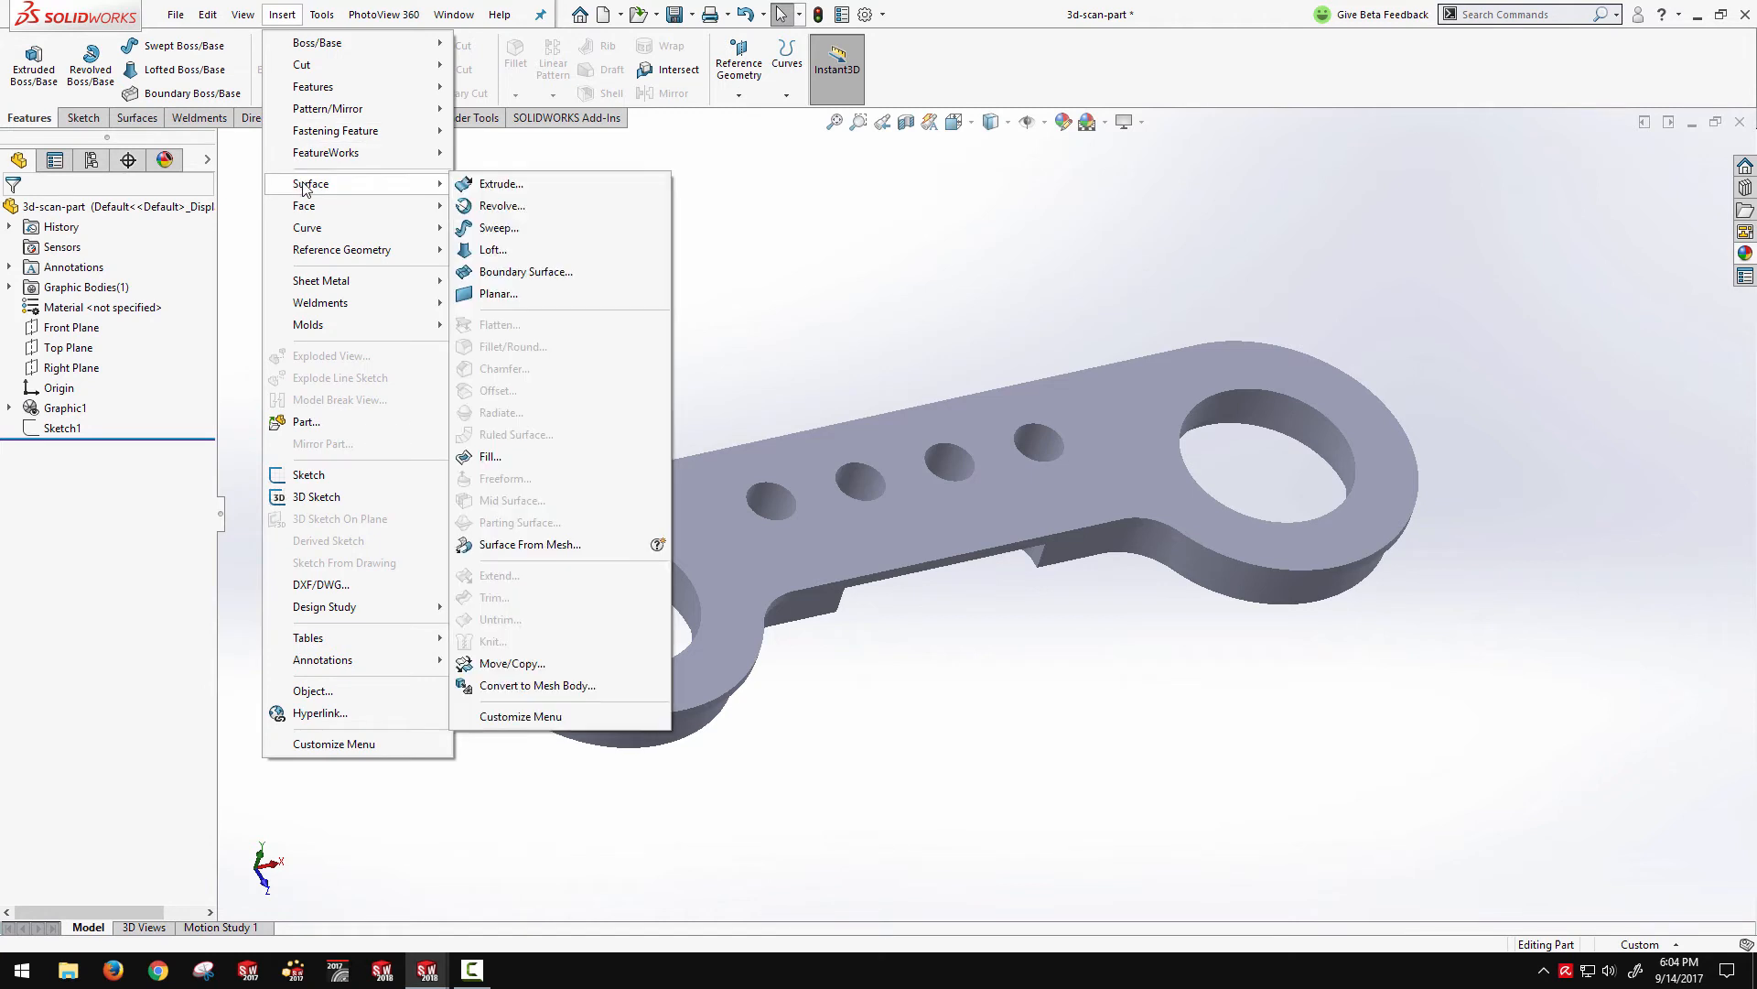
mouse_move(527, 550)
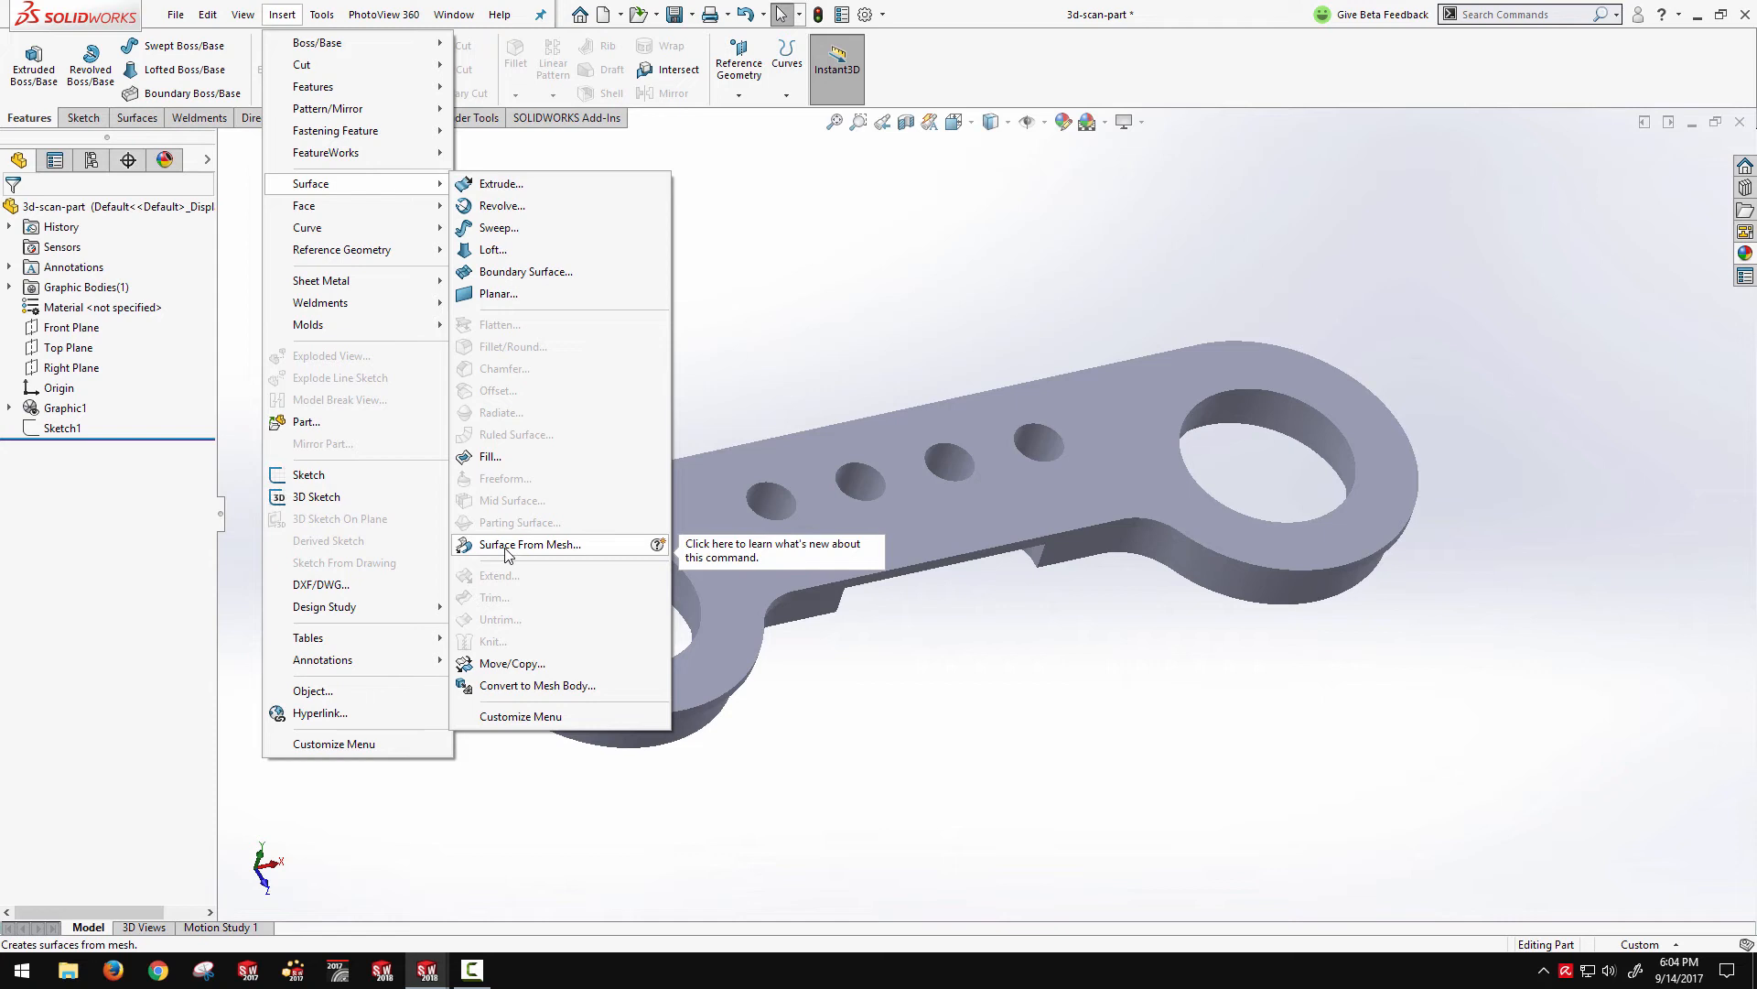
Start Surface From Mesh, pick top-face facets, and calculate the plane fit
left_click(529, 543)
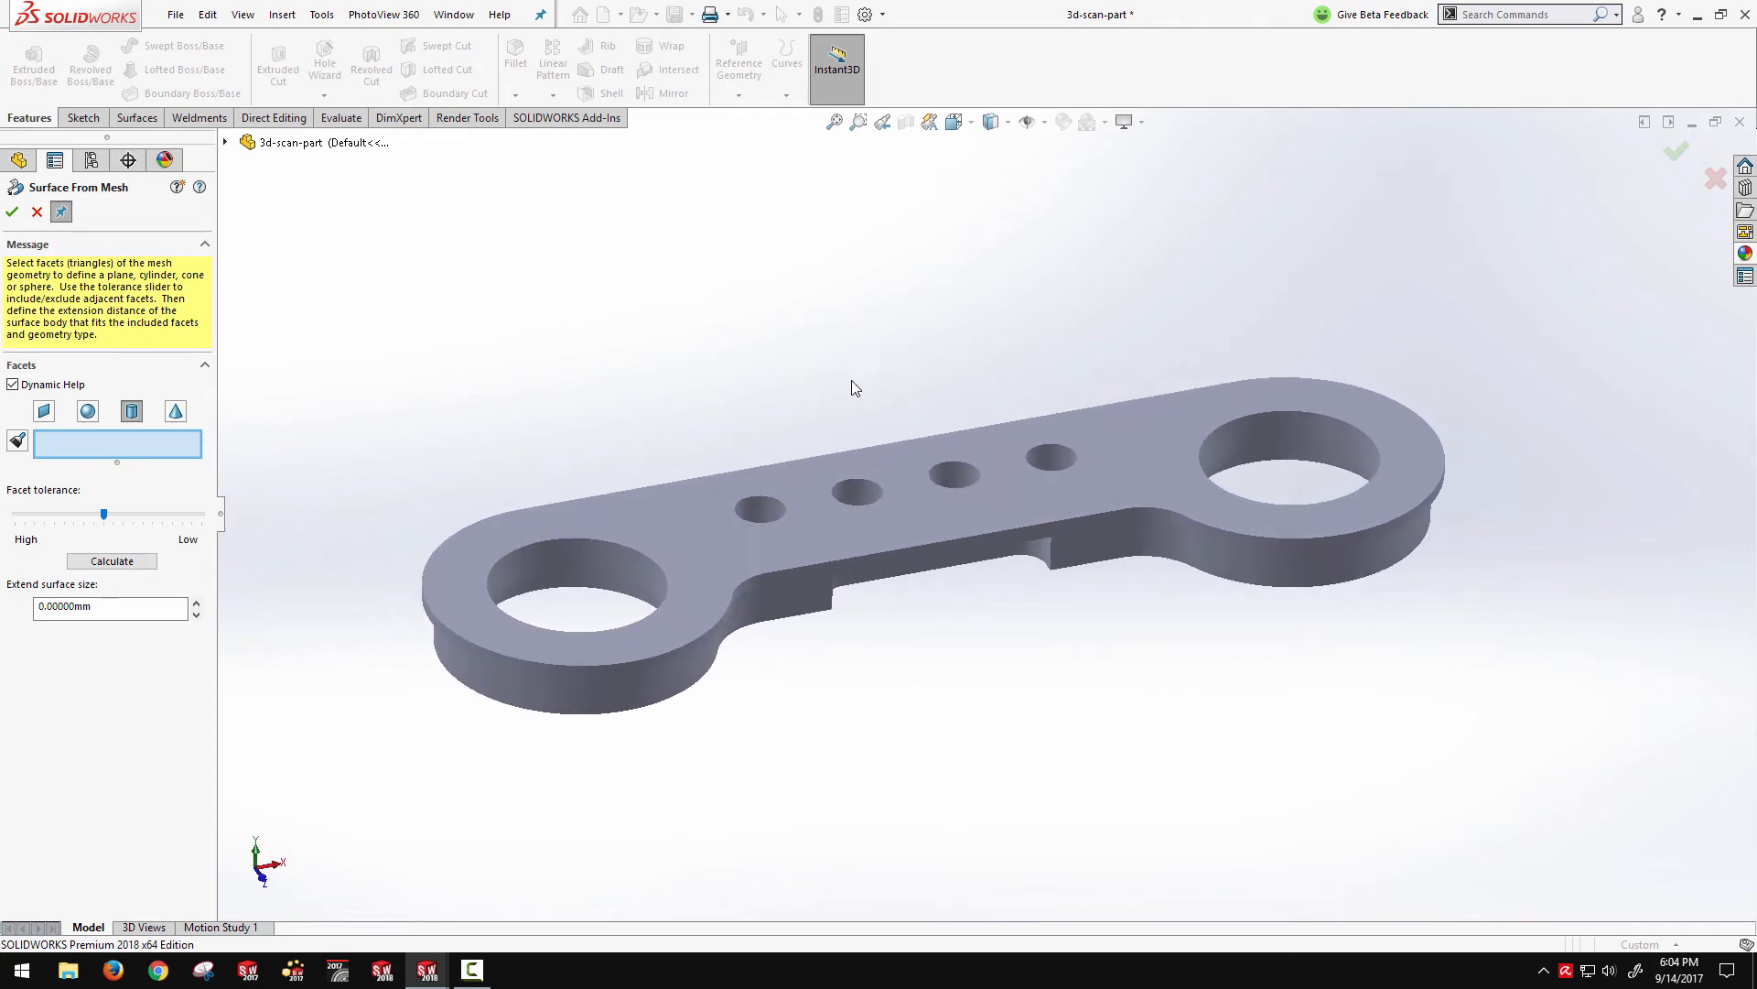
mouse_move(1106, 353)
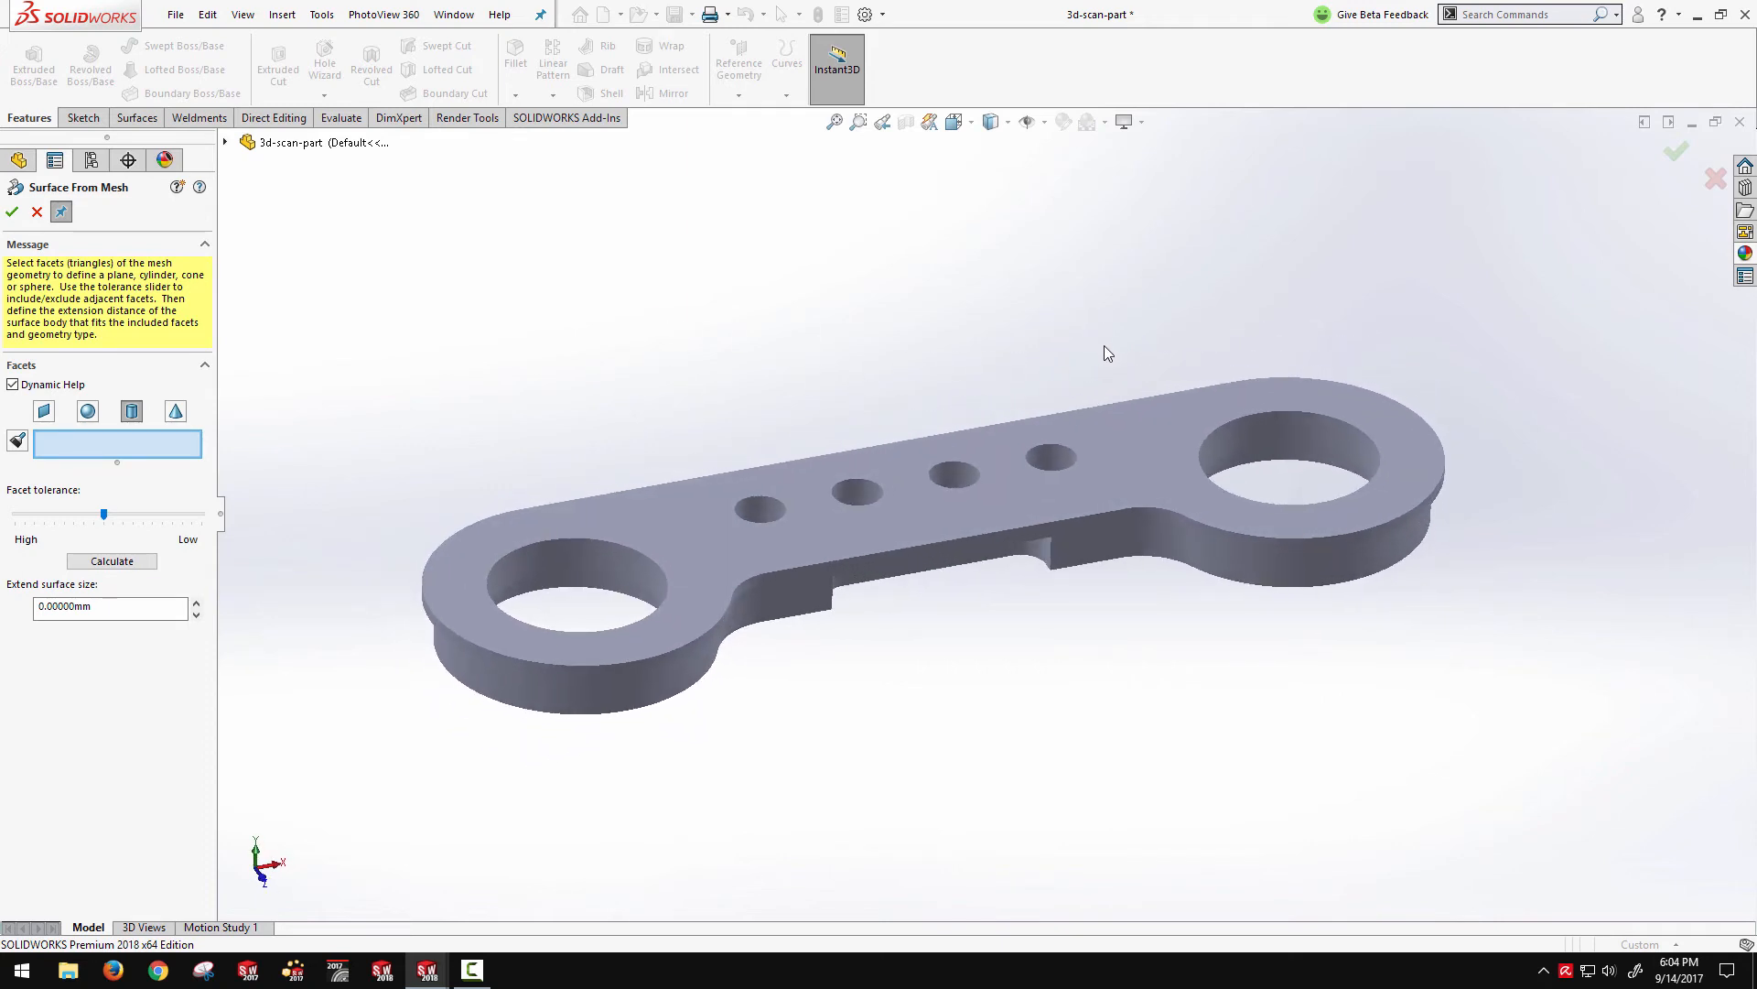
mouse_move(43, 416)
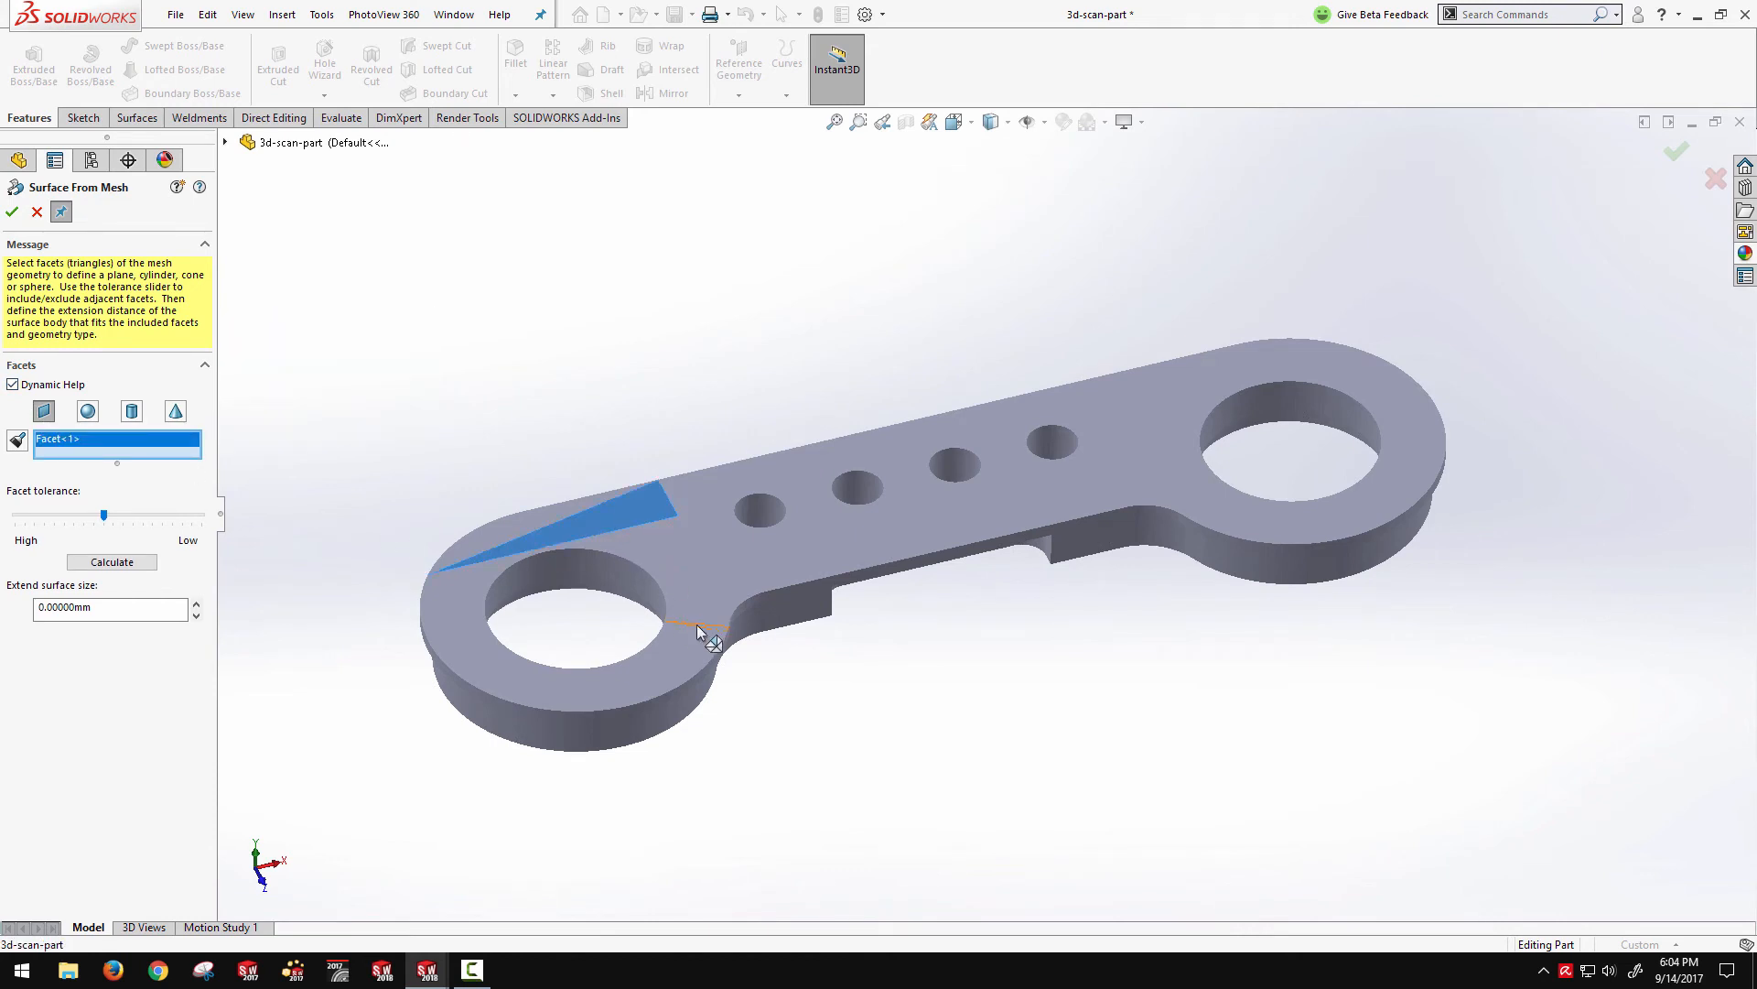
left_click(713, 602)
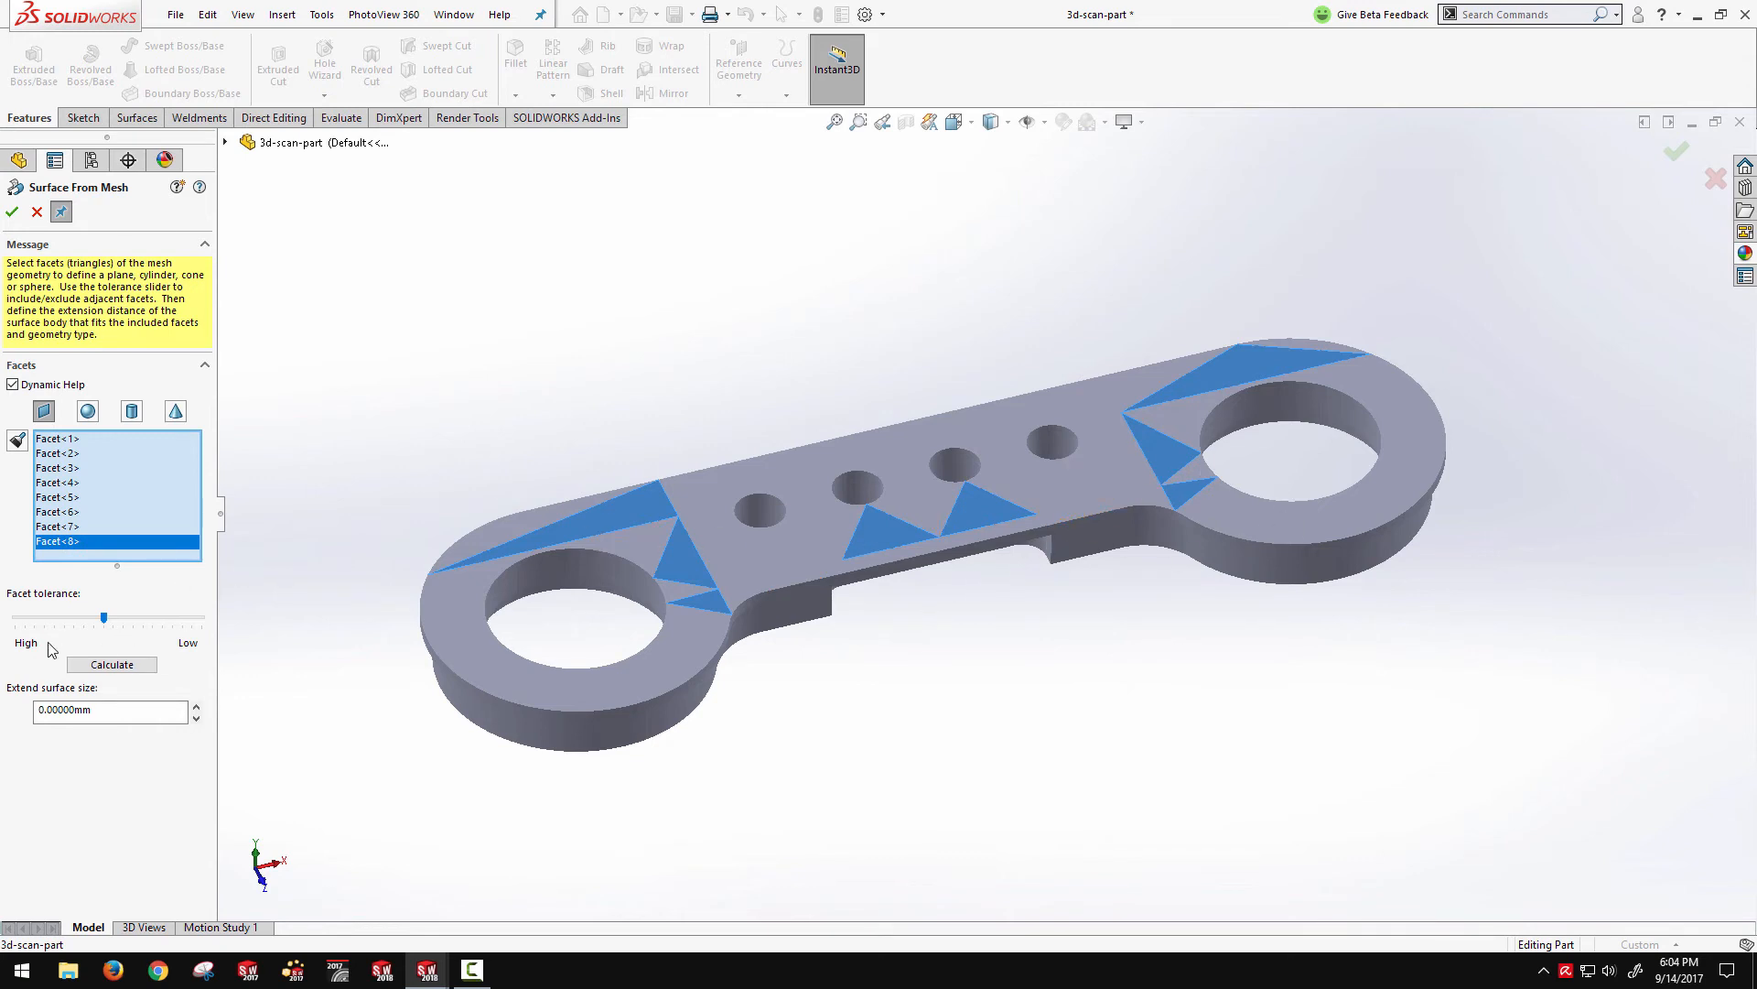
mouse_move(104, 618)
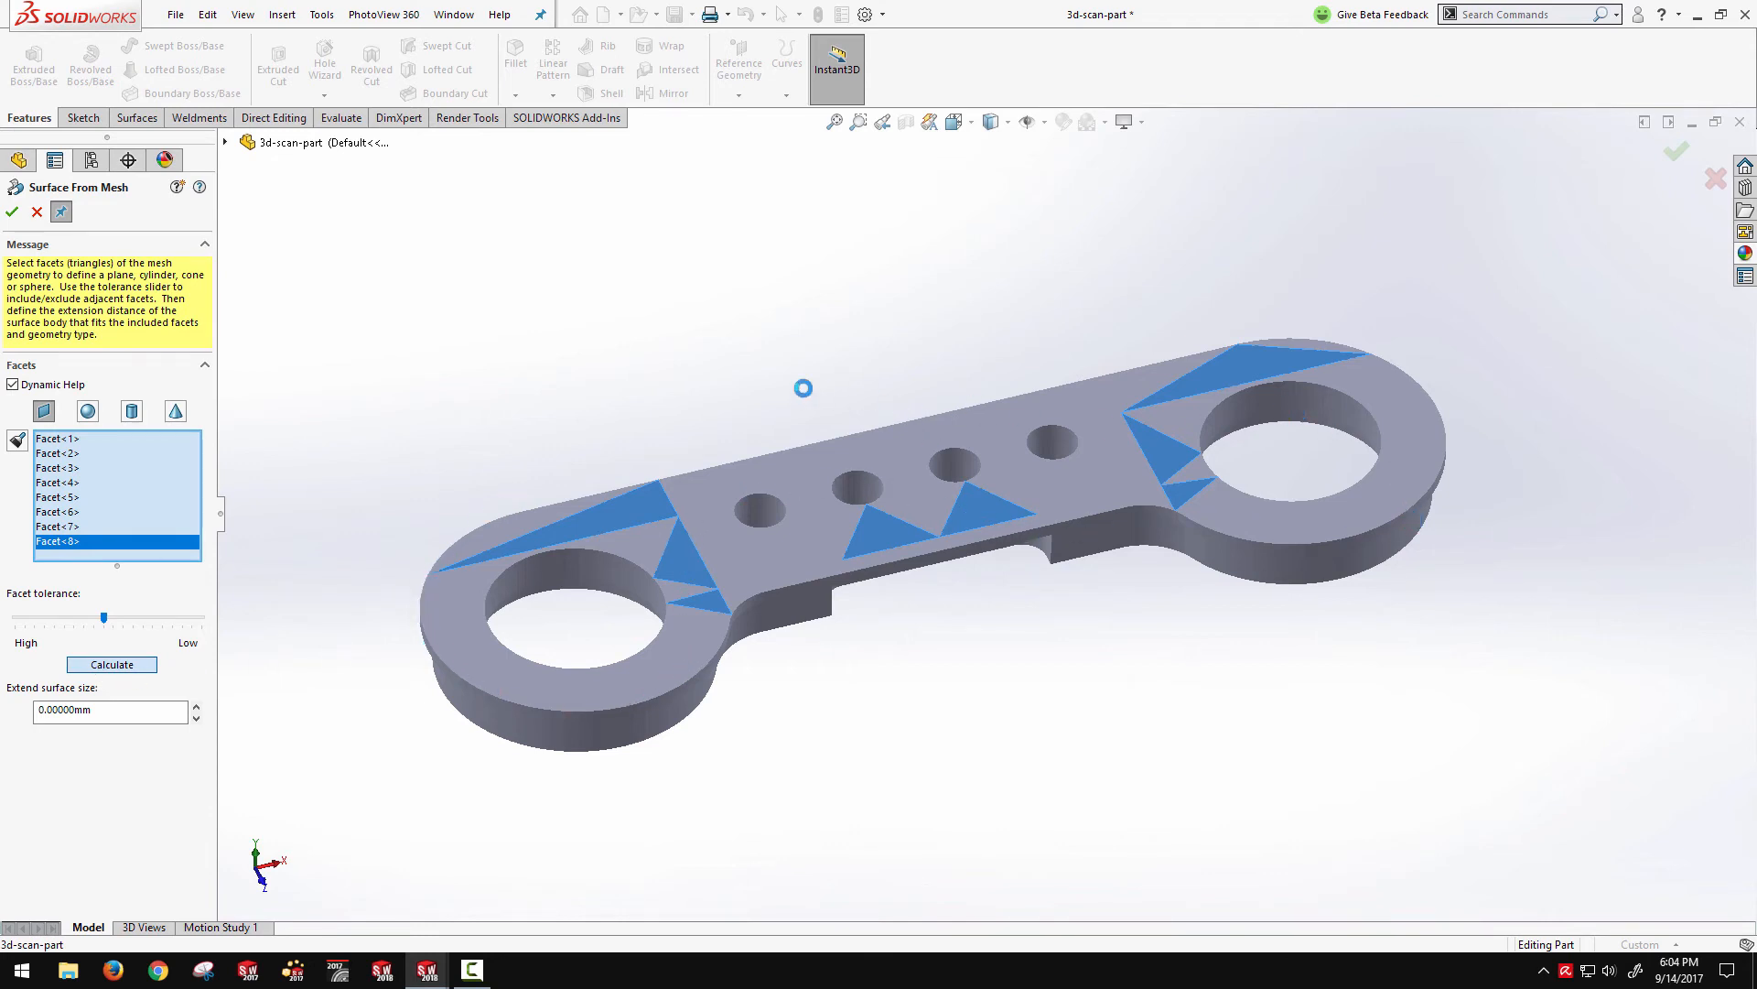
left_click(111, 664)
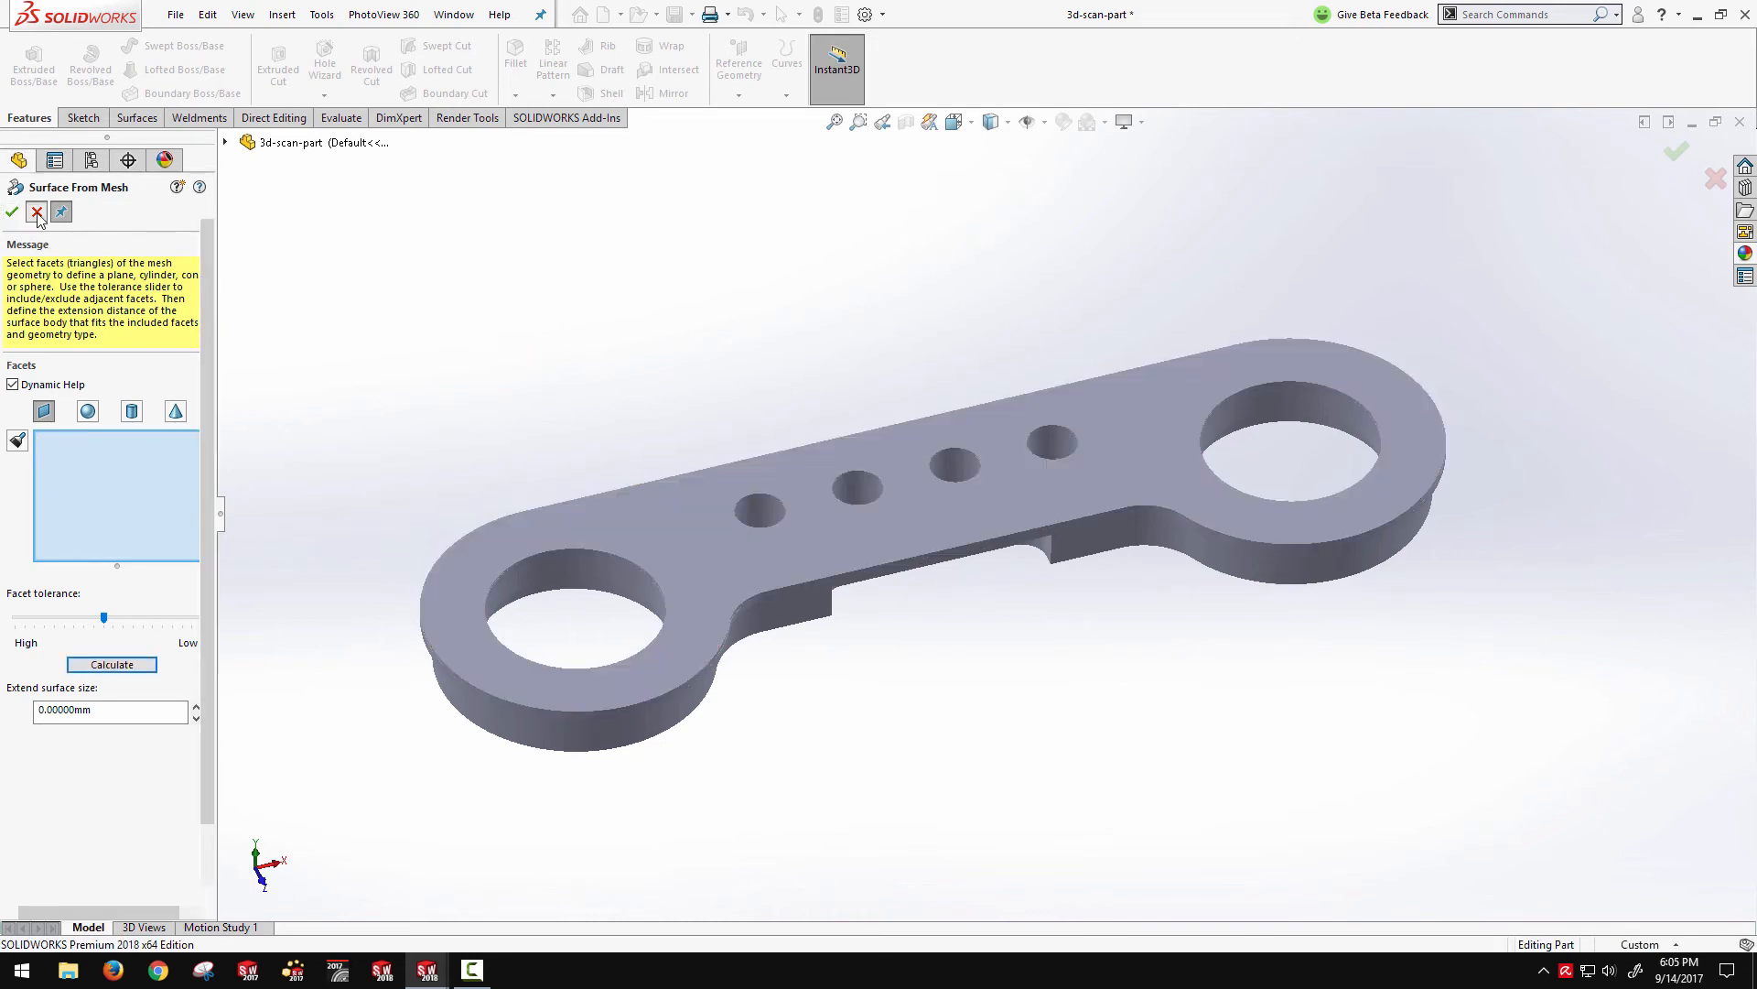
Accept Surface-From-Mesh1, then hide and reshow the imported scan graphic
left_click(11, 211)
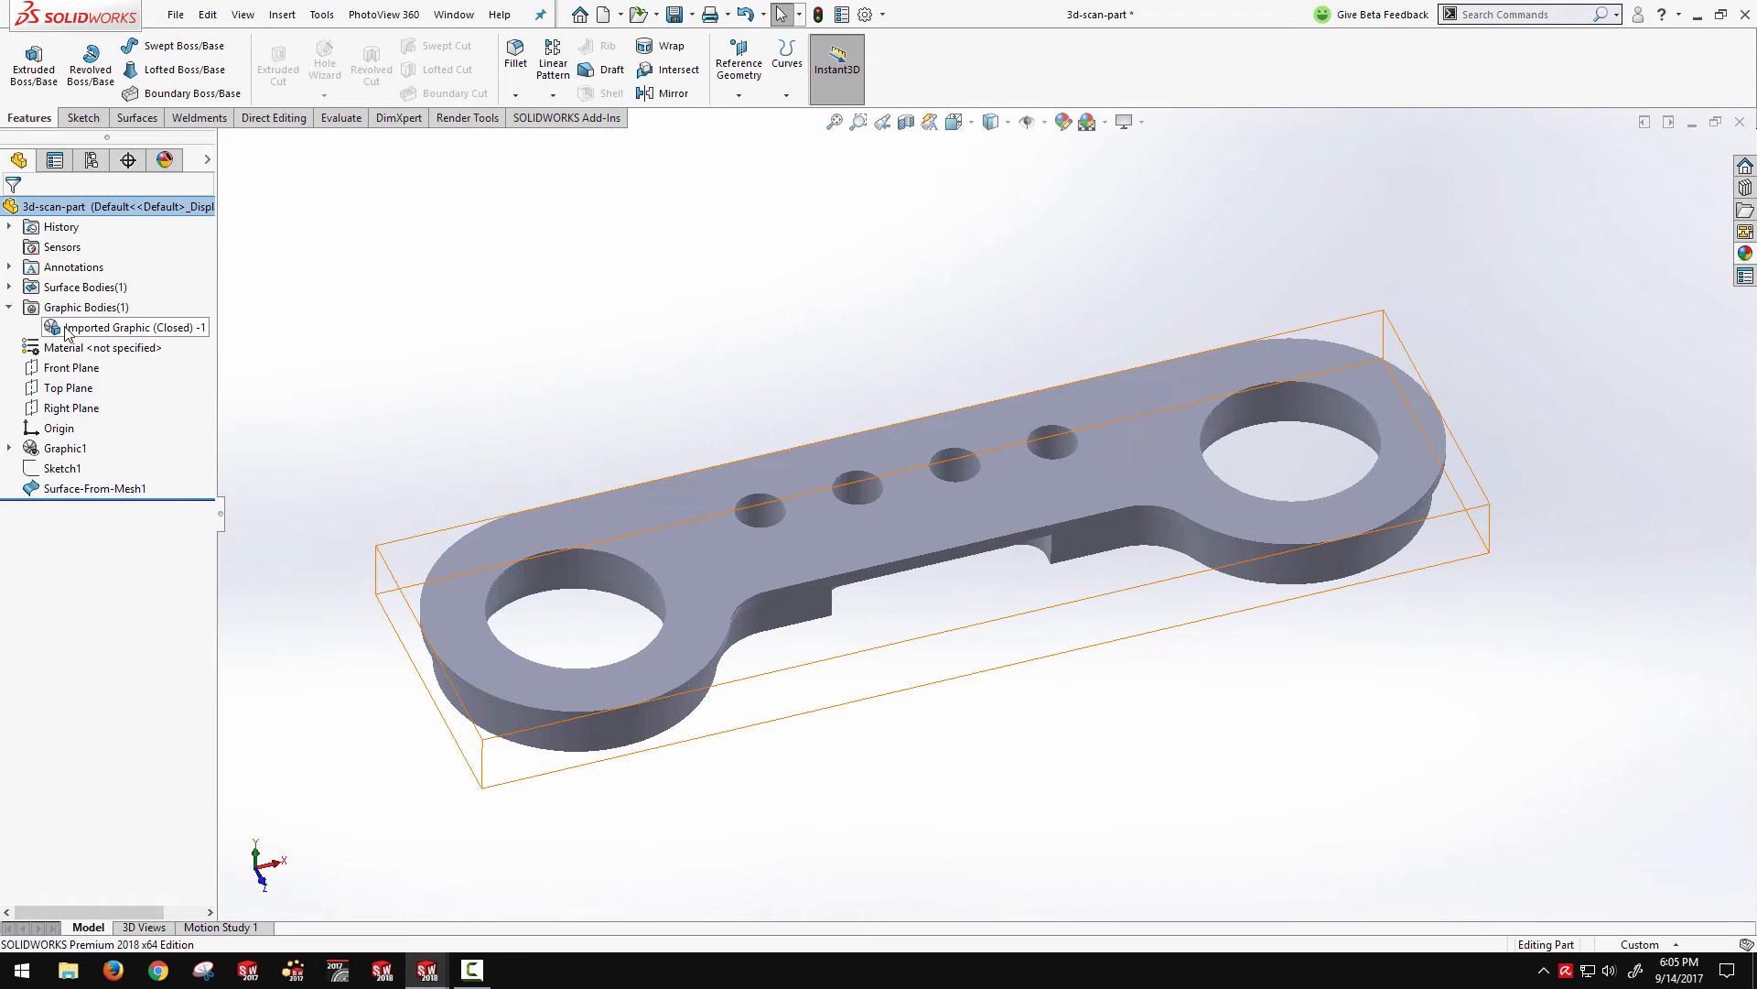
left_click(128, 326)
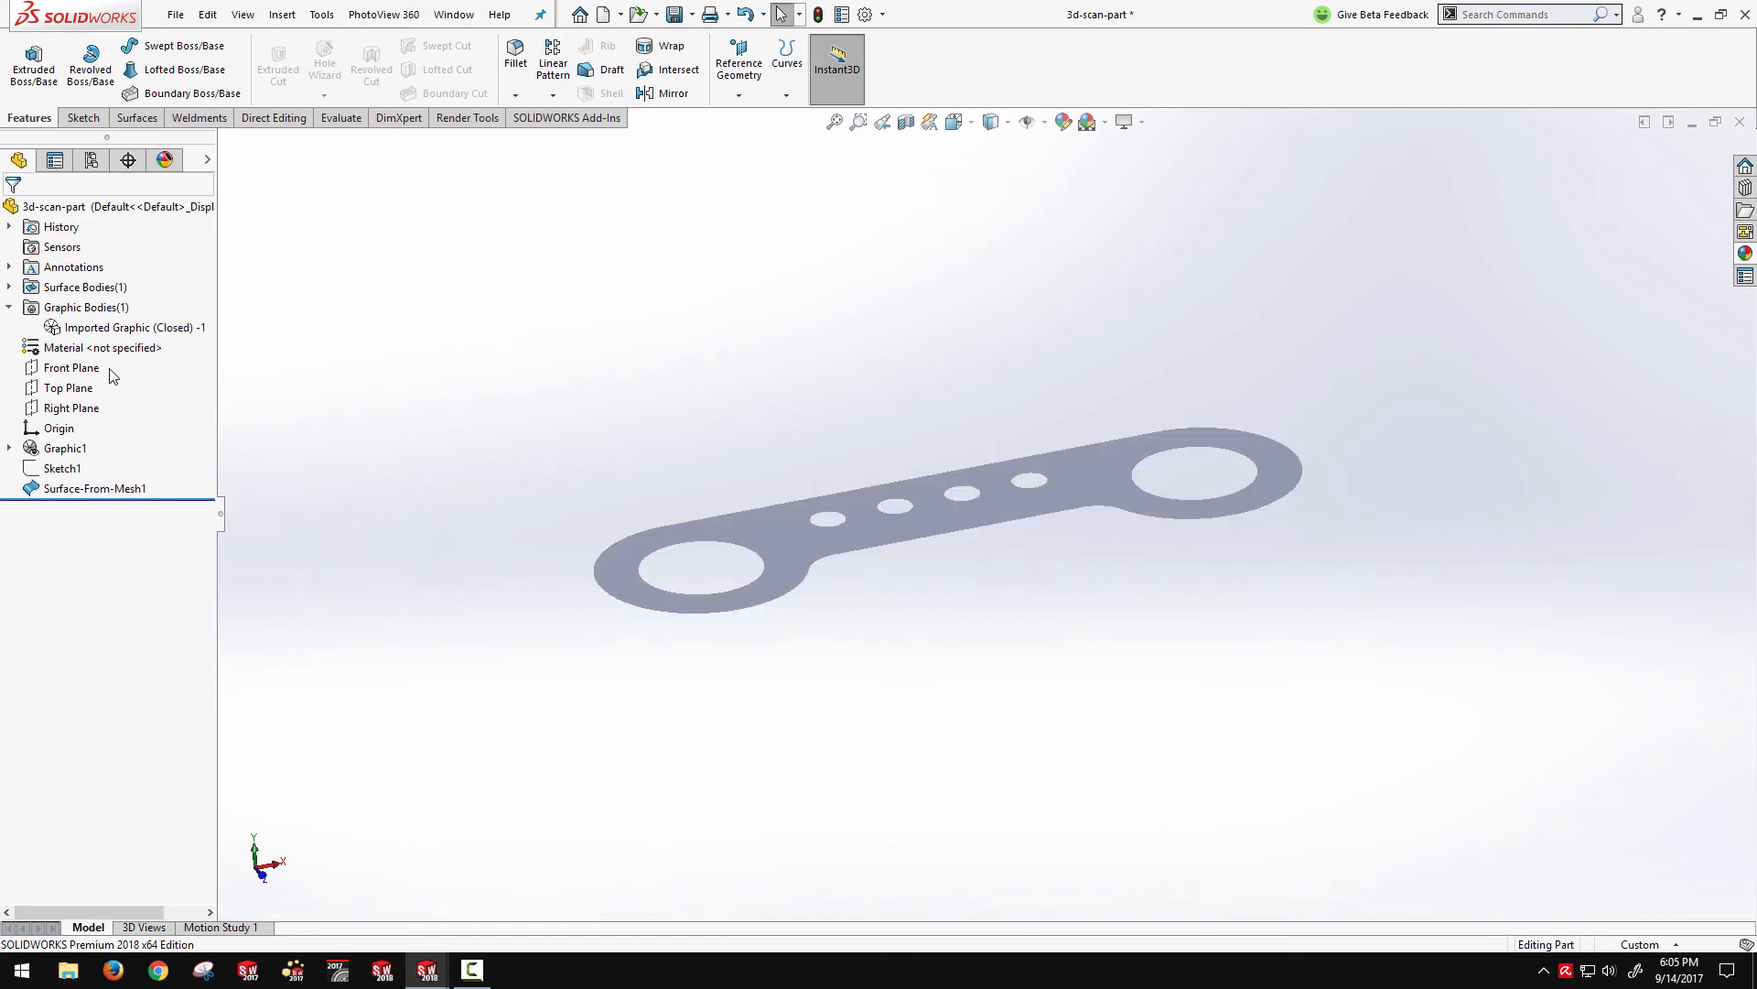
right_click(131, 325)
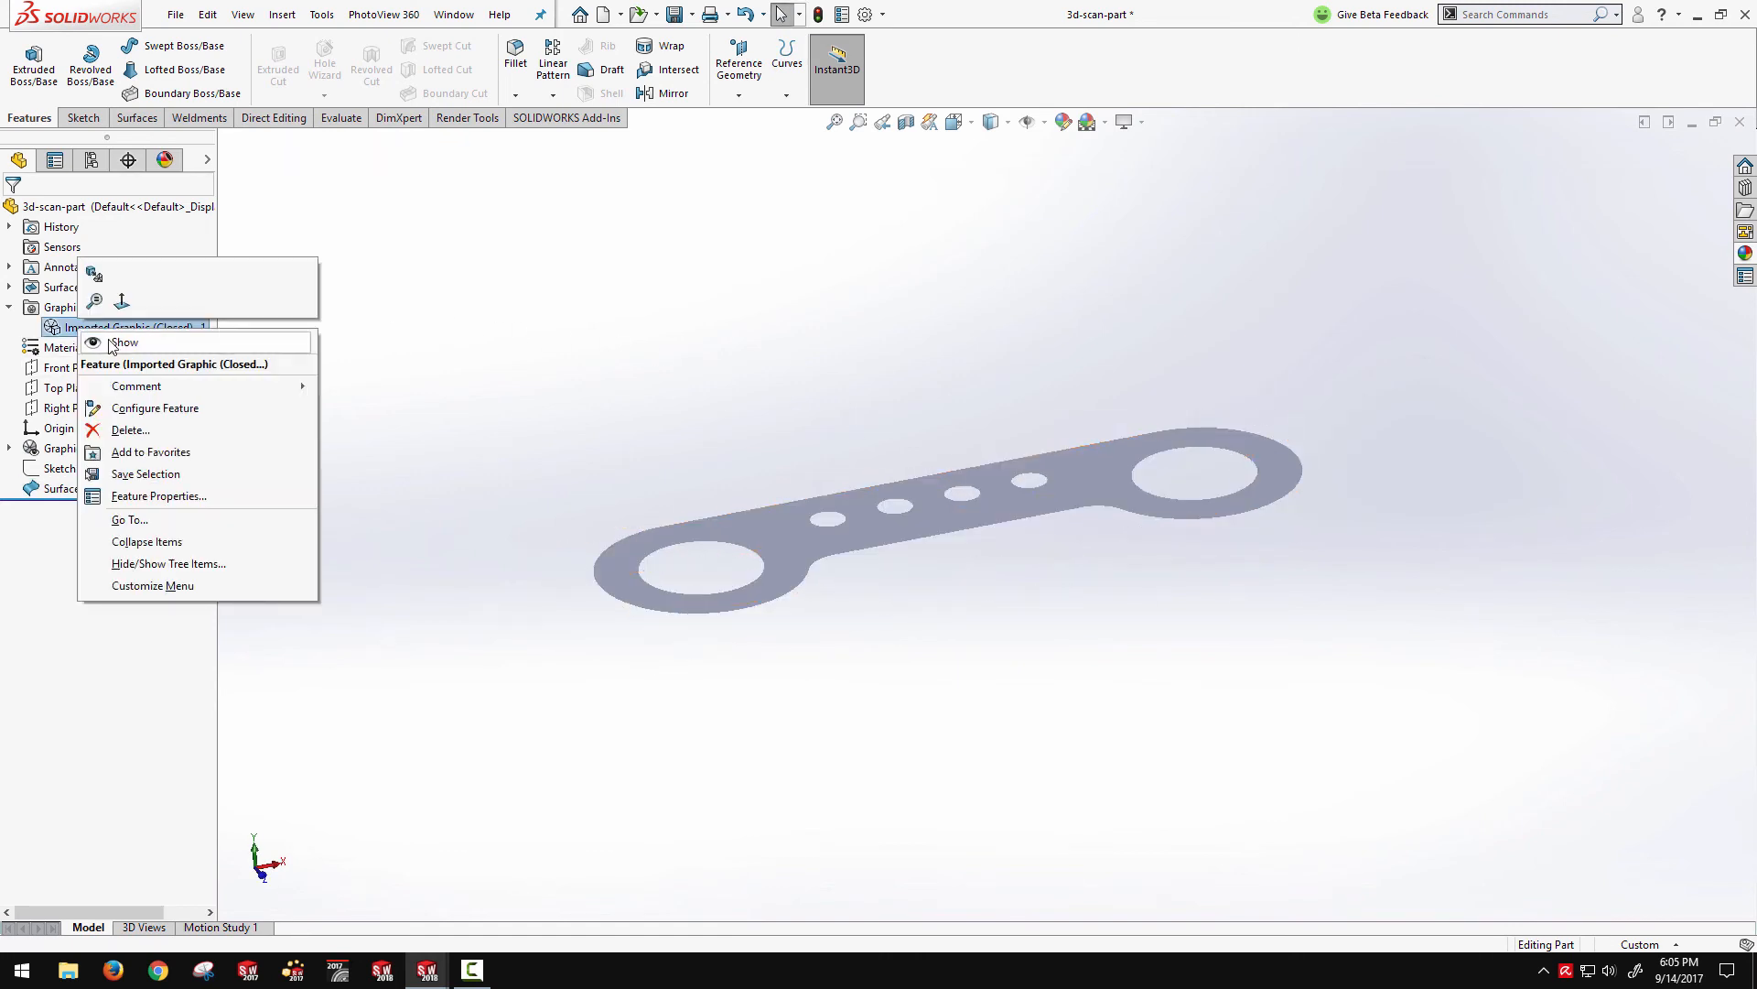
left_click(124, 341)
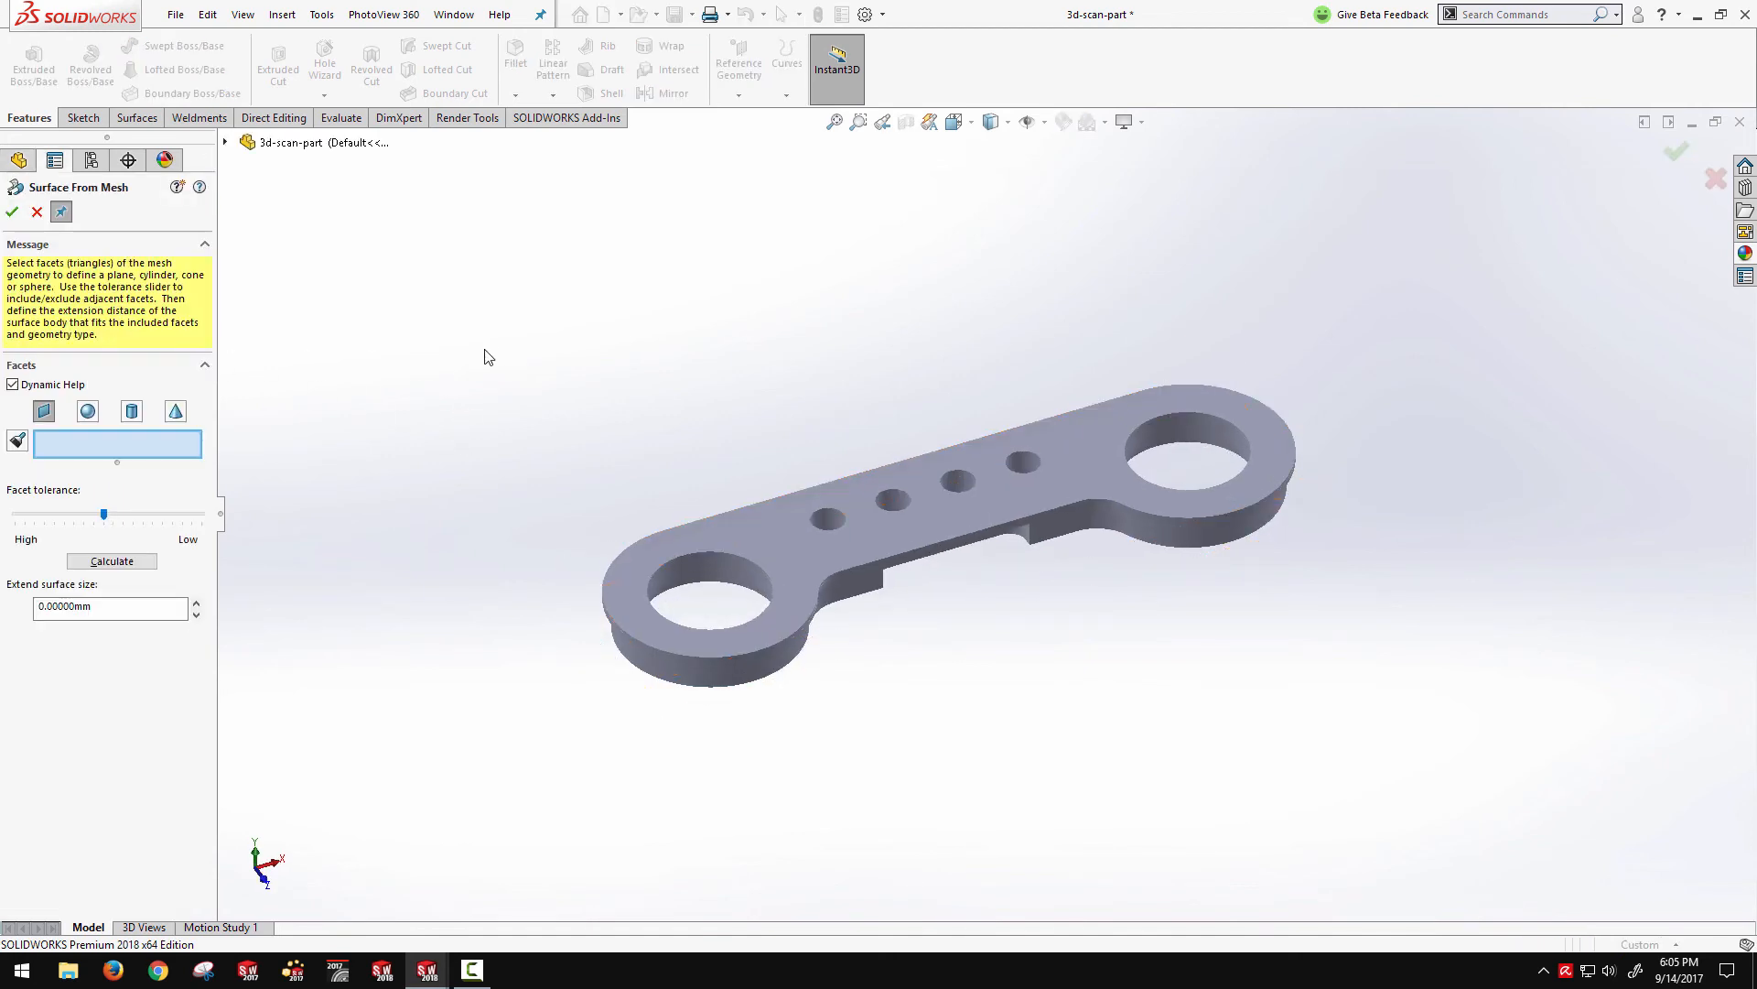
mouse_move(131, 411)
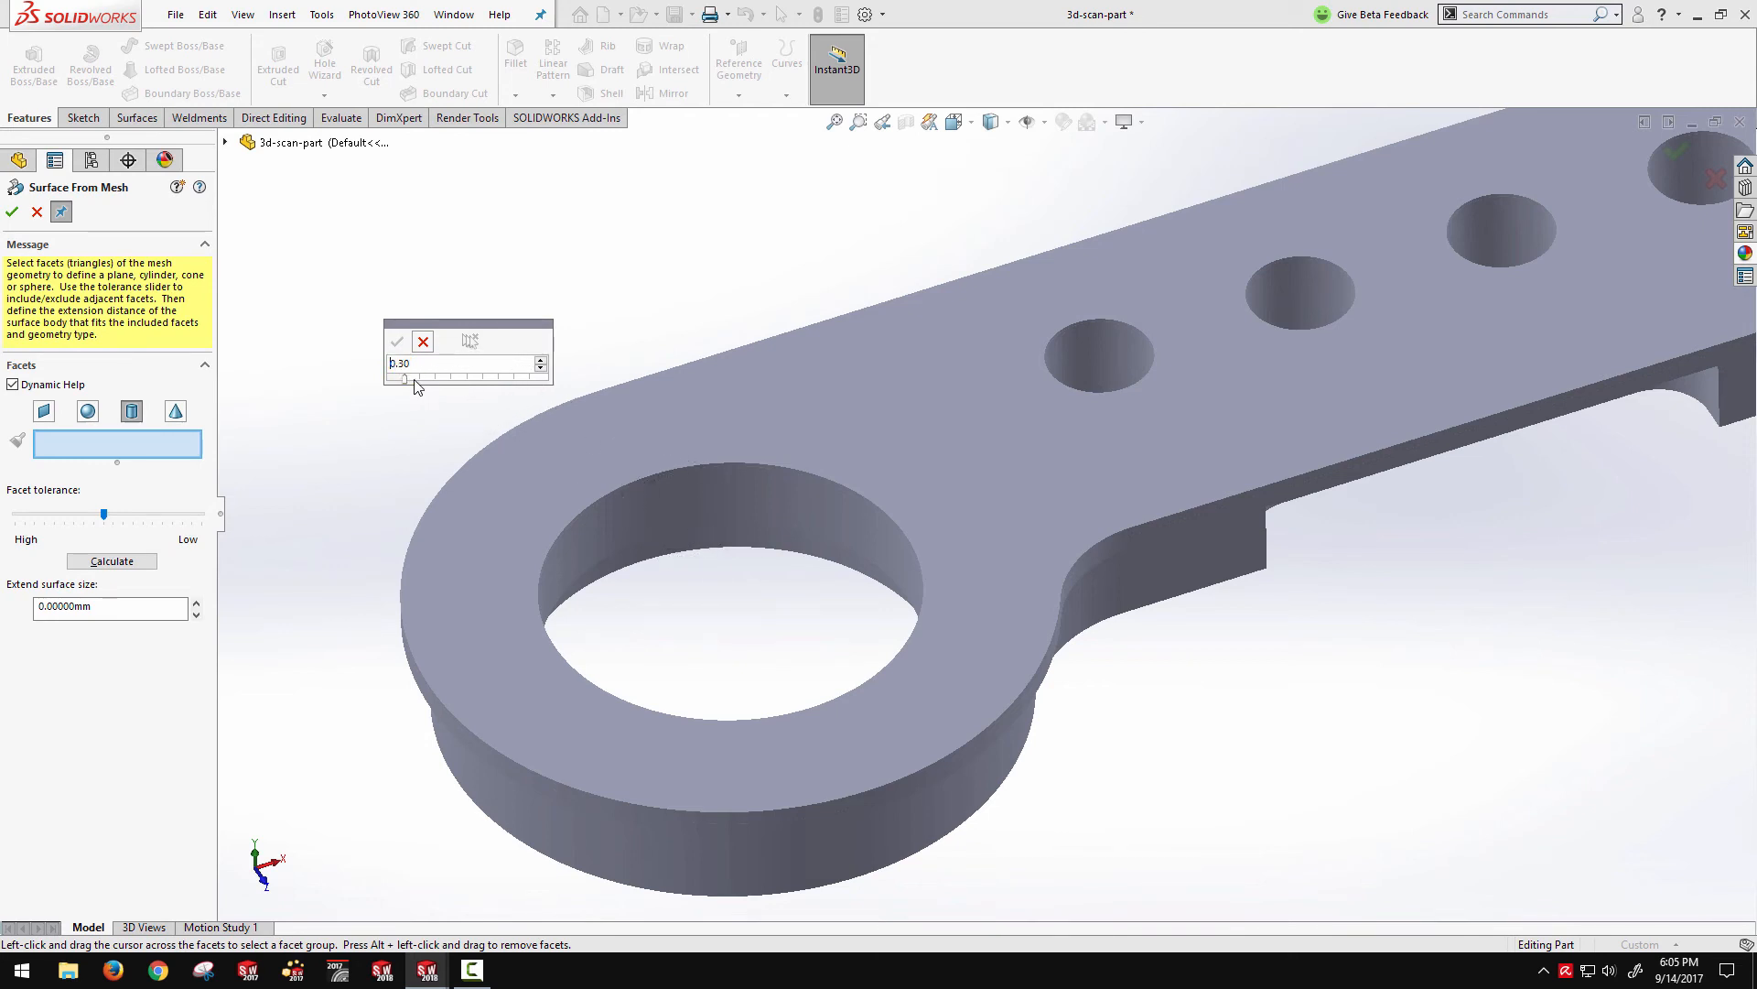
Adjust the facet brush size, fit a cylinder to the left hole's wall facets, and accept it
triple_click(461, 363)
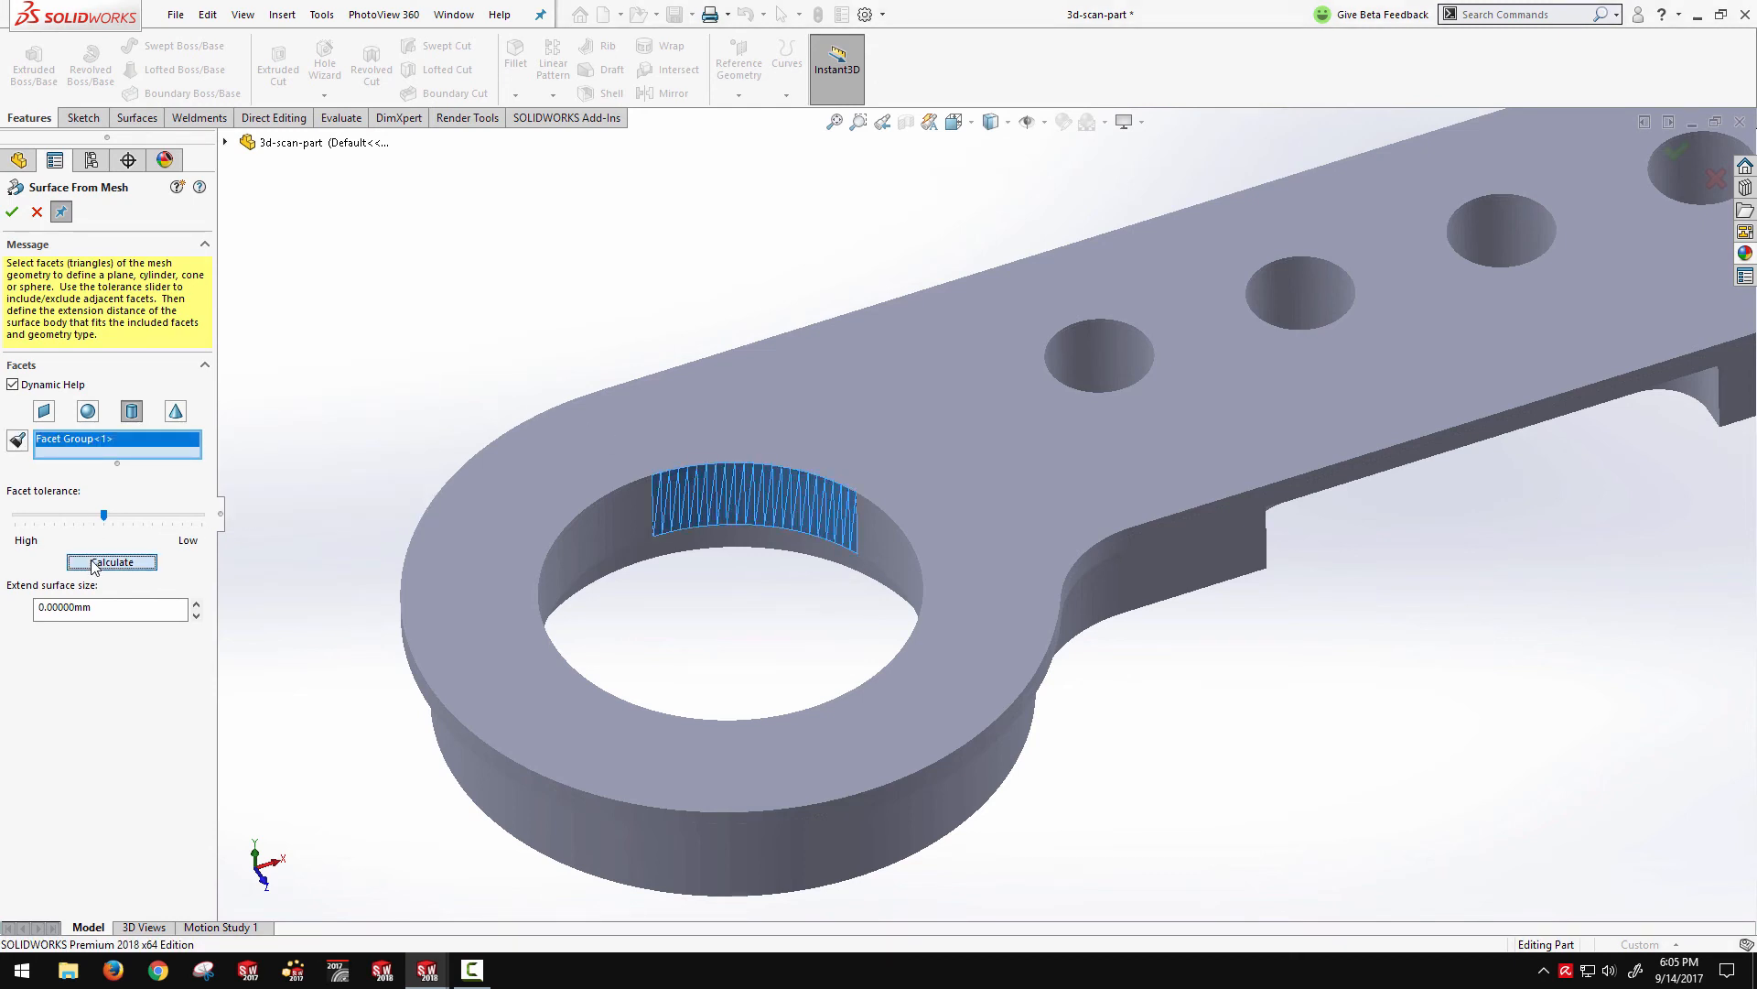
left_click(110, 561)
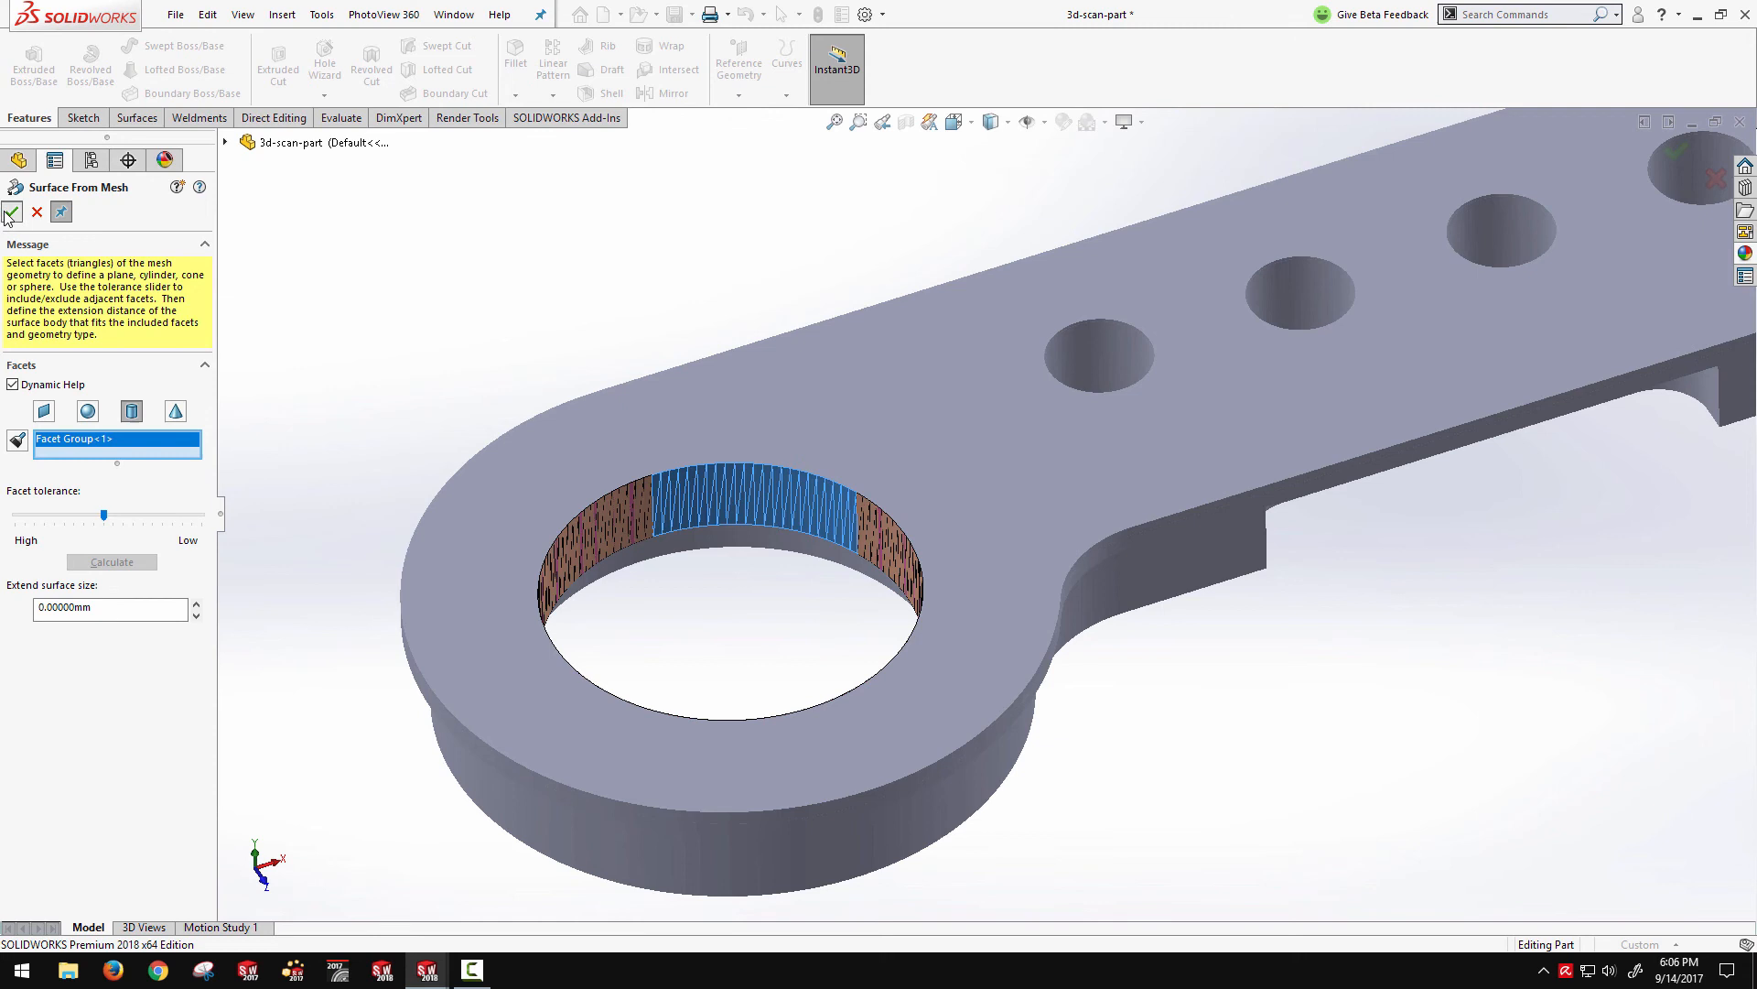
left_click(12, 211)
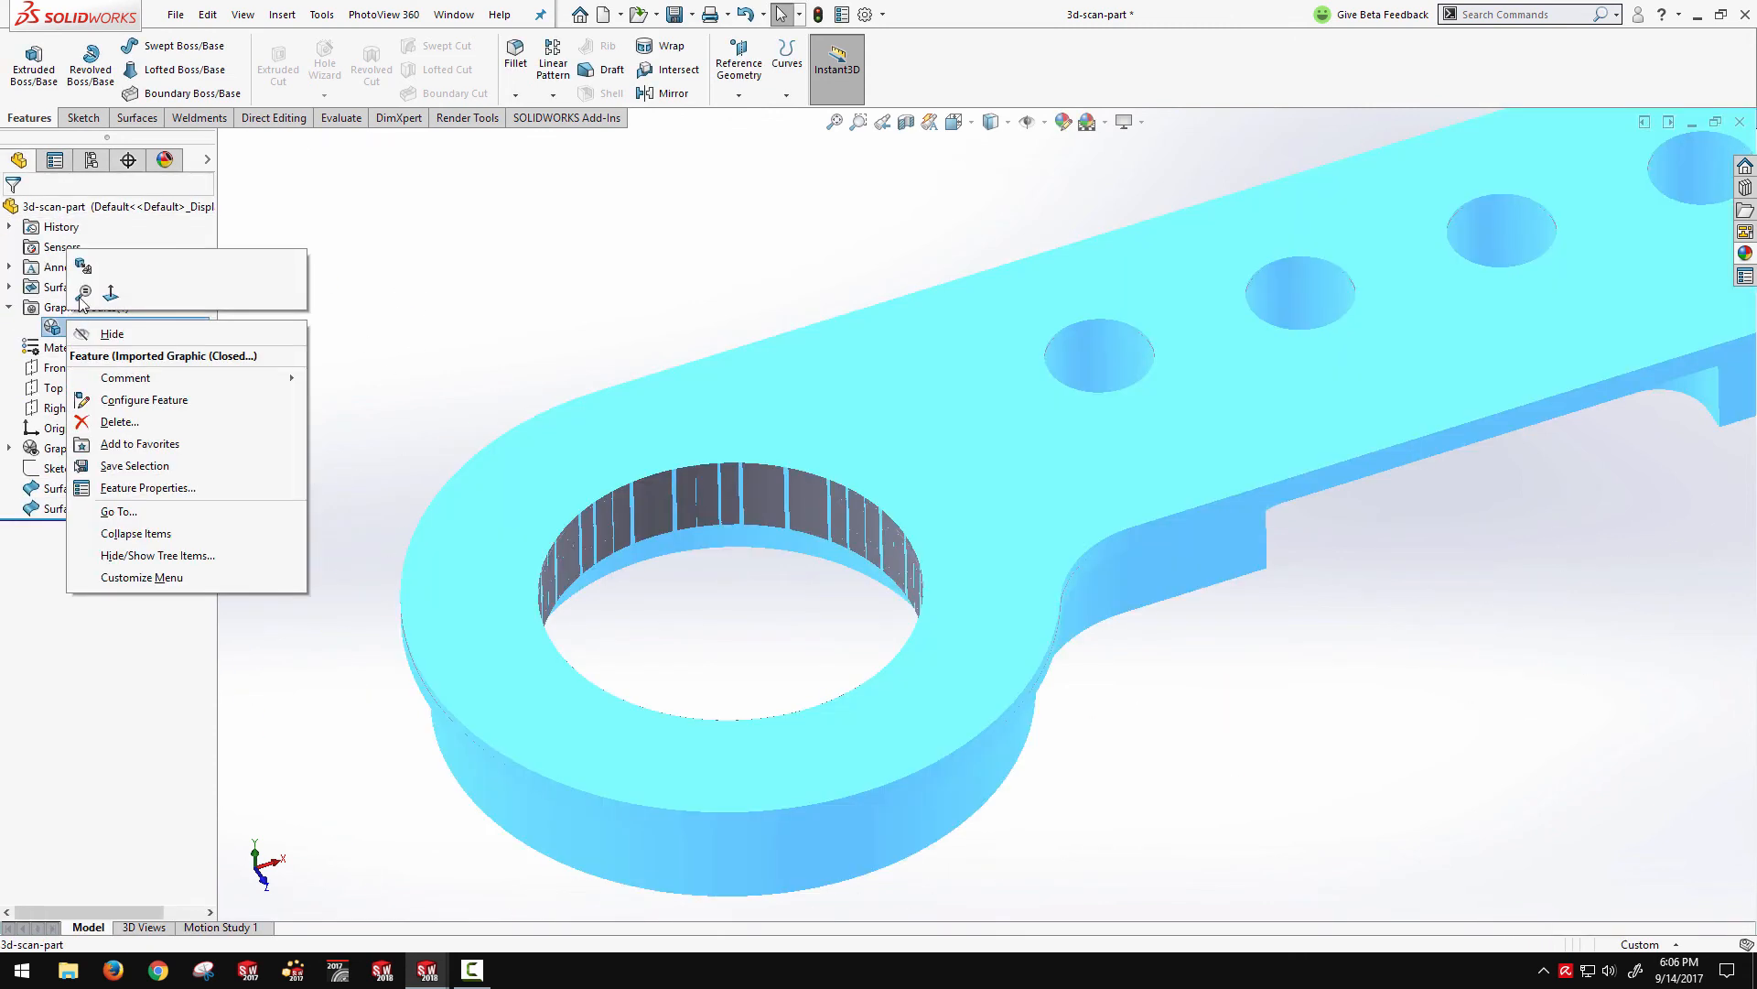
left_click(111, 334)
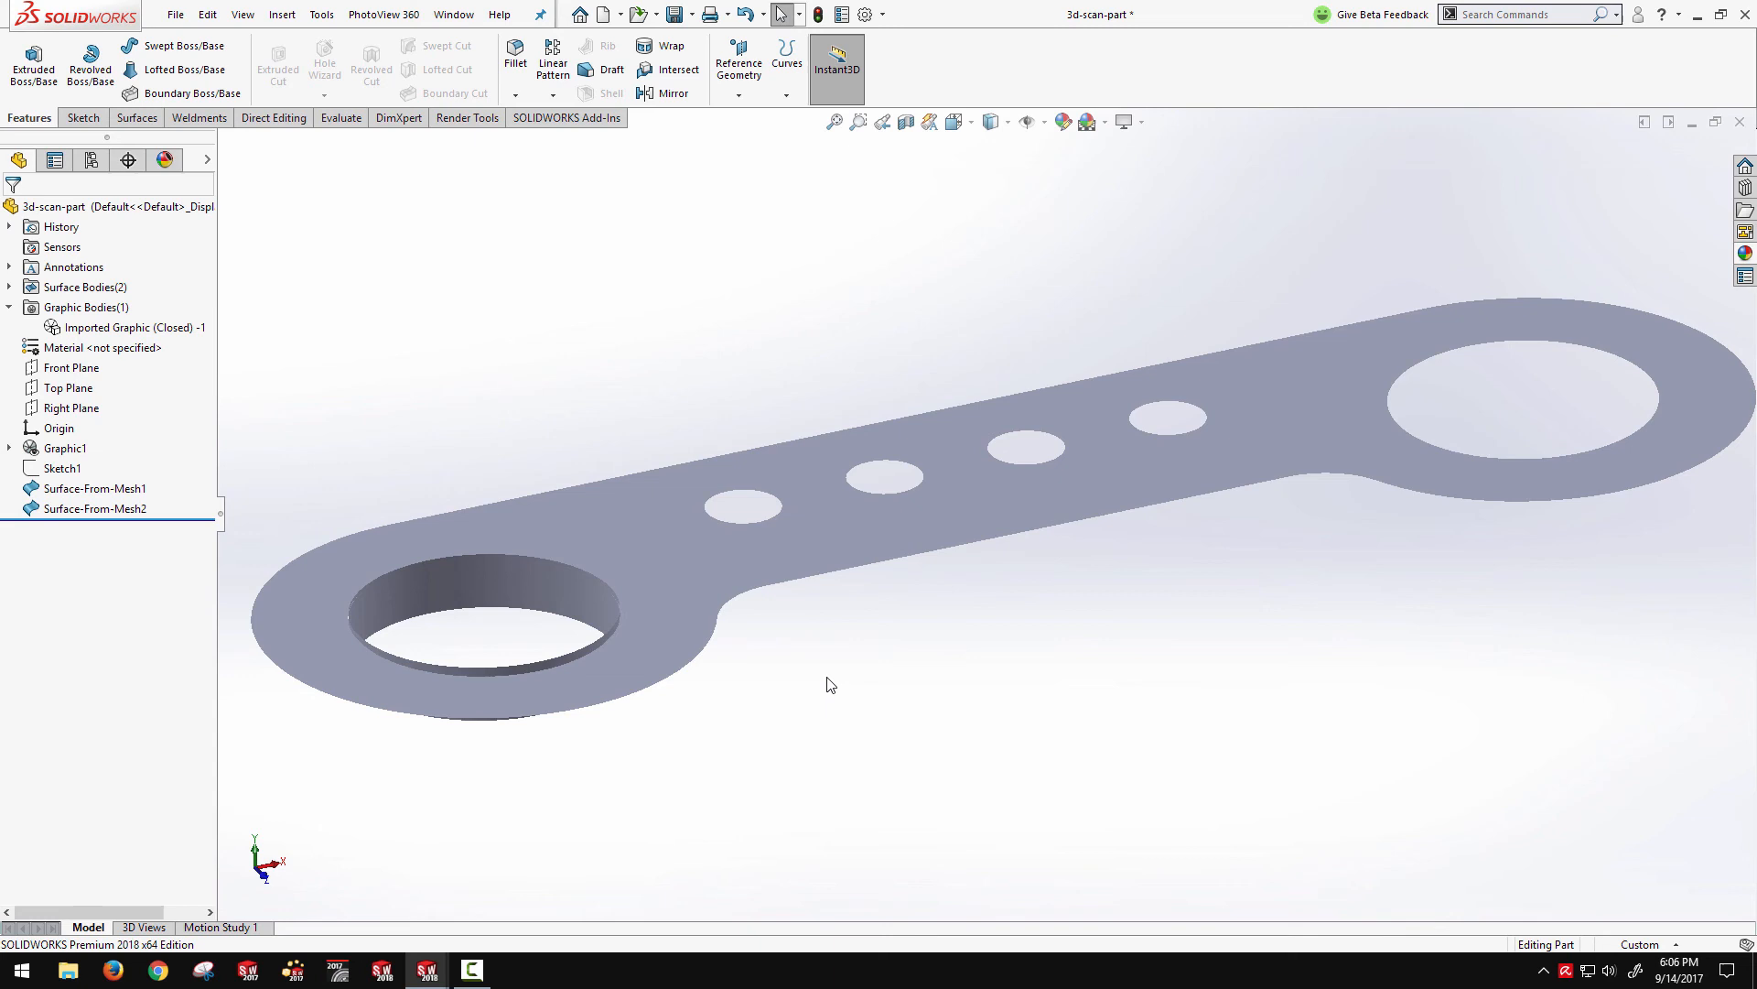
mouse_move(885, 665)
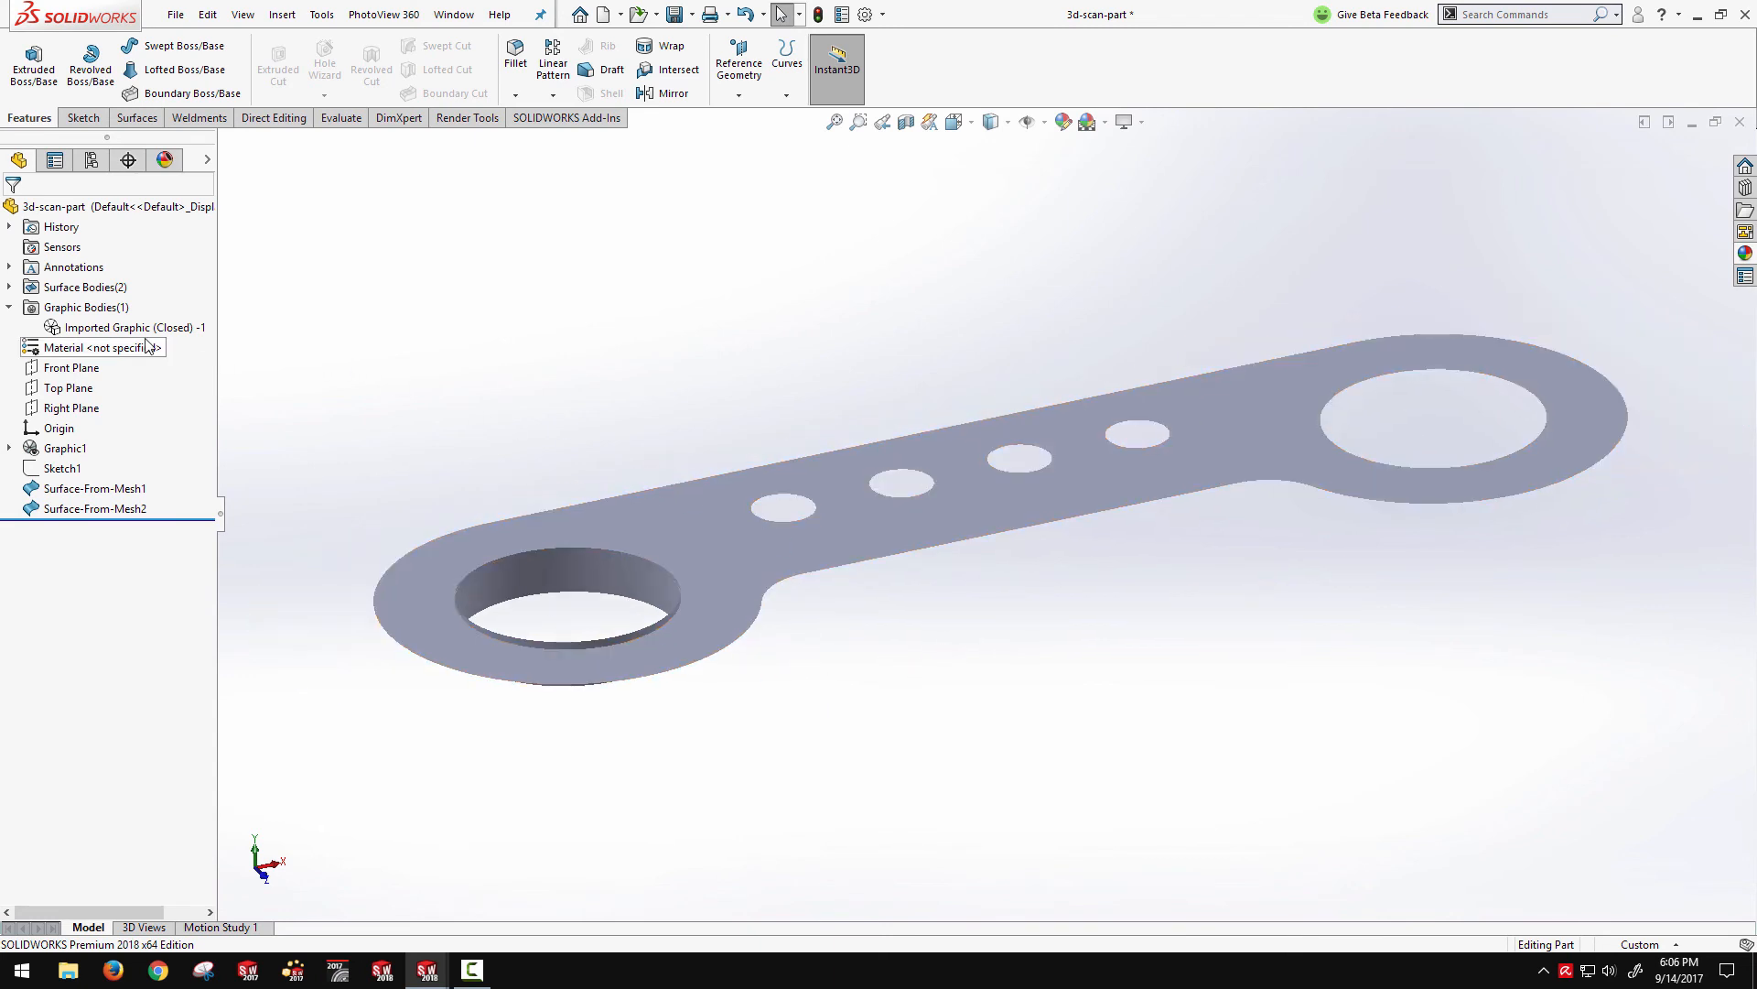
left_click(86, 307)
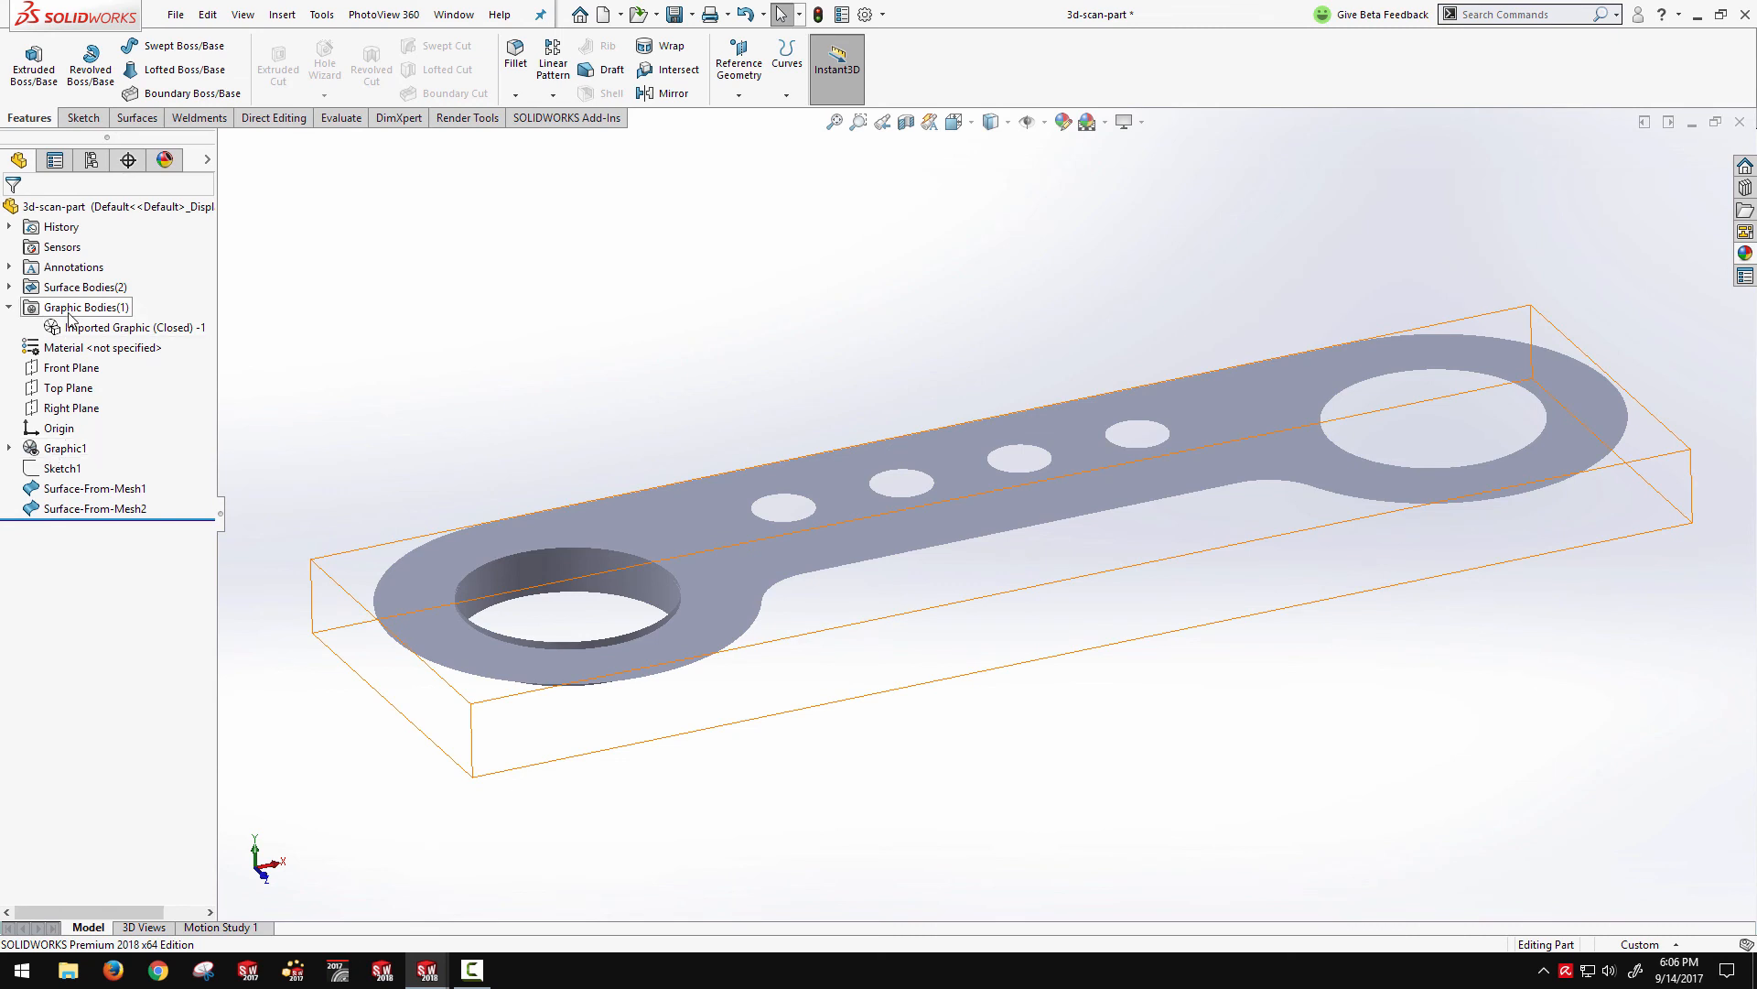
right_click(134, 326)
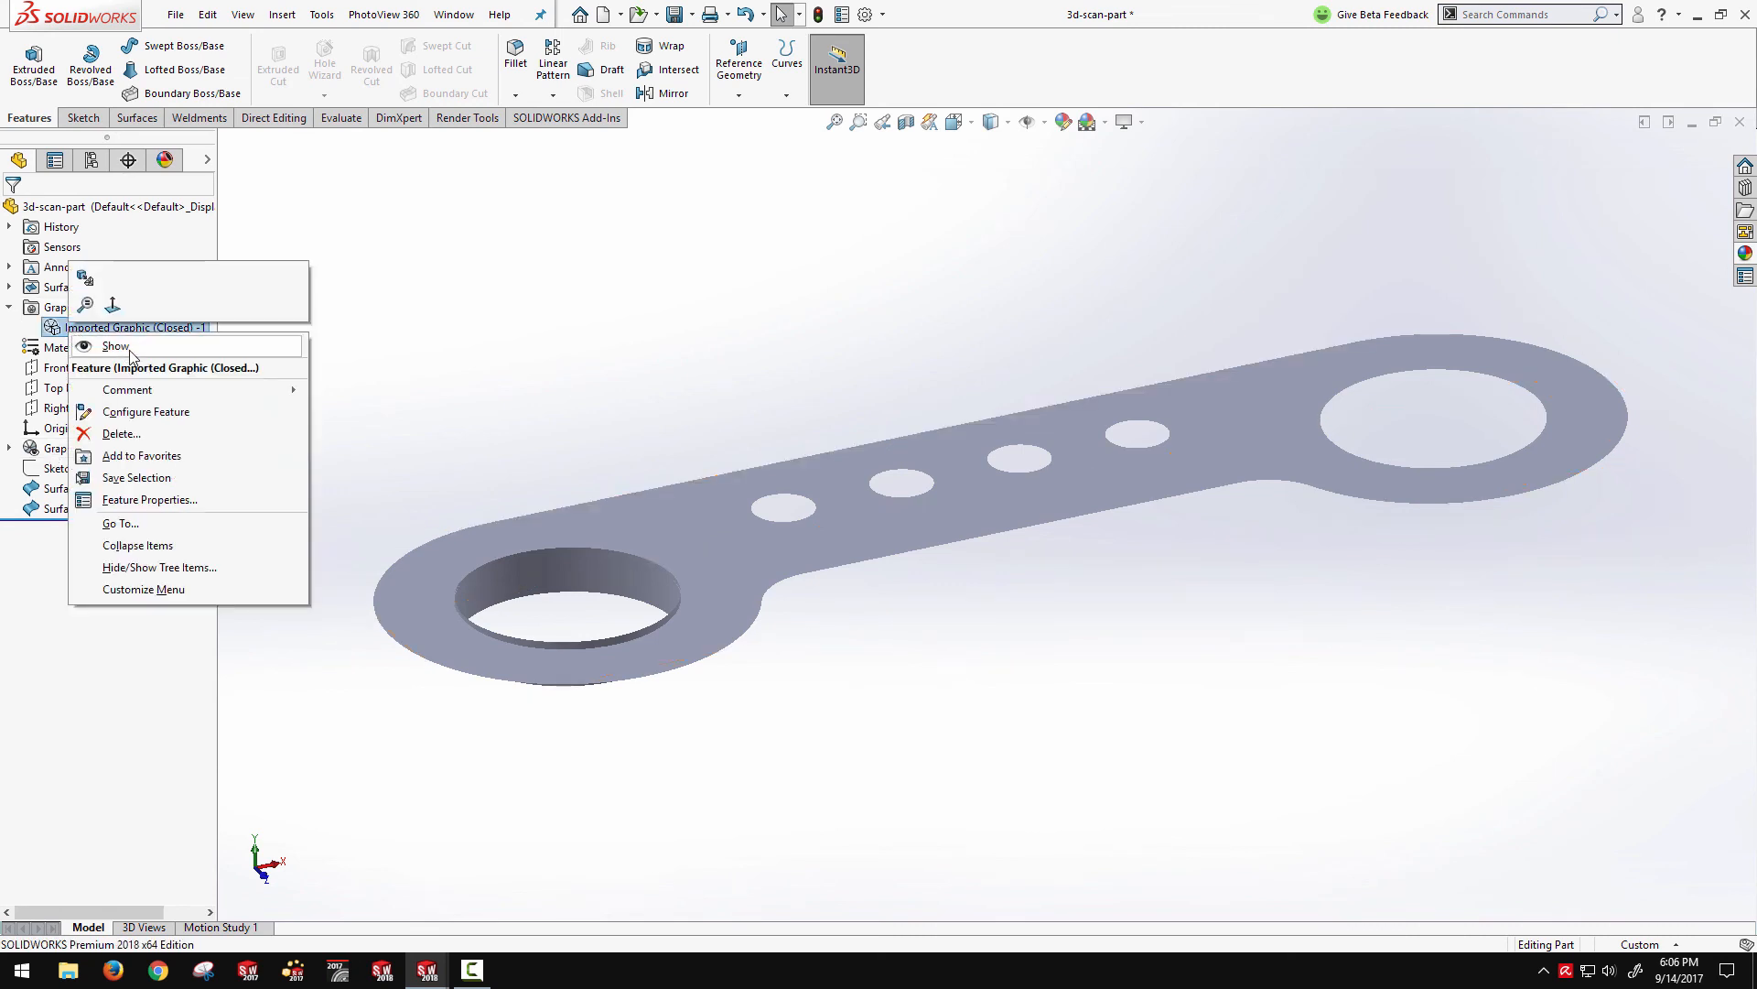
left_click(115, 345)
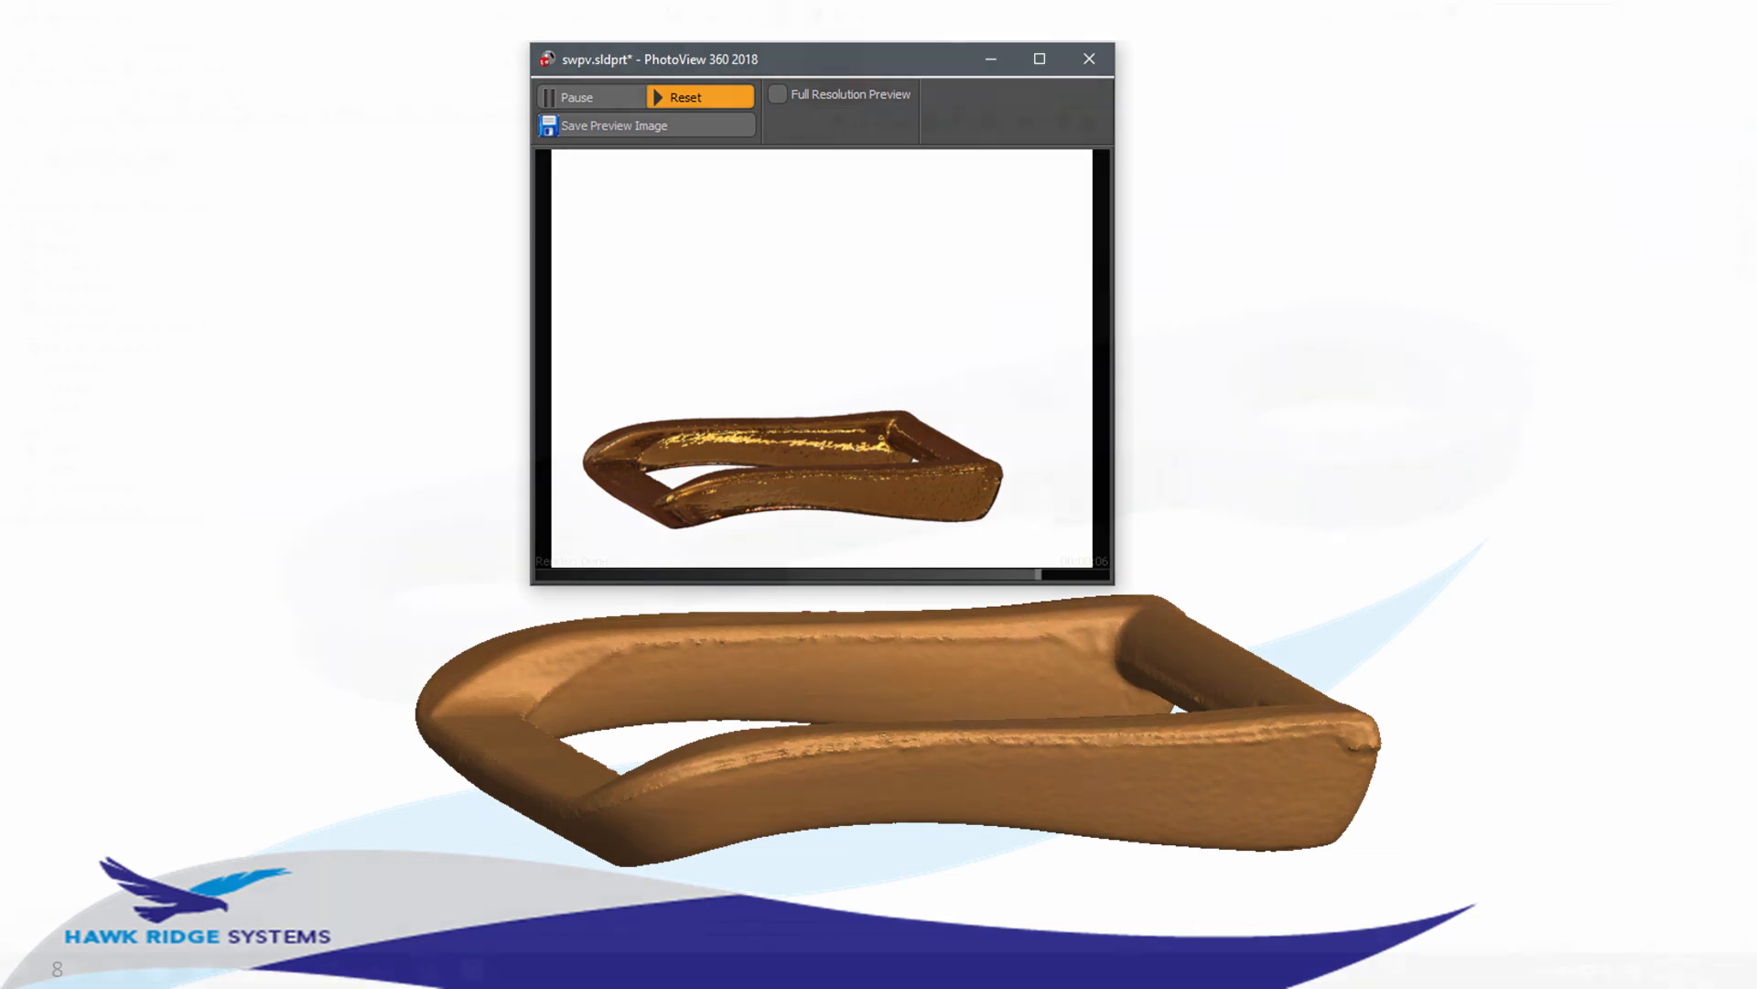
left_click(1086, 59)
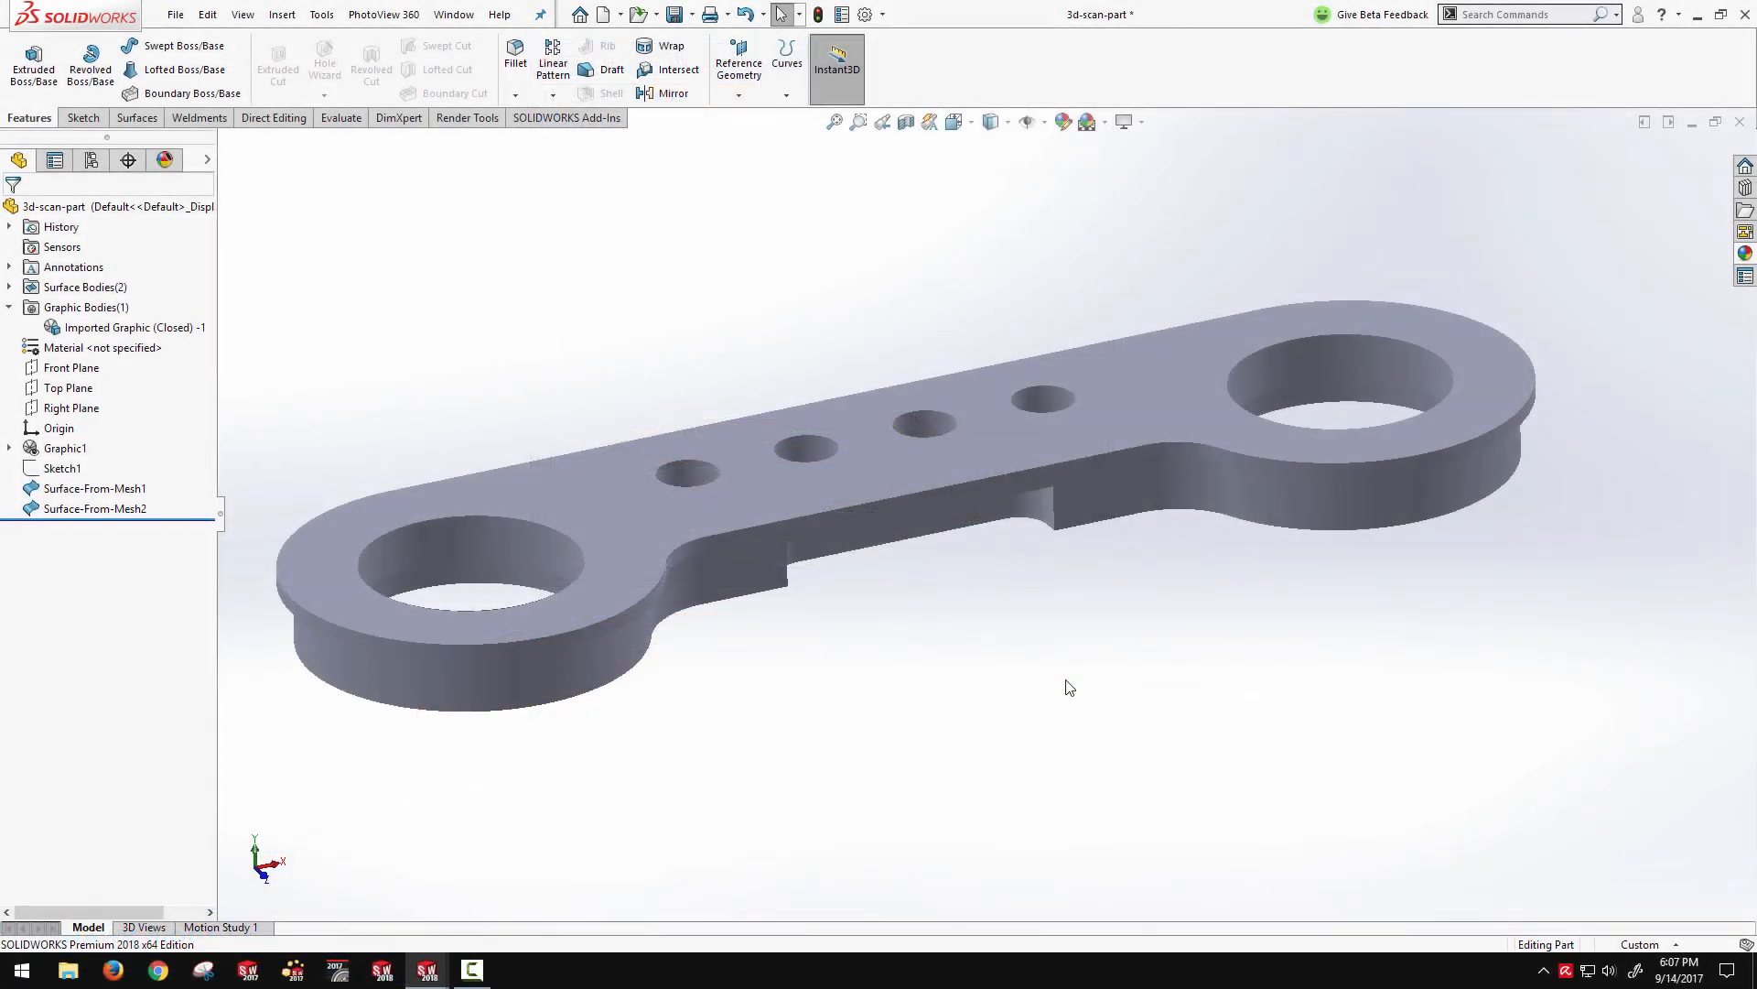